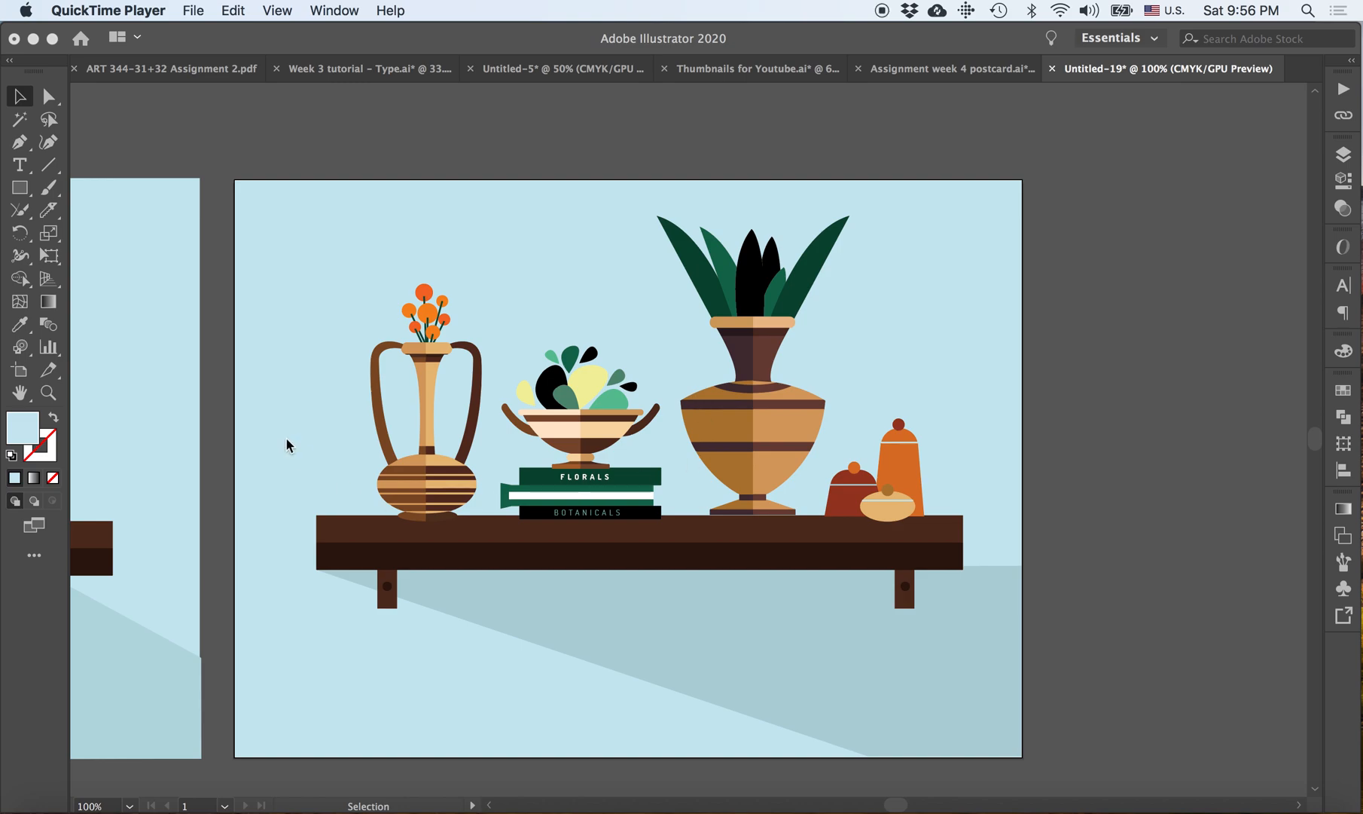
mouse_move(946, 566)
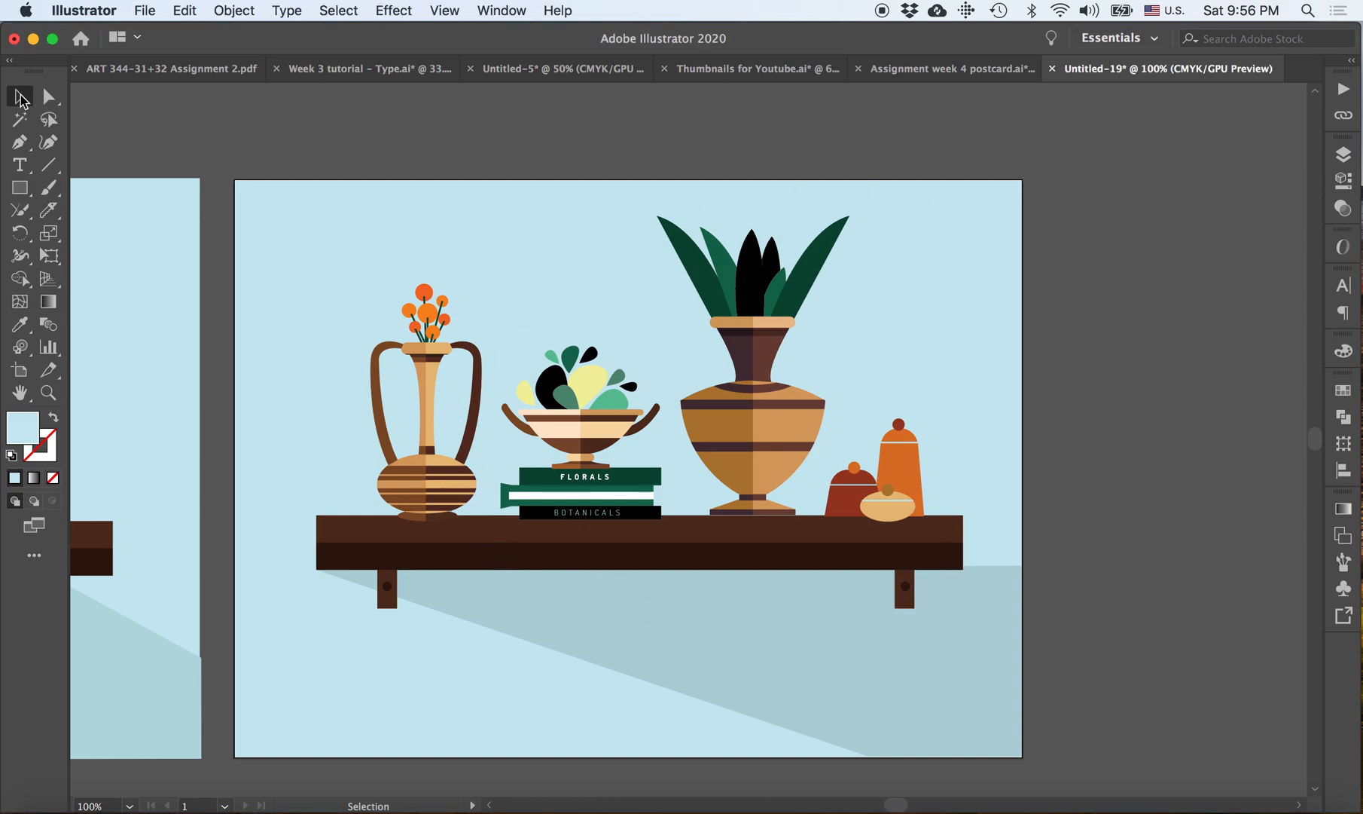
- Draw a rectangle over the whole artboard and fill it with a tan swatch
left_click(20, 188)
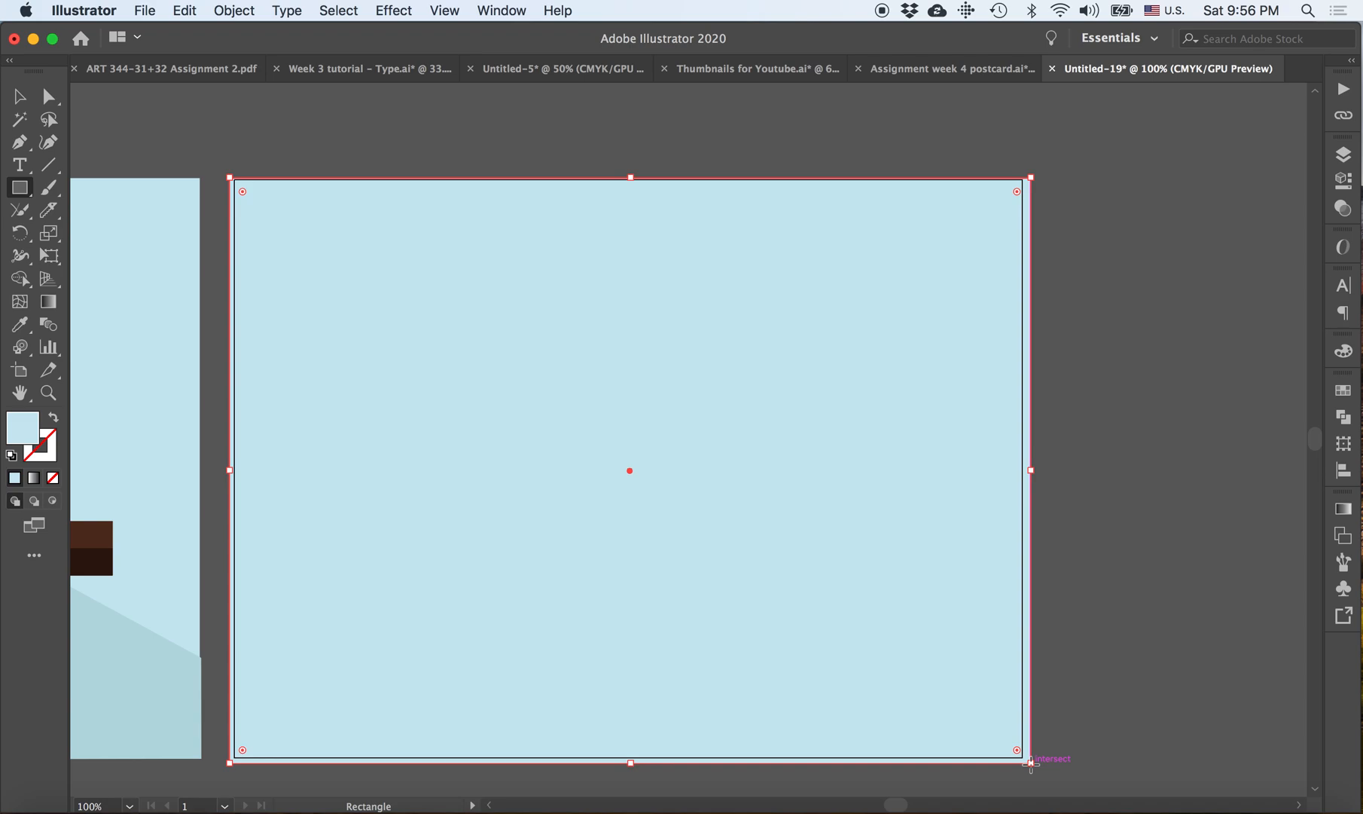
mouse_move(1351, 395)
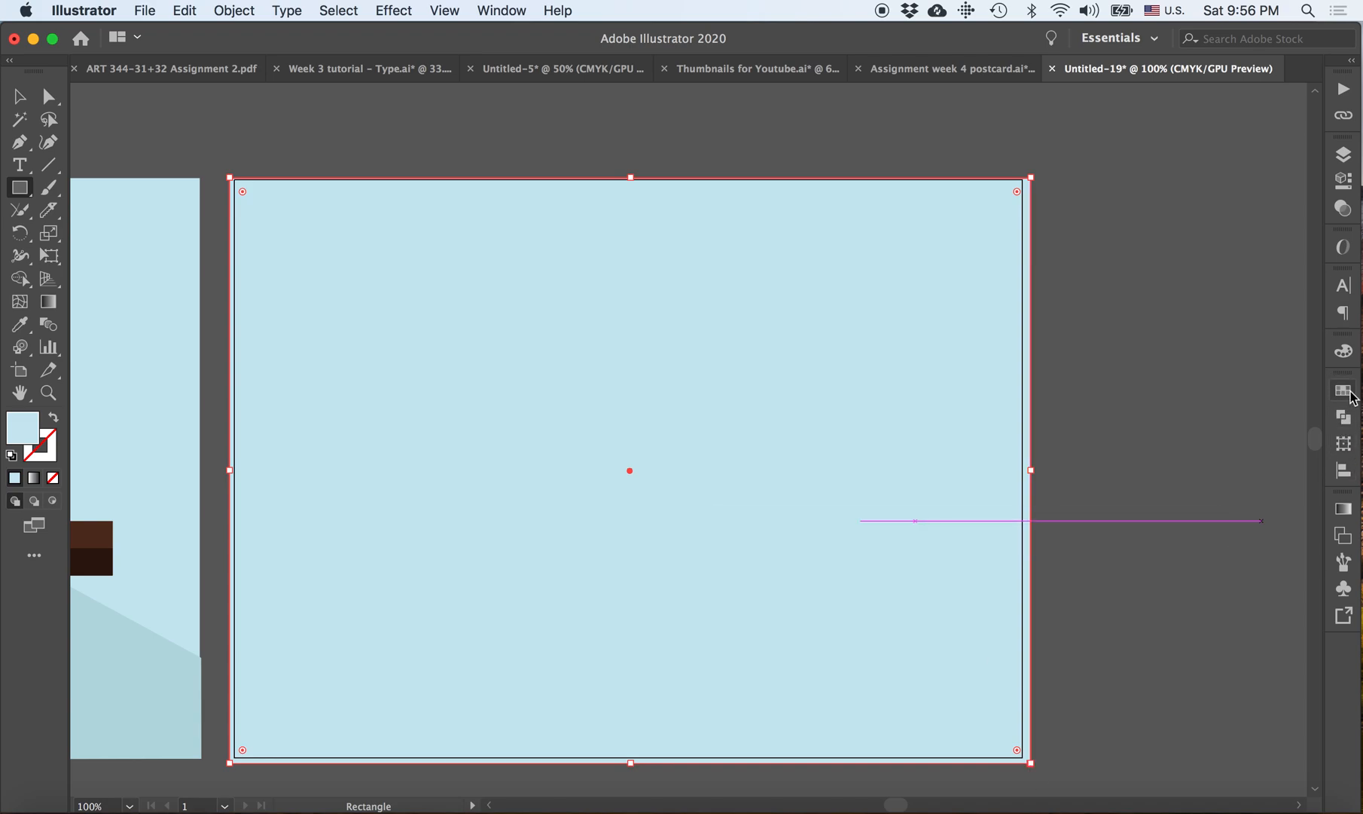
left_click(1342, 388)
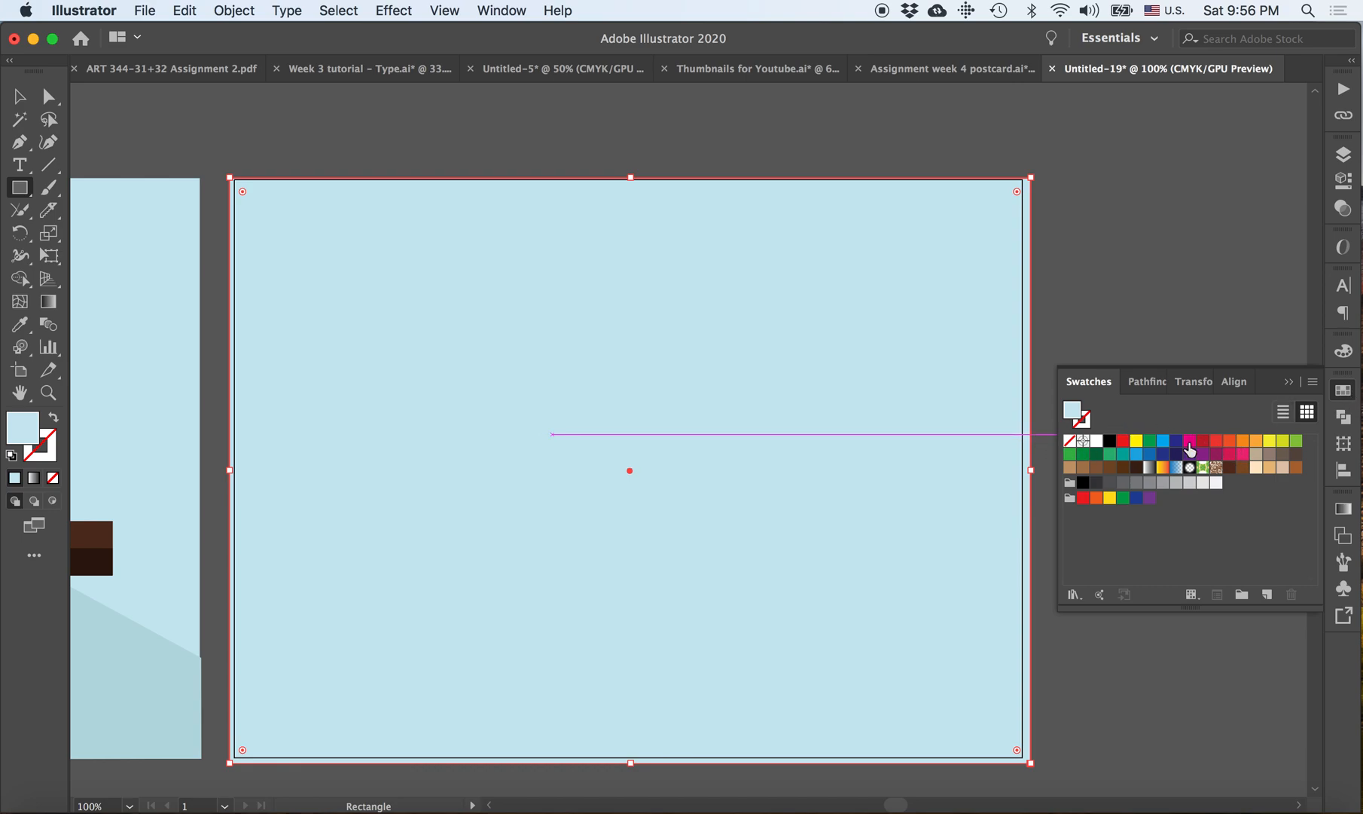
mouse_move(1270, 473)
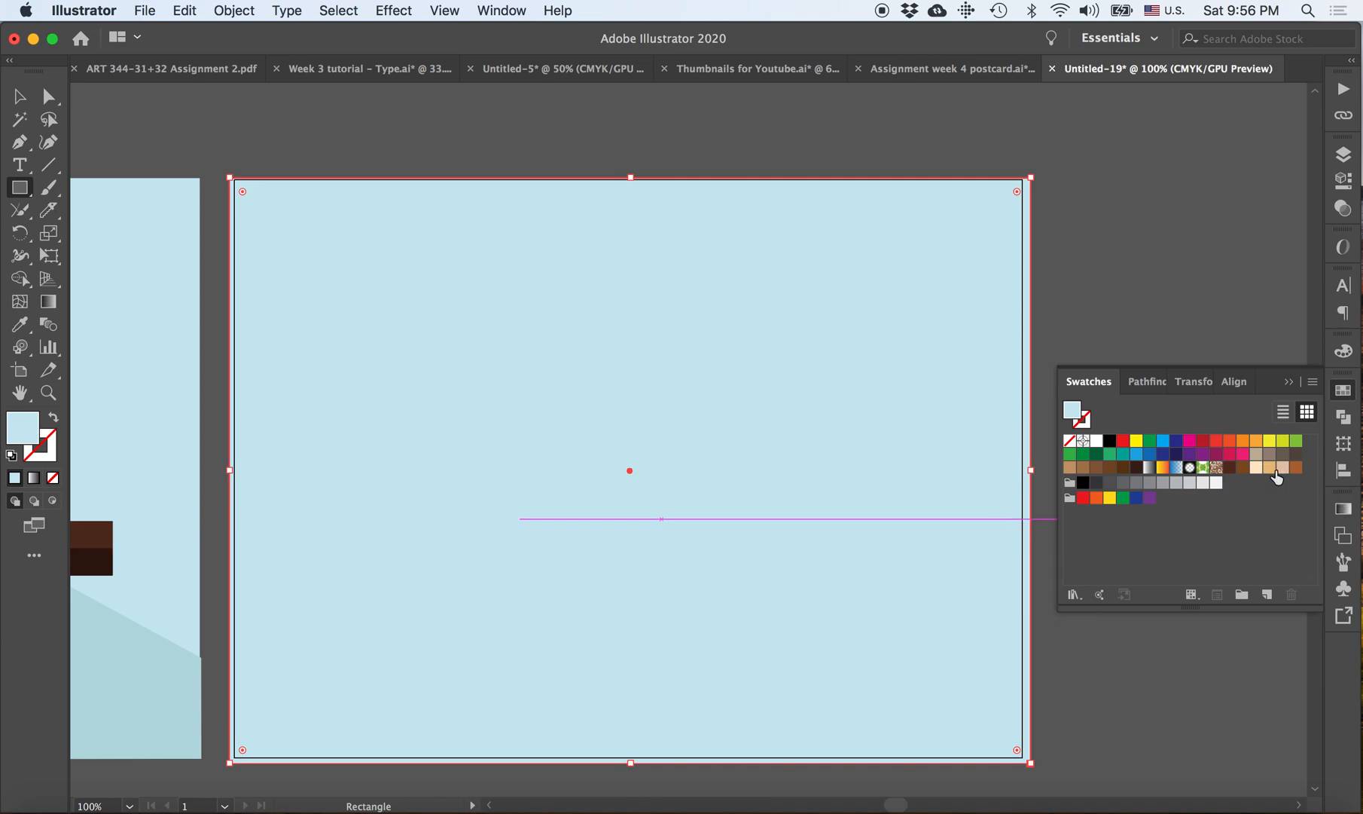
left_click(1275, 467)
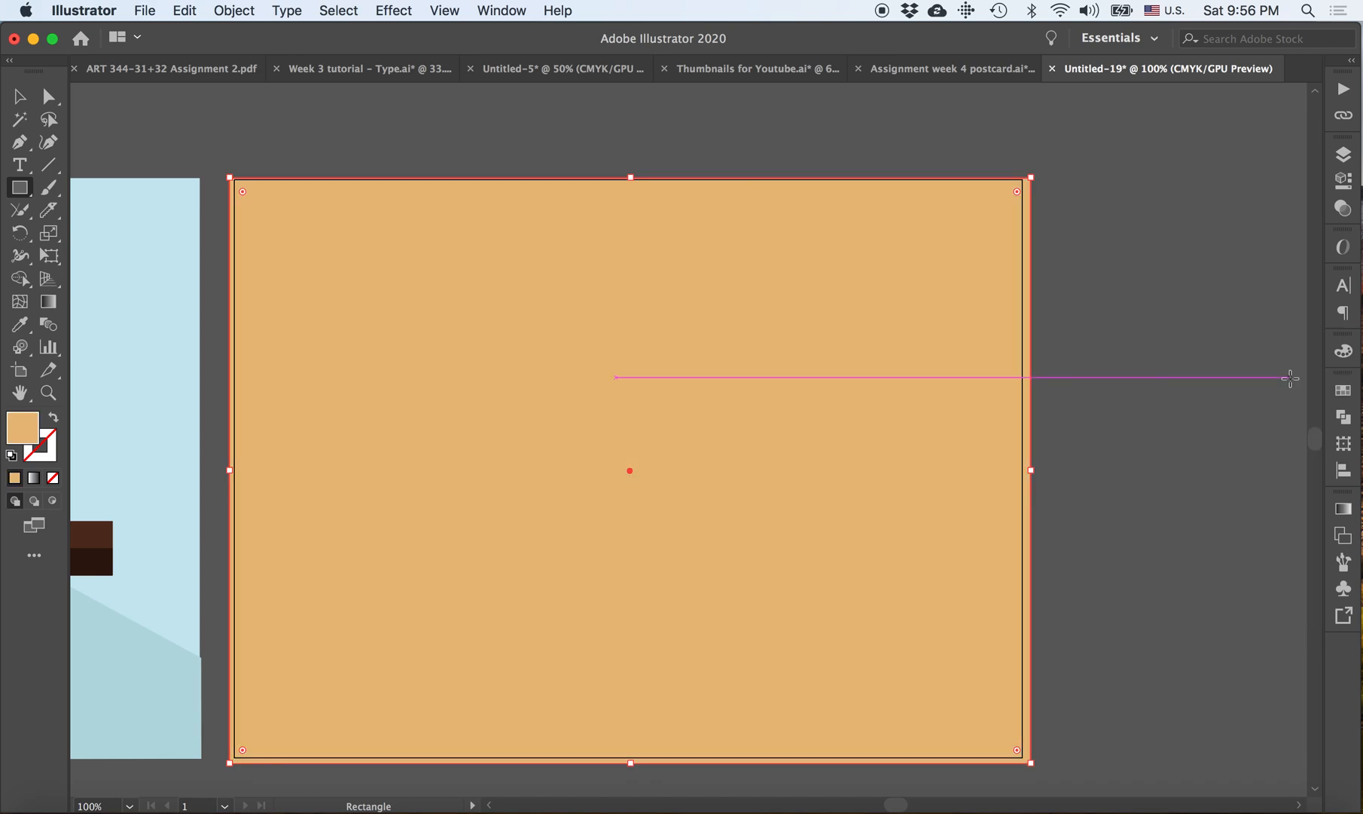
mouse_move(19, 96)
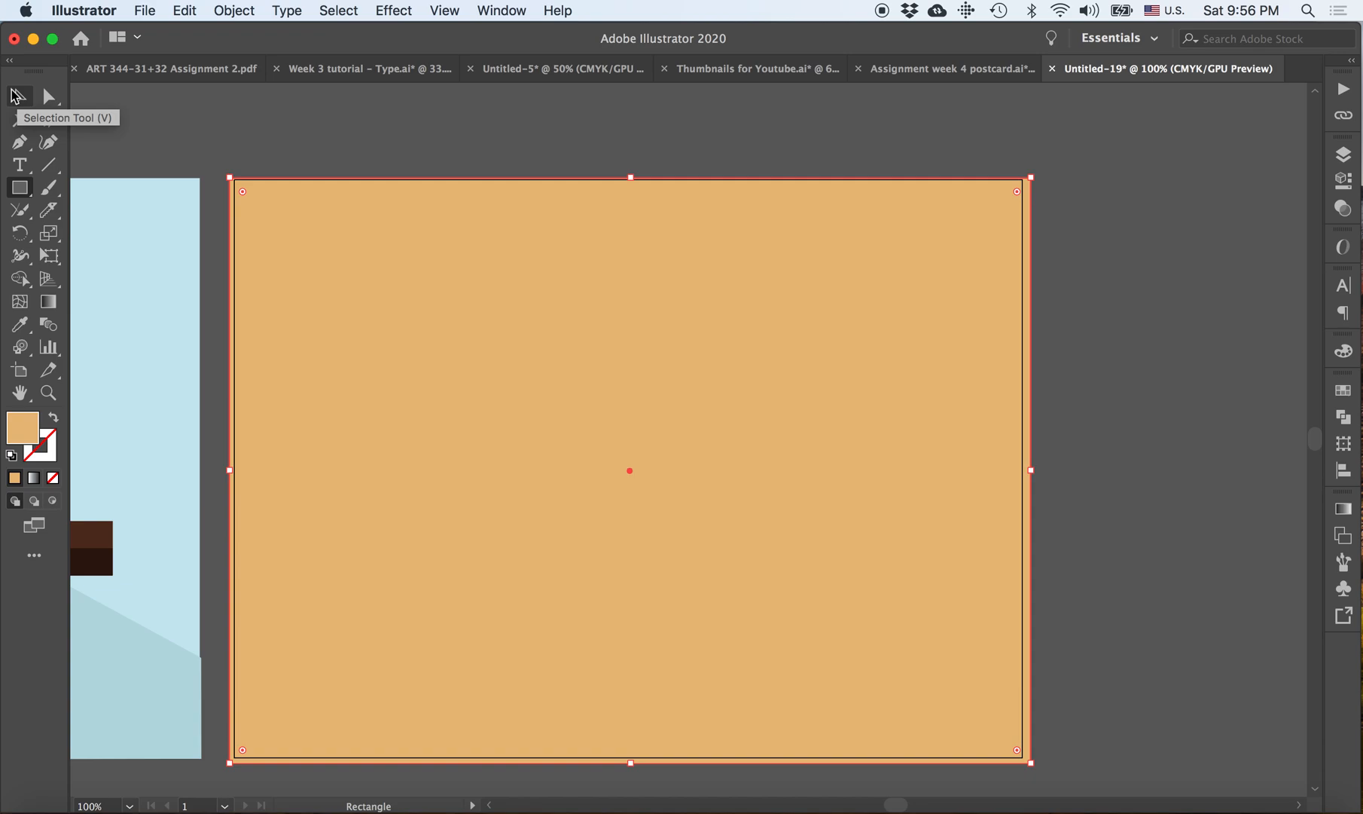
mouse_move(148, 116)
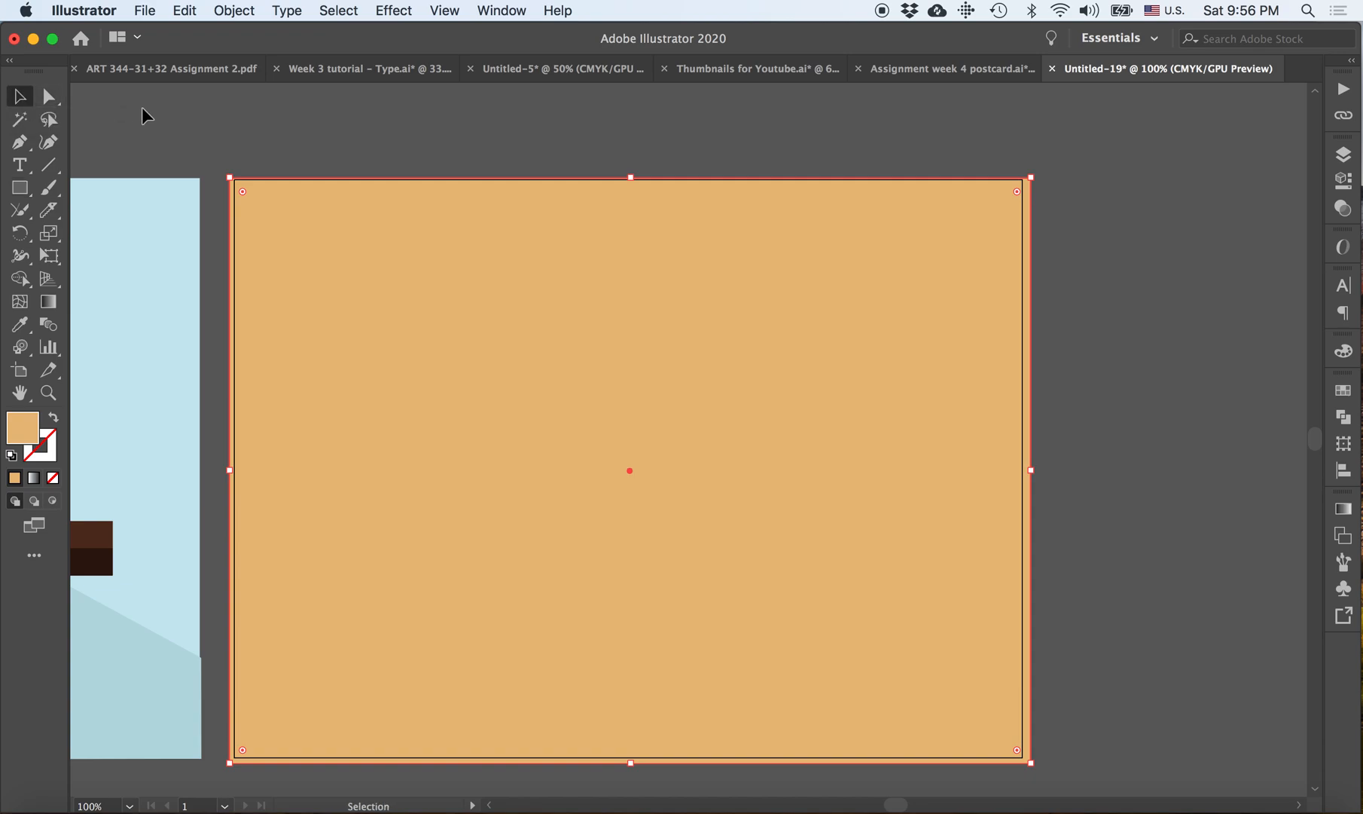
mouse_move(787, 273)
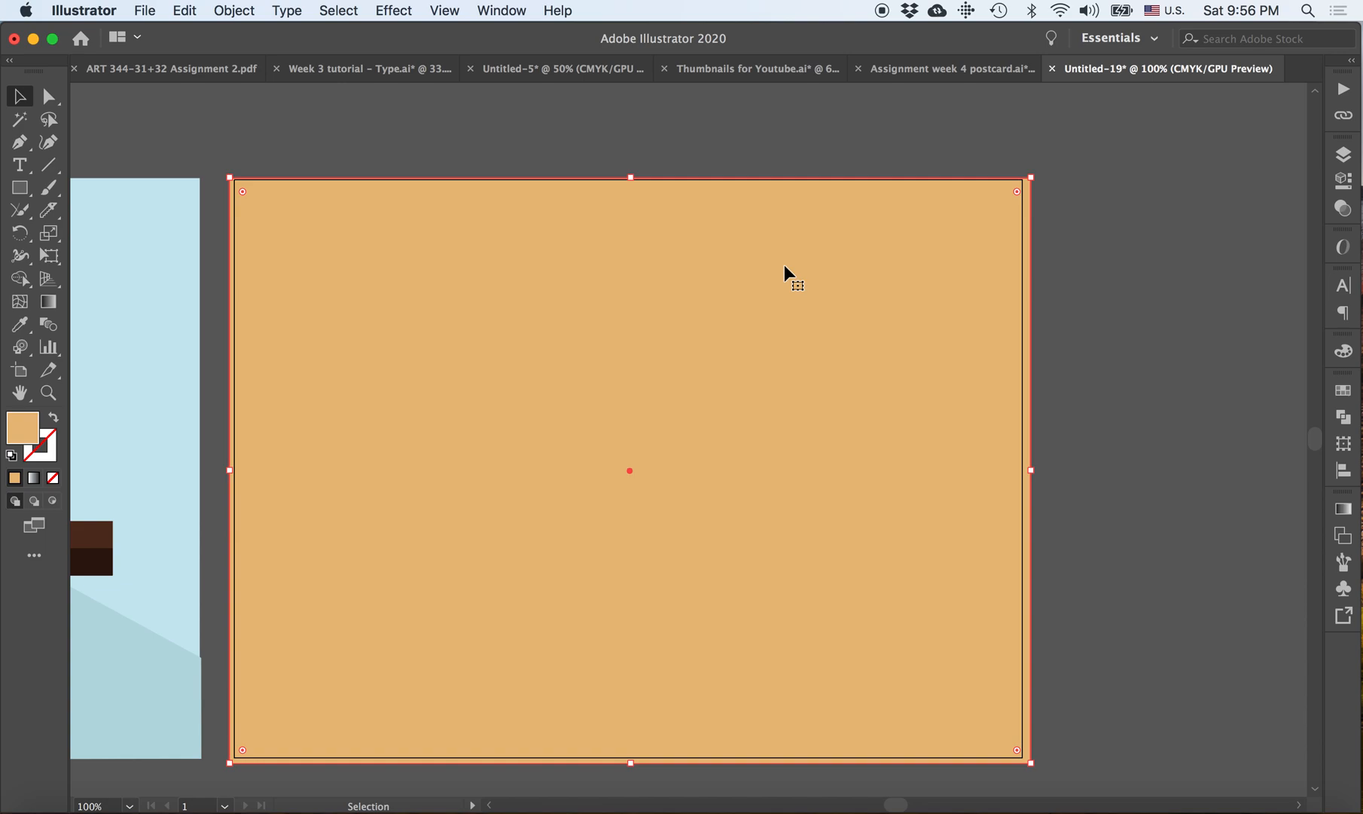
mouse_move(973, 317)
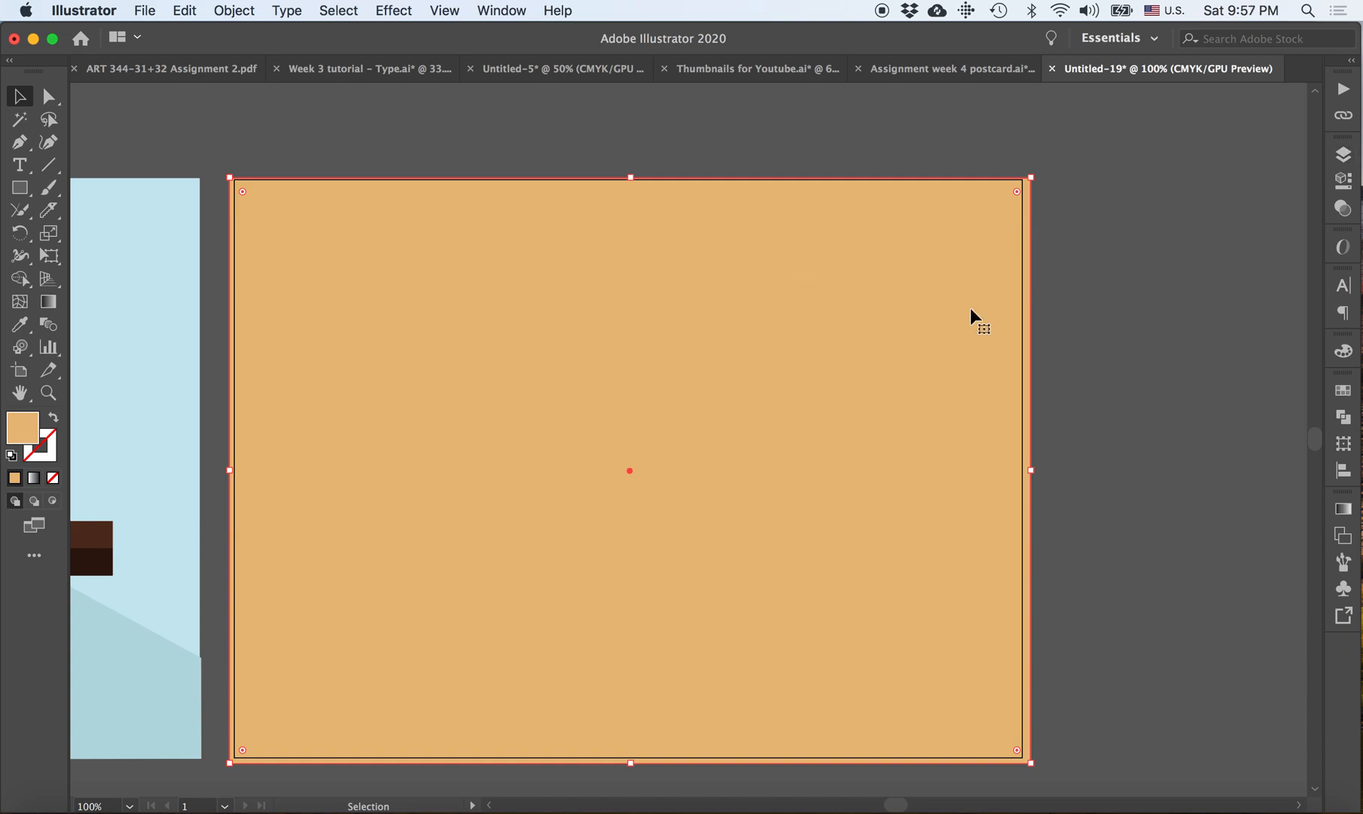
mouse_move(1345, 155)
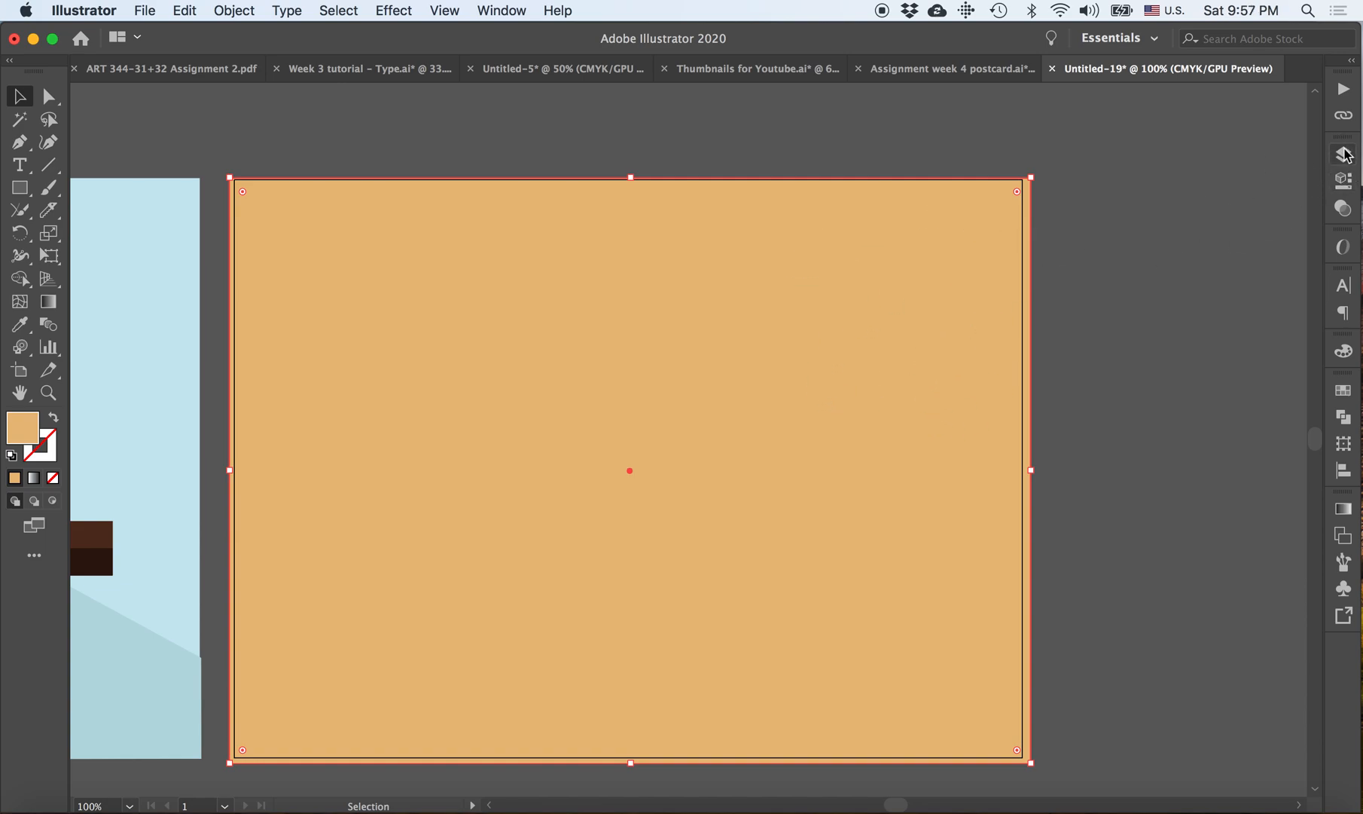
- Show the Layers panel with Layer 2 (tan rectangle) above Layer 1 (illustration)
left_click(1344, 156)
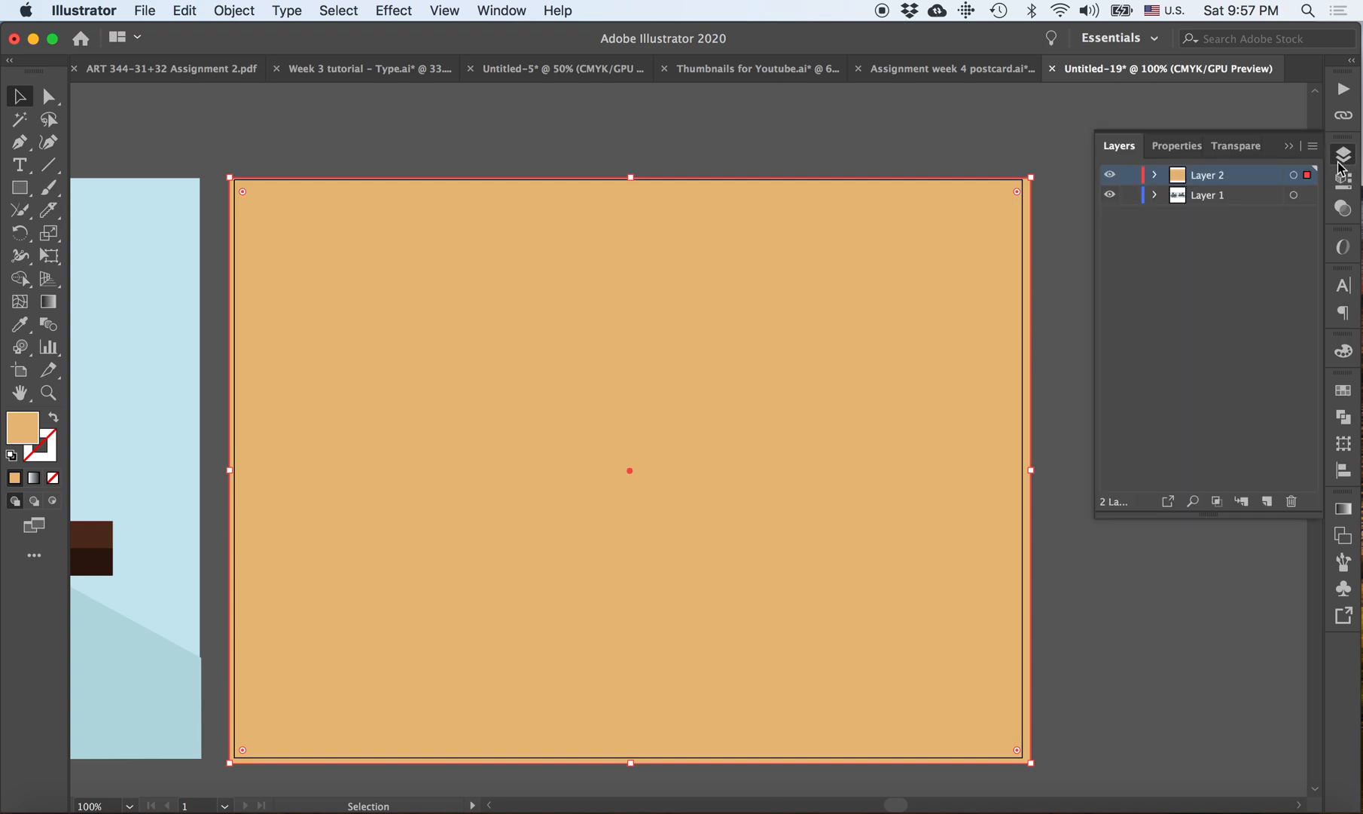
mouse_move(1208, 172)
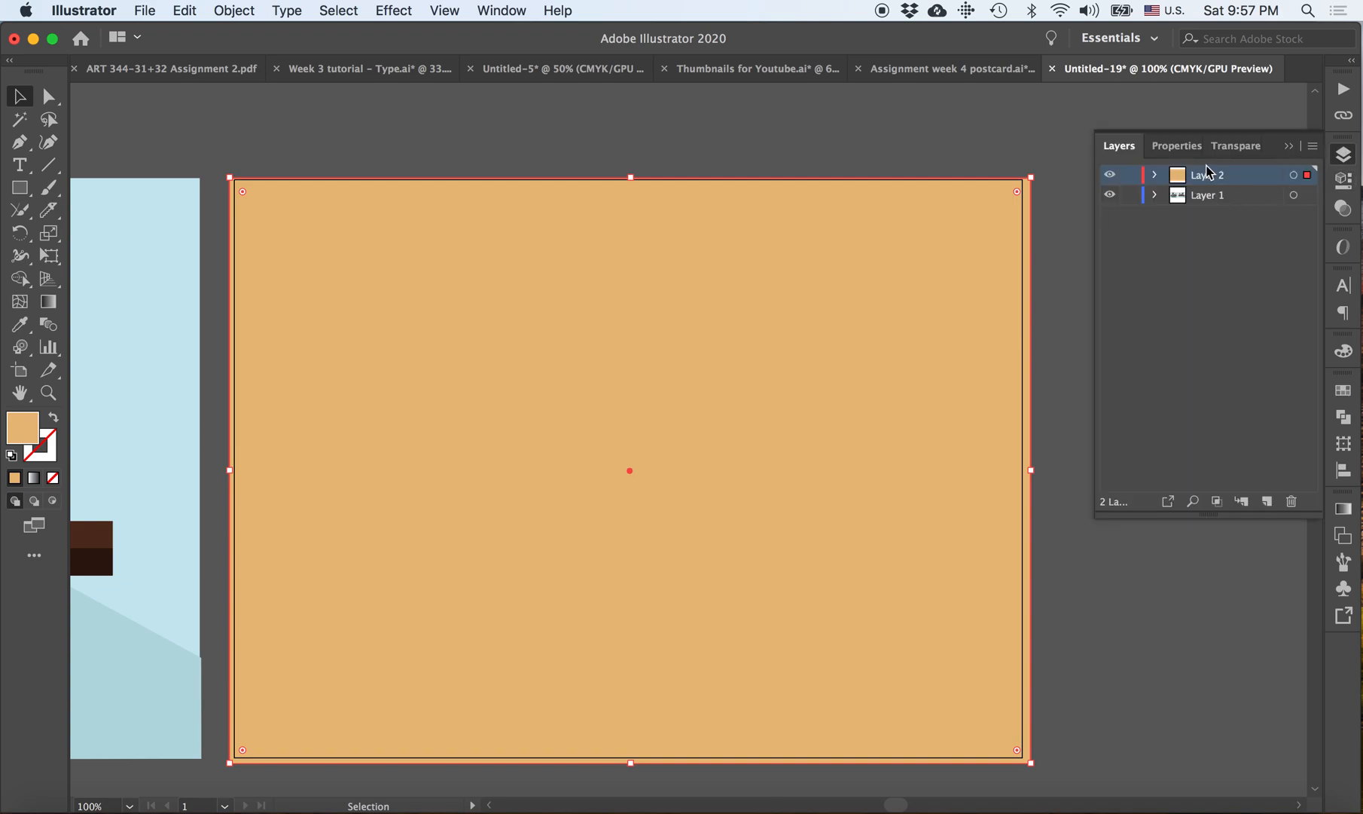
mouse_move(500, 11)
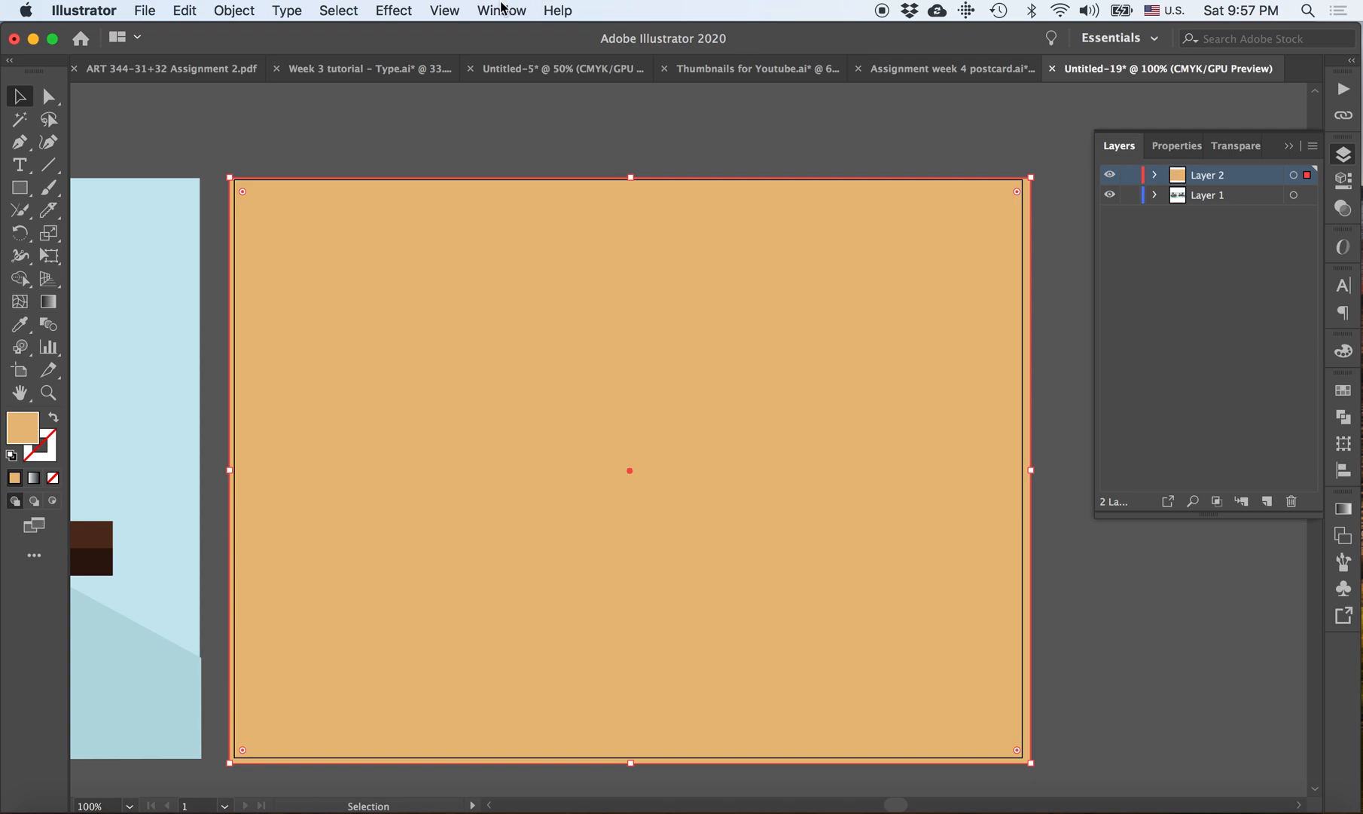
left_click(502, 10)
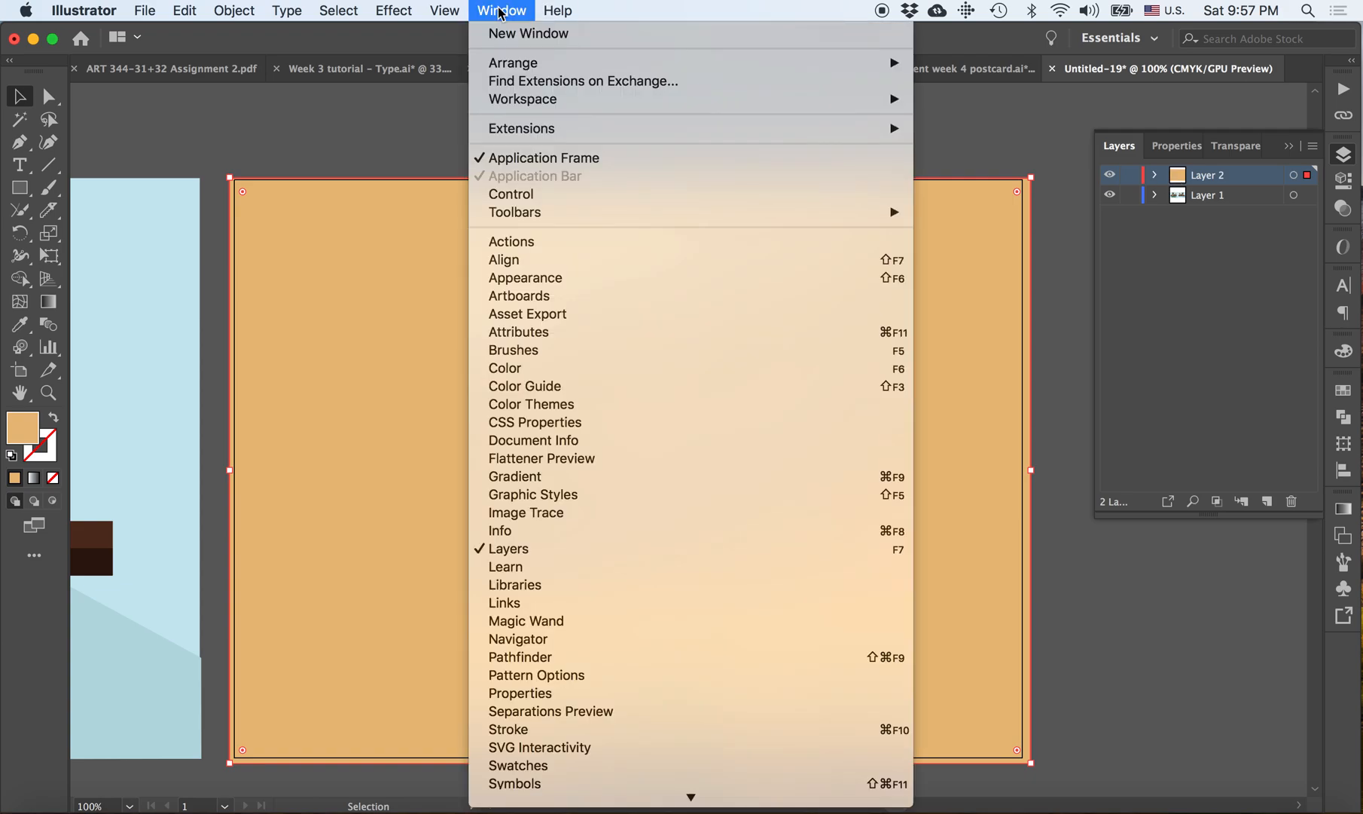
mouse_move(509, 548)
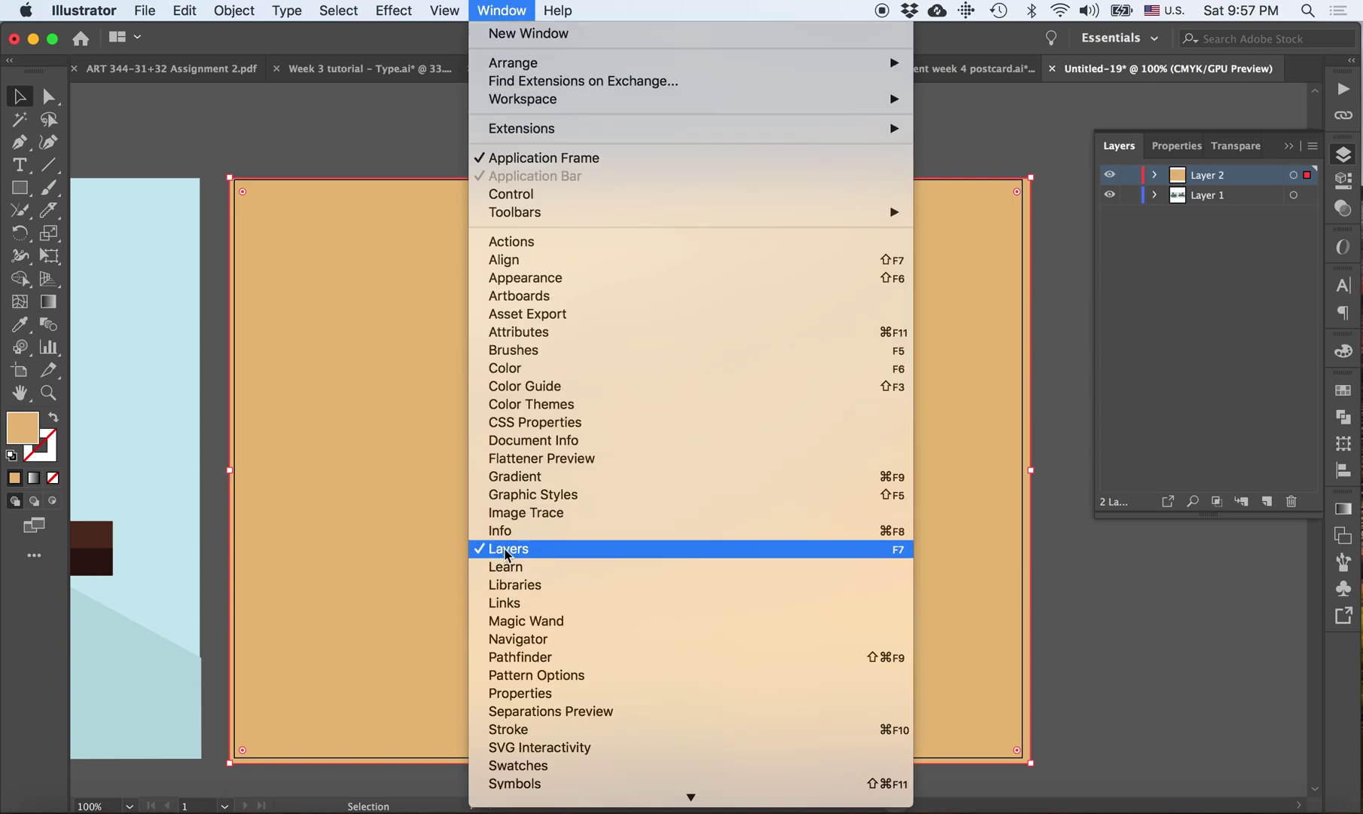
mouse_move(1214, 258)
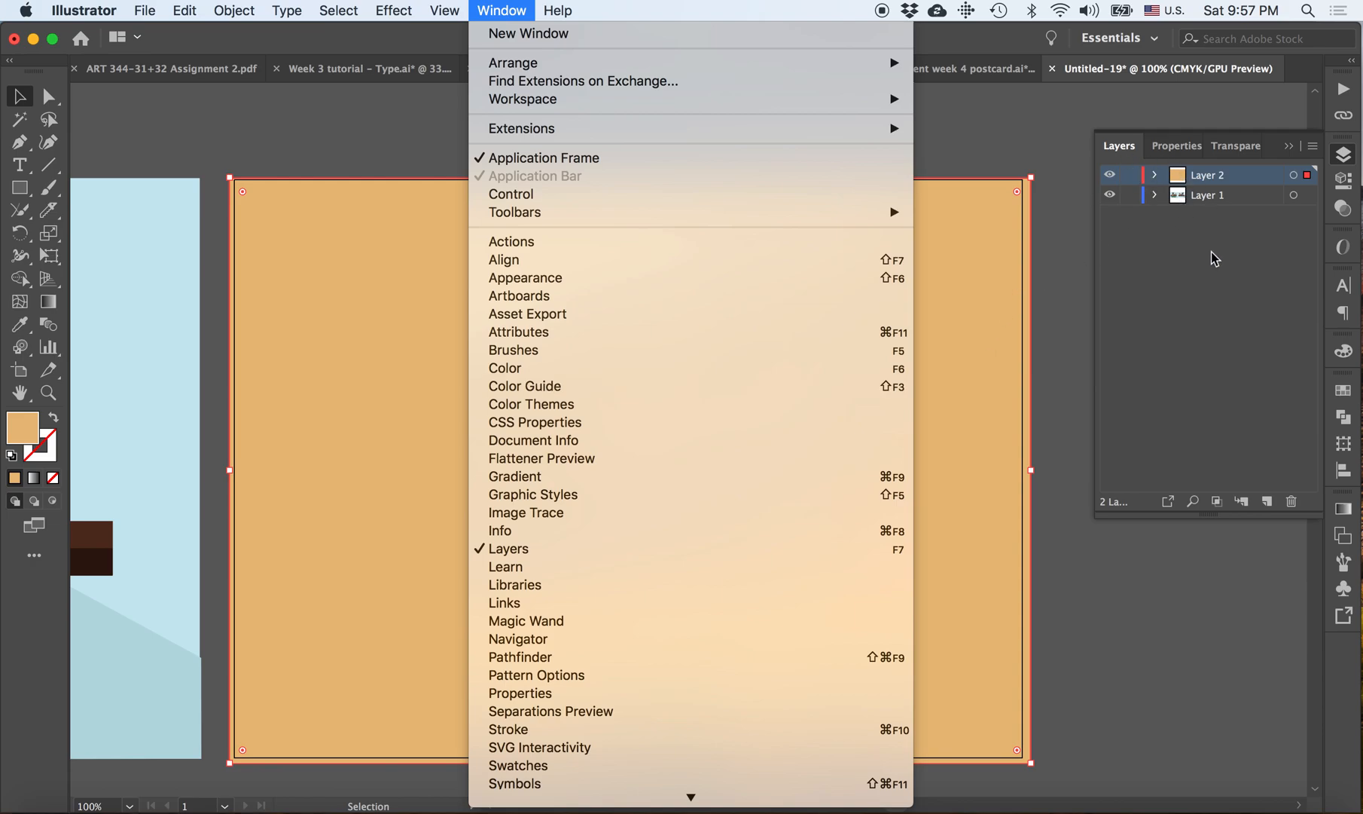
left_click(501, 11)
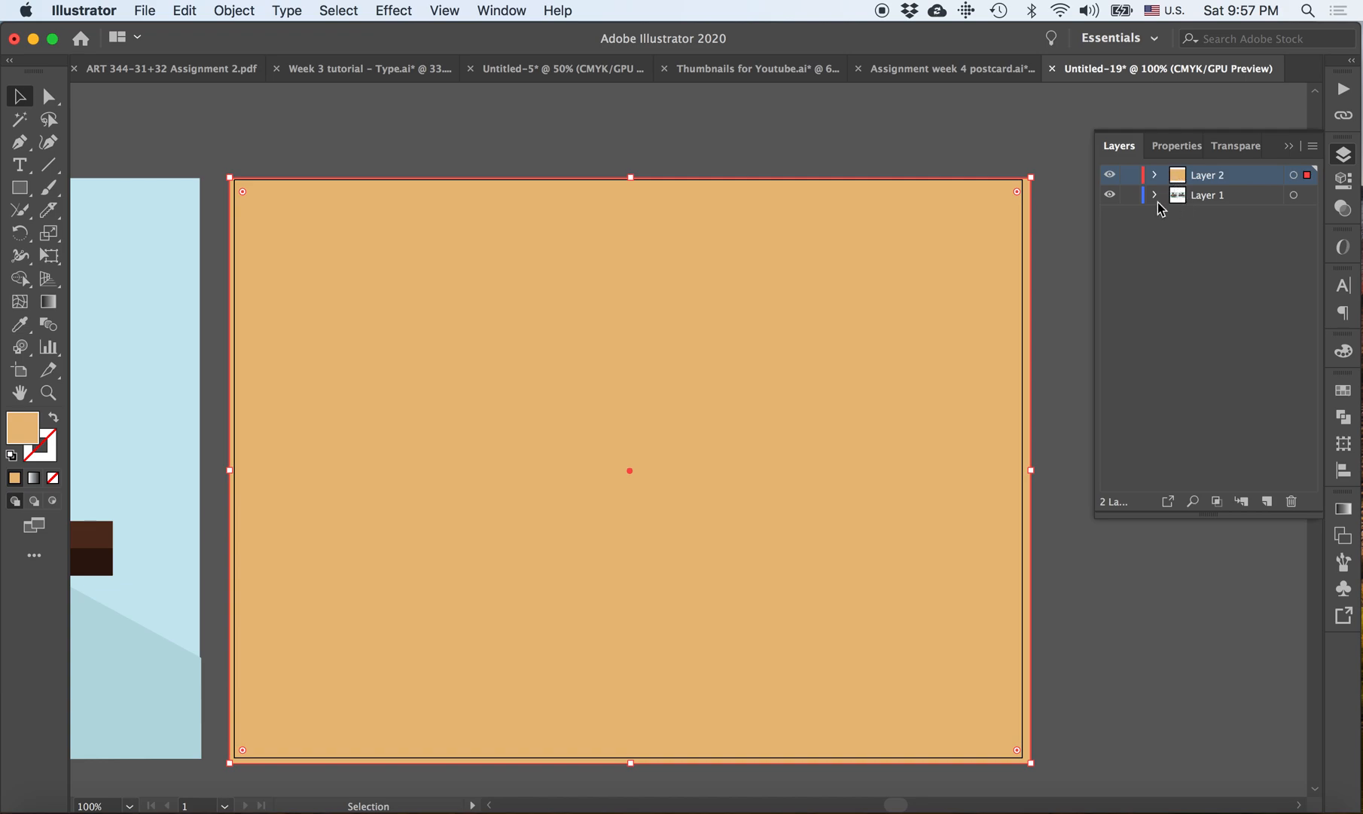
mouse_move(1139, 269)
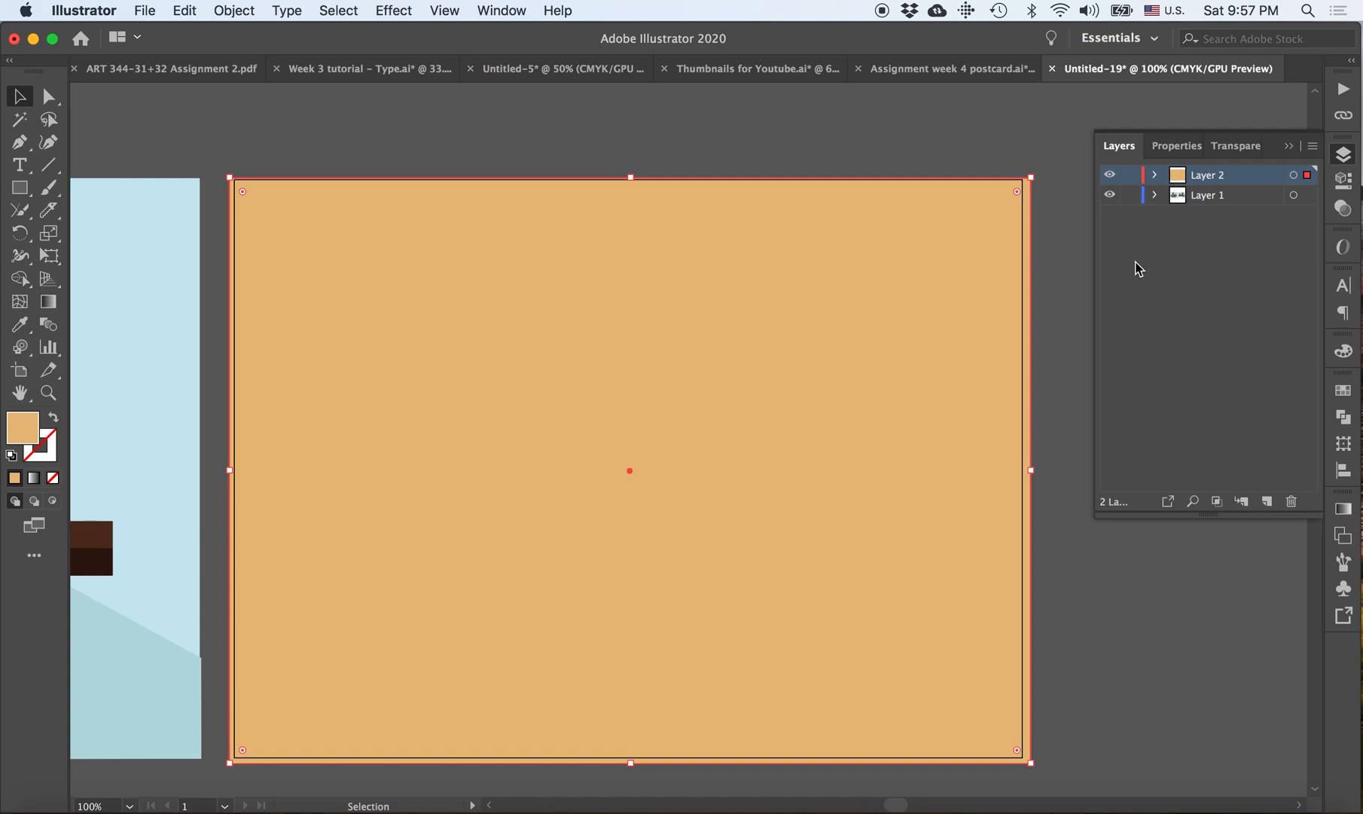
mouse_move(1139, 279)
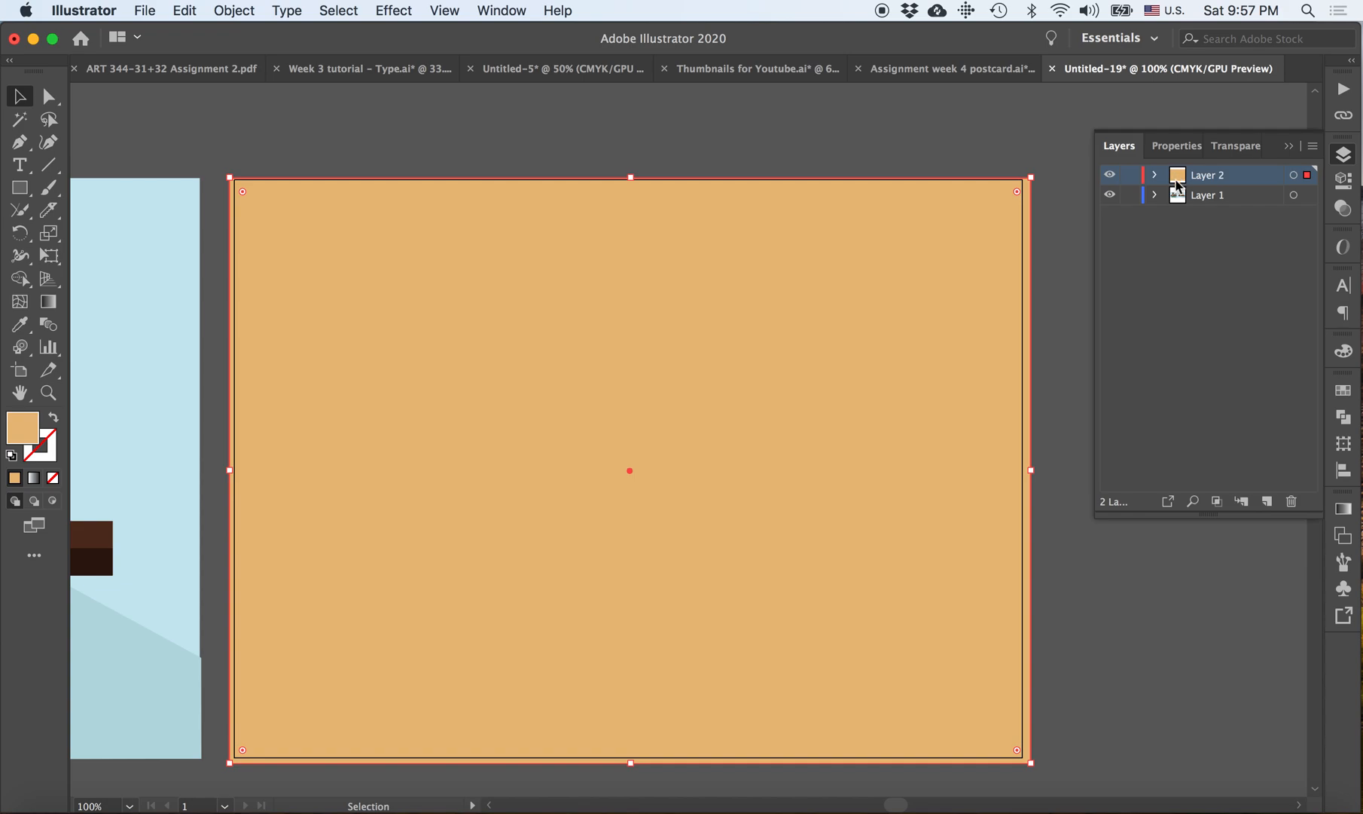
mouse_move(1184, 184)
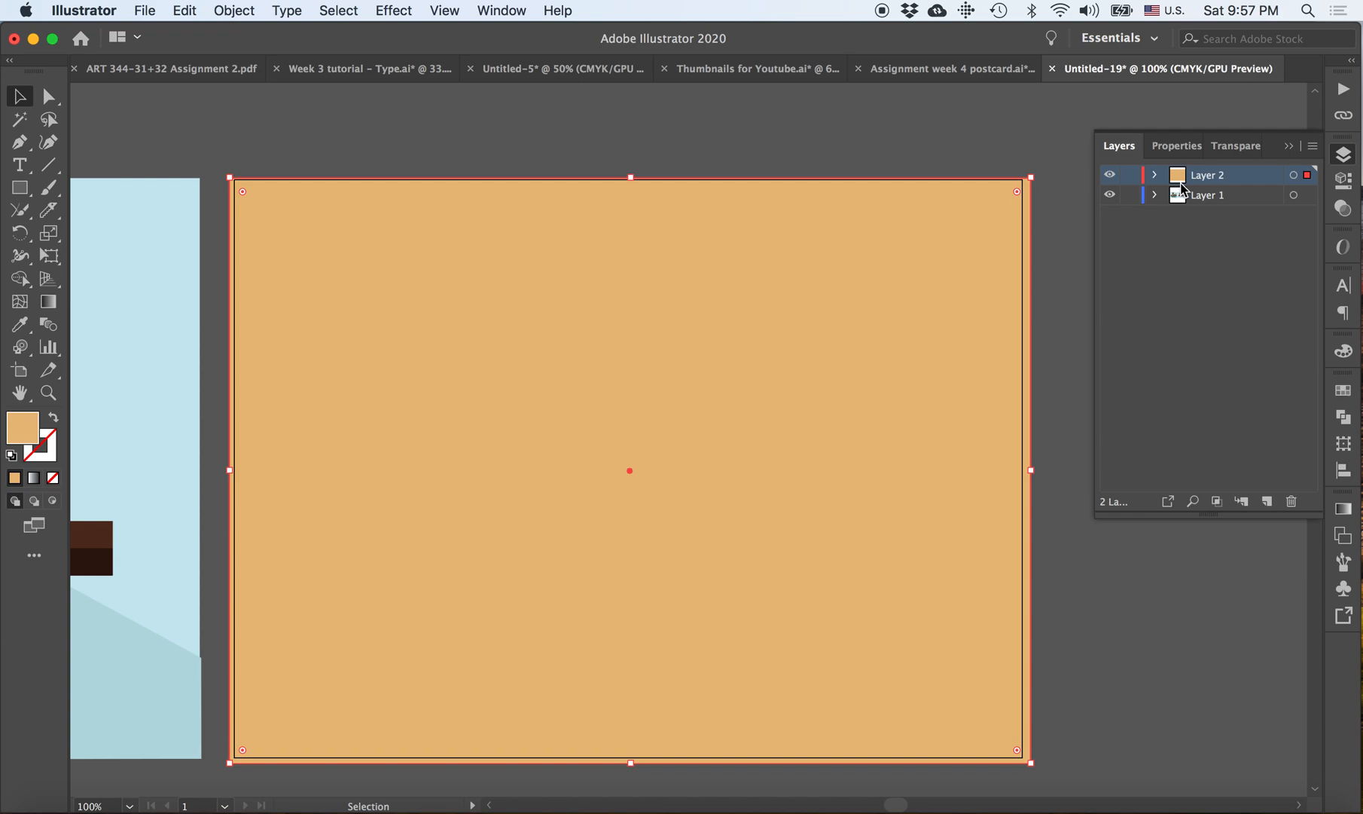
mouse_move(1187, 247)
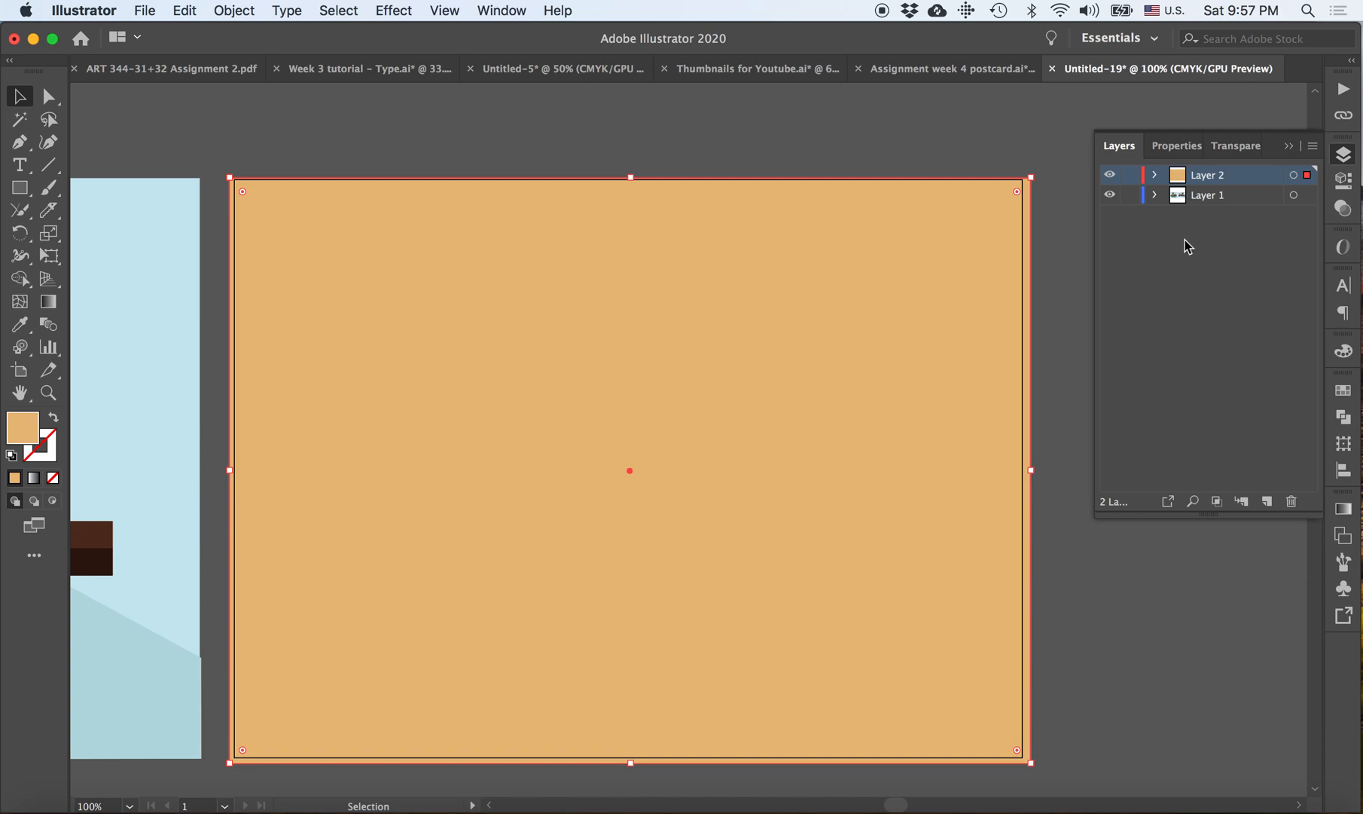
mouse_move(1044, 347)
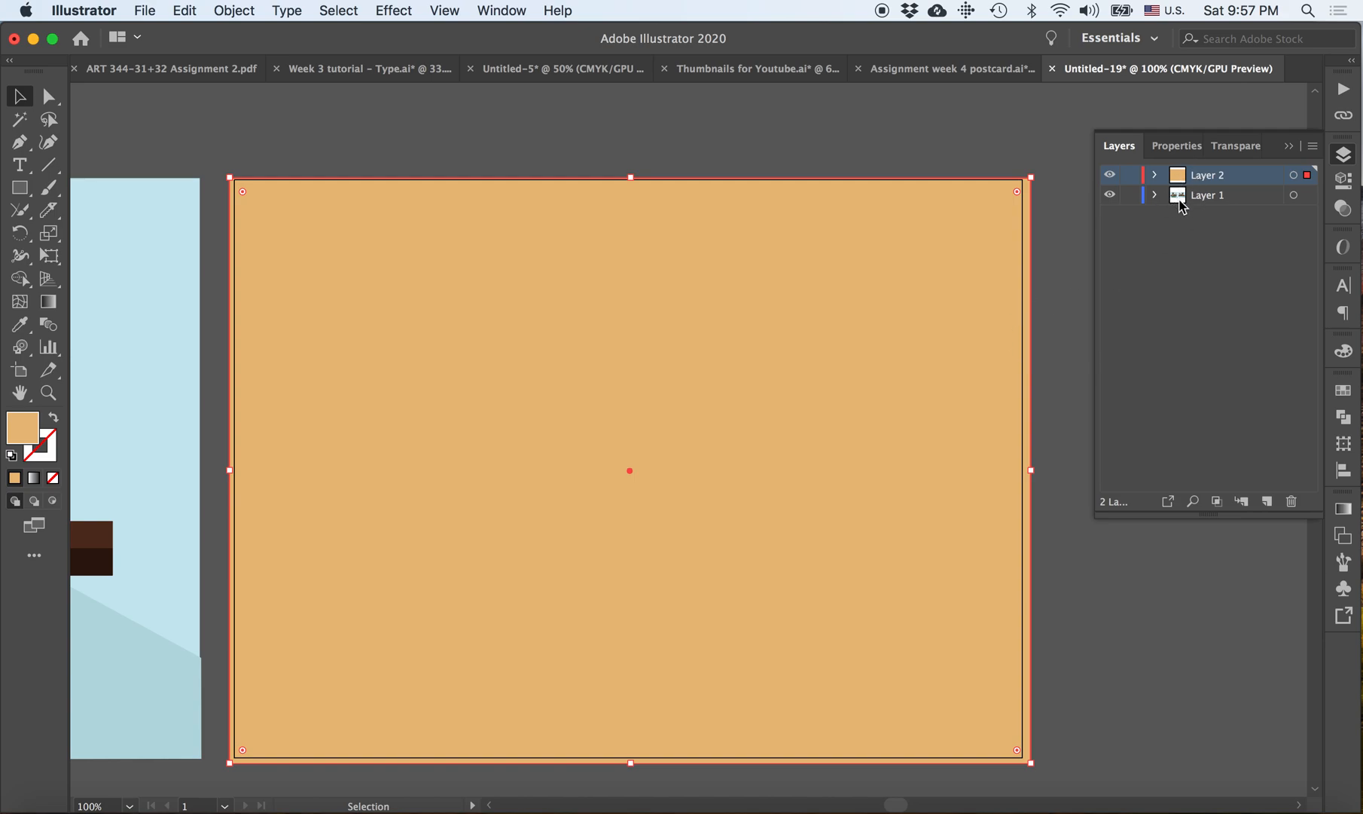
mouse_move(1207, 203)
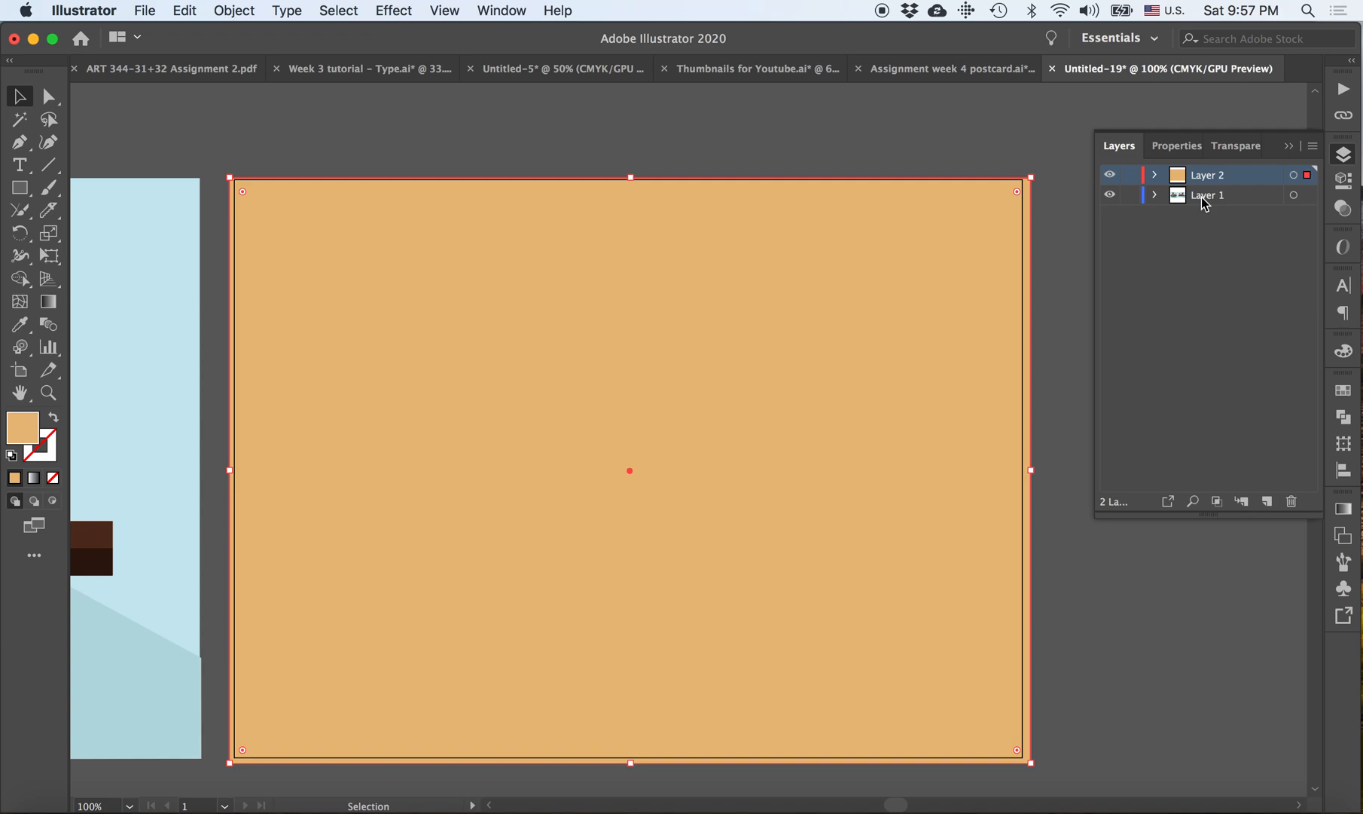
- Rename Layer 1 to 'Illustration' and Layer 2 to 'Texture'
double_click(1208, 194)
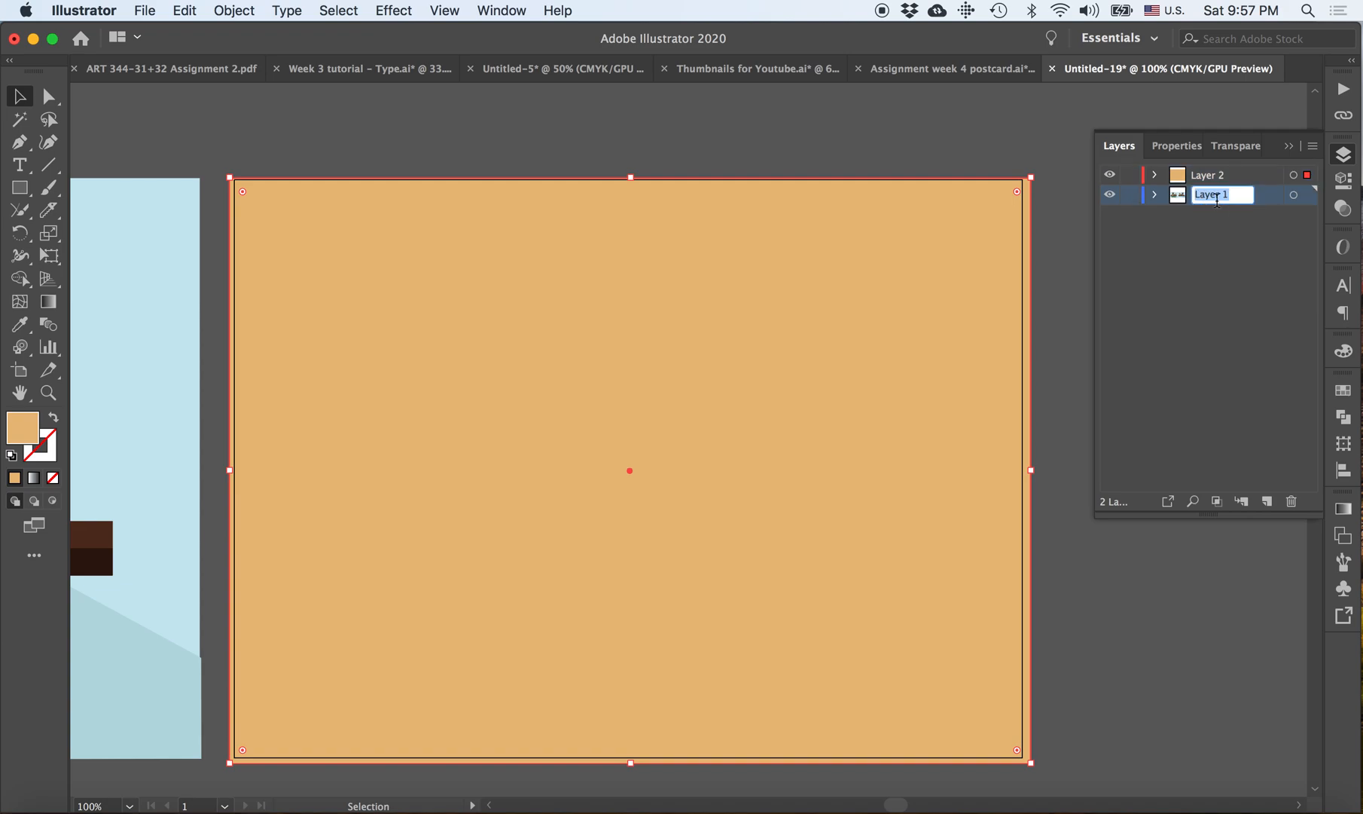
type("Illustration")
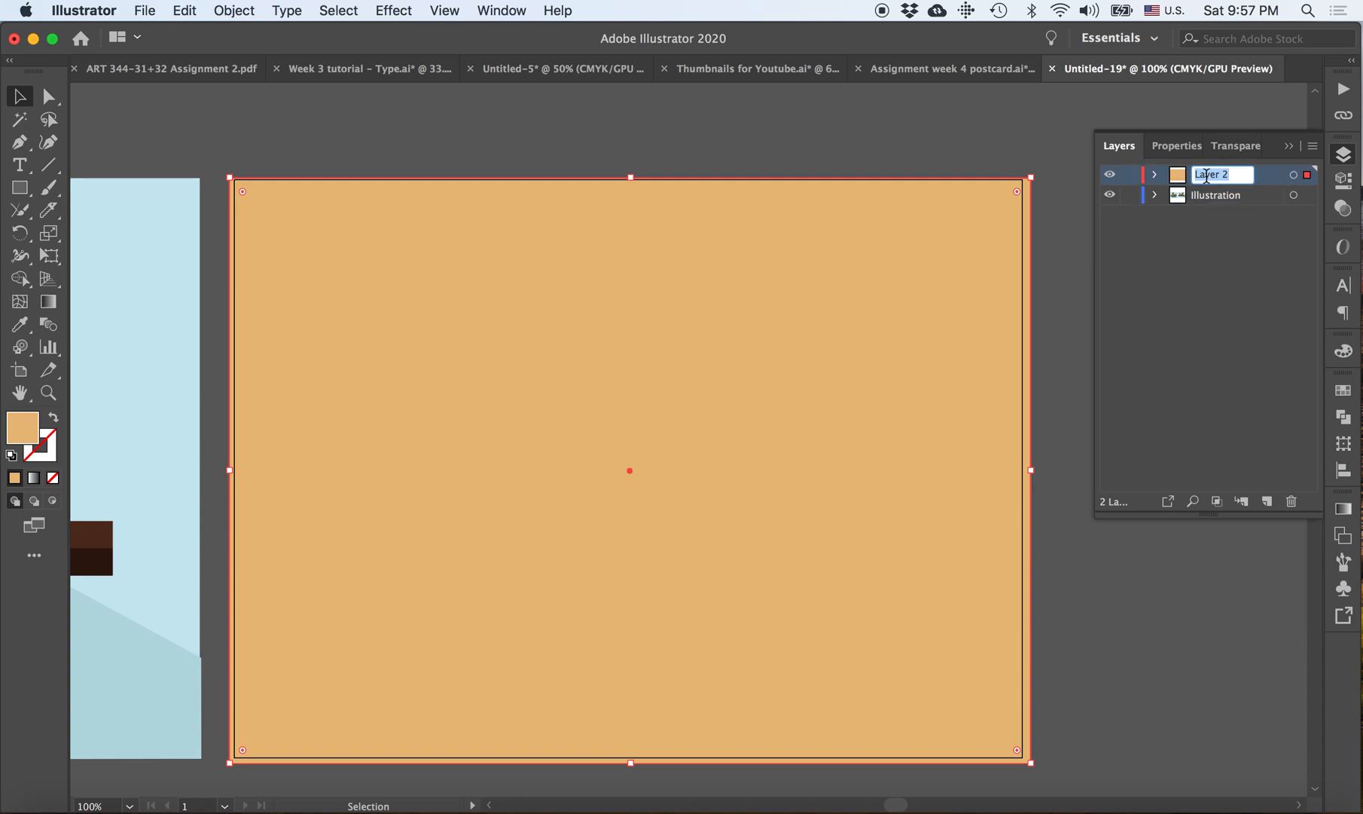
type("Texture")
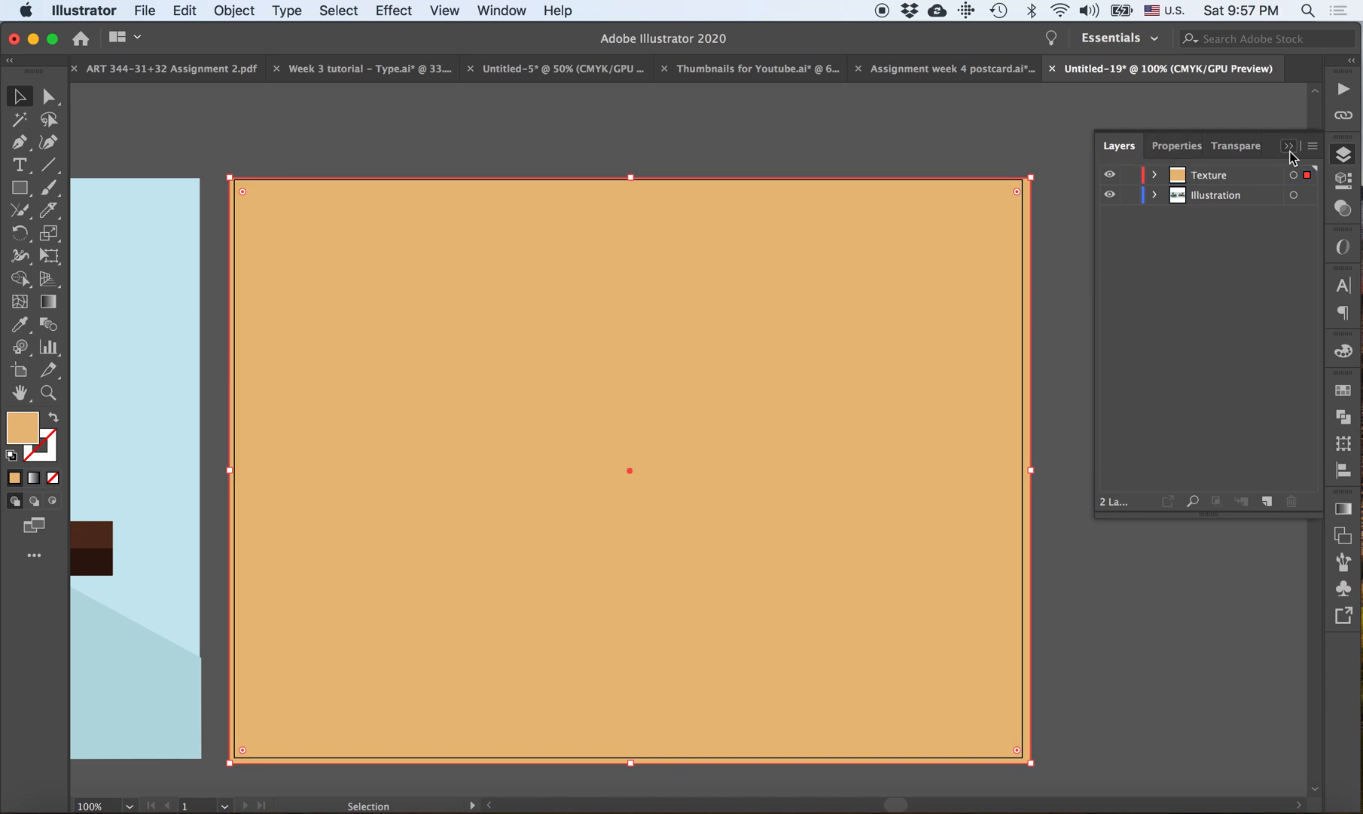
left_click(1289, 144)
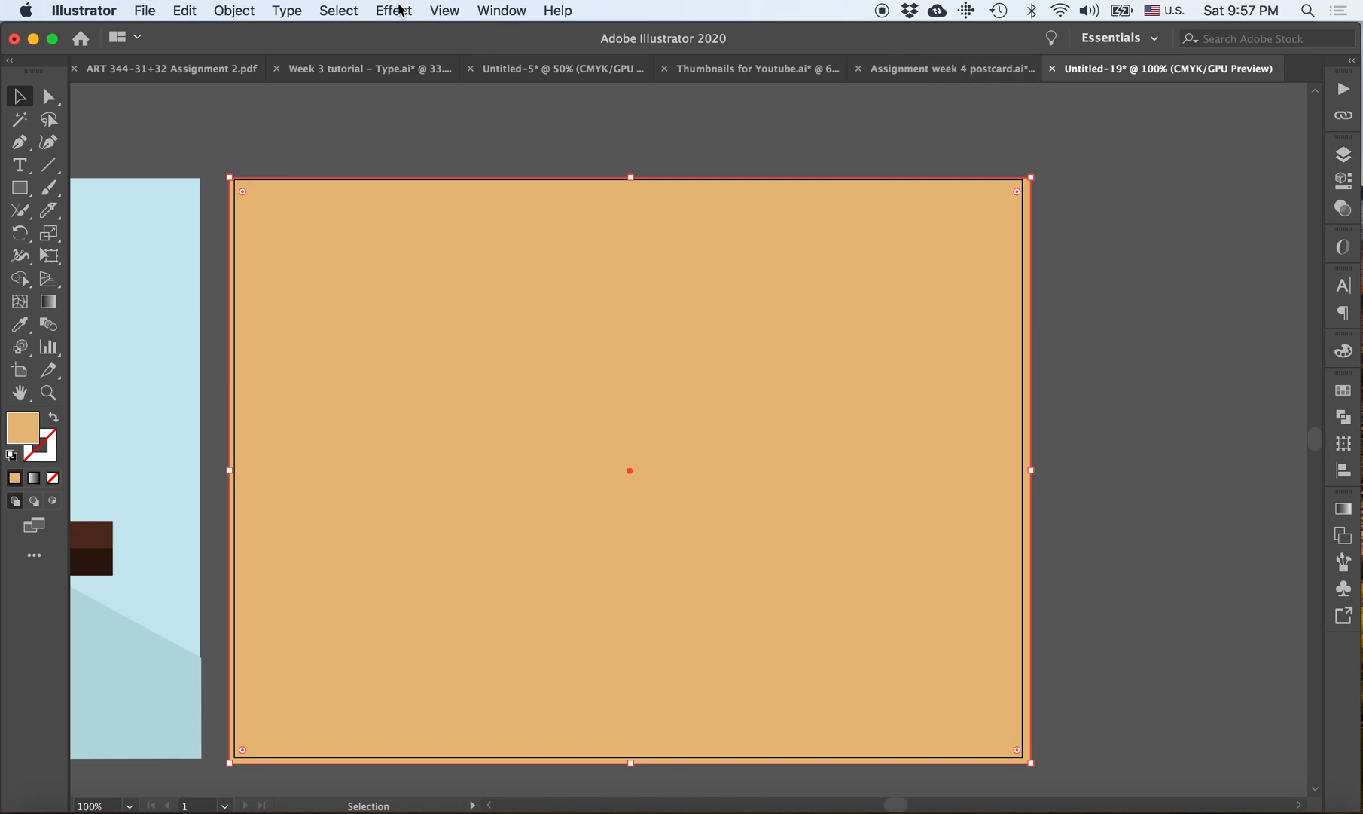
- Show the Effect menu's Texture effects for the selected tan rectangle
left_click(393, 9)
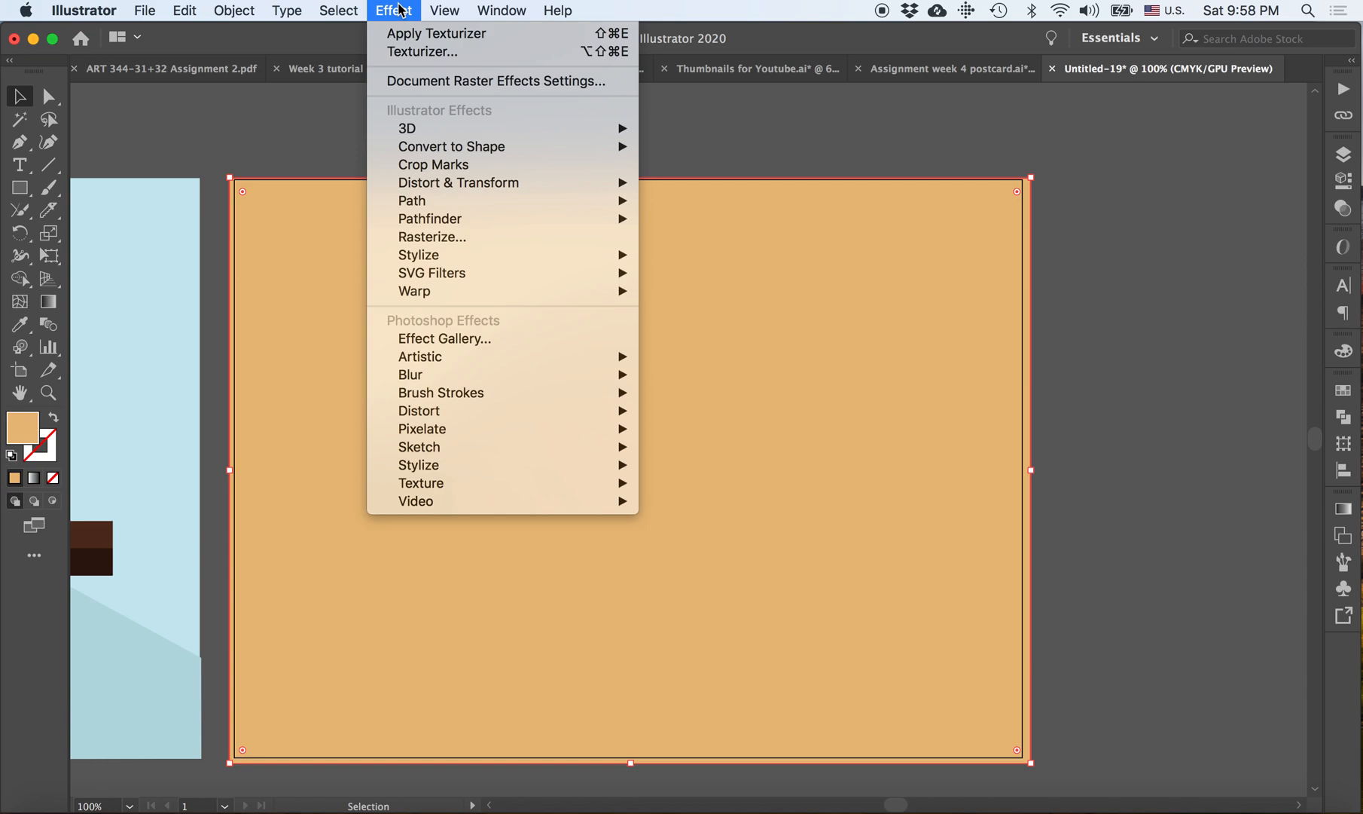
mouse_move(458, 182)
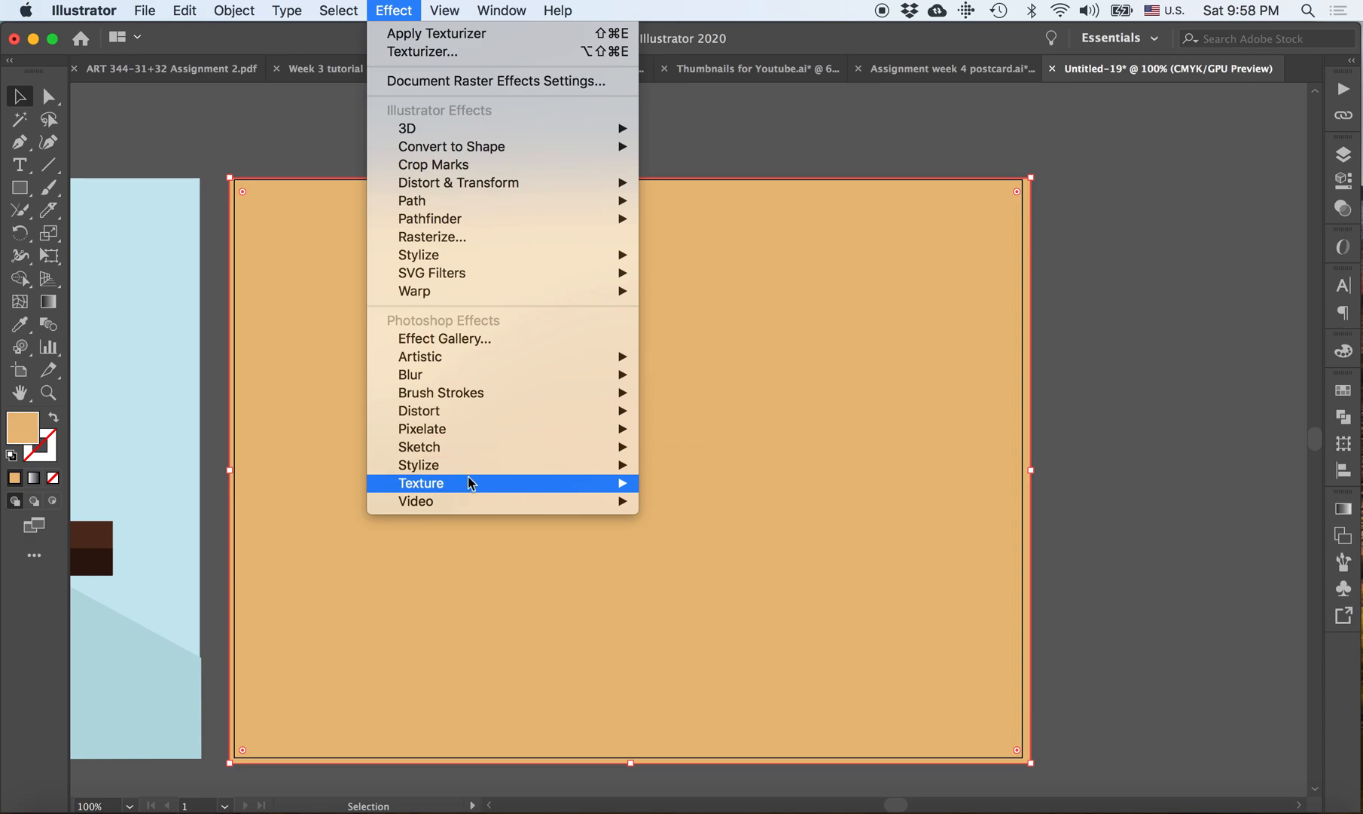
mouse_move(470, 484)
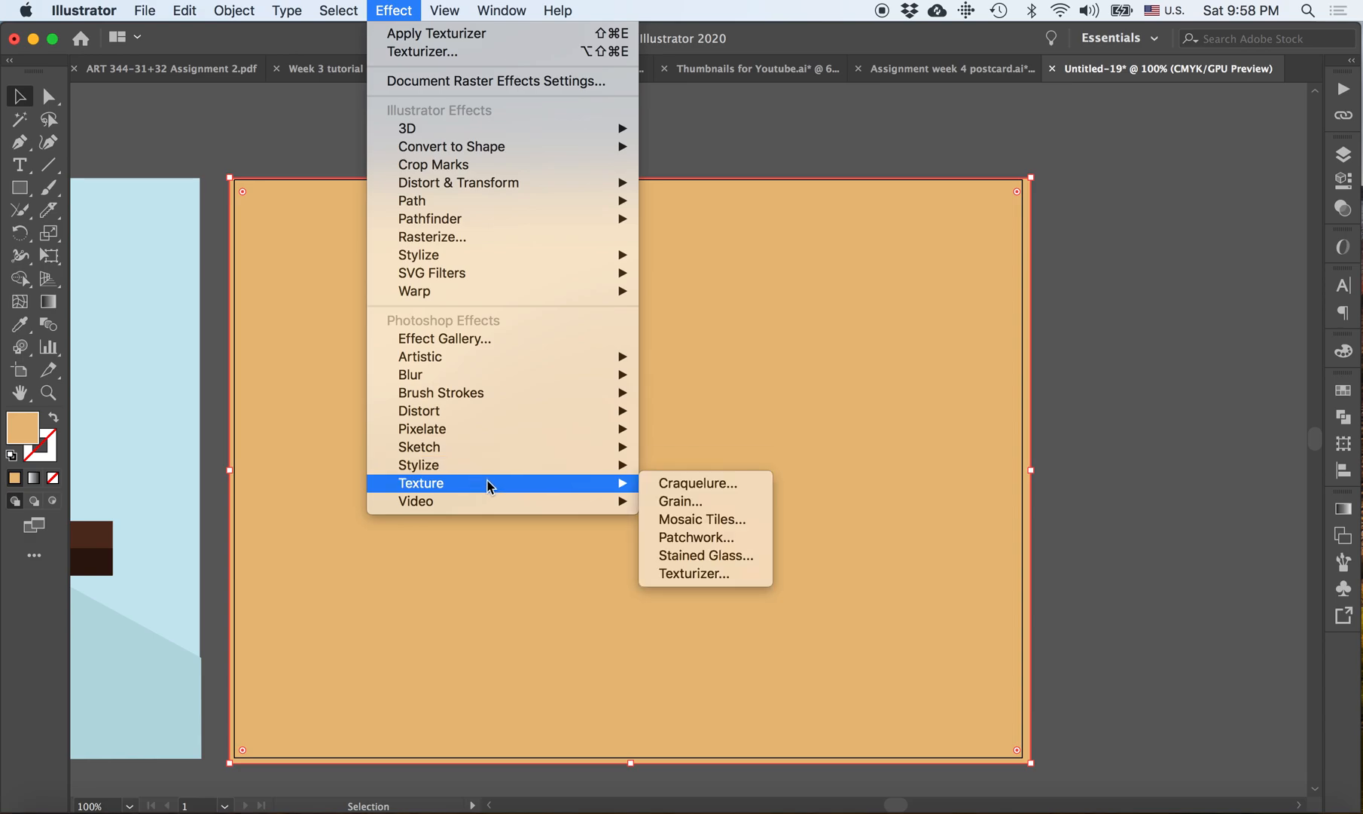
mouse_move(687, 583)
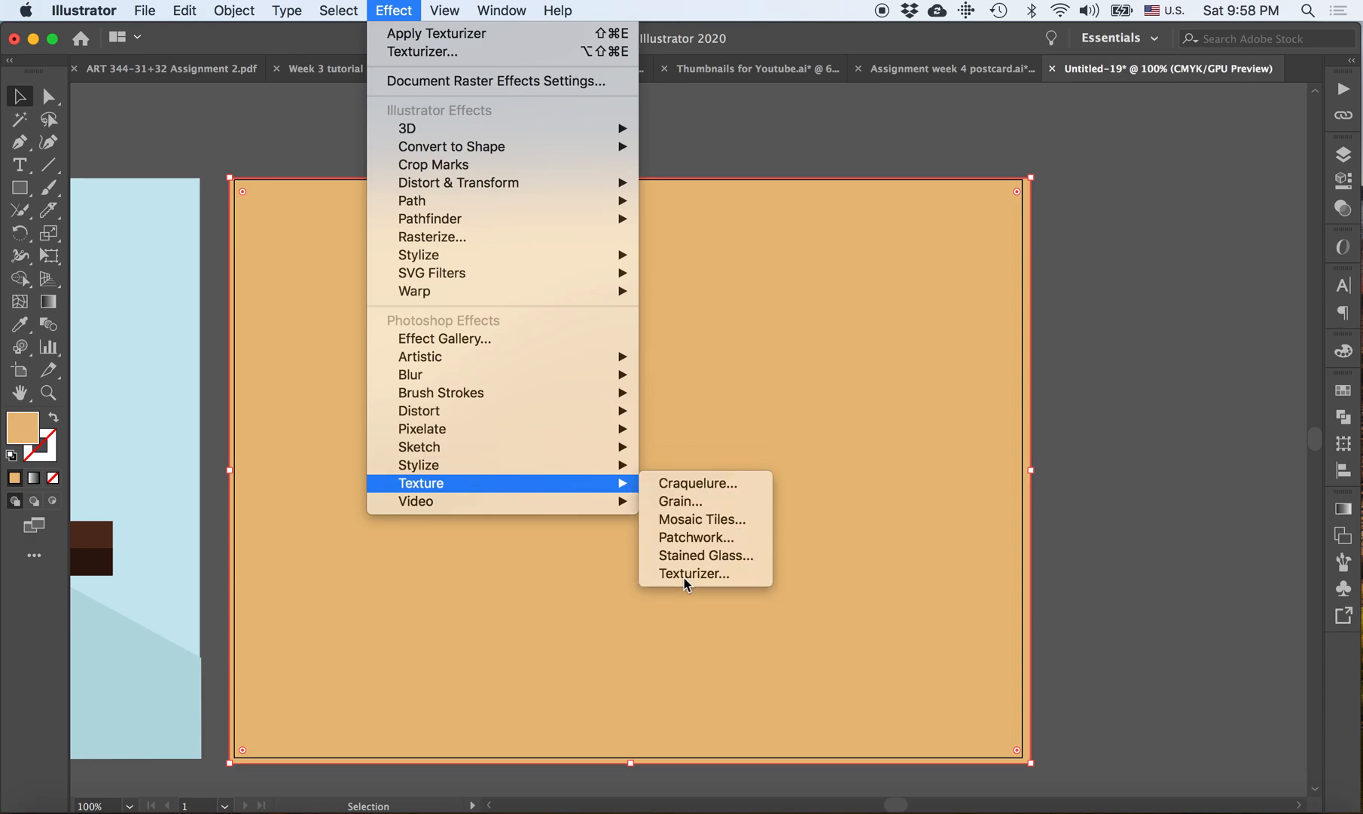
- In Texturizer, set scaling 193%, invert the relief and light it from the bottom right
left_click(695, 572)
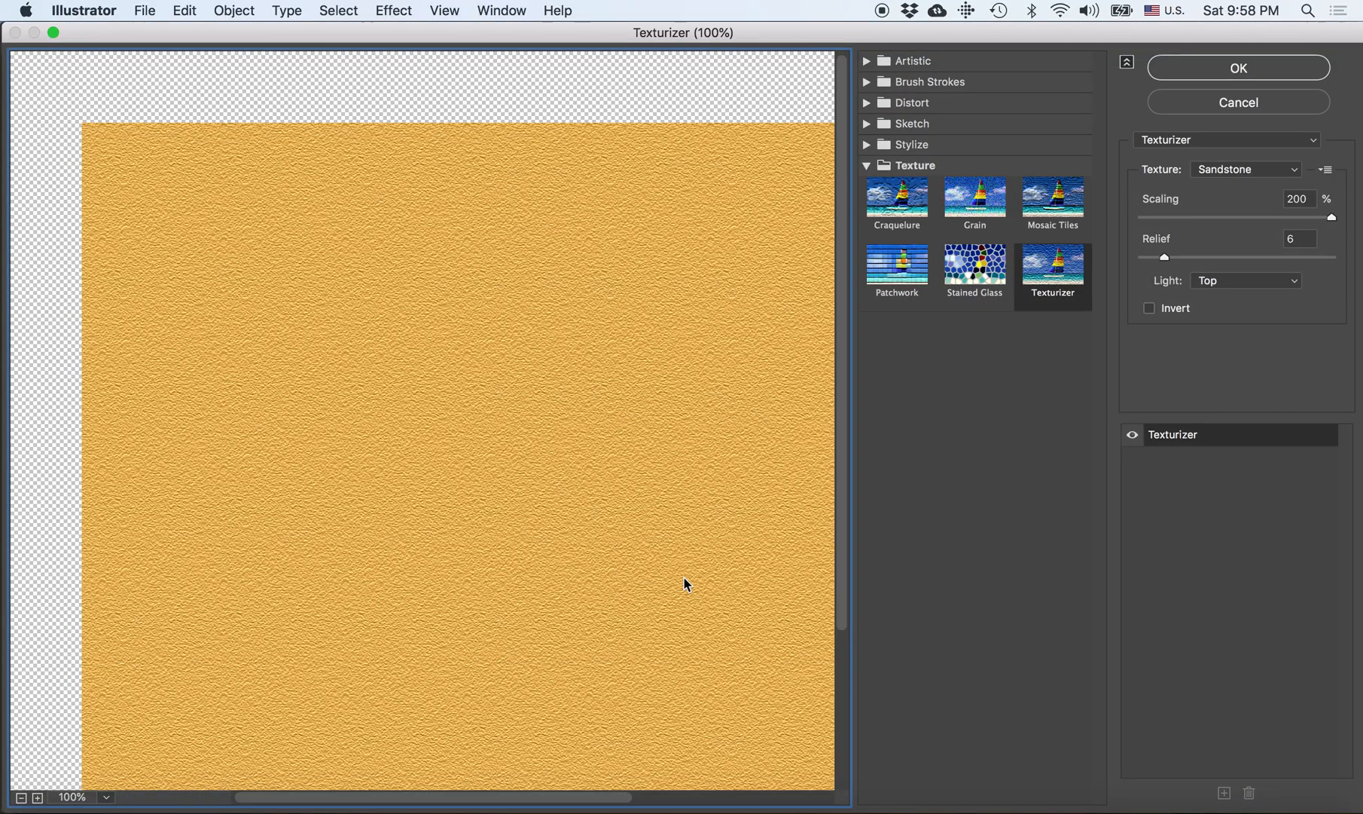
mouse_move(972, 89)
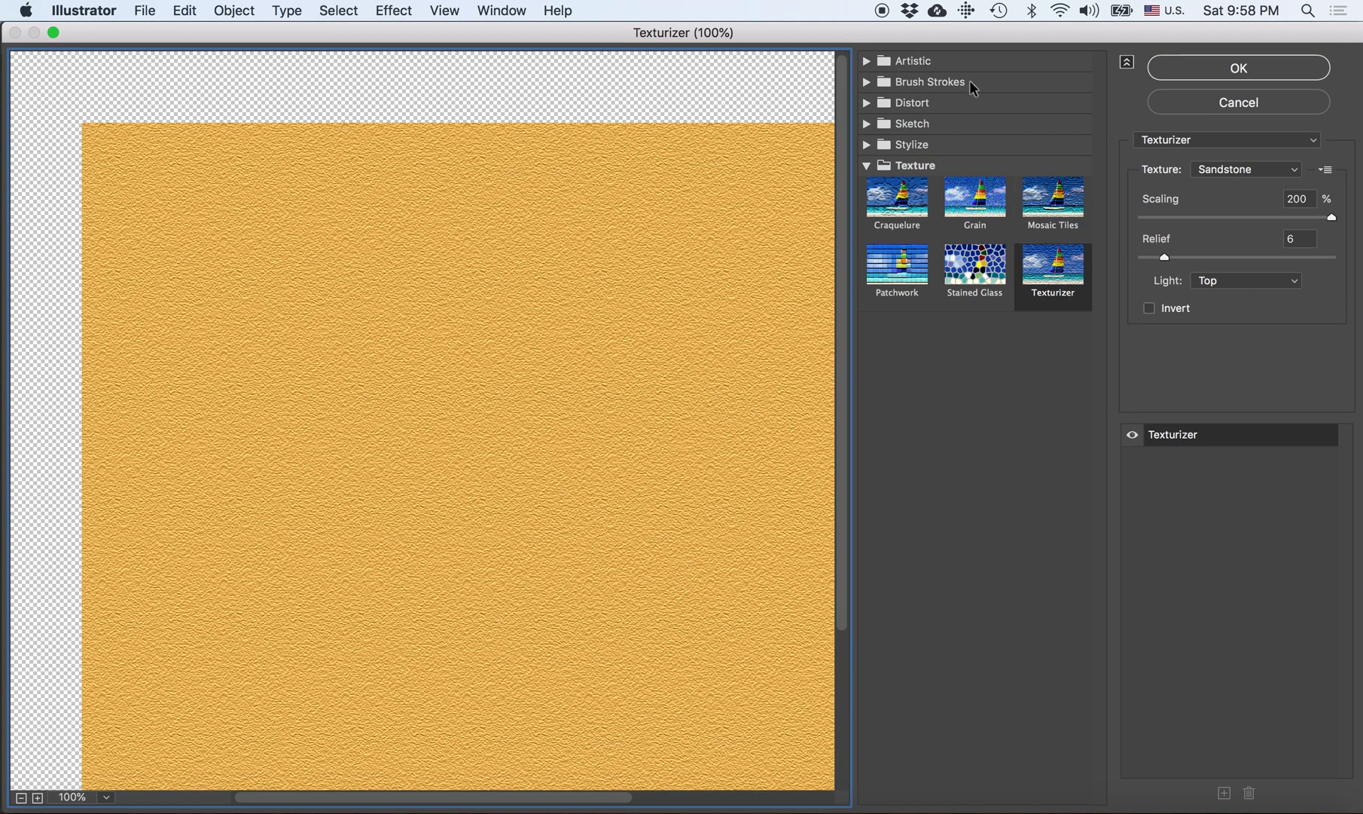
mouse_move(886, 171)
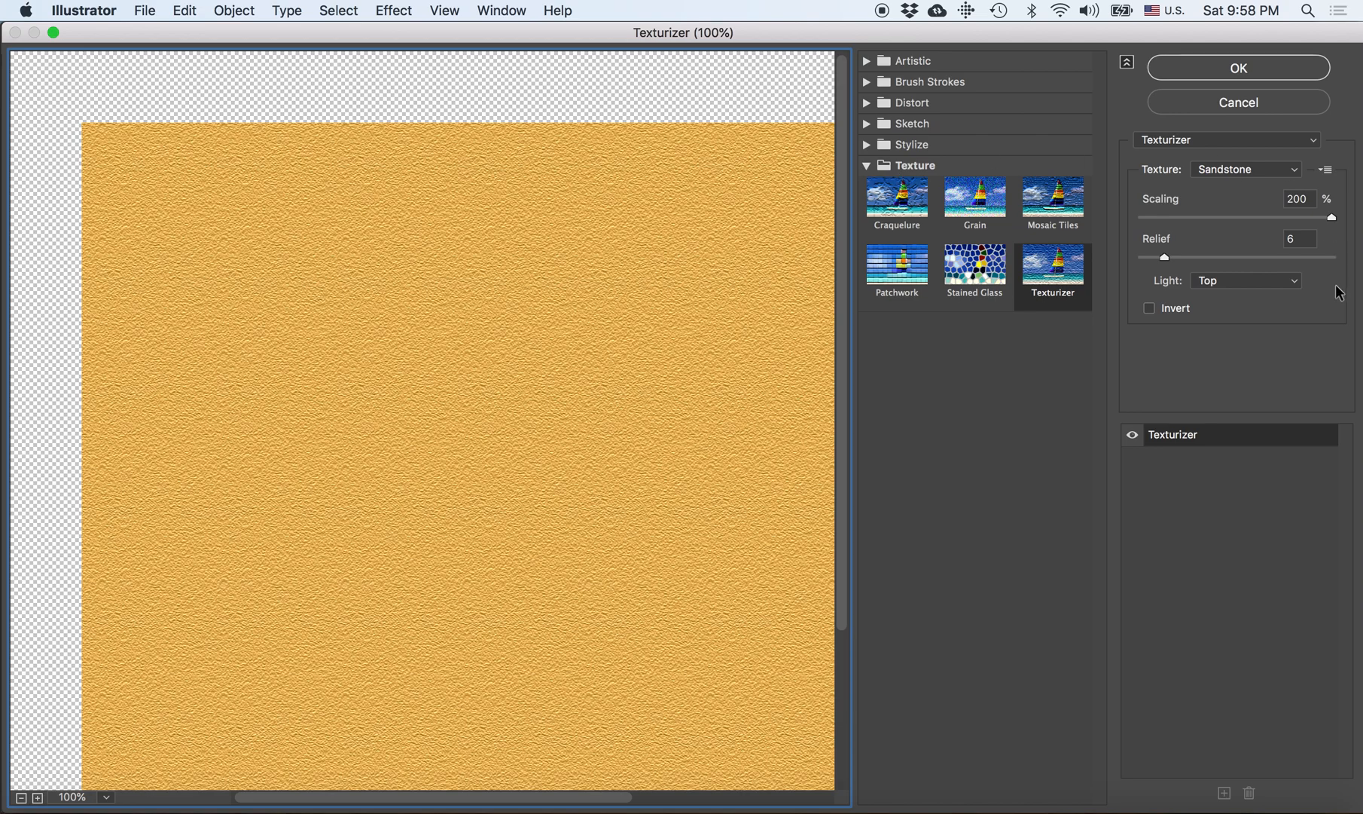
mouse_move(1243, 155)
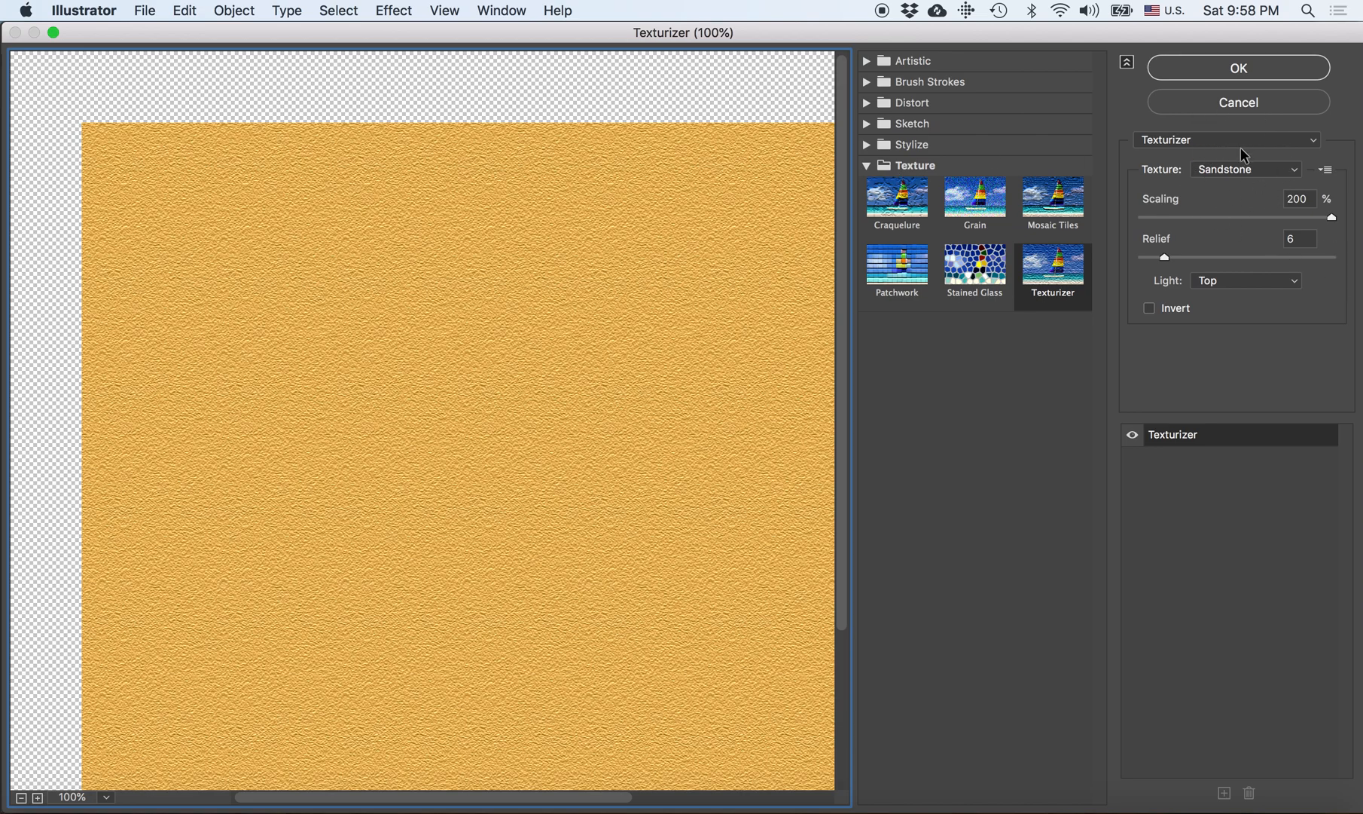
mouse_move(1179, 241)
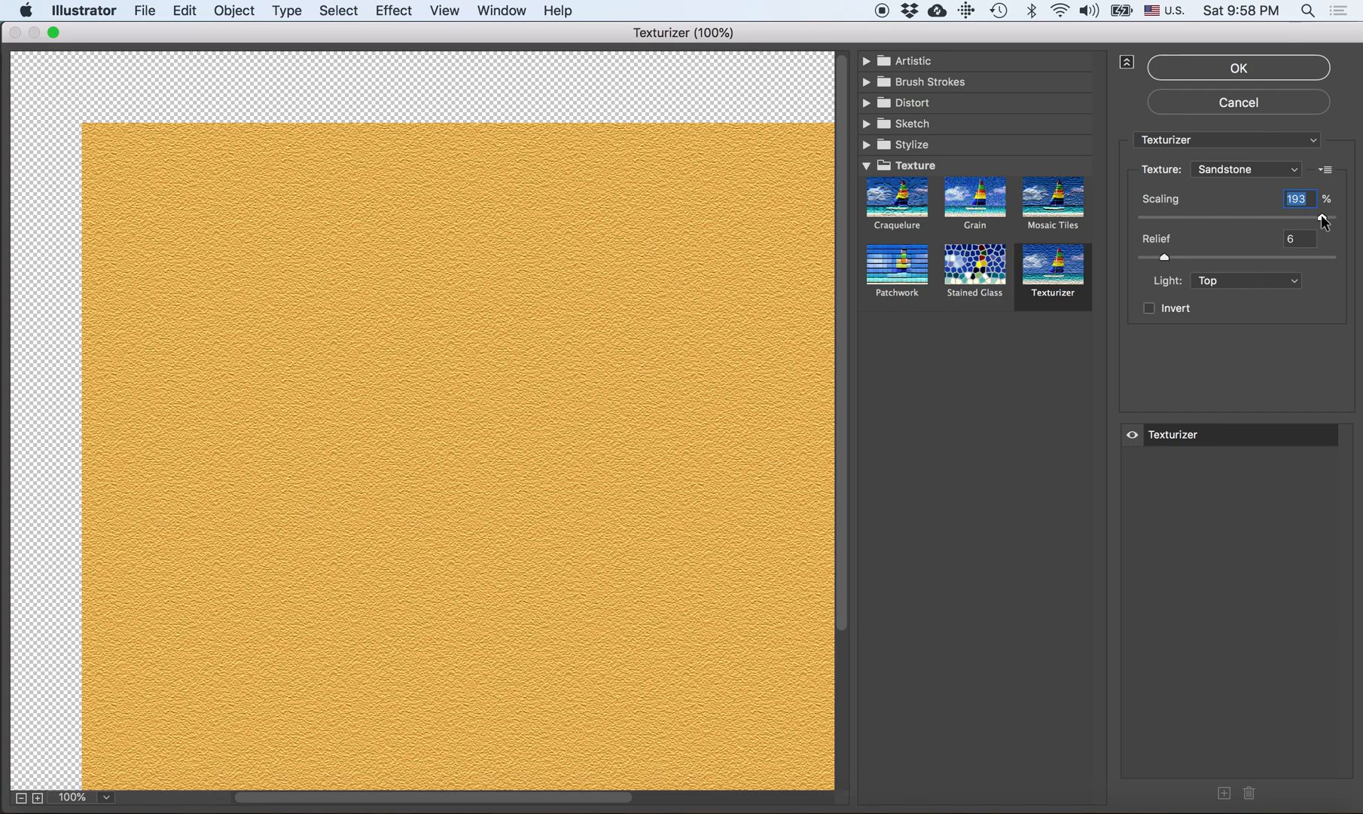
left_click(1300, 239)
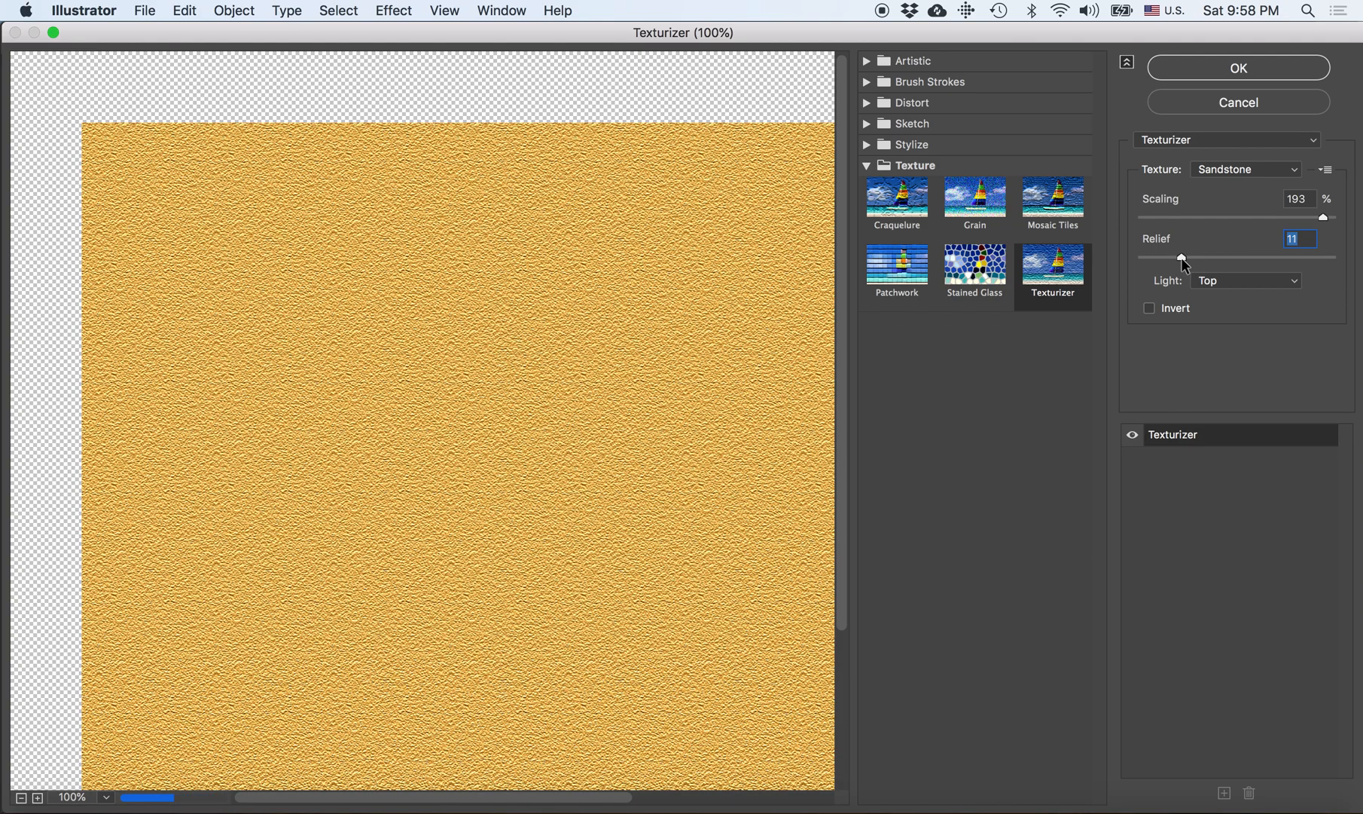
left_click(1150, 307)
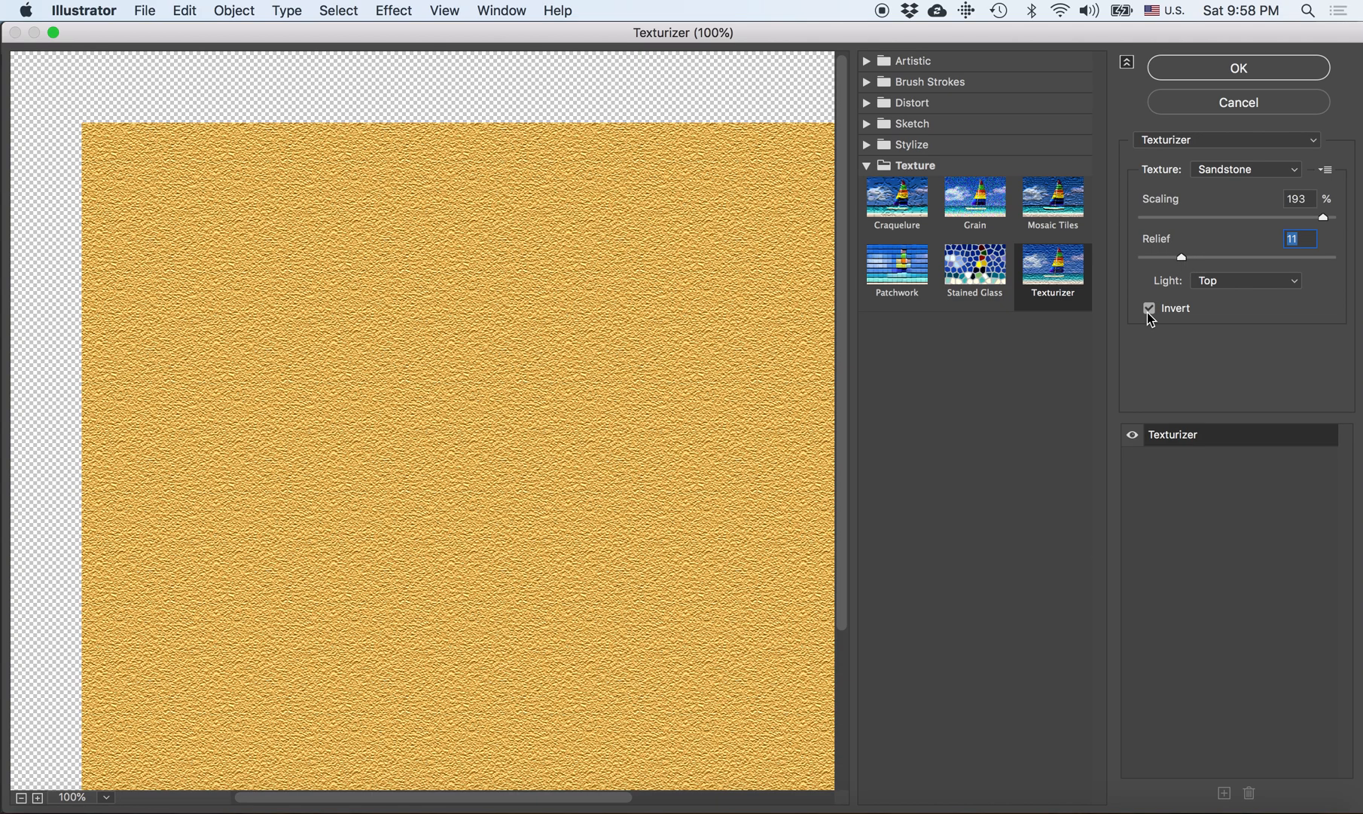
mouse_move(1210, 285)
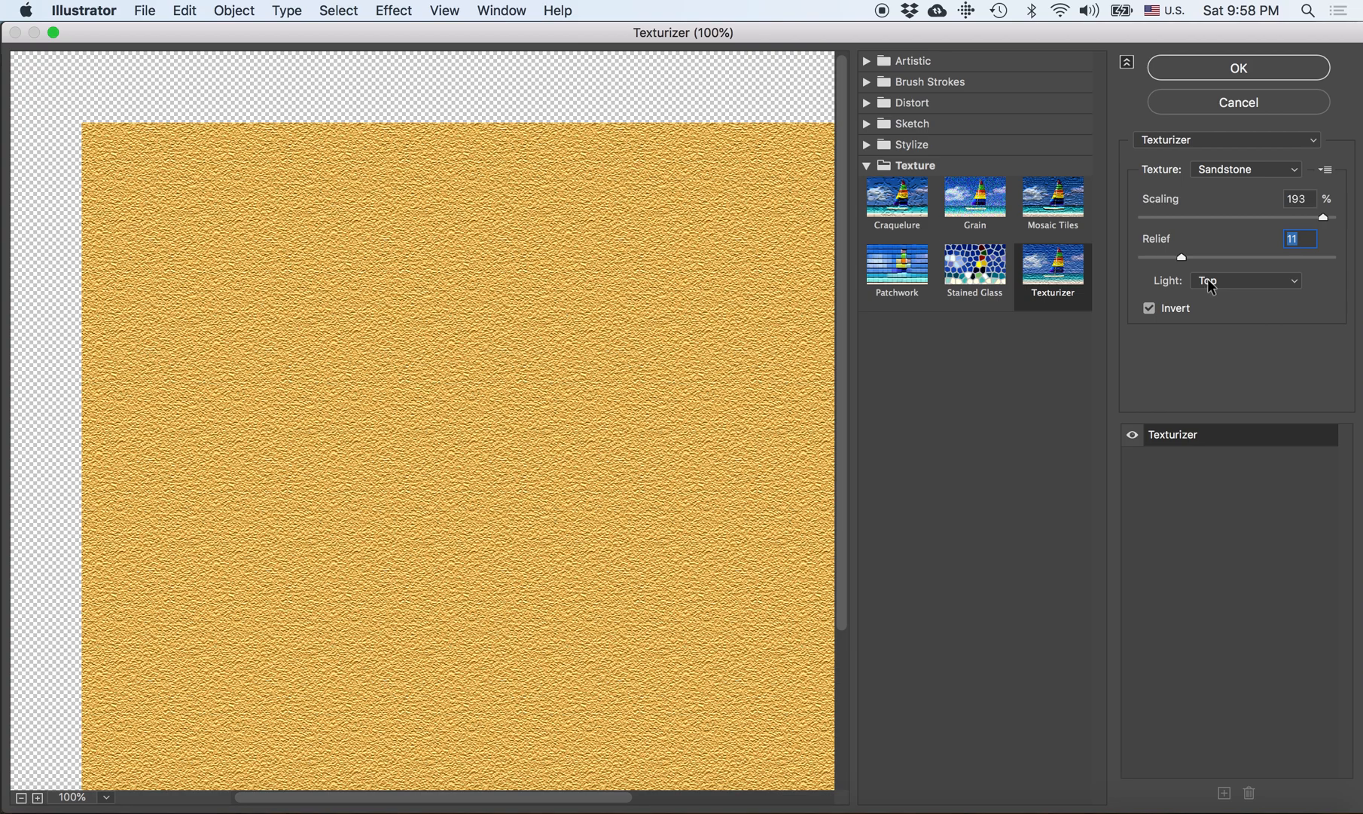
left_click(1246, 280)
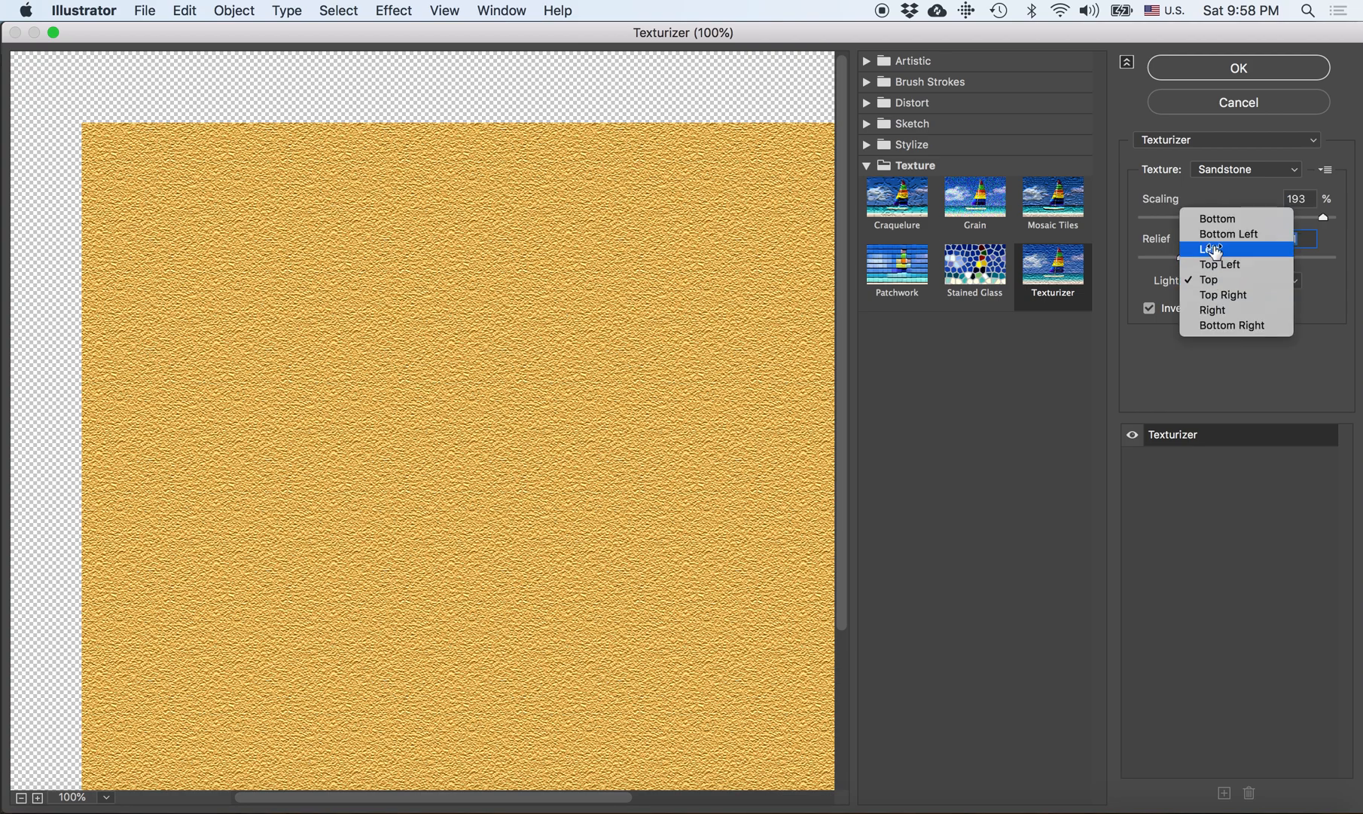
left_click(1211, 250)
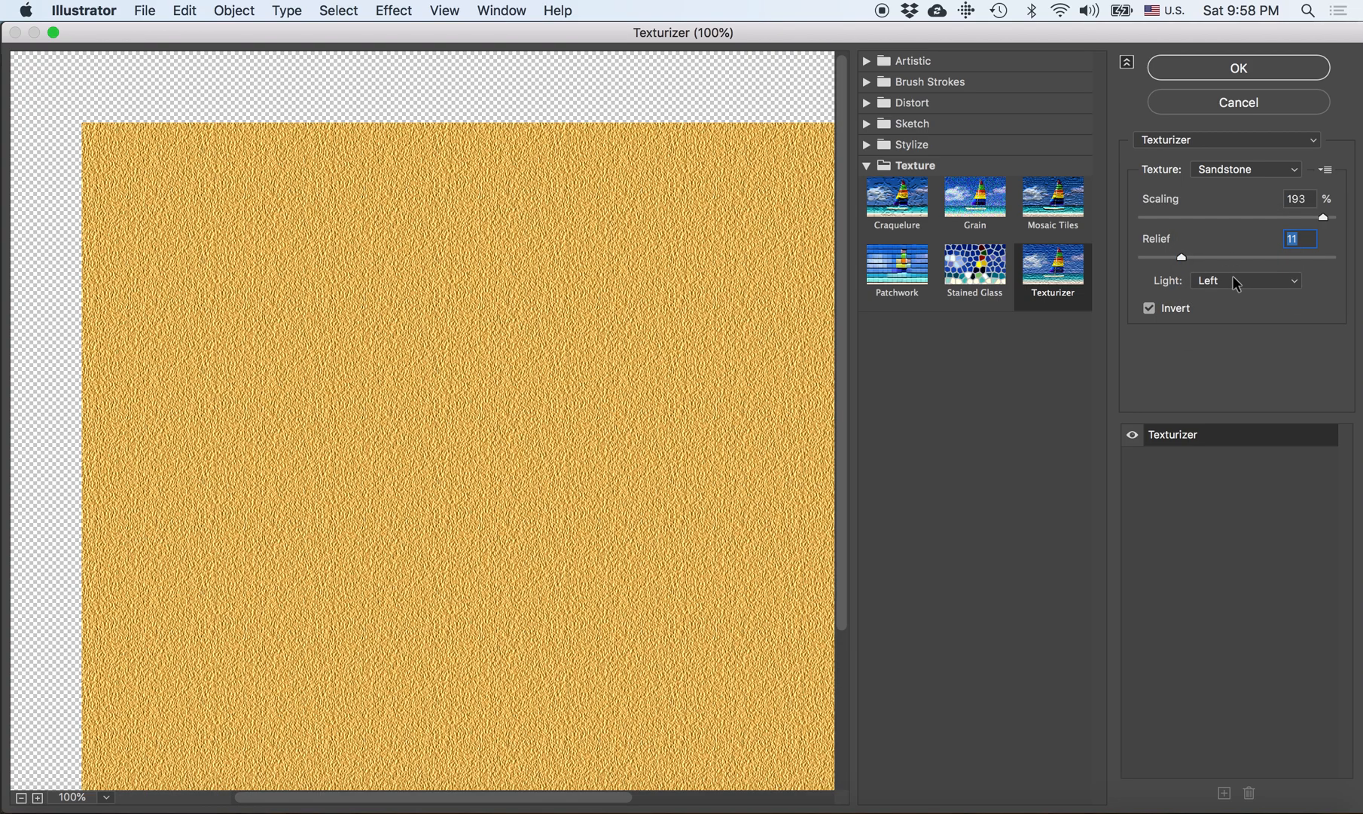
left_click(1246, 280)
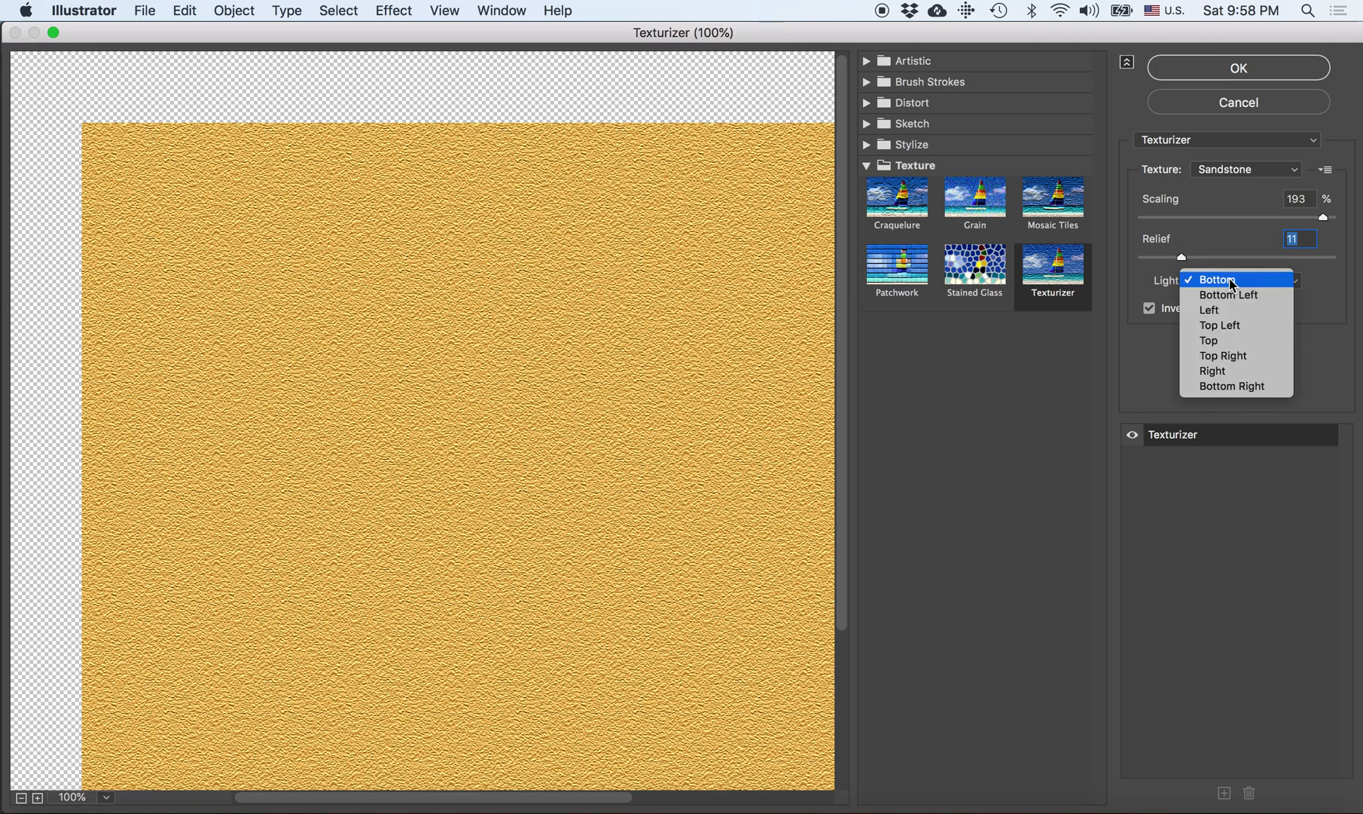
left_click(1211, 370)
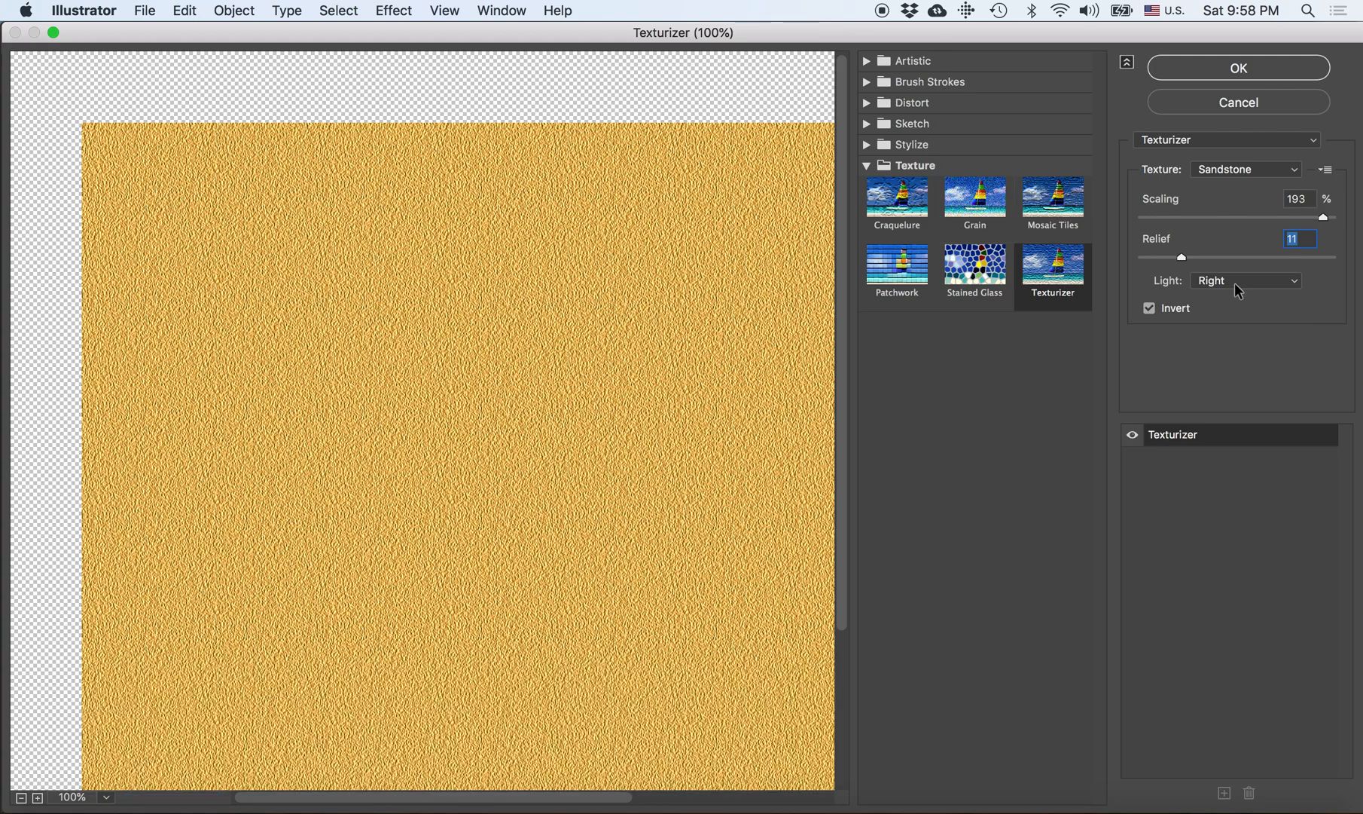
left_click(1247, 280)
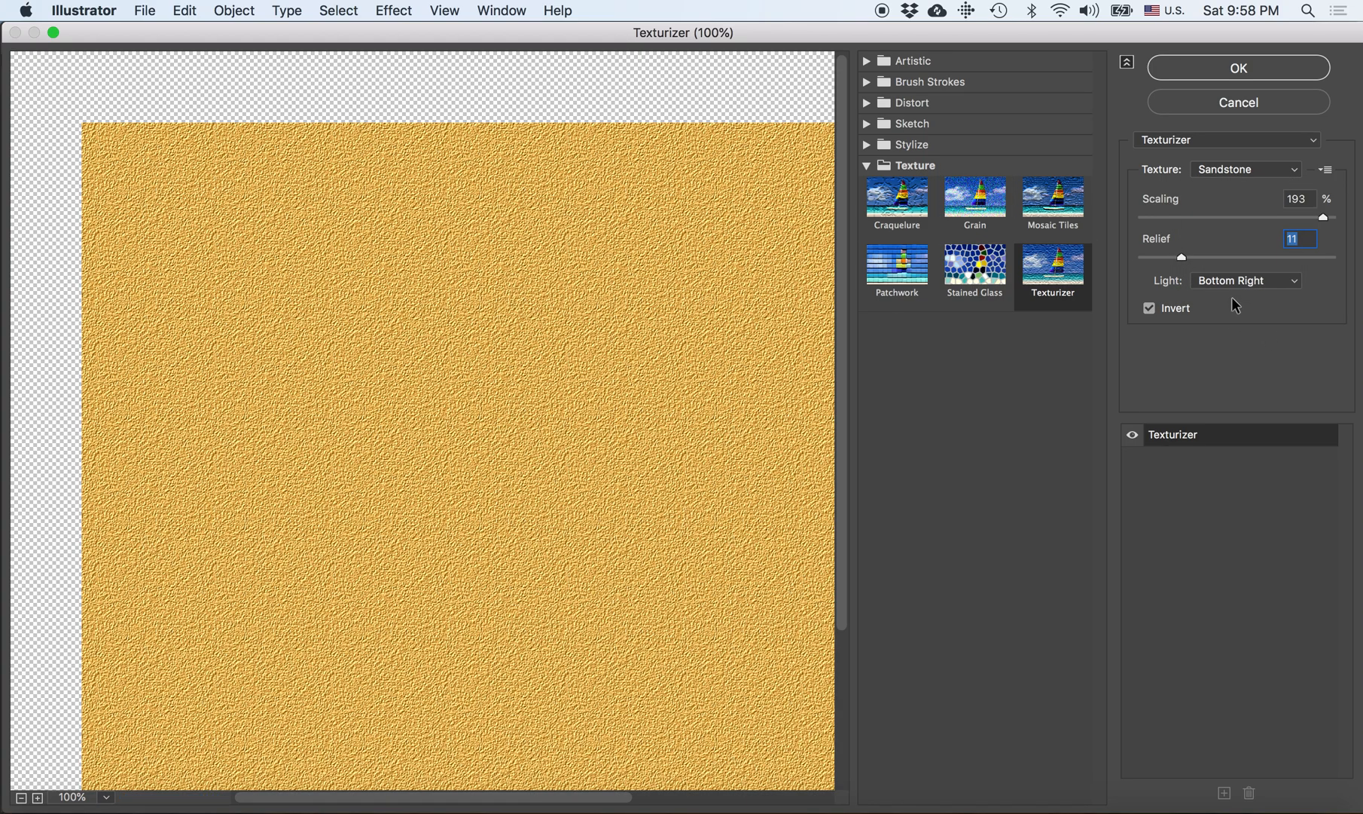
mouse_move(752, 380)
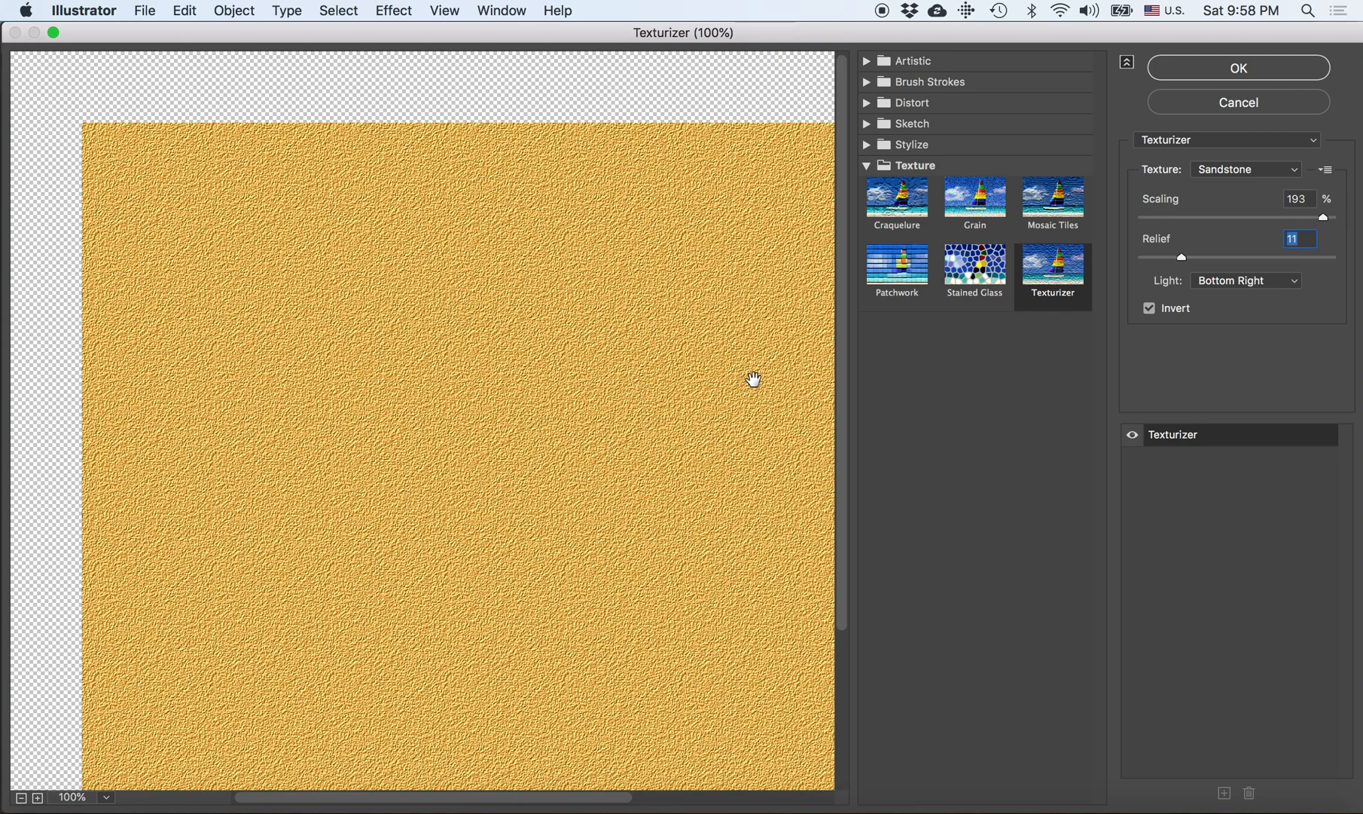
mouse_move(1270, 172)
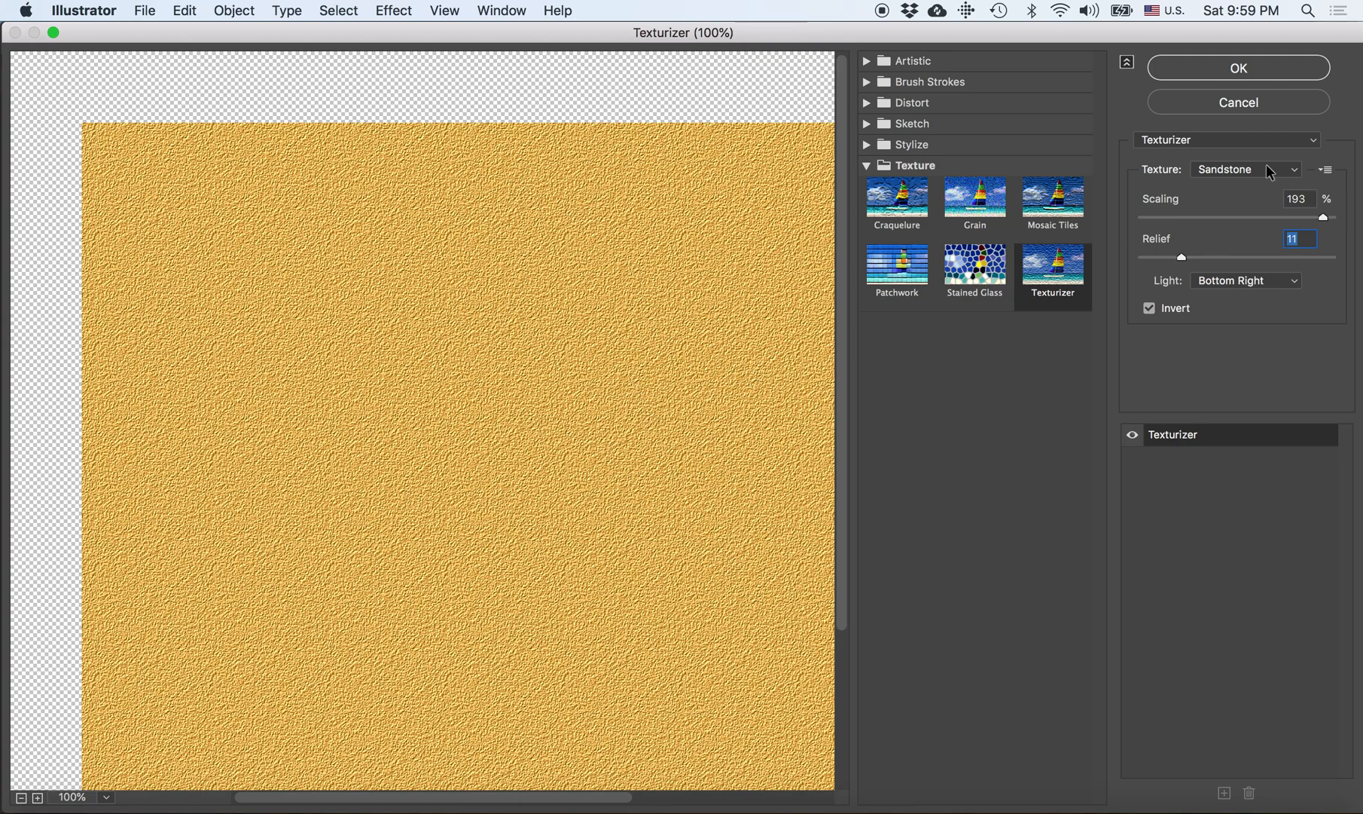
mouse_move(1296, 173)
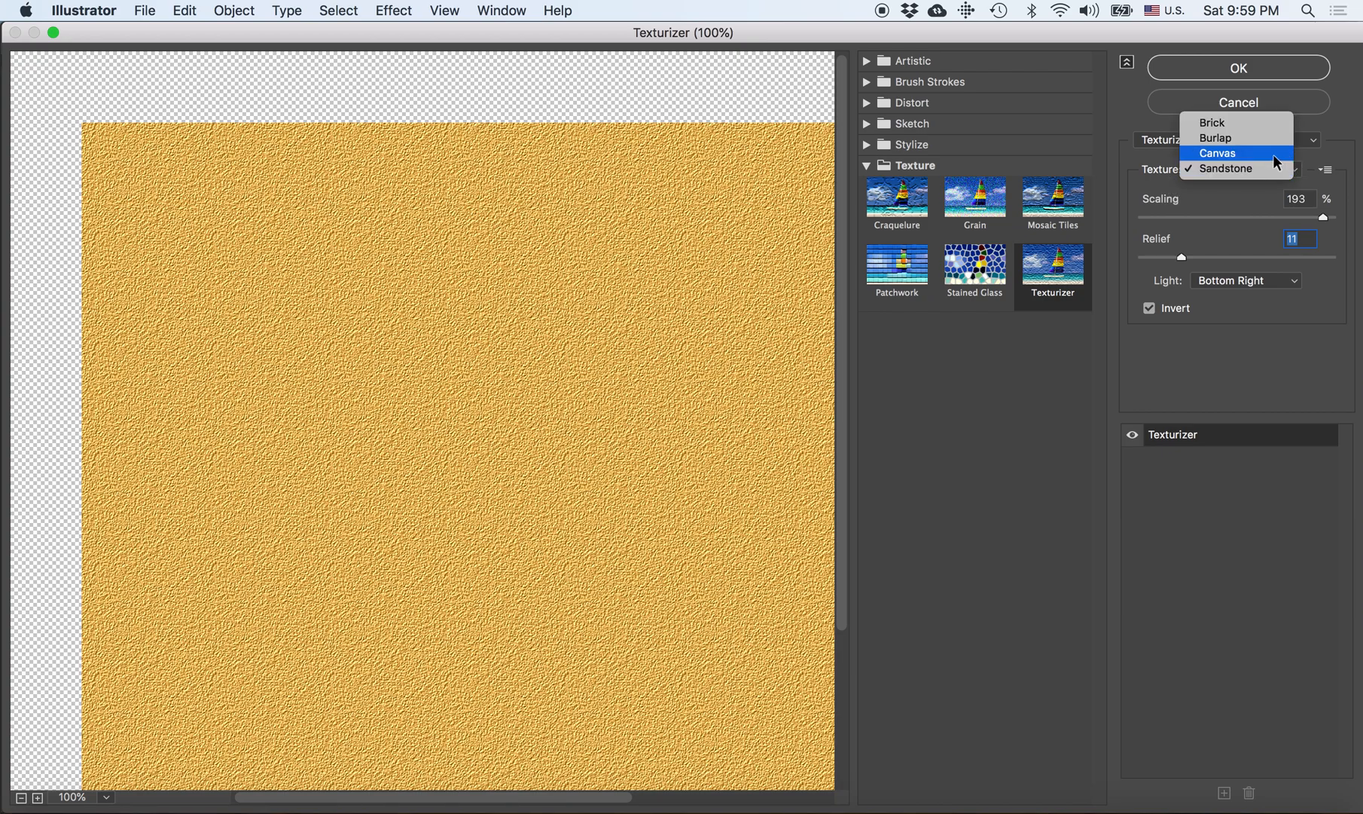
- Choose the Canvas texture with relief 11 and apply it to the rectangle
left_click(1219, 154)
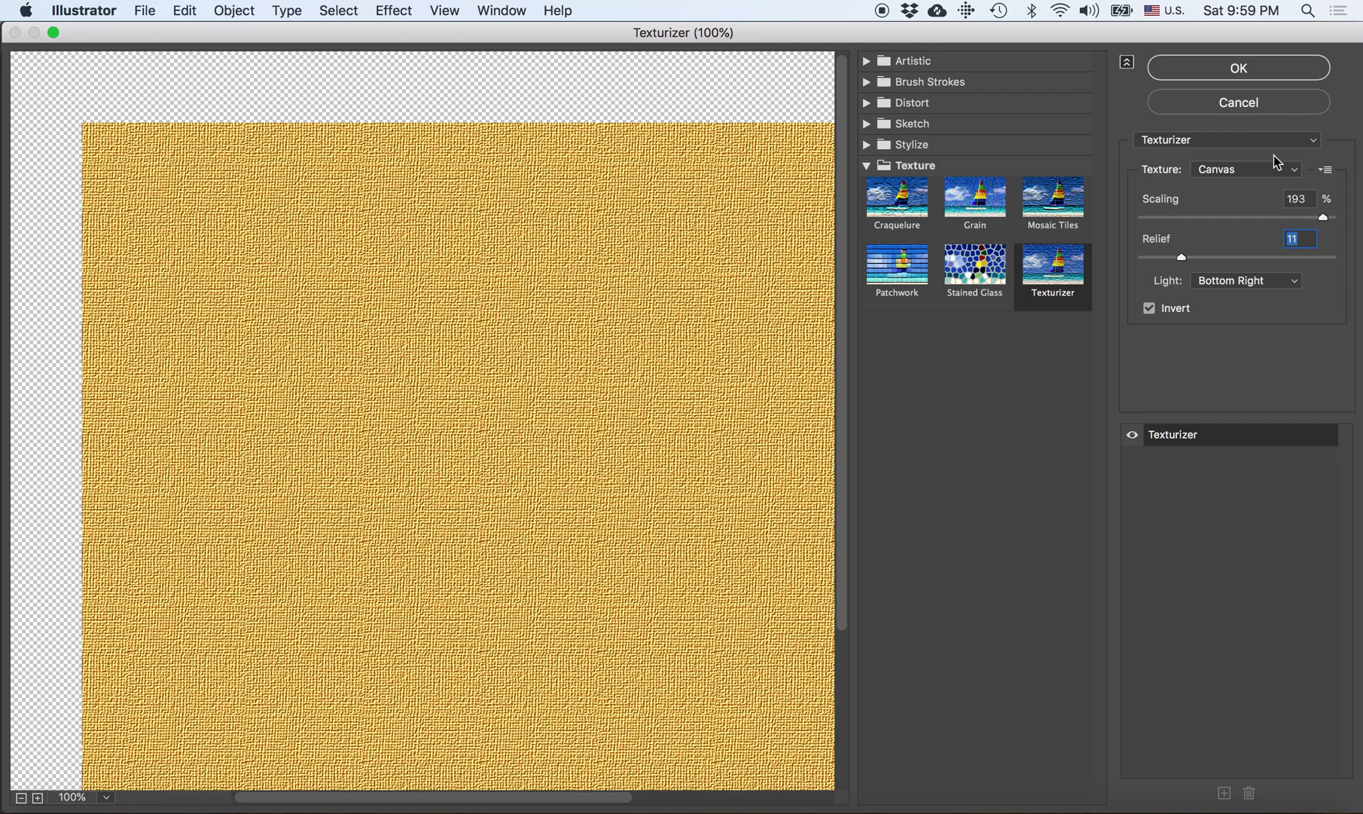
mouse_move(527, 391)
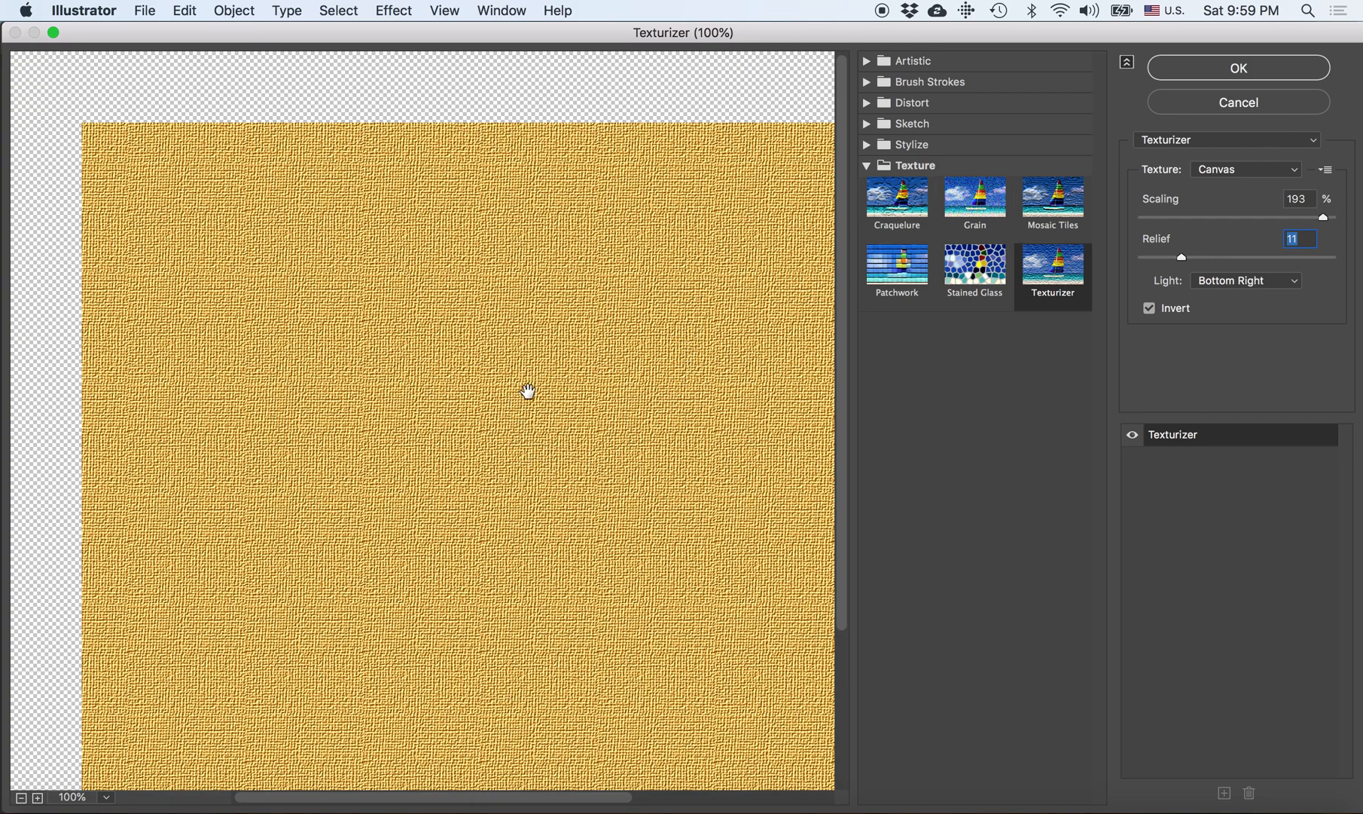
left_click(1246, 169)
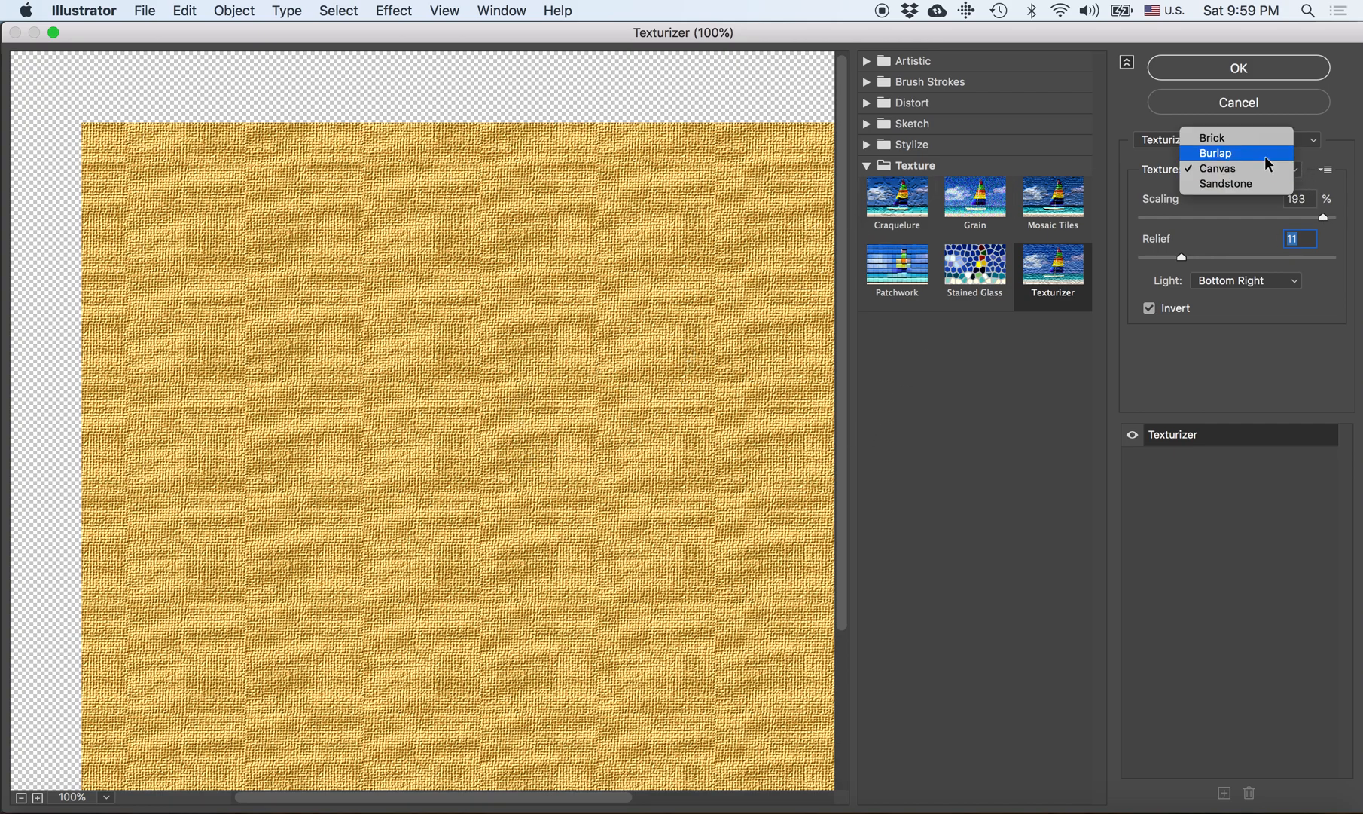
left_click(1216, 152)
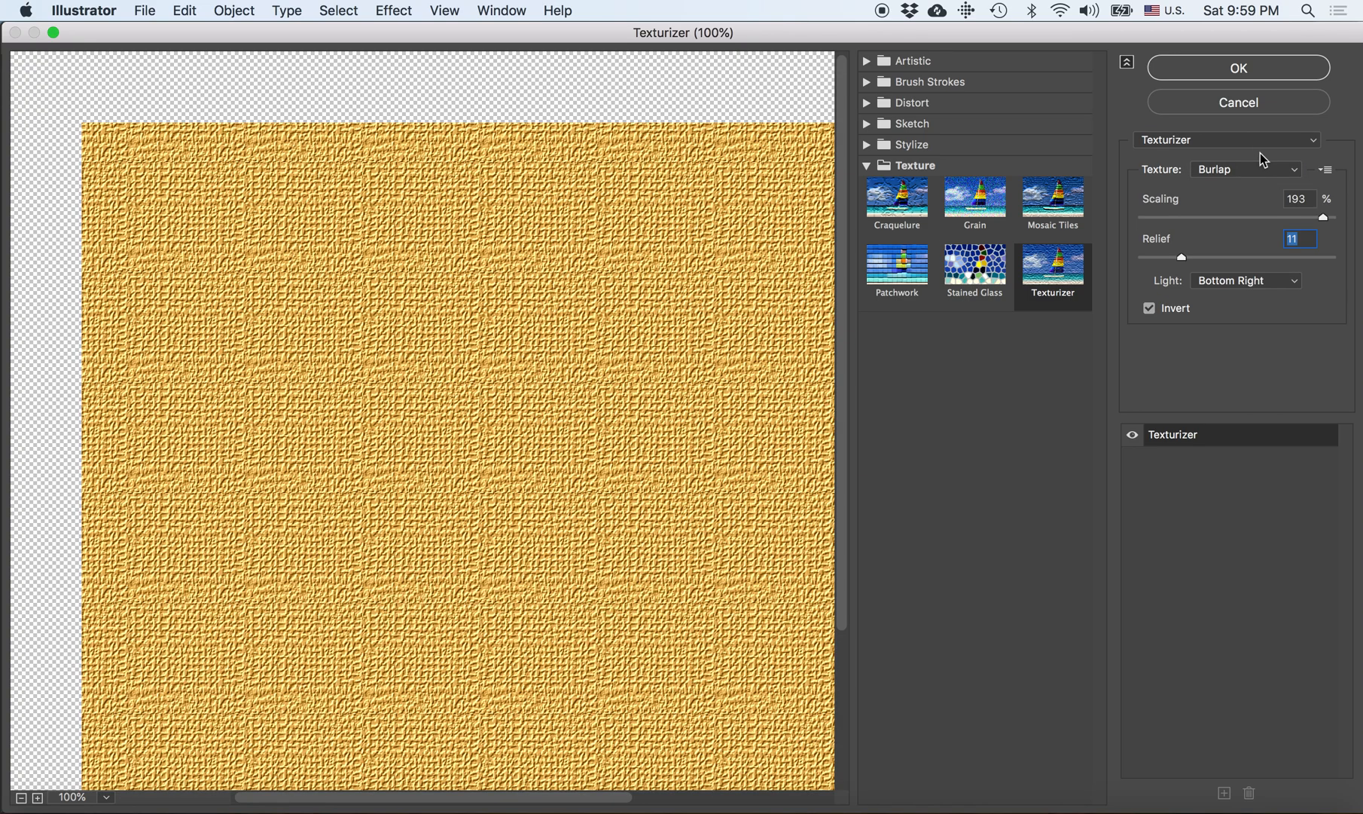
mouse_move(1300, 171)
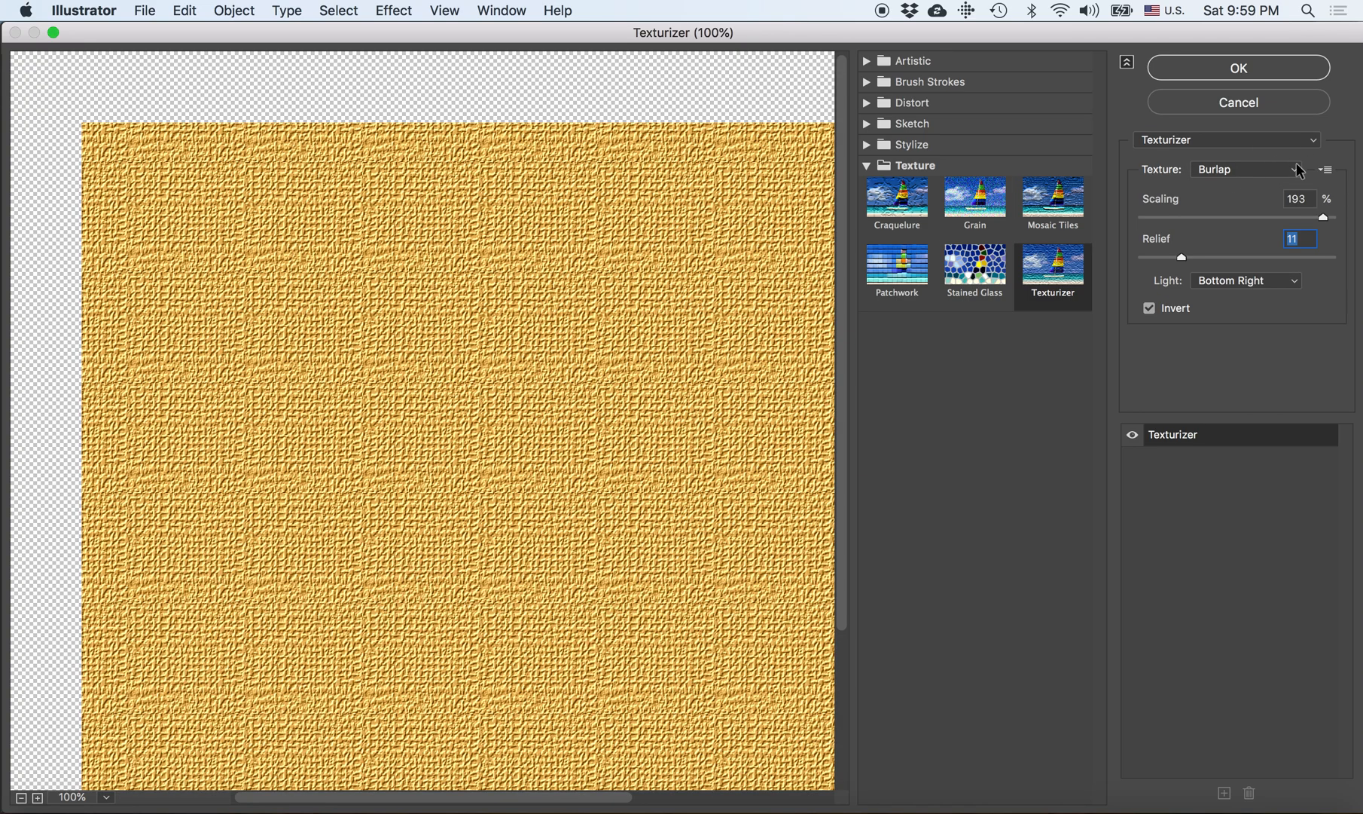
left_click(1245, 169)
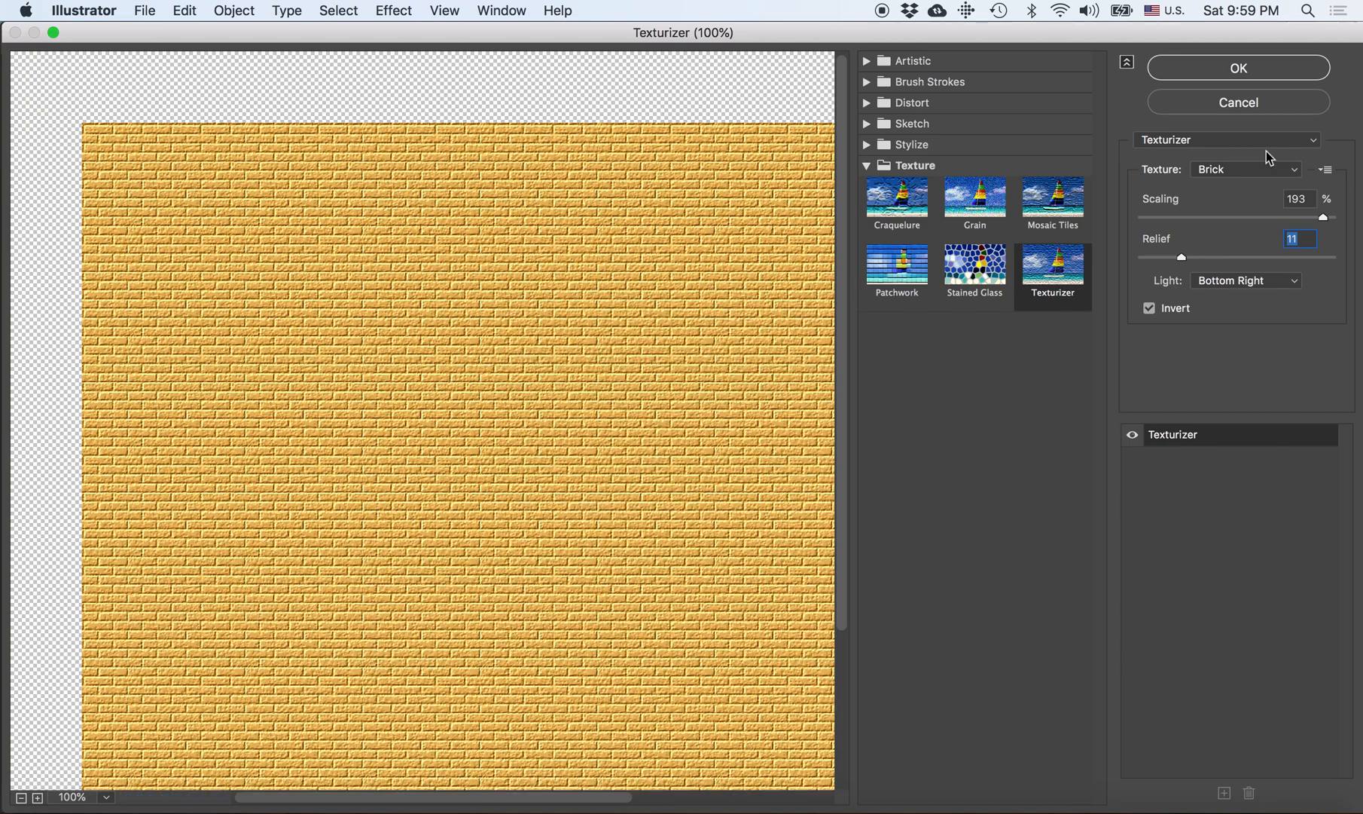
left_click(1246, 168)
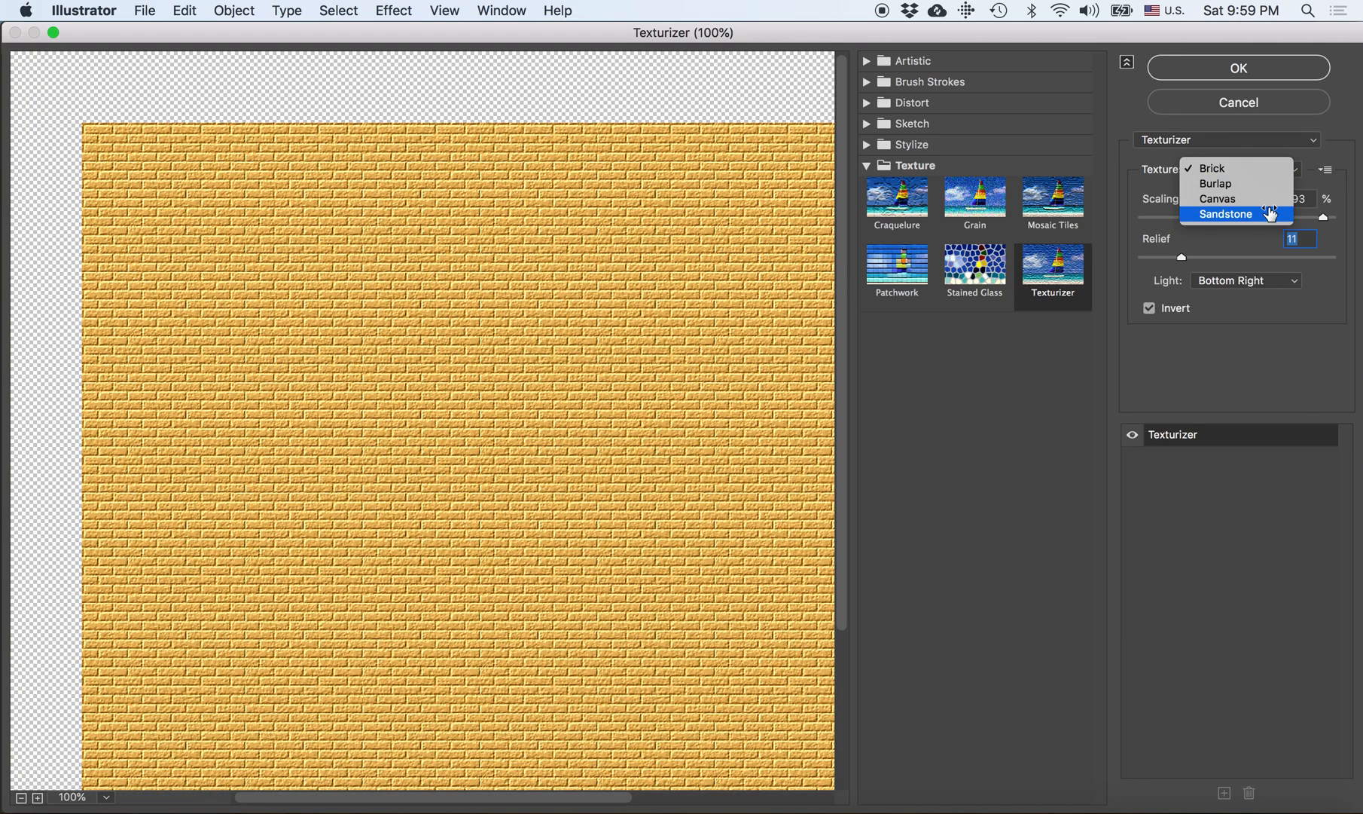
left_click(1215, 199)
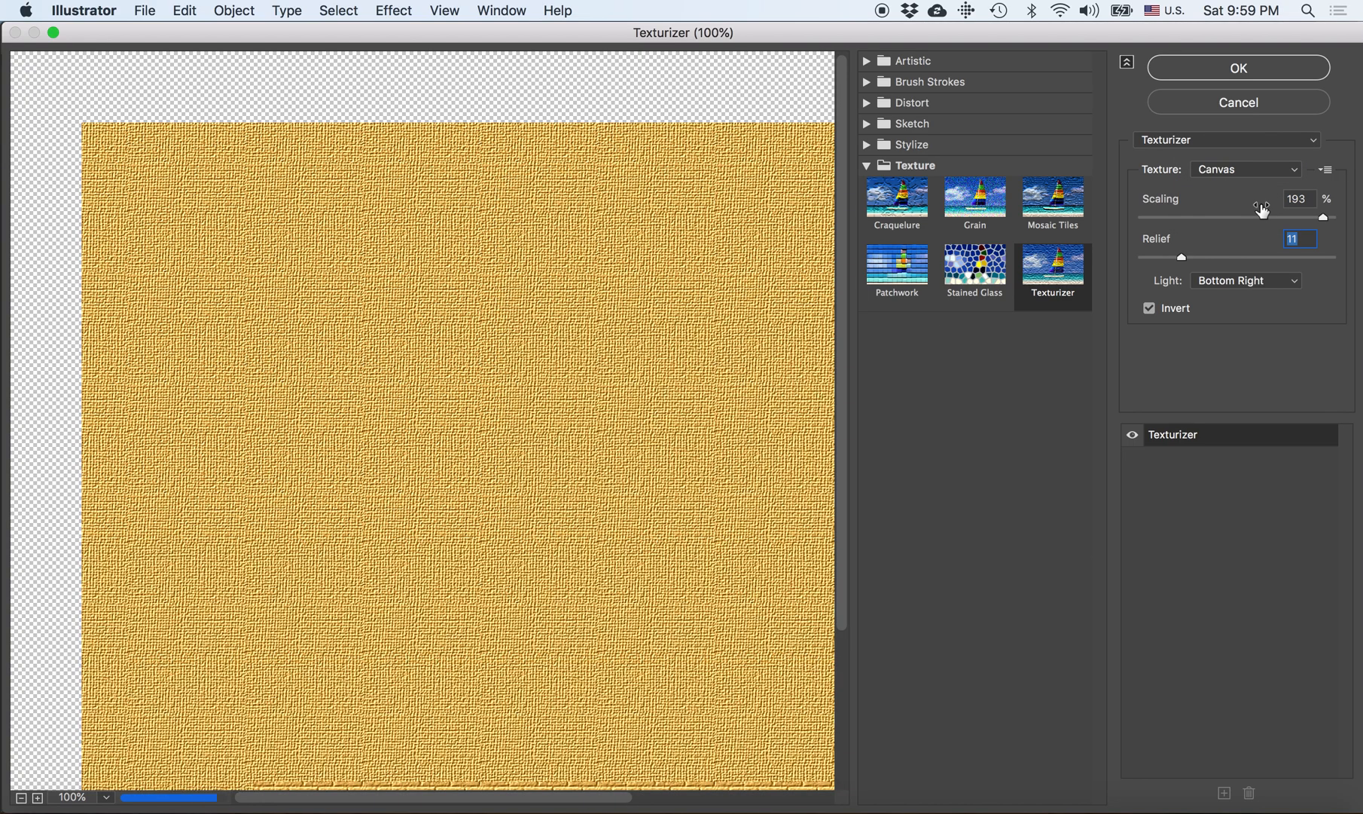
mouse_move(1236, 315)
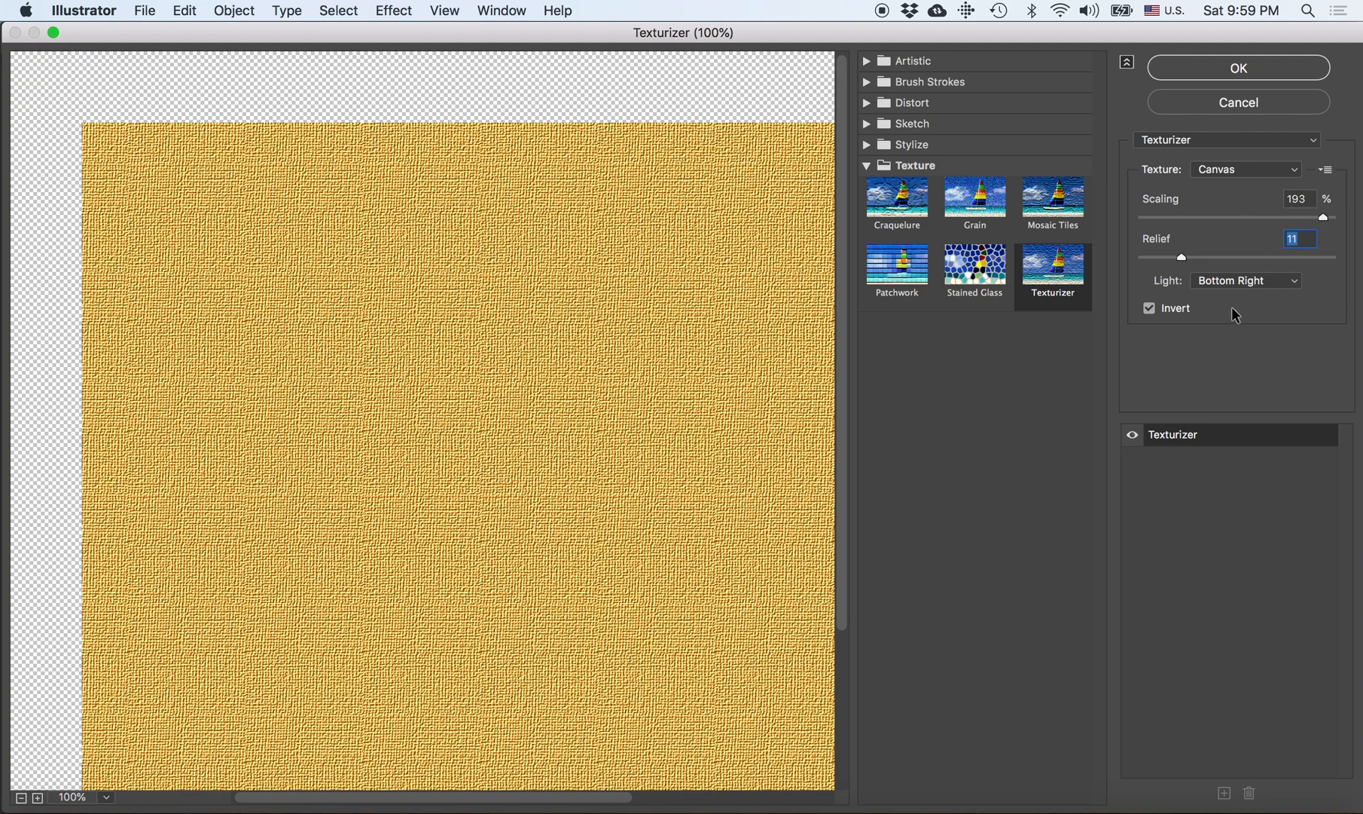
mouse_move(1241, 50)
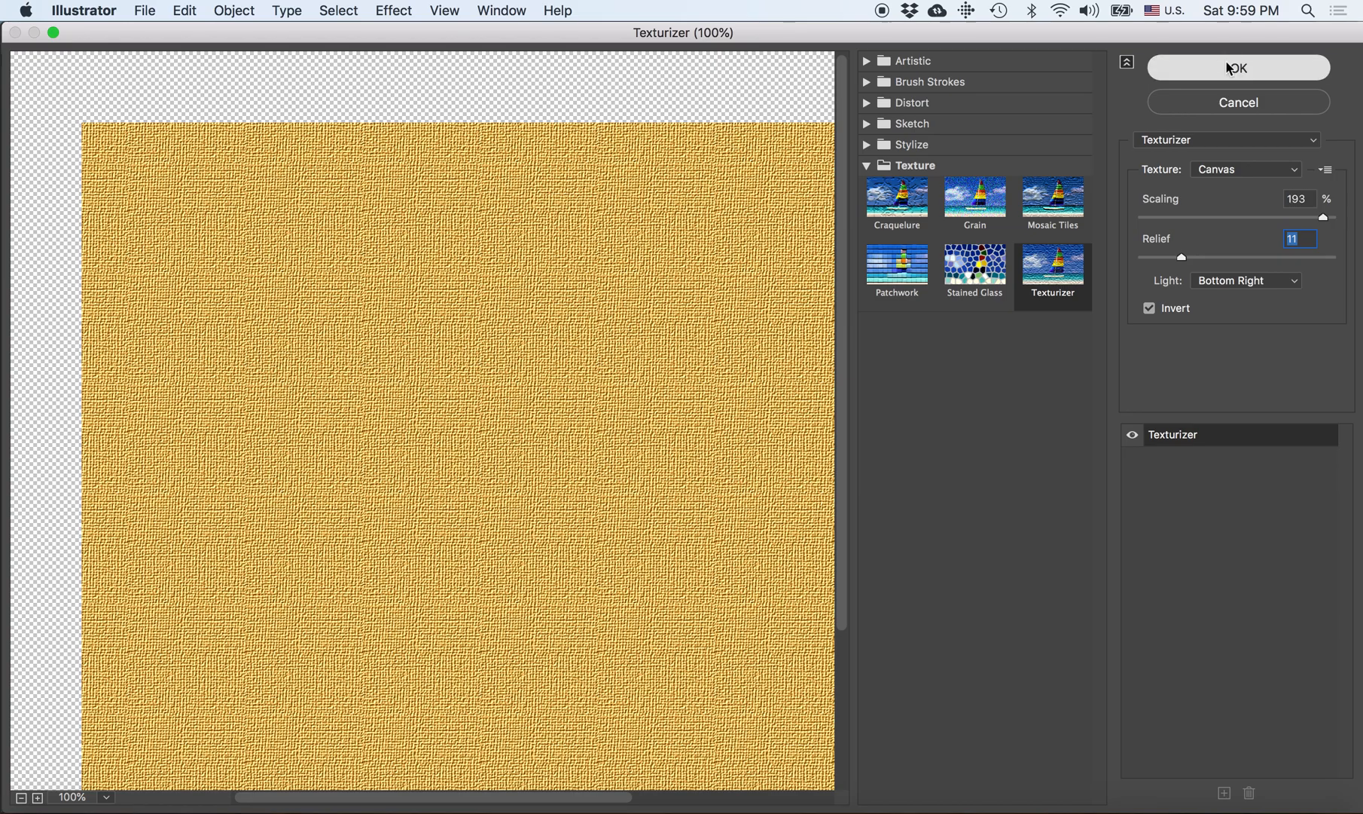
left_click(1237, 68)
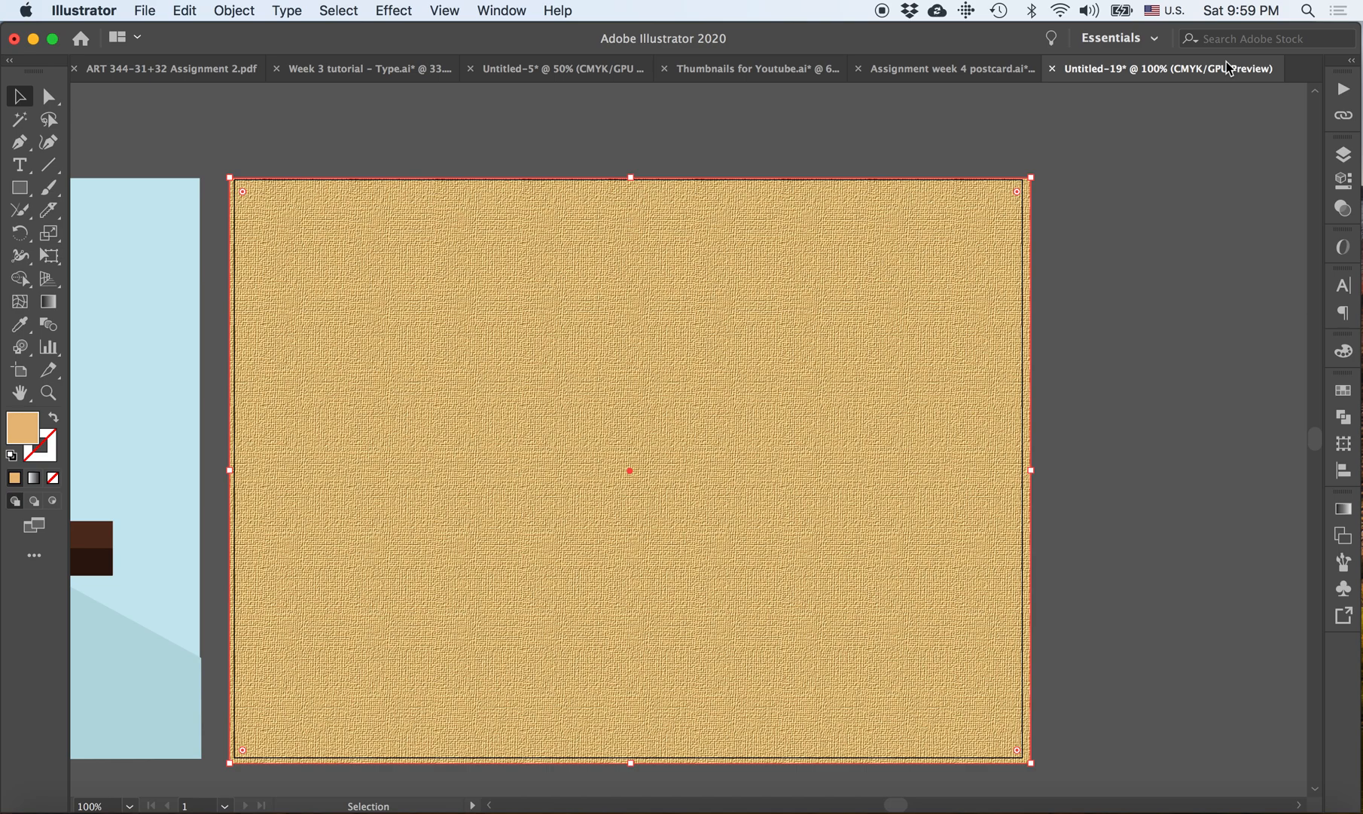
mouse_move(1044, 208)
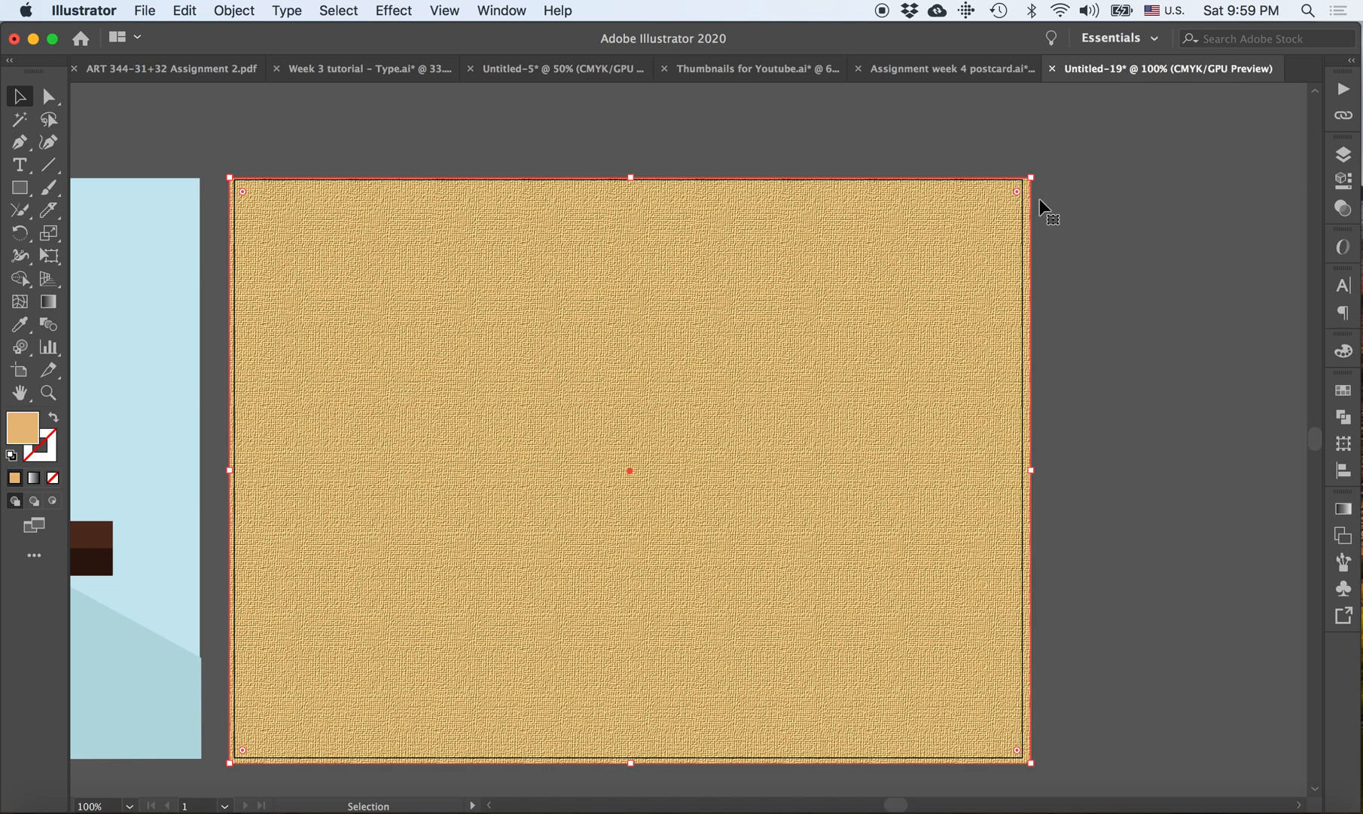
mouse_move(738, 389)
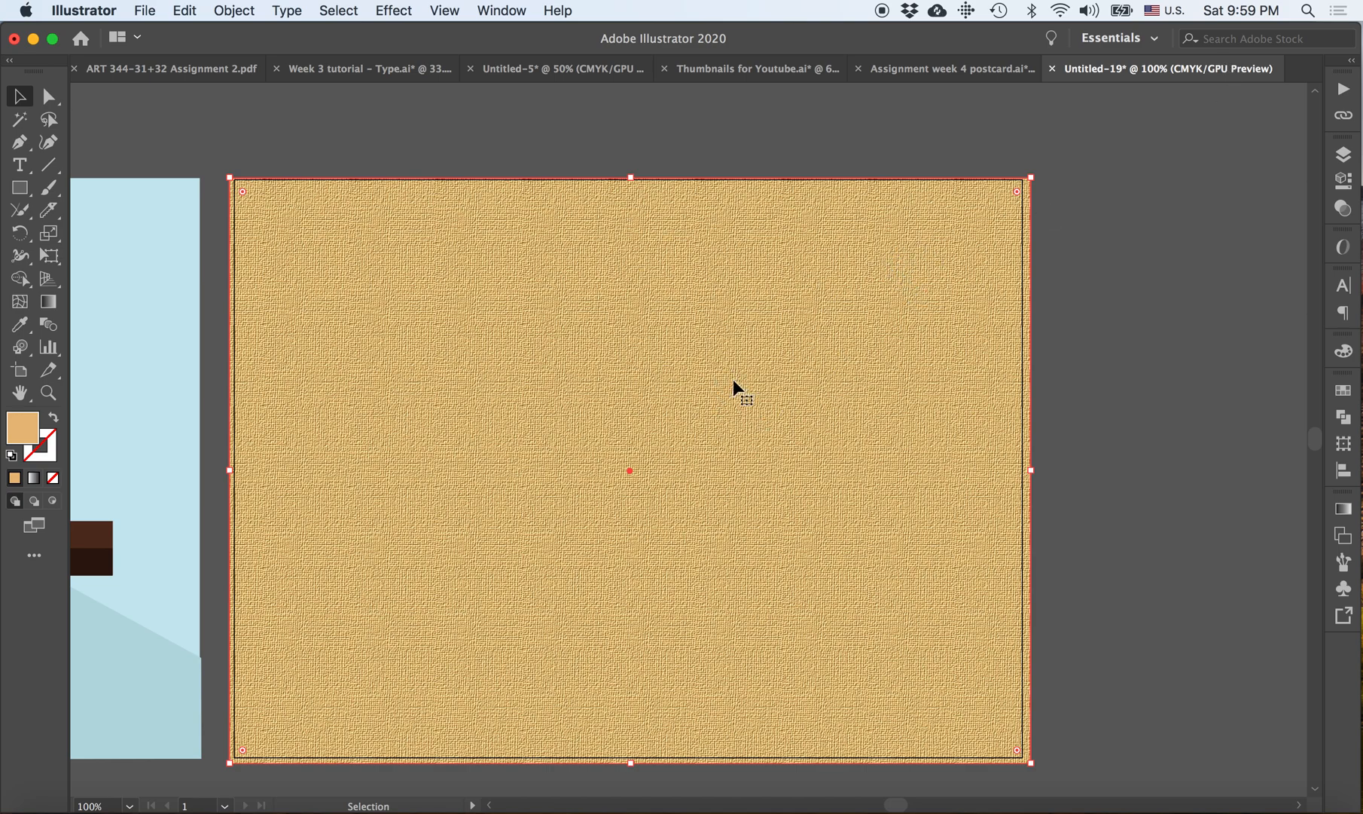
mouse_move(658, 488)
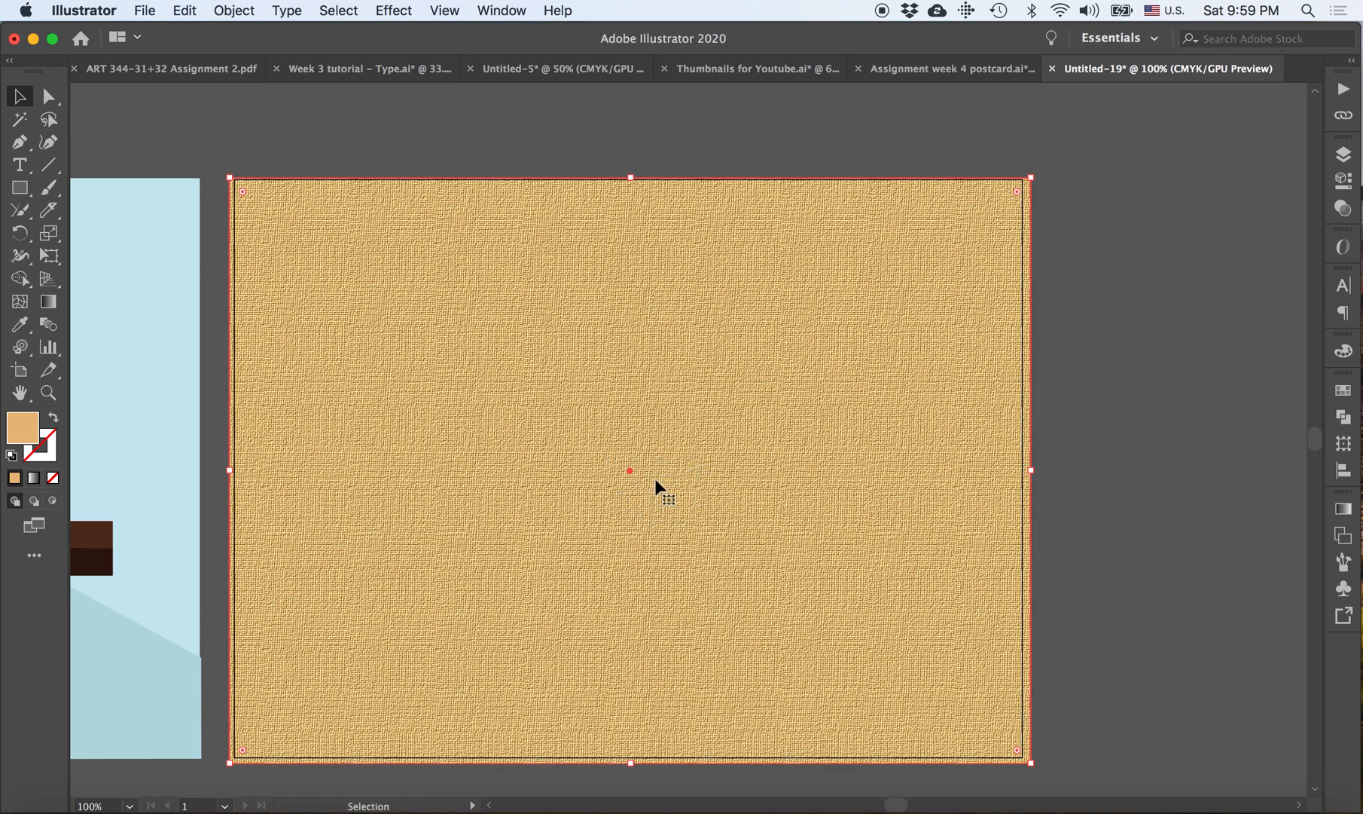
mouse_move(1344, 154)
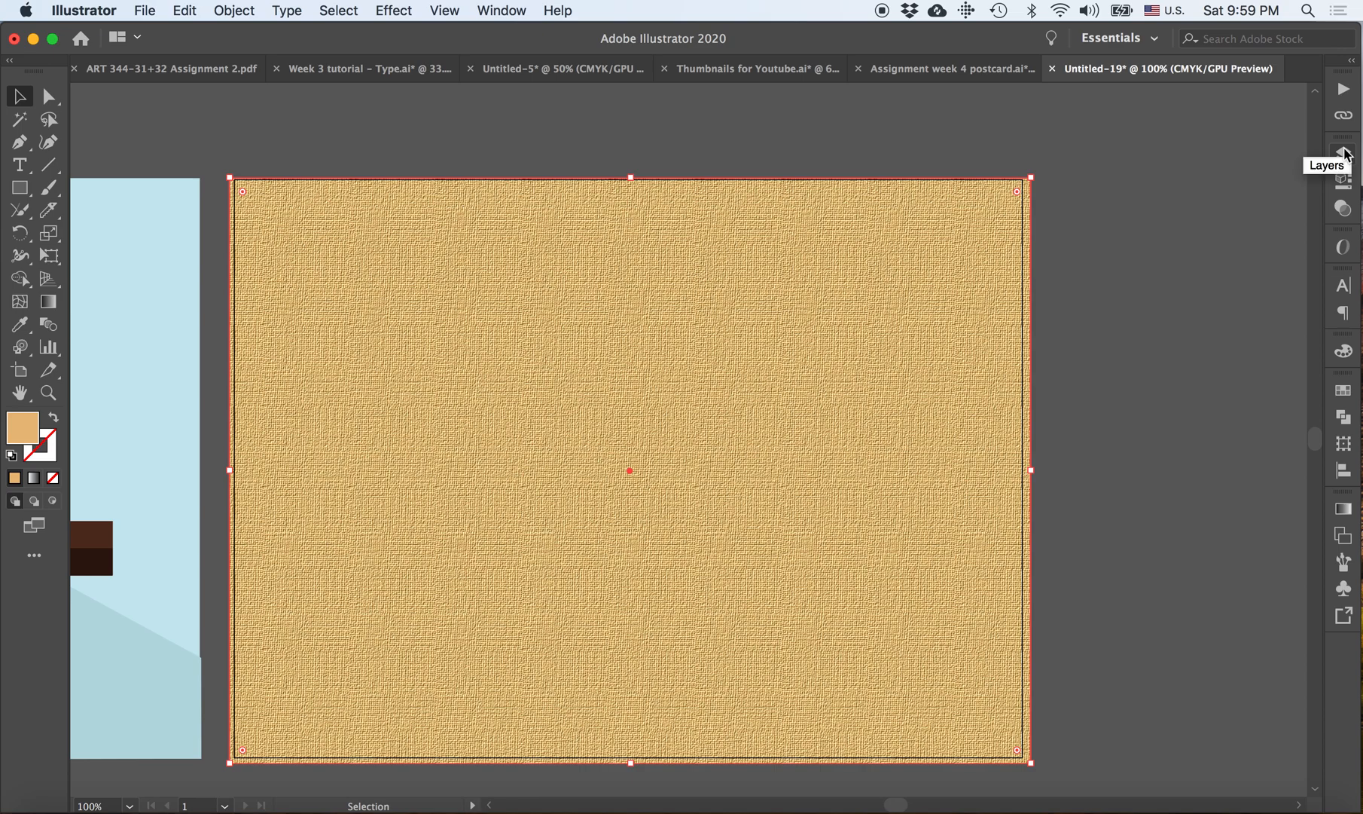
- Show the Transparency panel for the textured rectangle at Normal, 100% opacity
left_click(1343, 140)
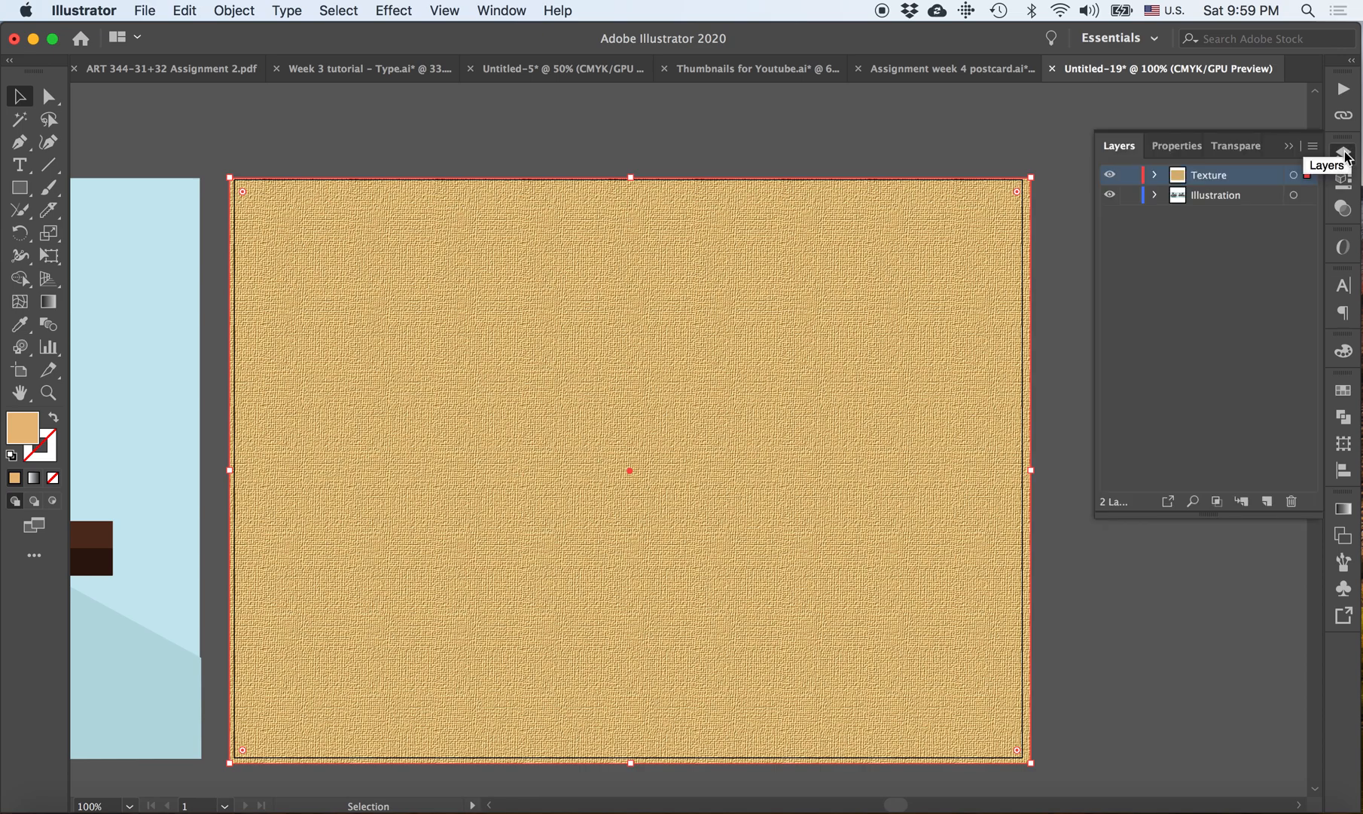
mouse_move(1237, 146)
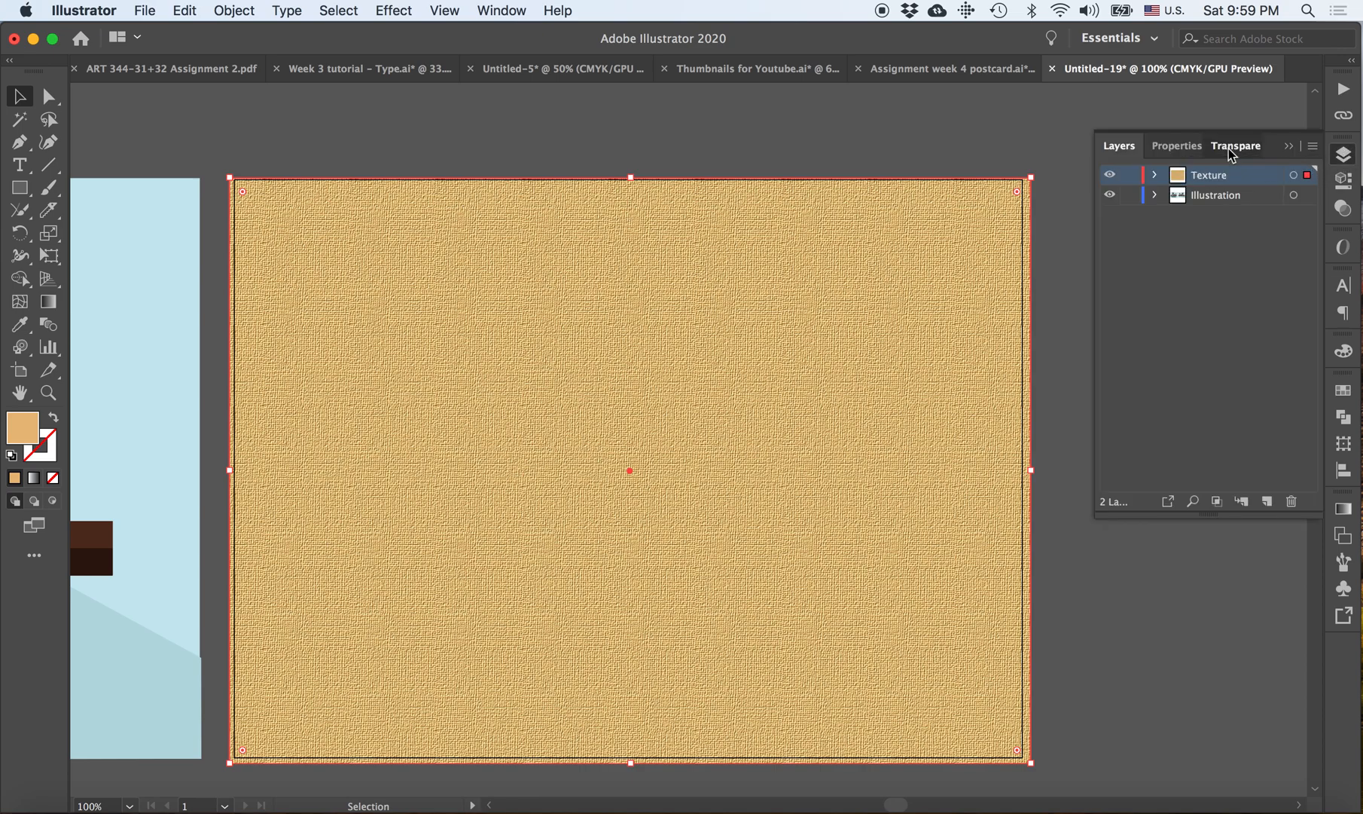
left_click(1222, 145)
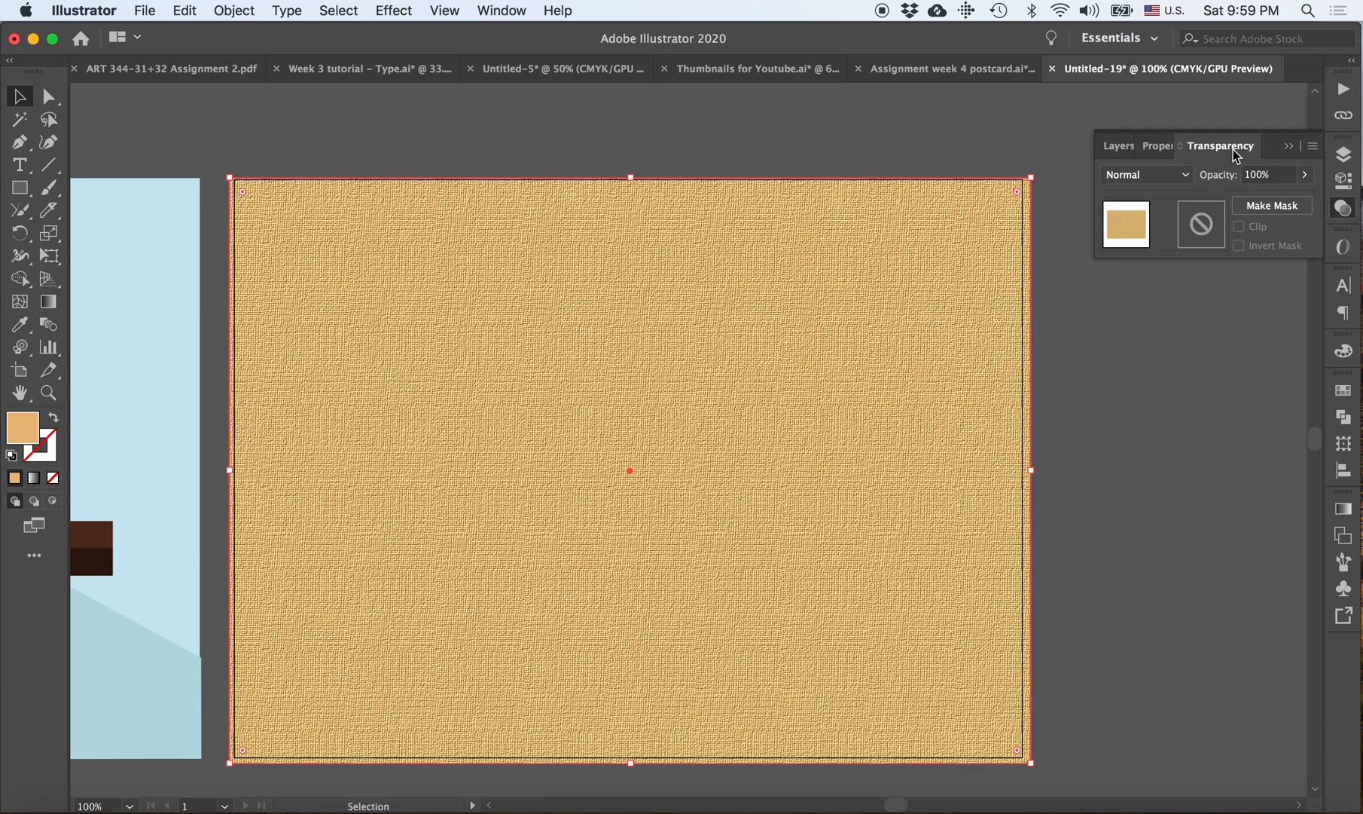
left_click(500, 10)
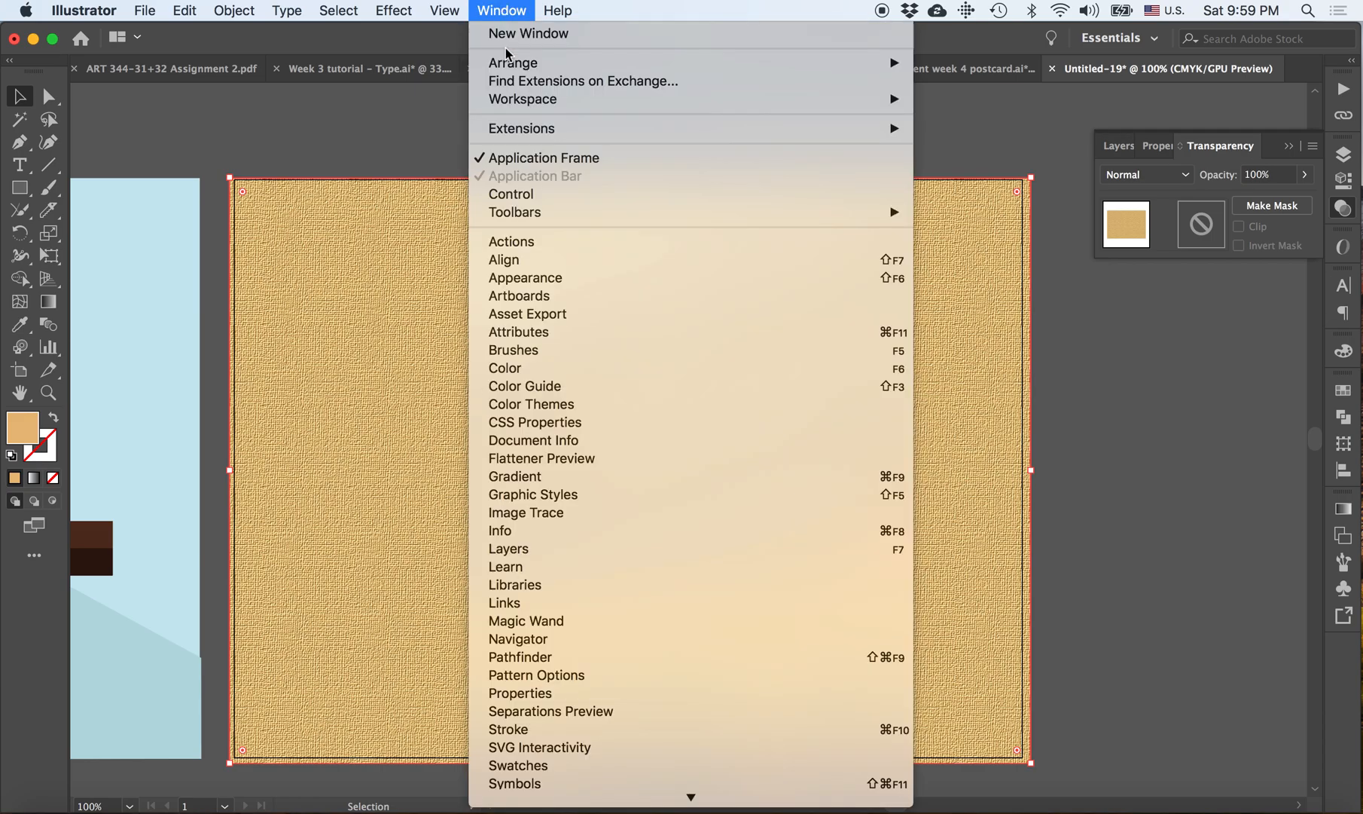
scroll("down", 3)
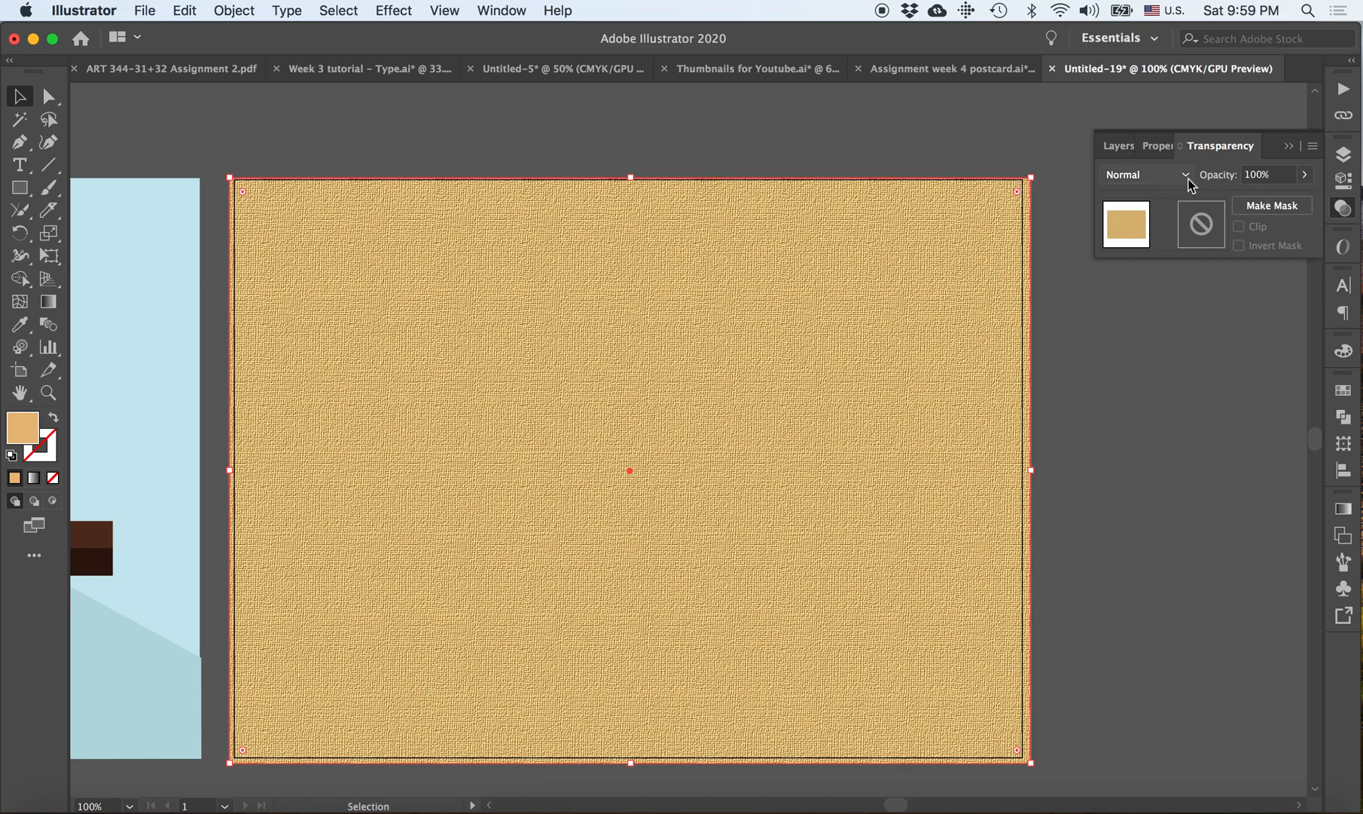
mouse_move(1190, 179)
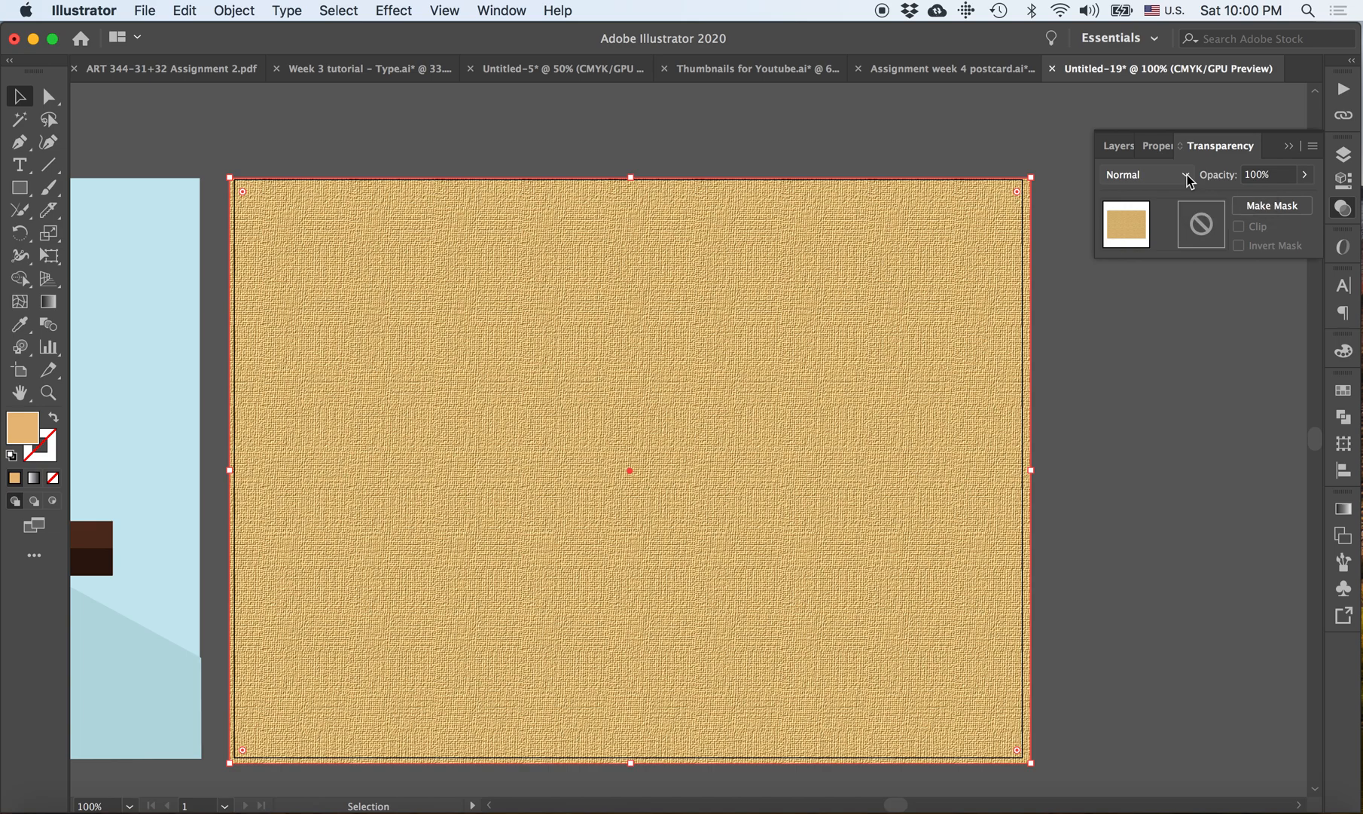
- Set the textured tan rectangle's blend mode to Overlay
left_click(1146, 174)
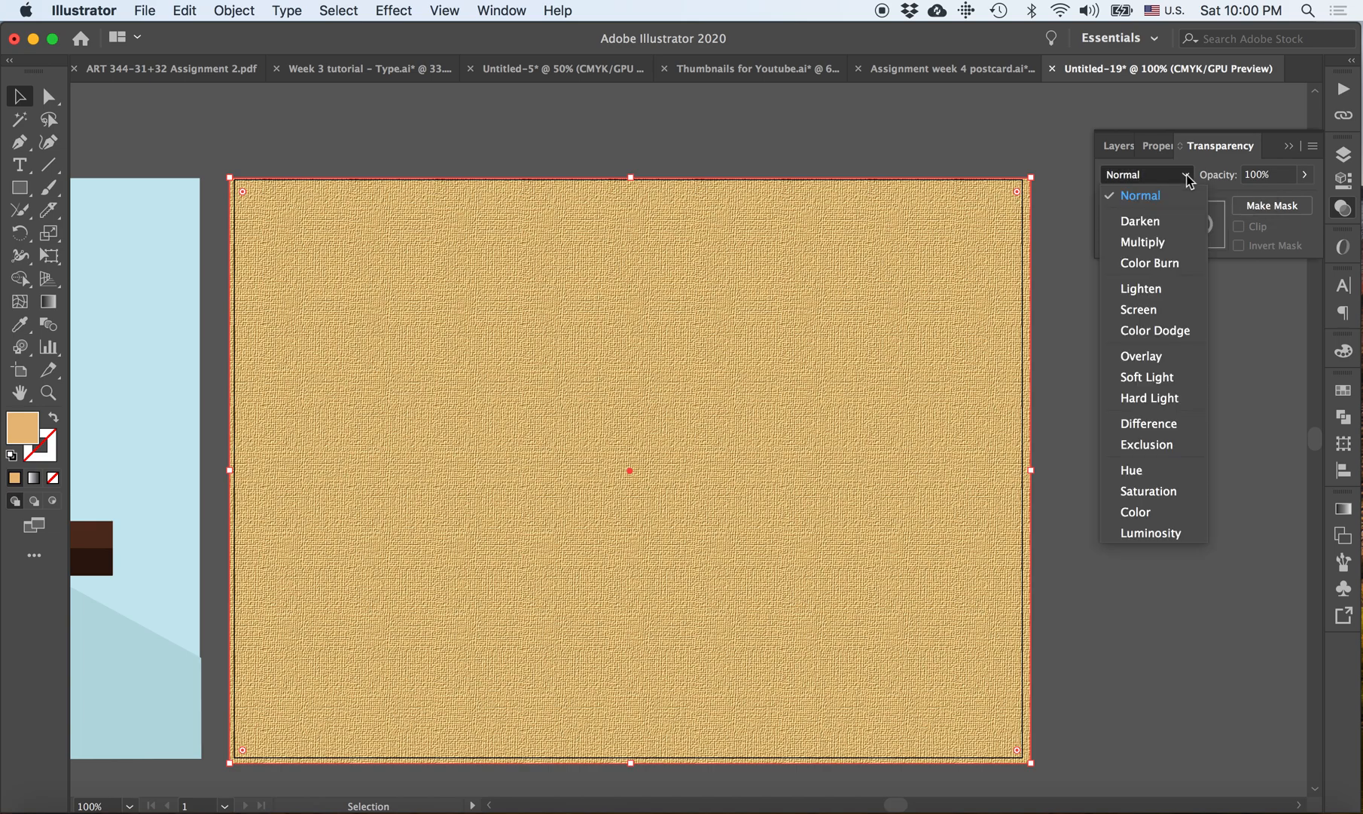
mouse_move(1171, 202)
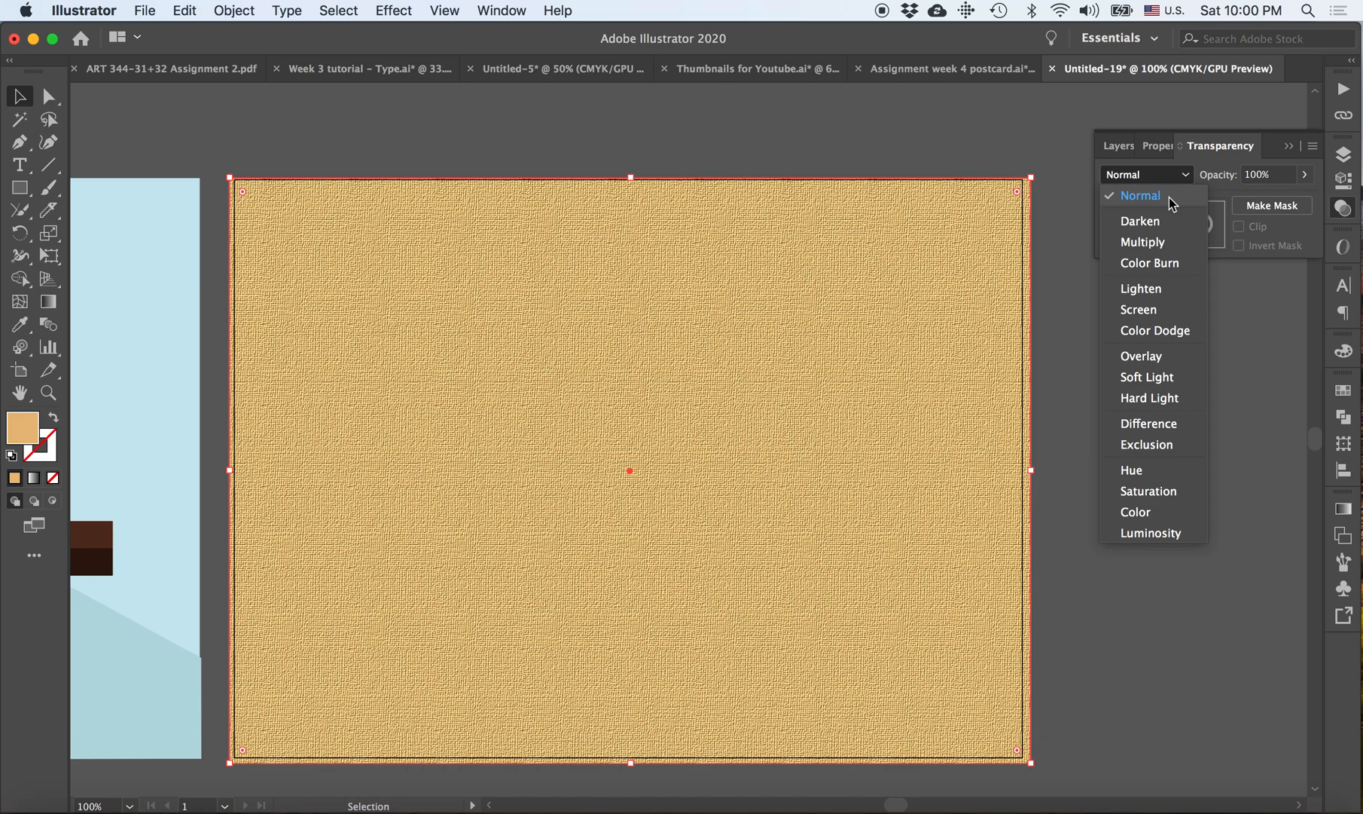
mouse_move(1154, 476)
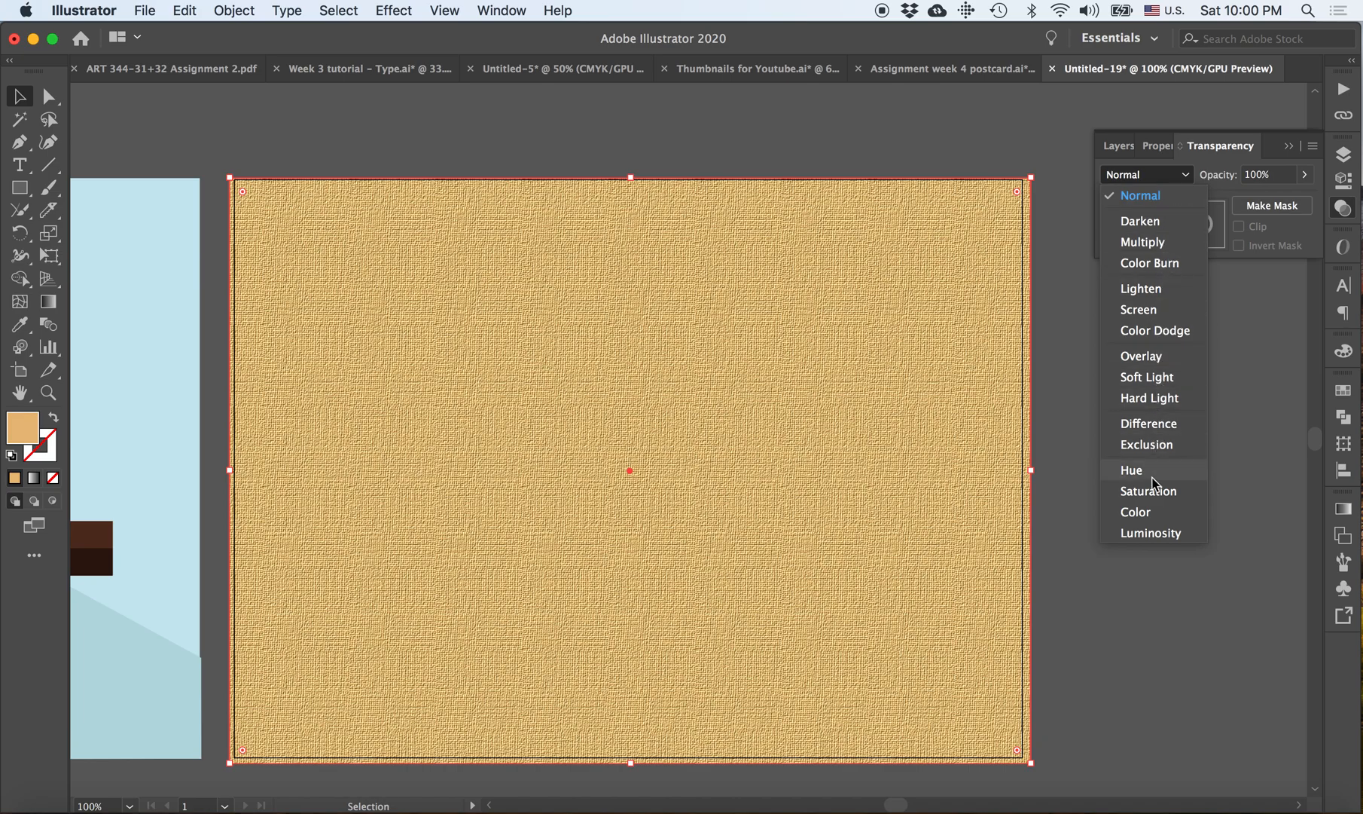
mouse_move(1162, 329)
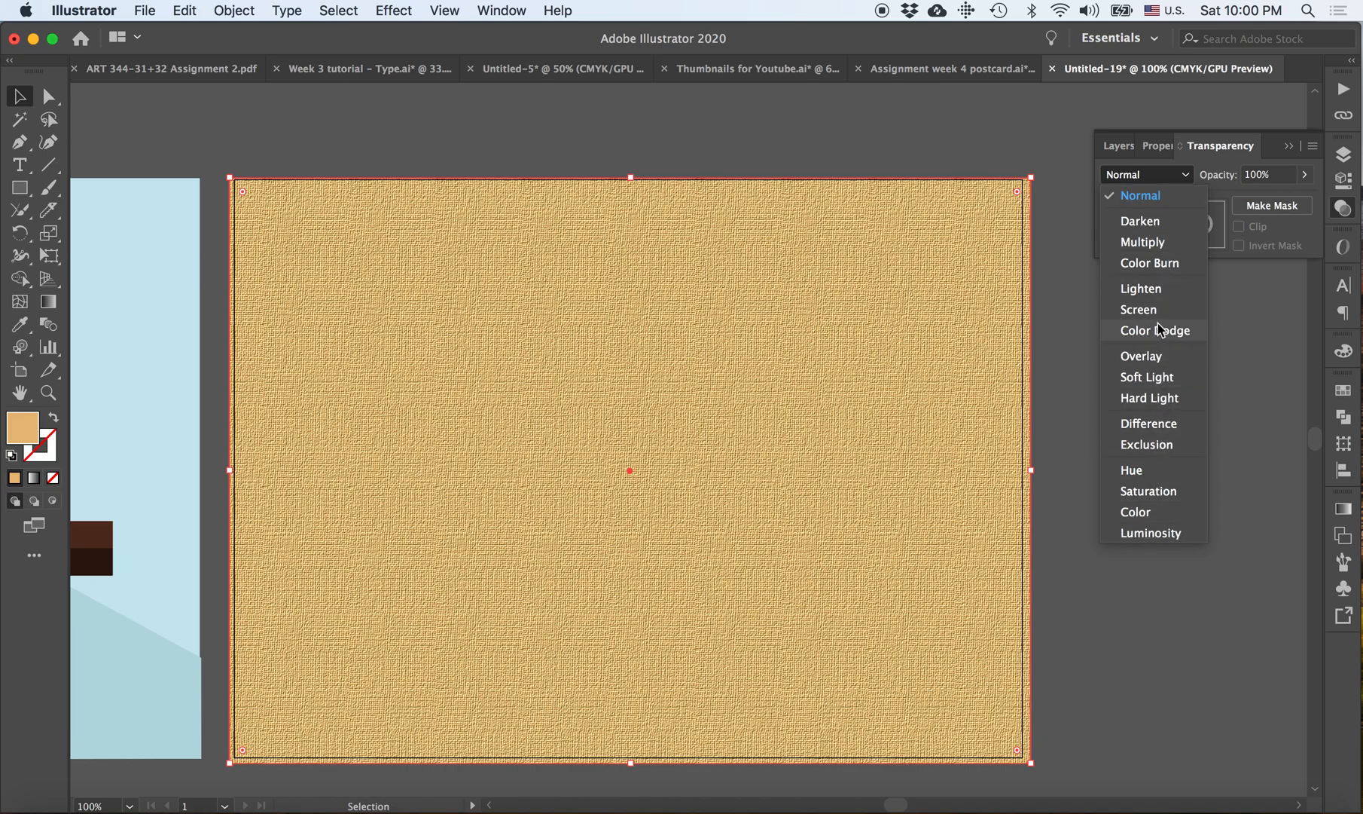
mouse_move(1151, 355)
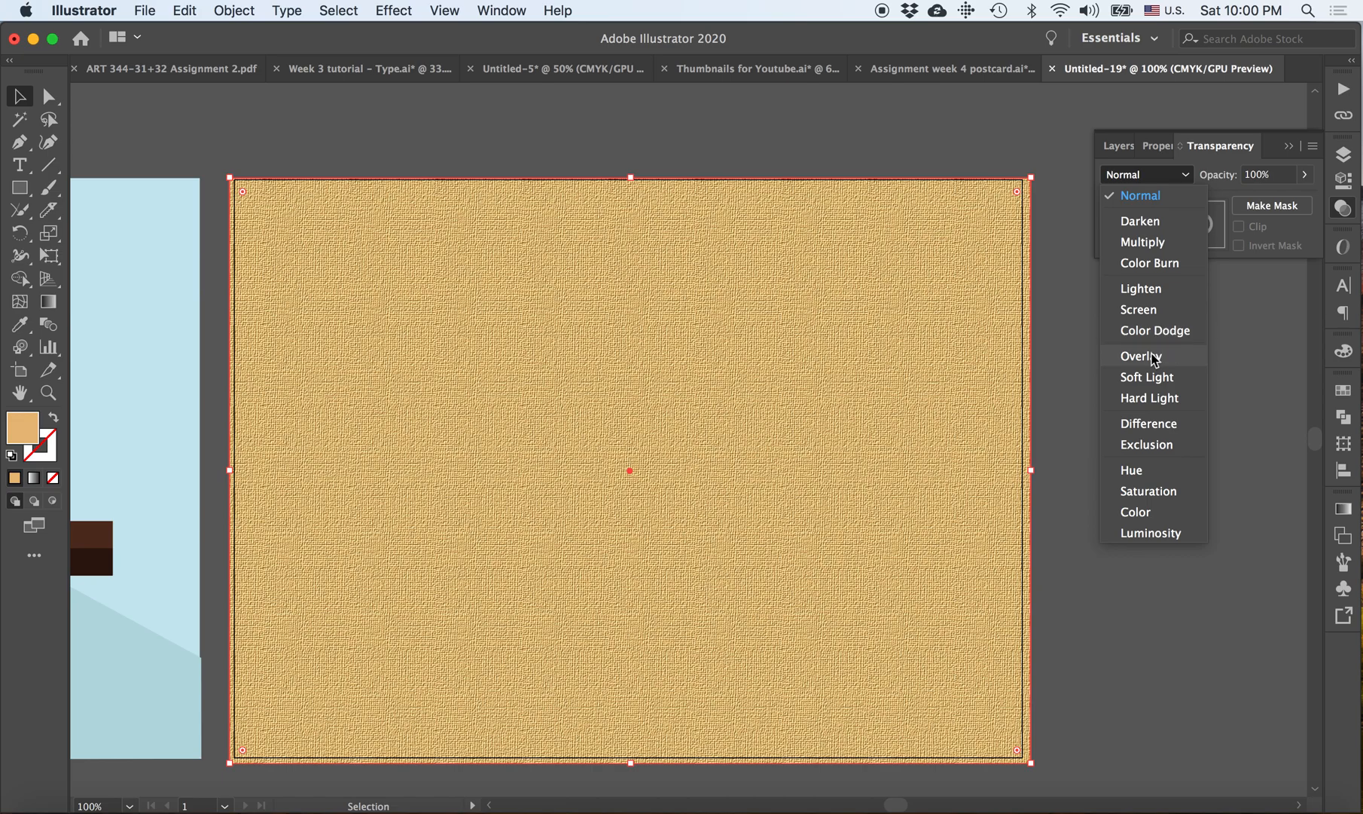
left_click(1140, 356)
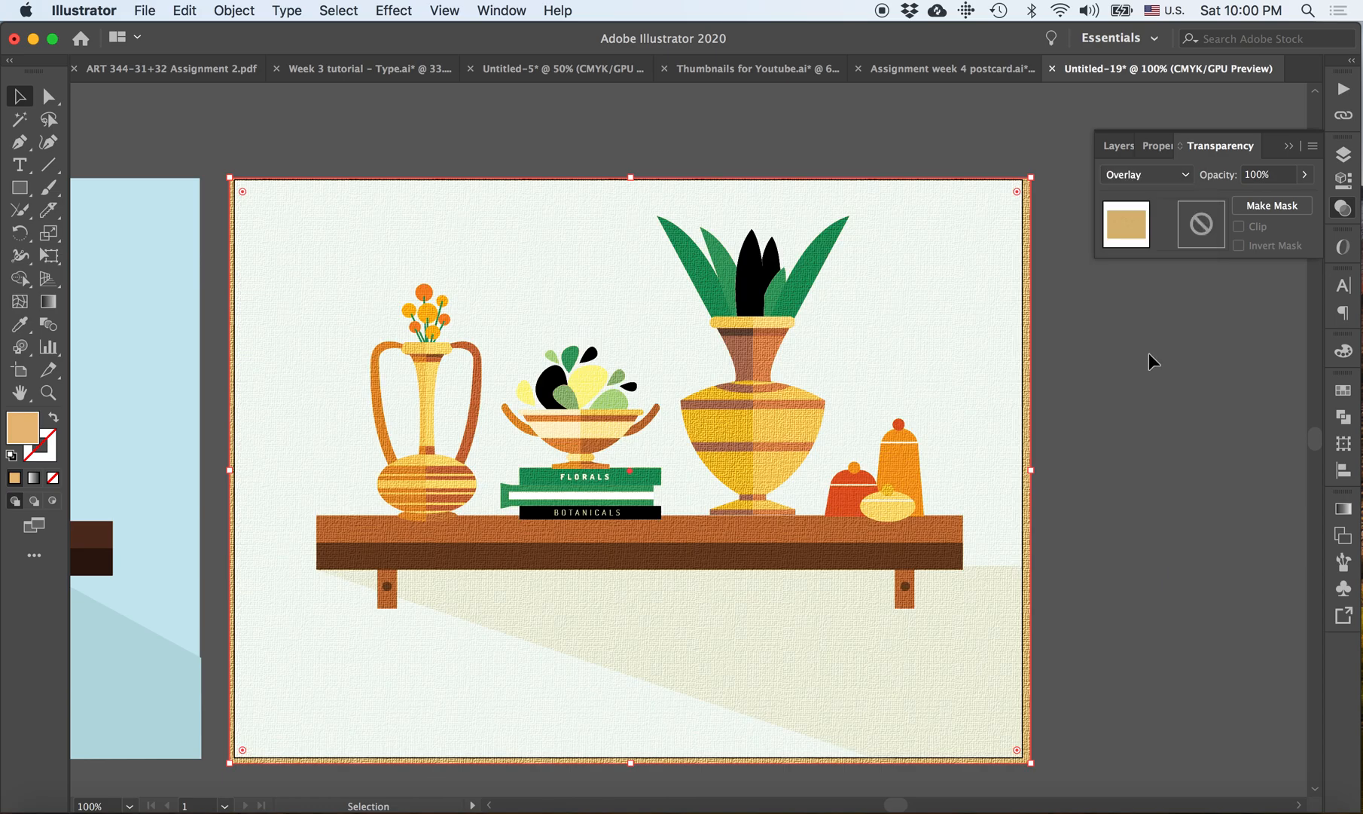
mouse_move(842, 411)
type("50")
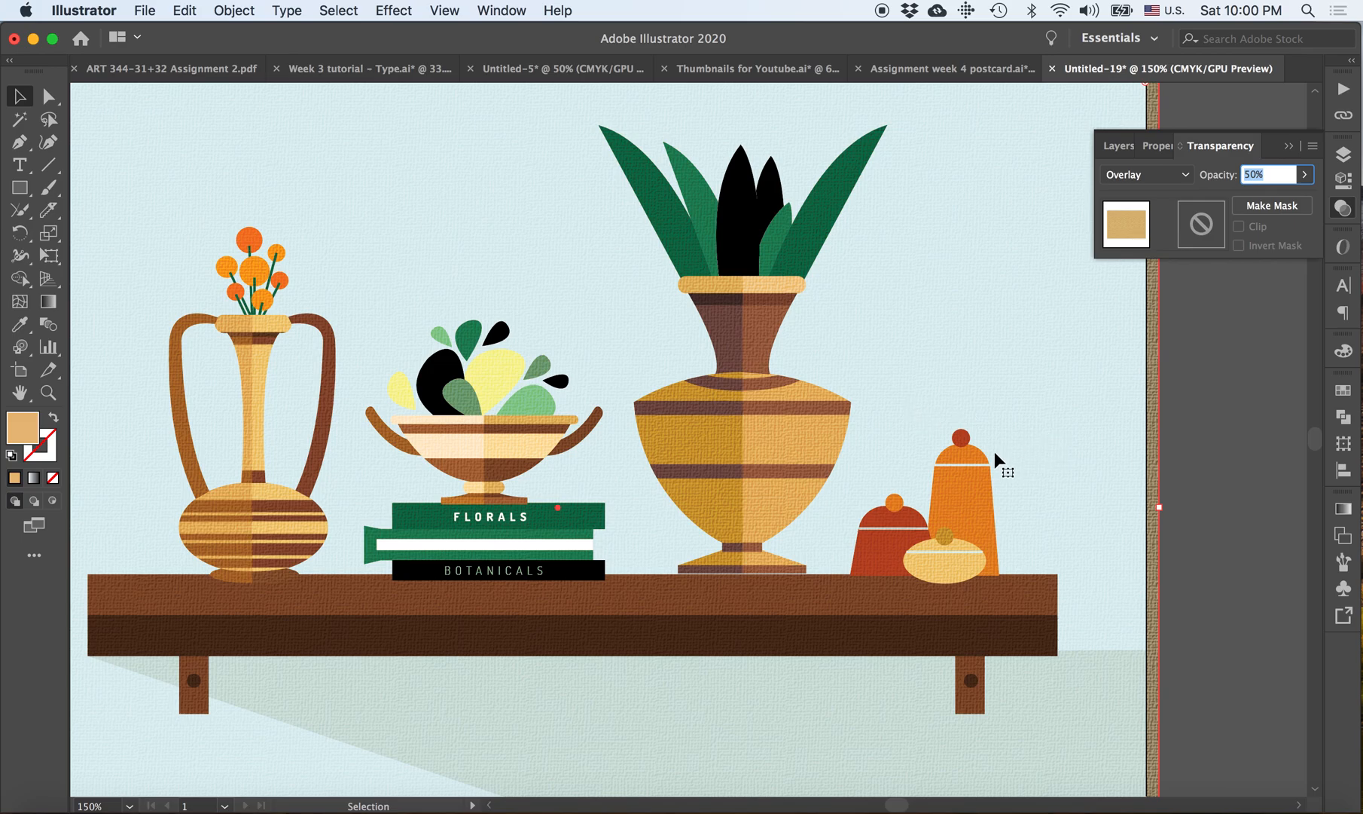
mouse_move(1157, 561)
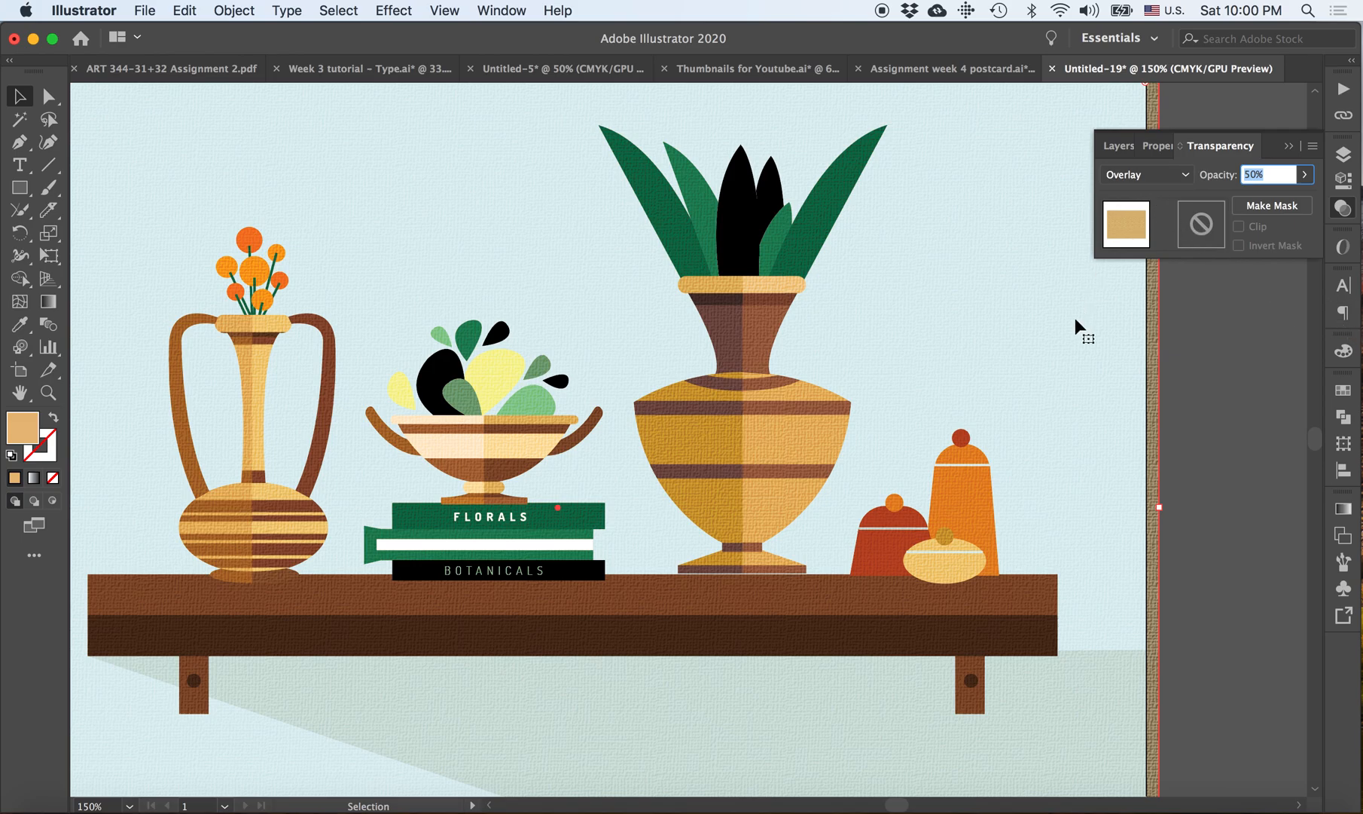
mouse_move(781, 493)
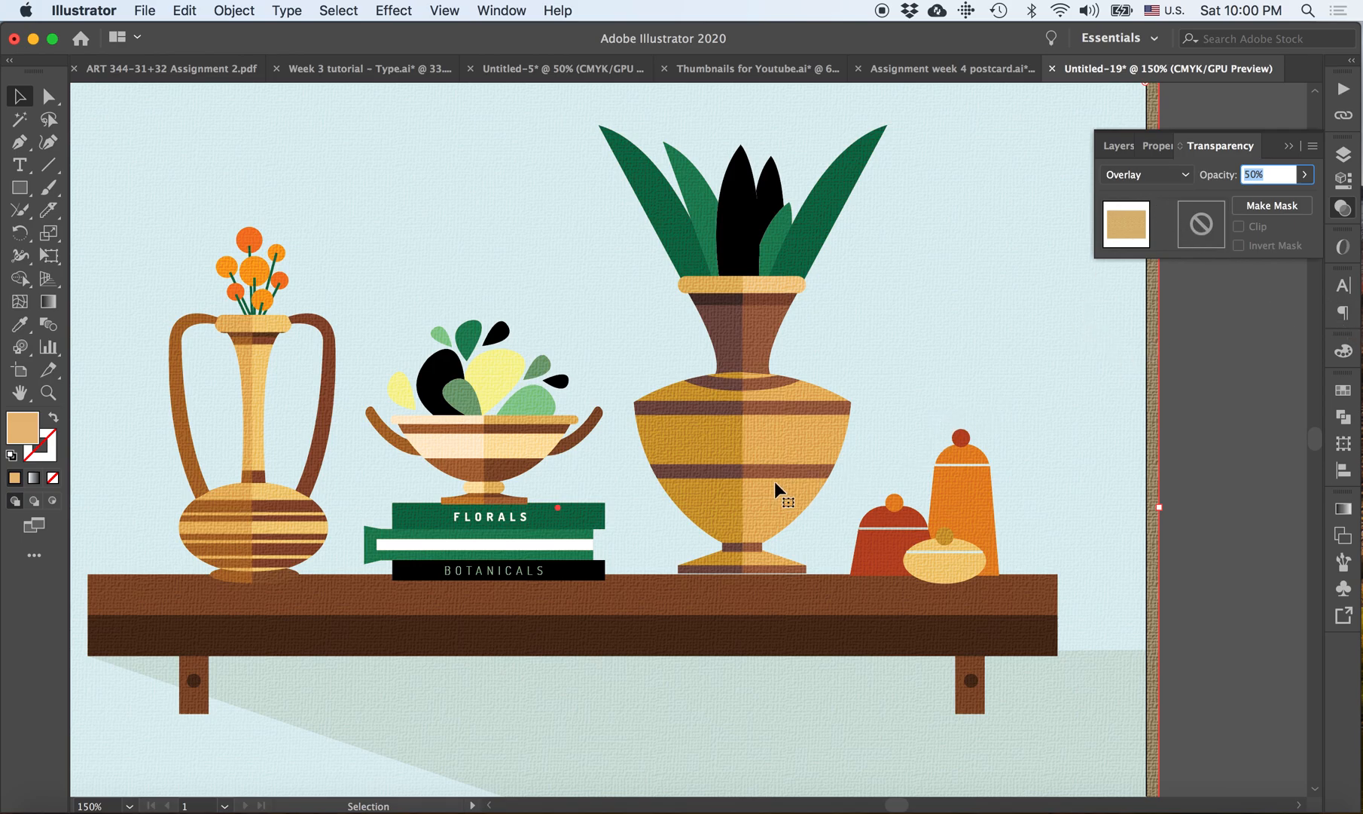
mouse_move(960, 530)
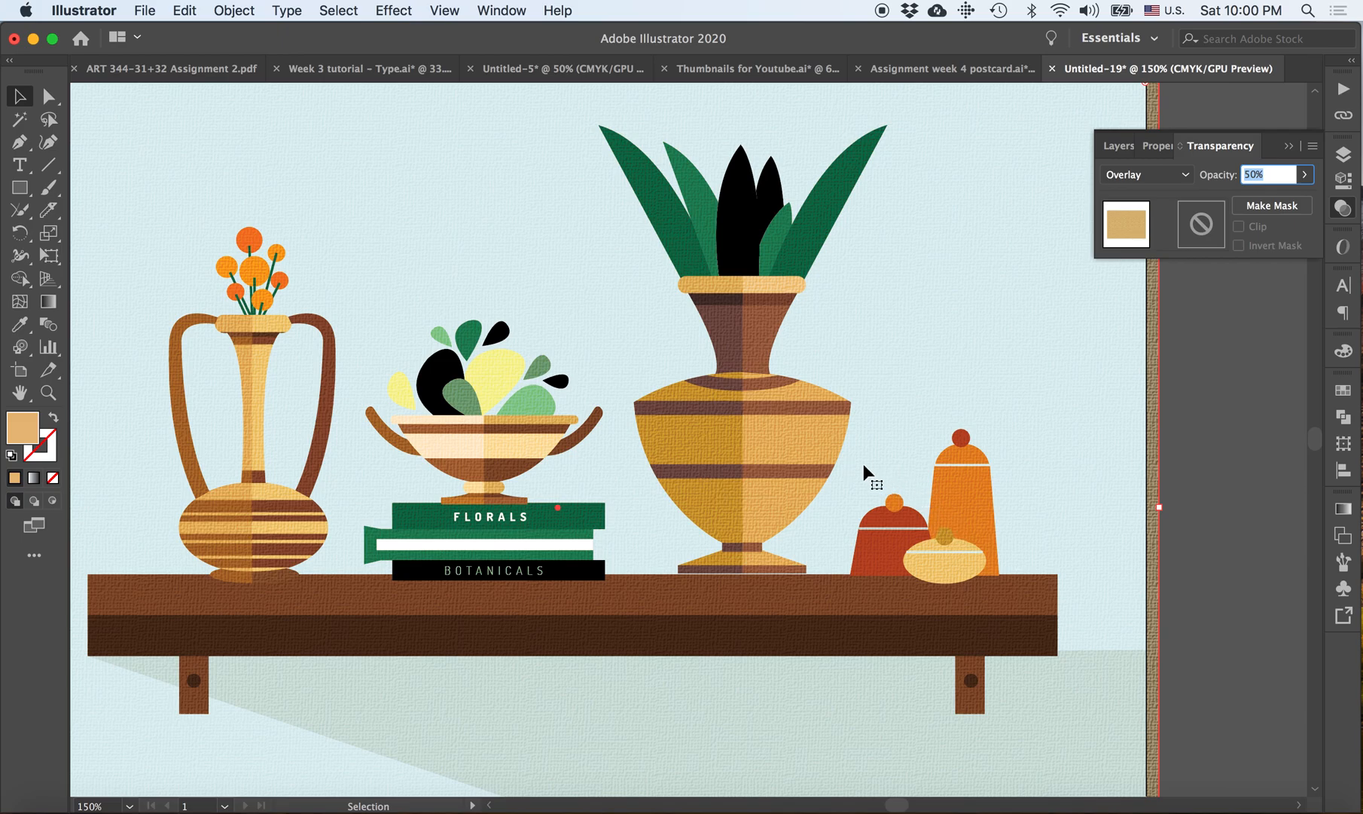
mouse_move(1125, 382)
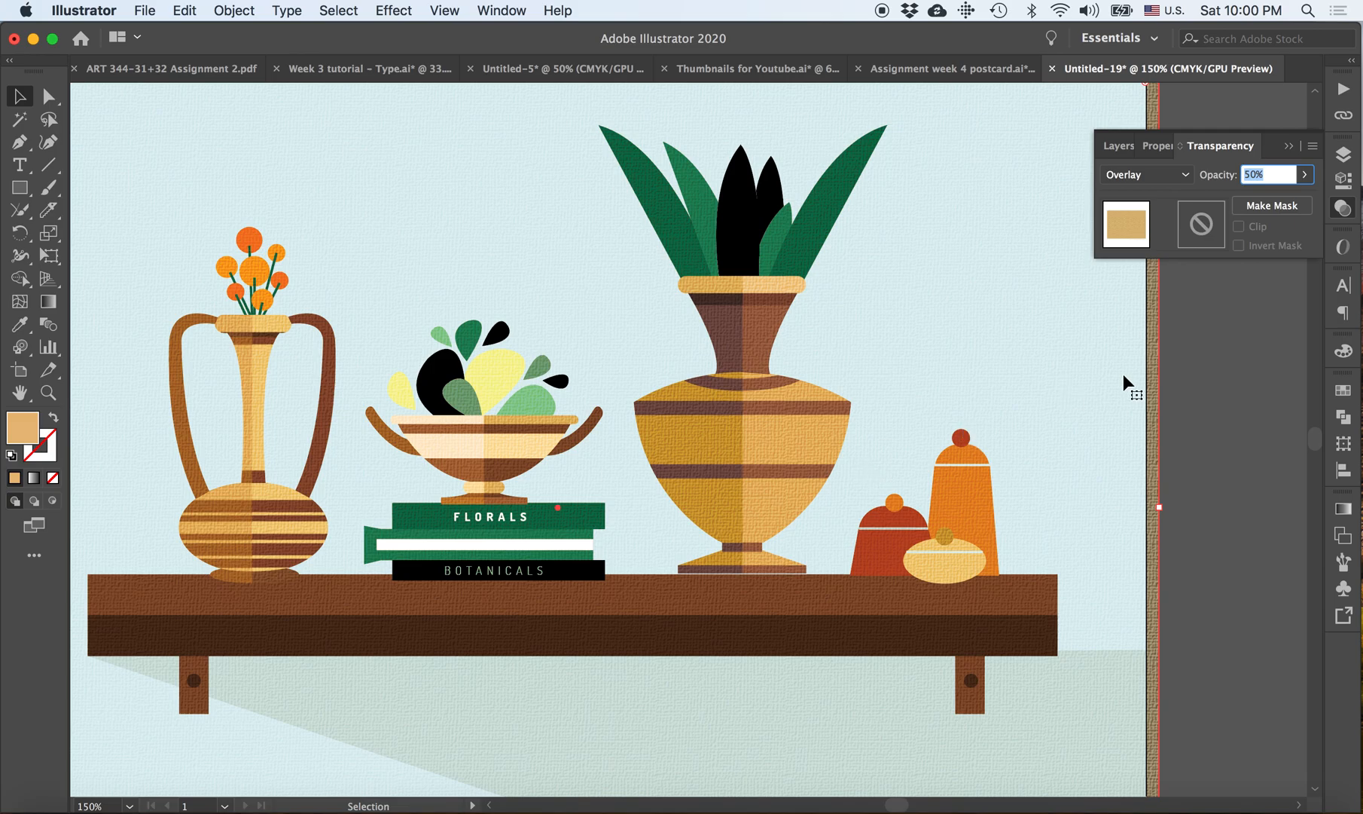
mouse_move(1157, 363)
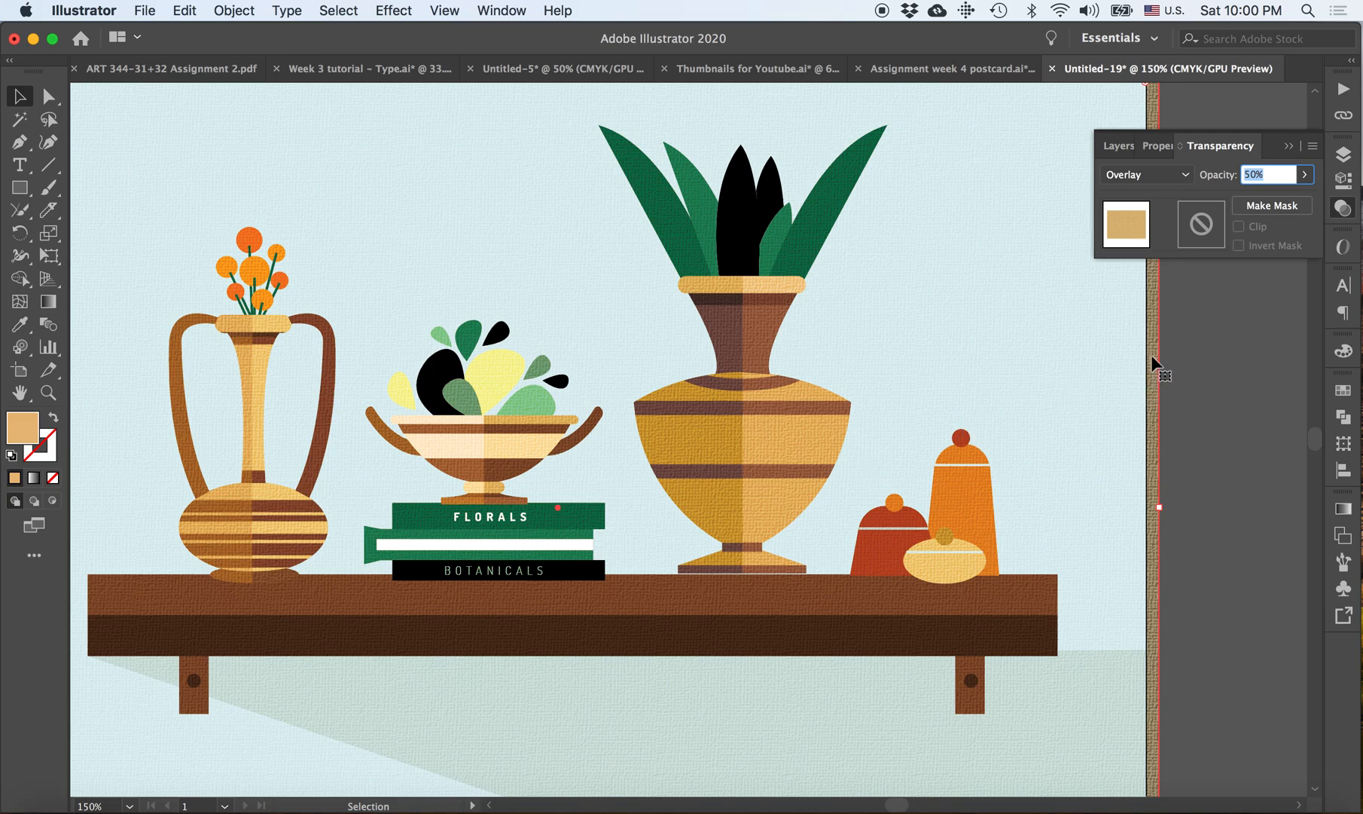
mouse_move(1191, 180)
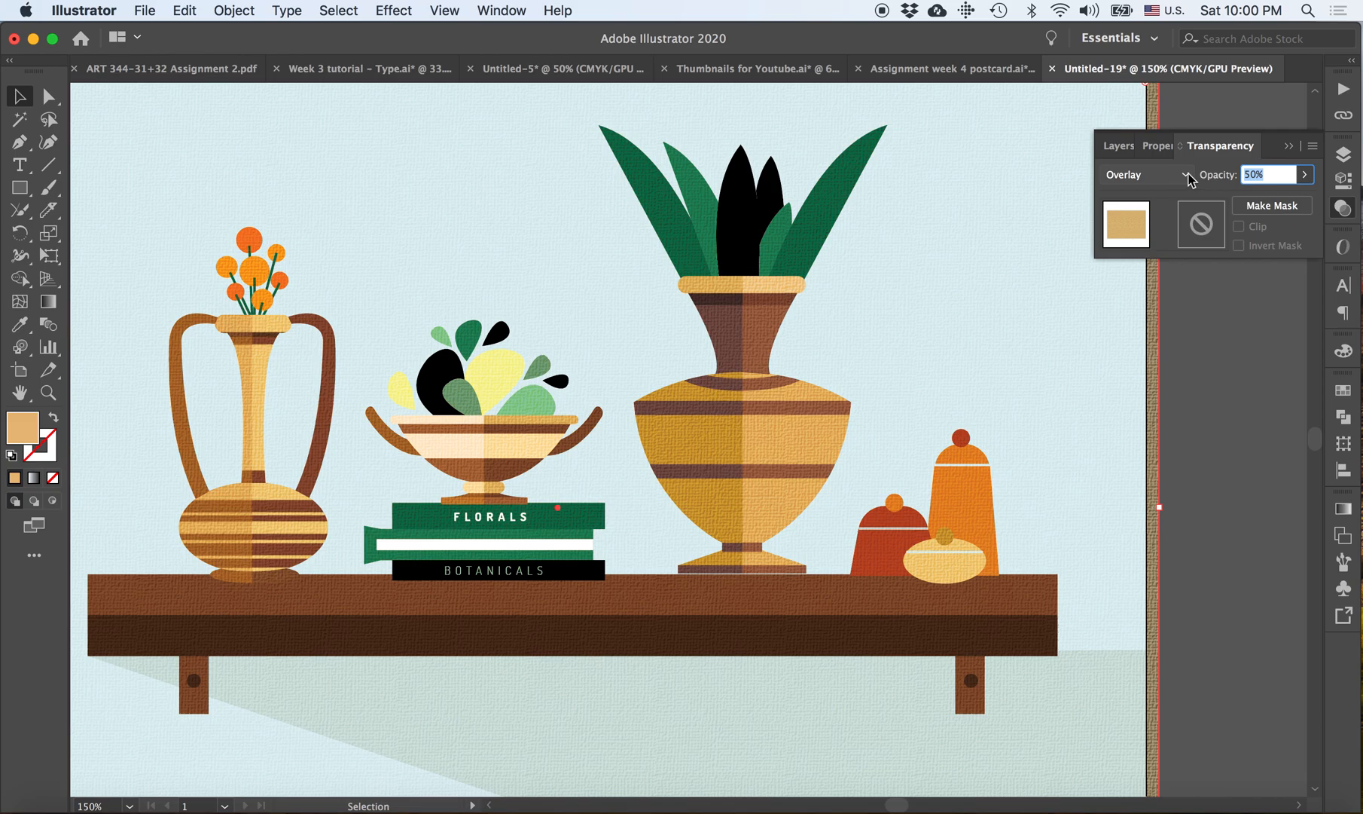
- Try Multiply and Soft Light, then settle on Overlay blending at 28% opacity
left_click(1146, 173)
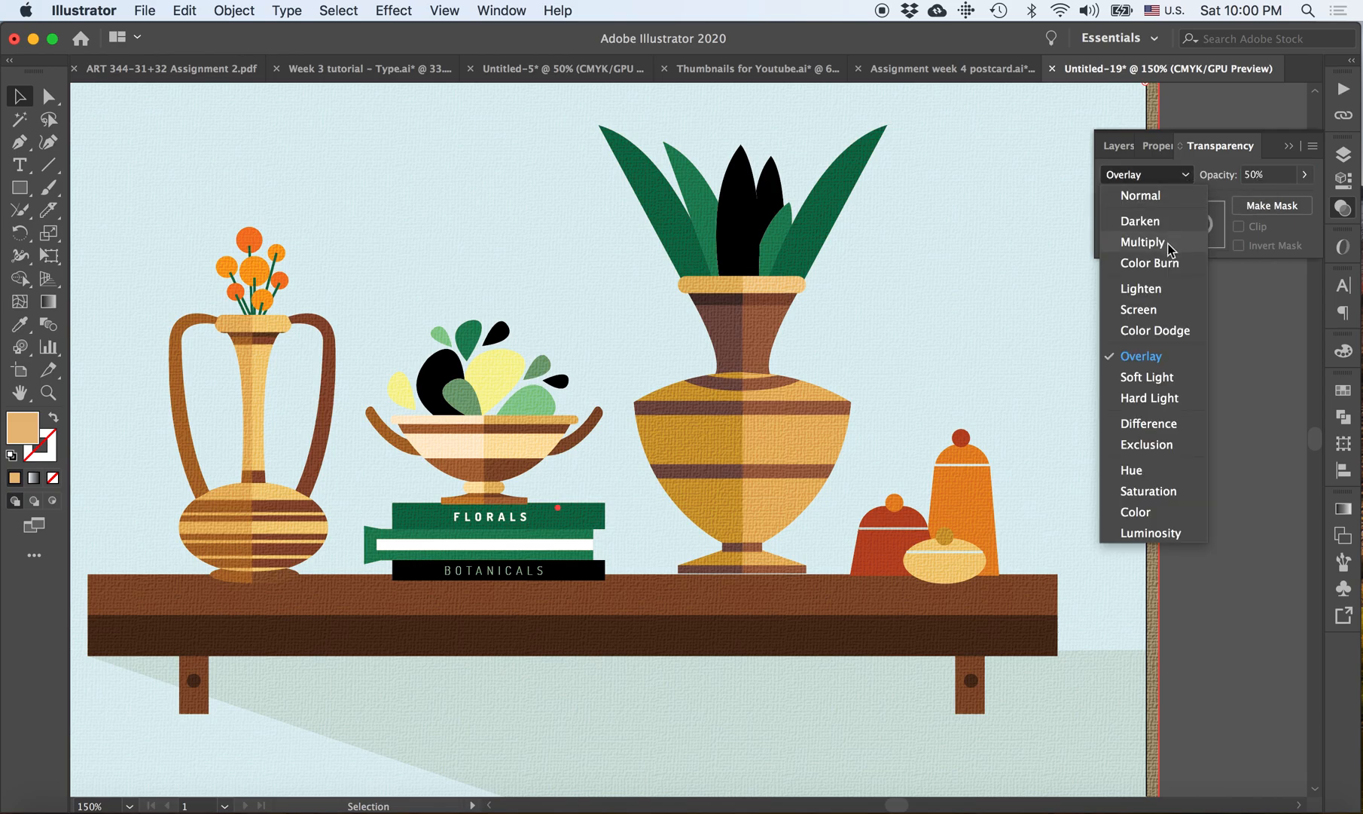
left_click(1142, 241)
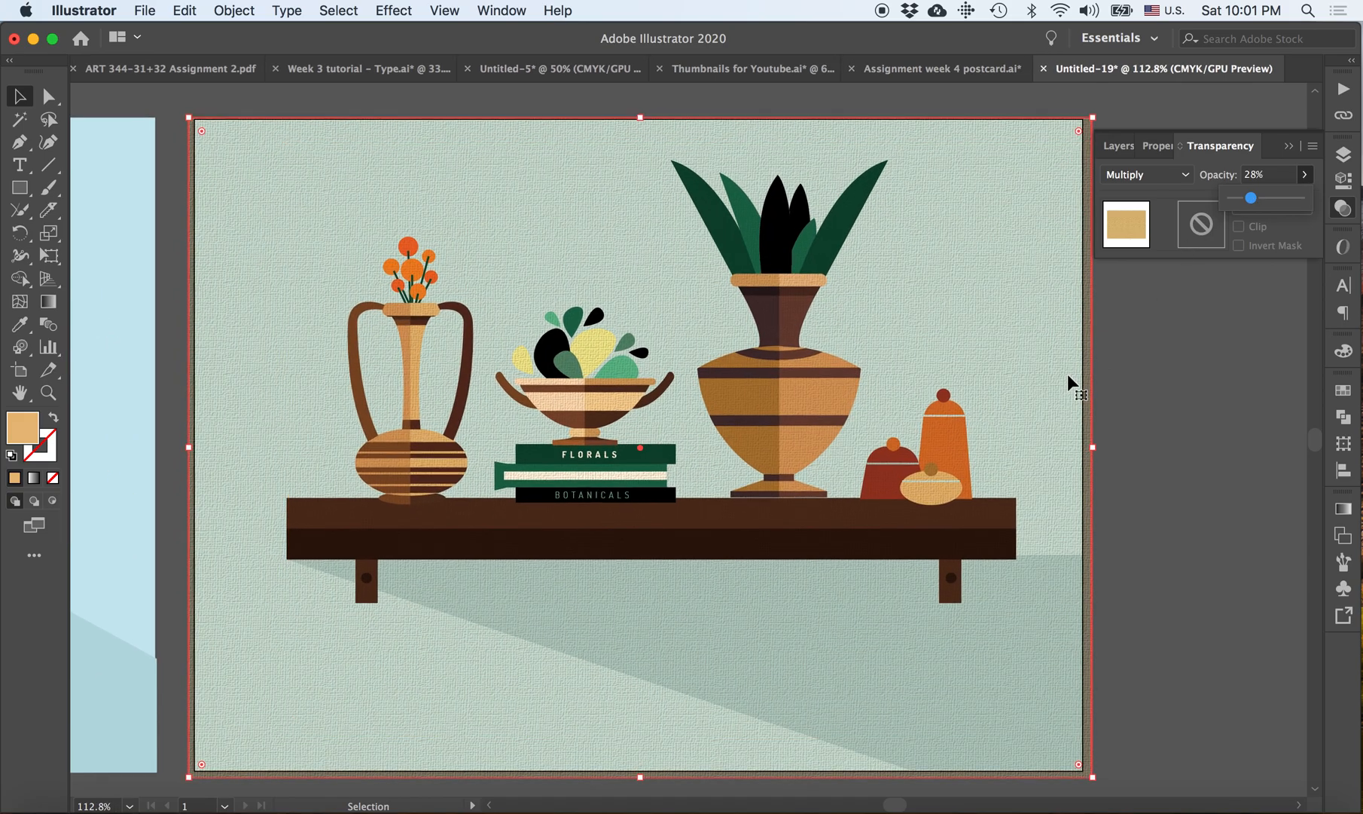
mouse_move(795, 353)
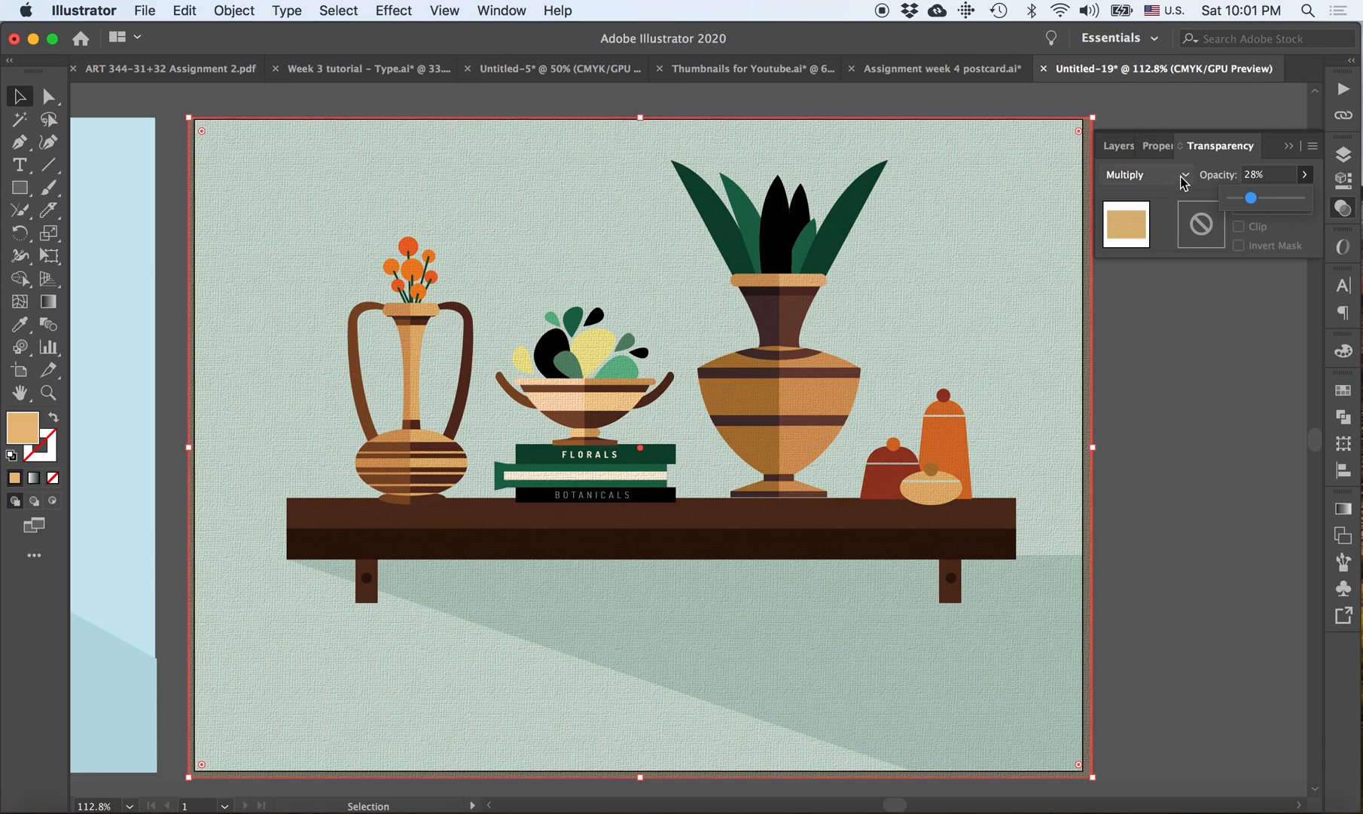
left_click(1185, 175)
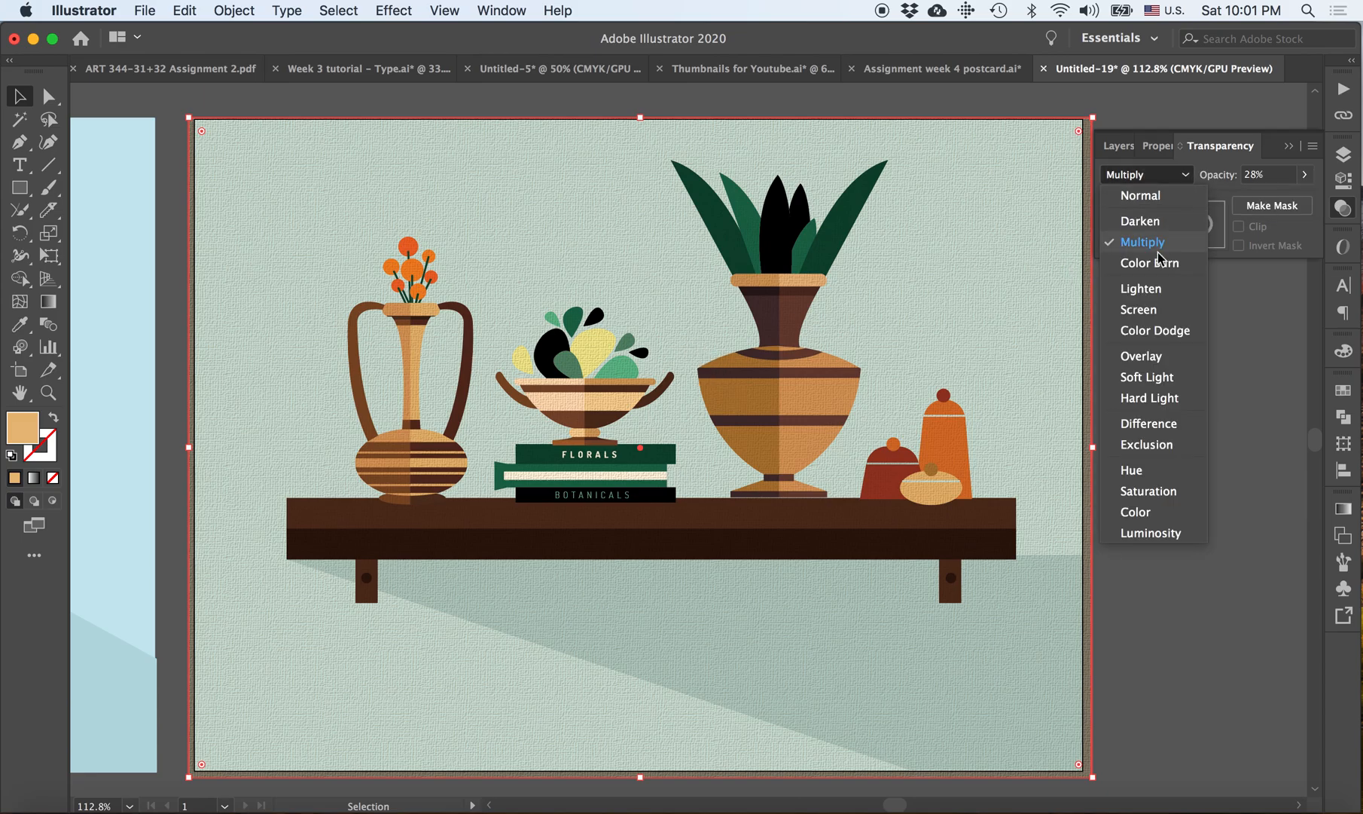
mouse_move(1153, 377)
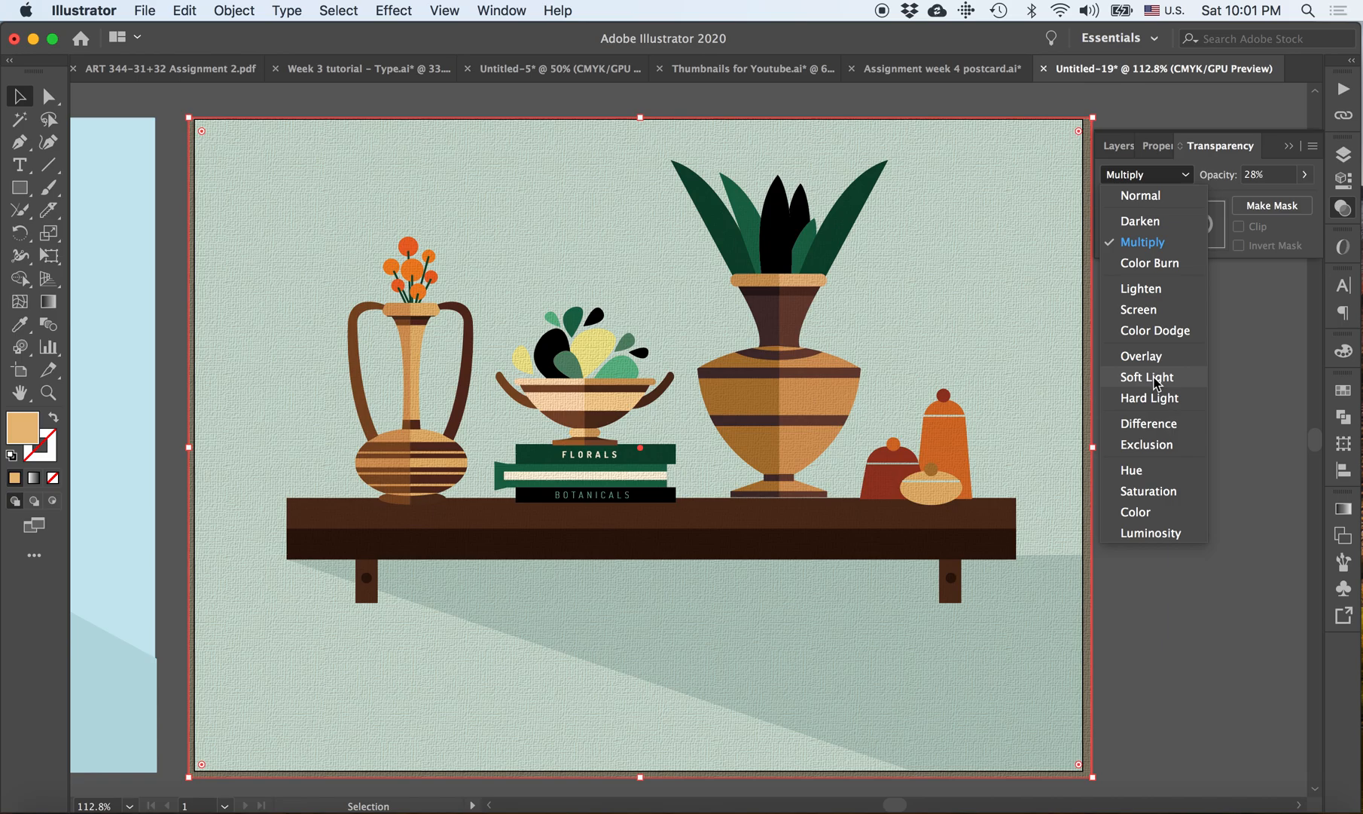
left_click(1145, 377)
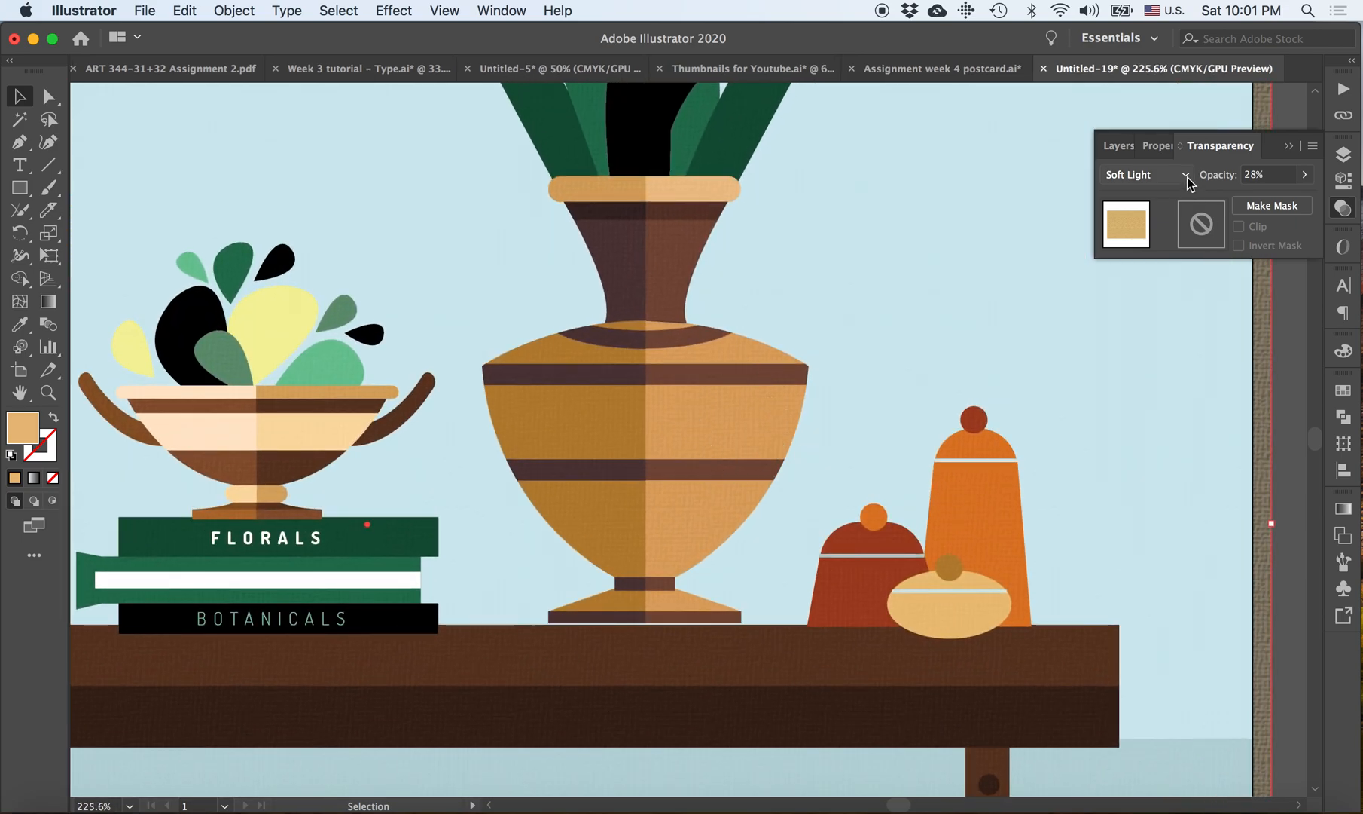
left_click(1146, 173)
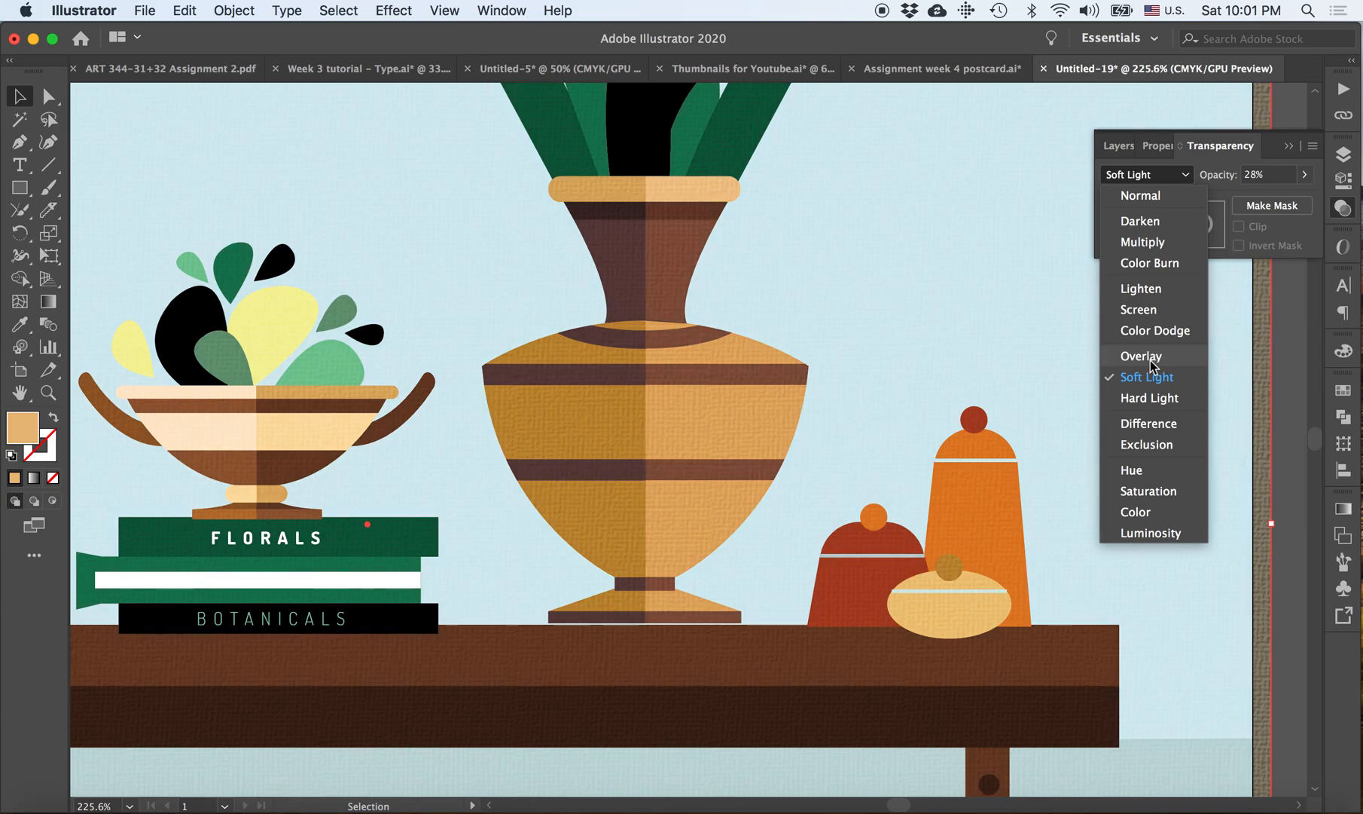
left_click(1140, 356)
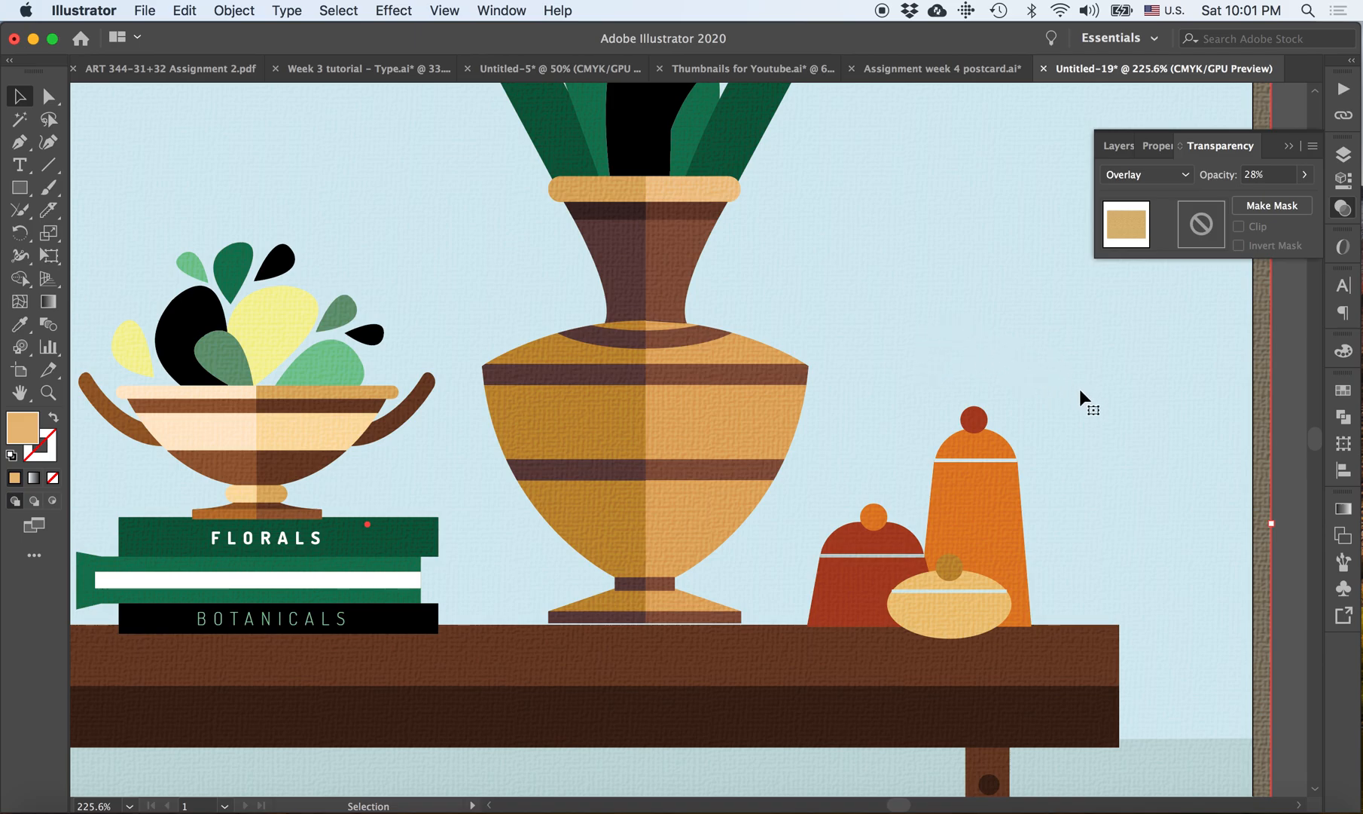
mouse_move(205, 349)
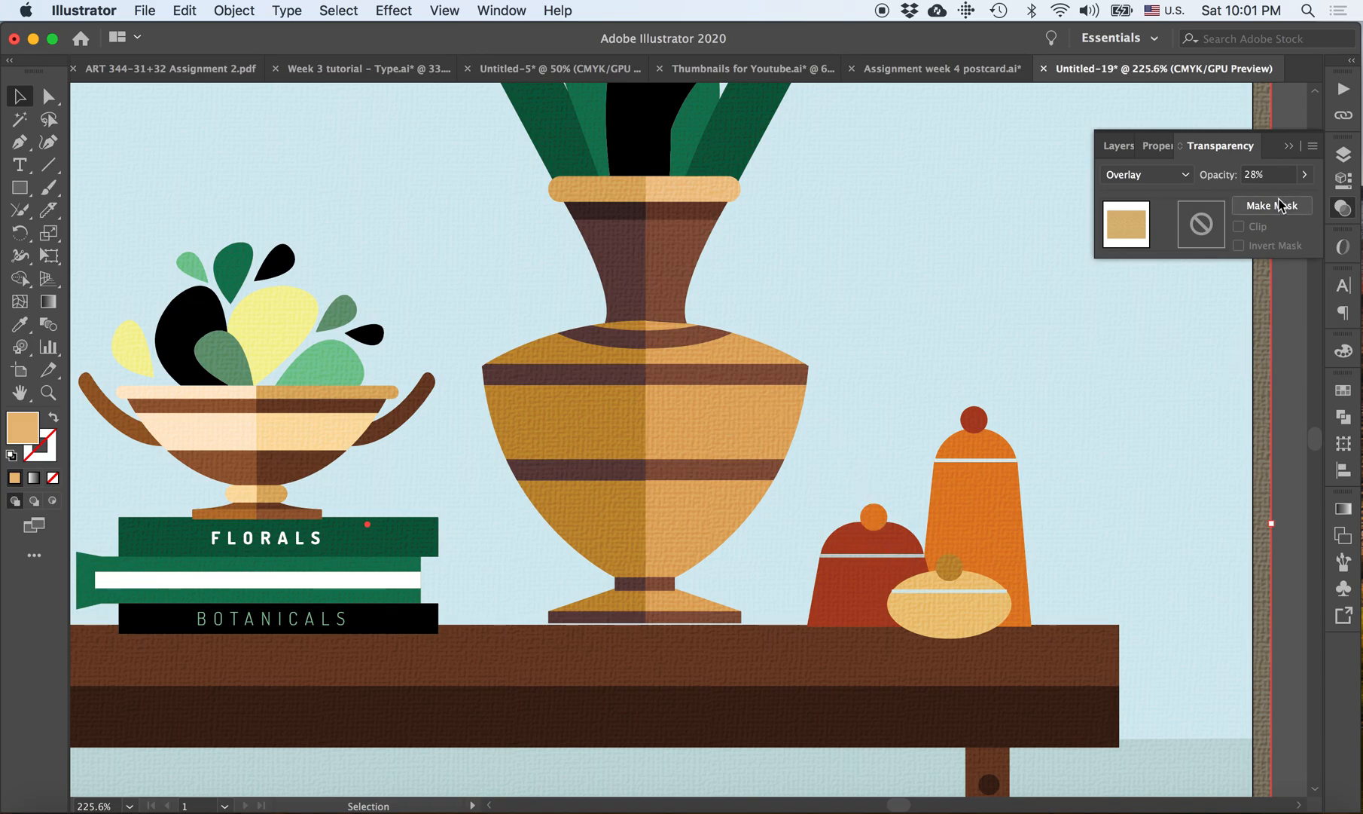
mouse_move(1196, 510)
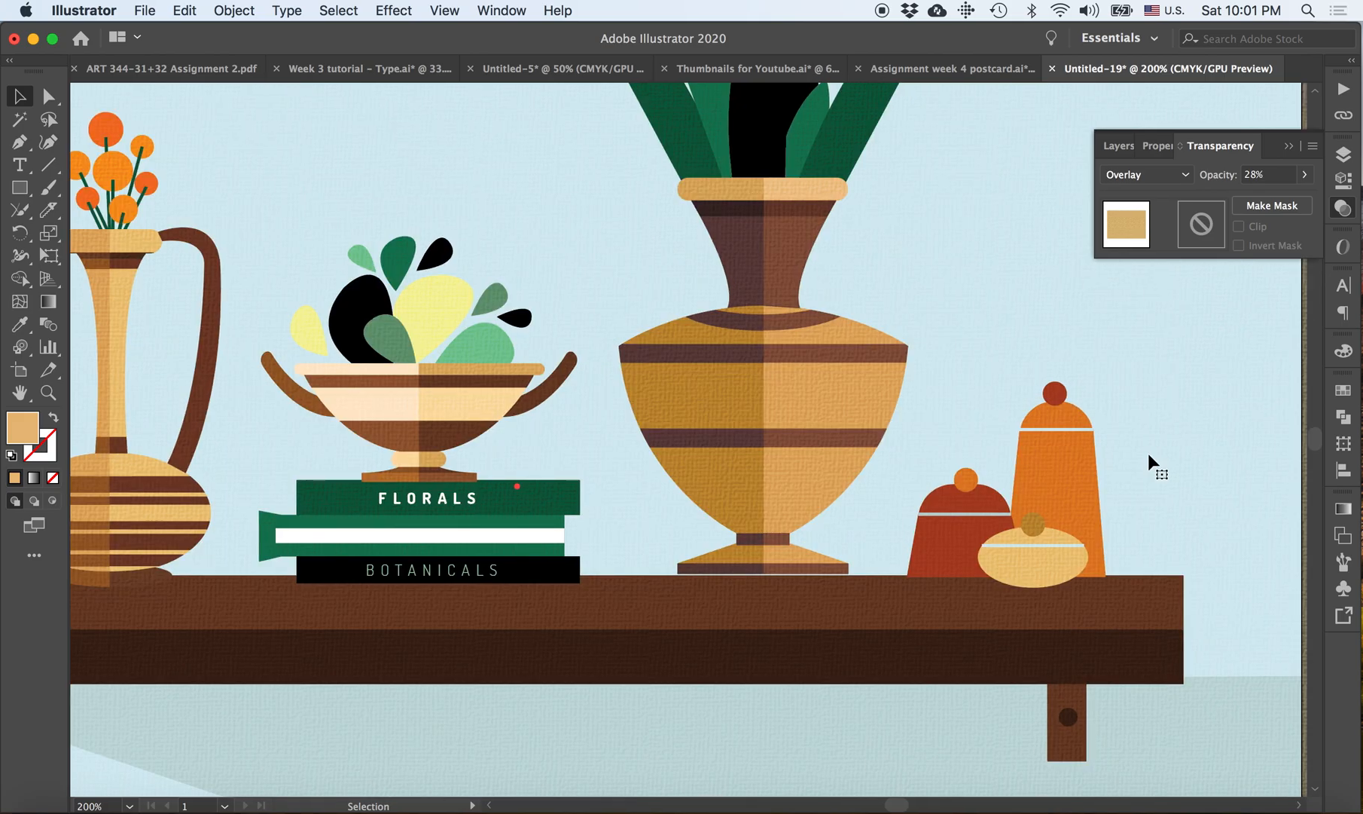
- Zoom back to 100% and show the Type tool flyout
left_click(1305, 175)
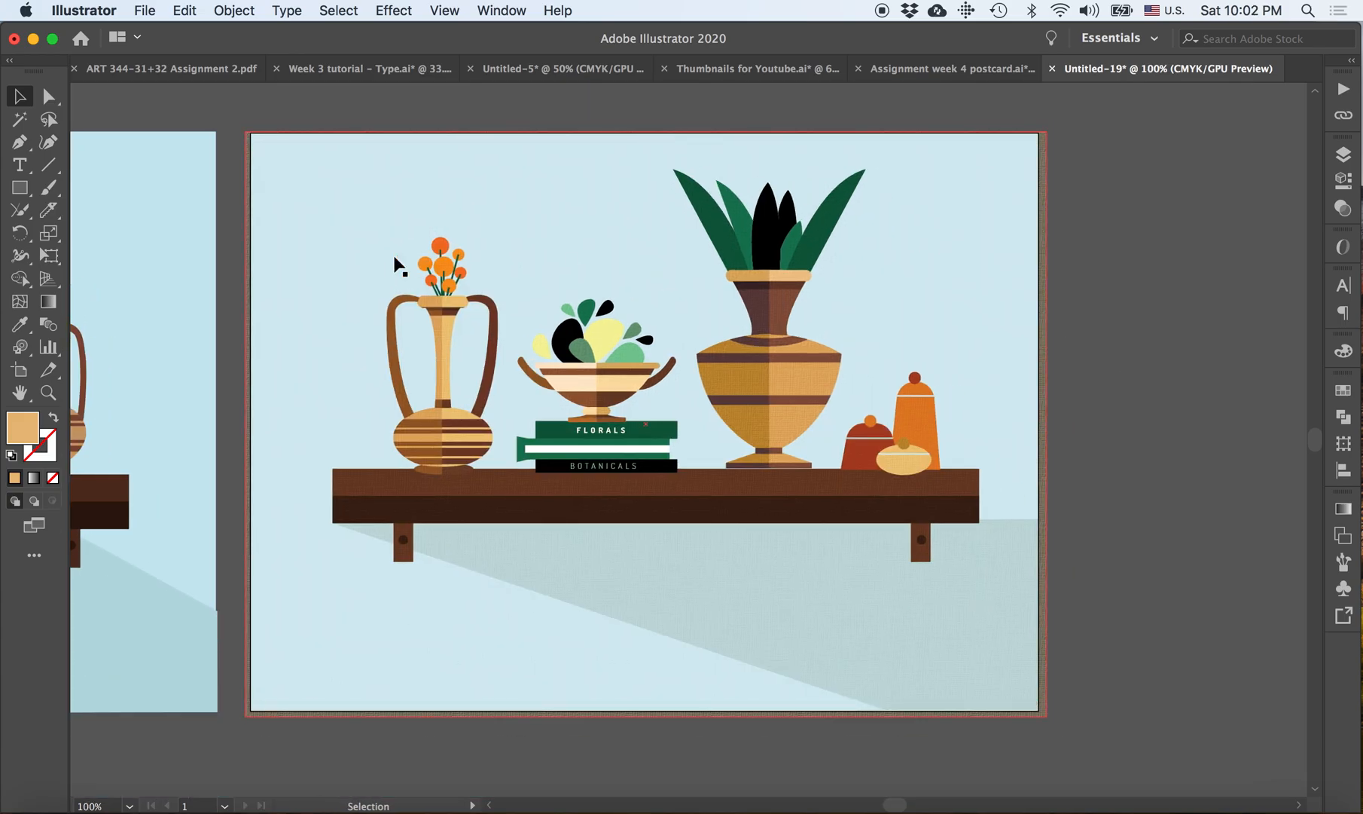
left_click(20, 164)
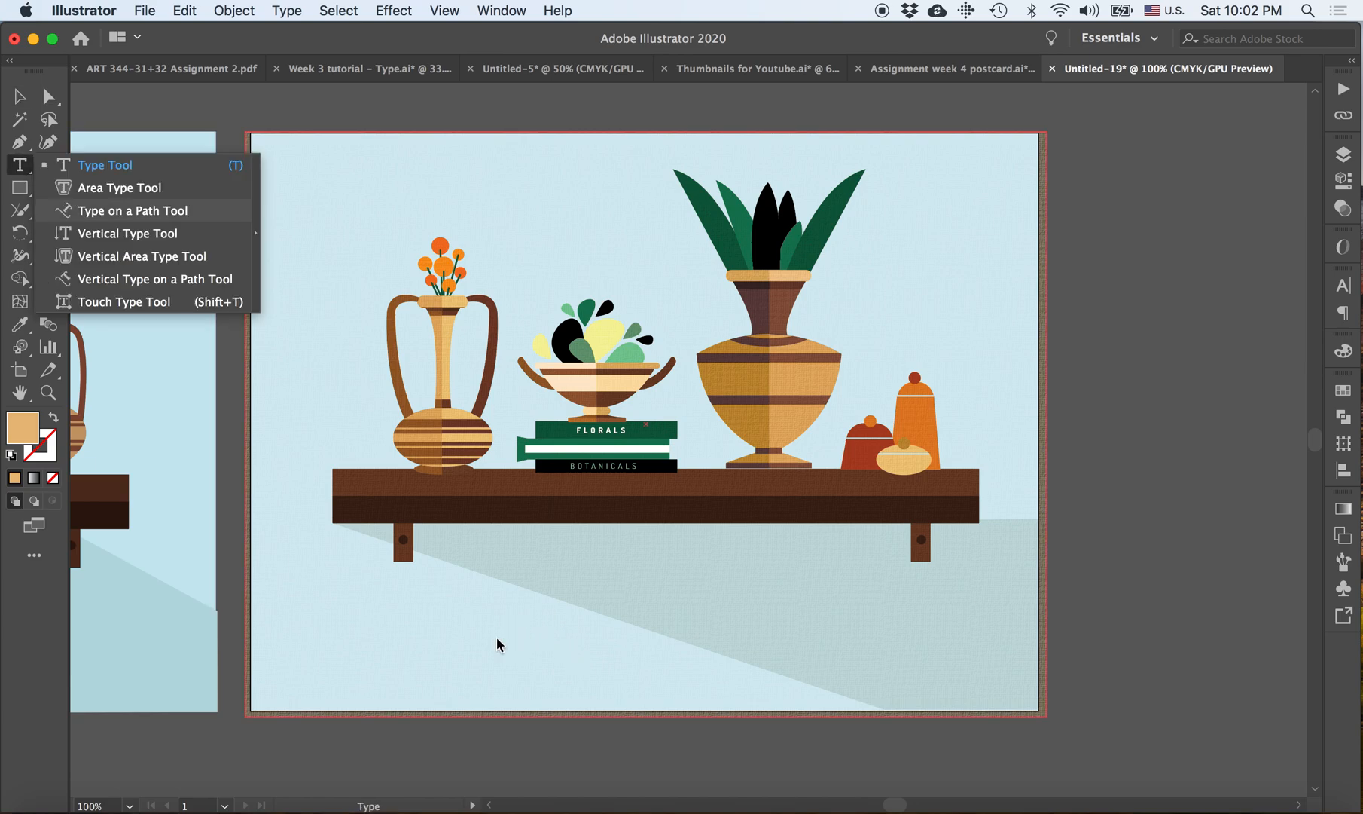
- Place 'Lorem ipsum' point text below the shelf and set its font to Dosis Book
left_click(104, 166)
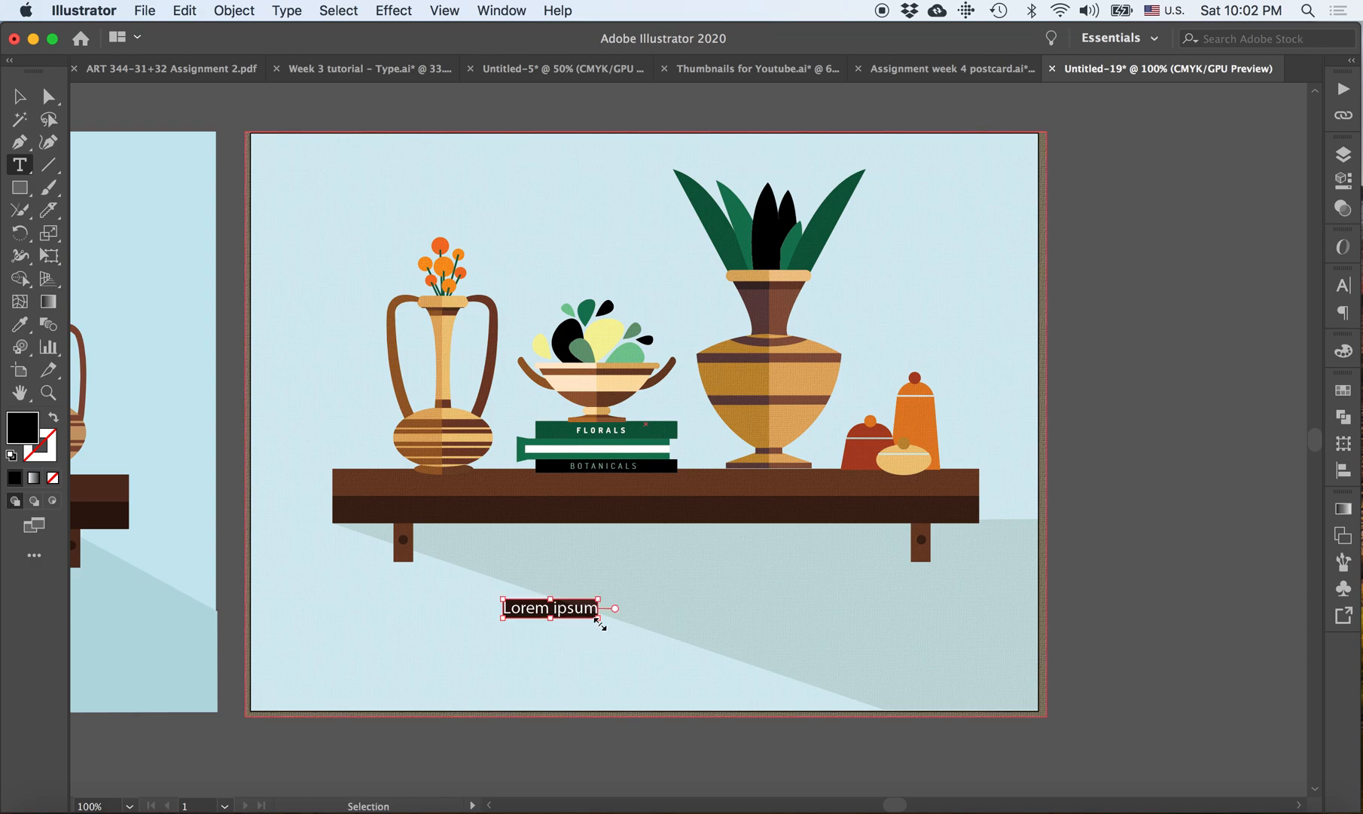
left_click(550, 607)
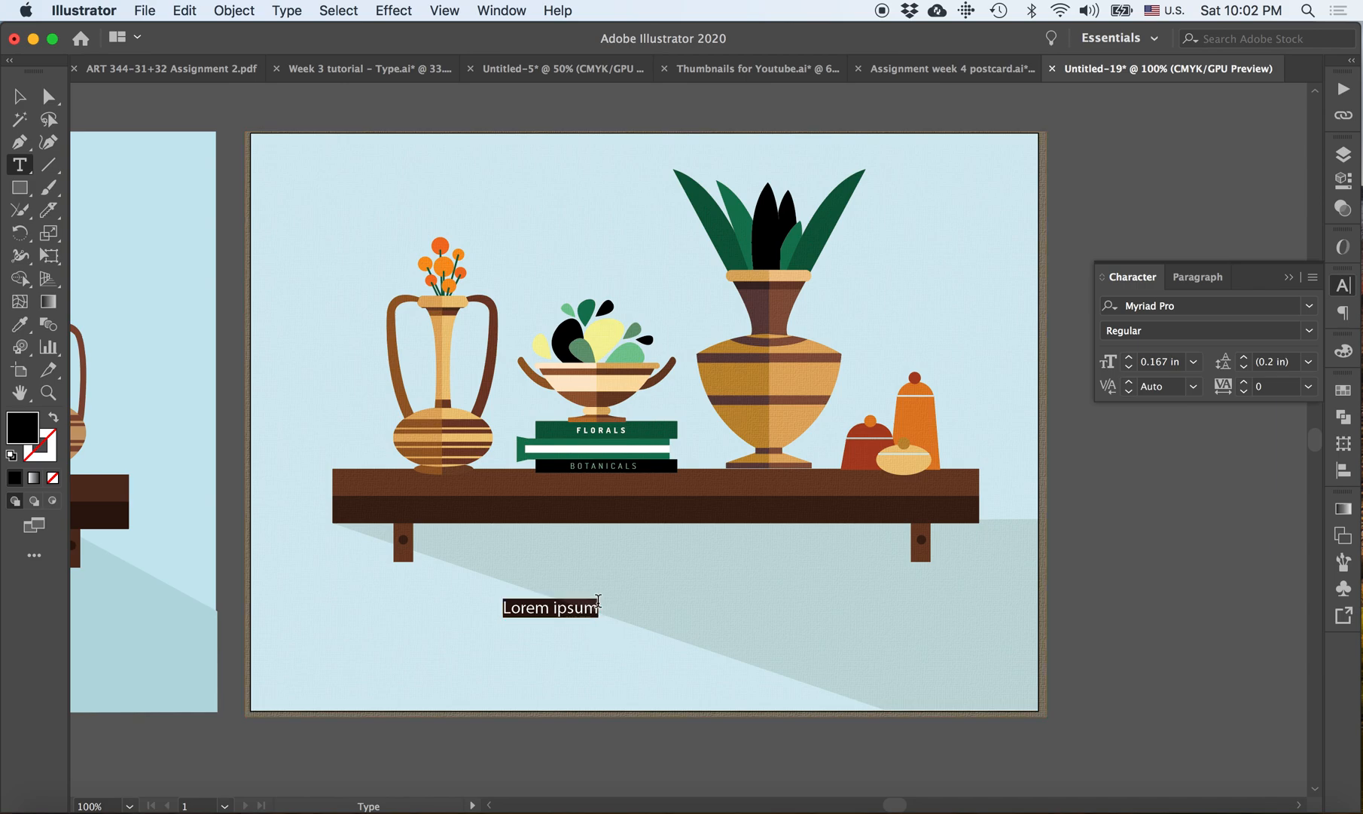
left_click(501, 10)
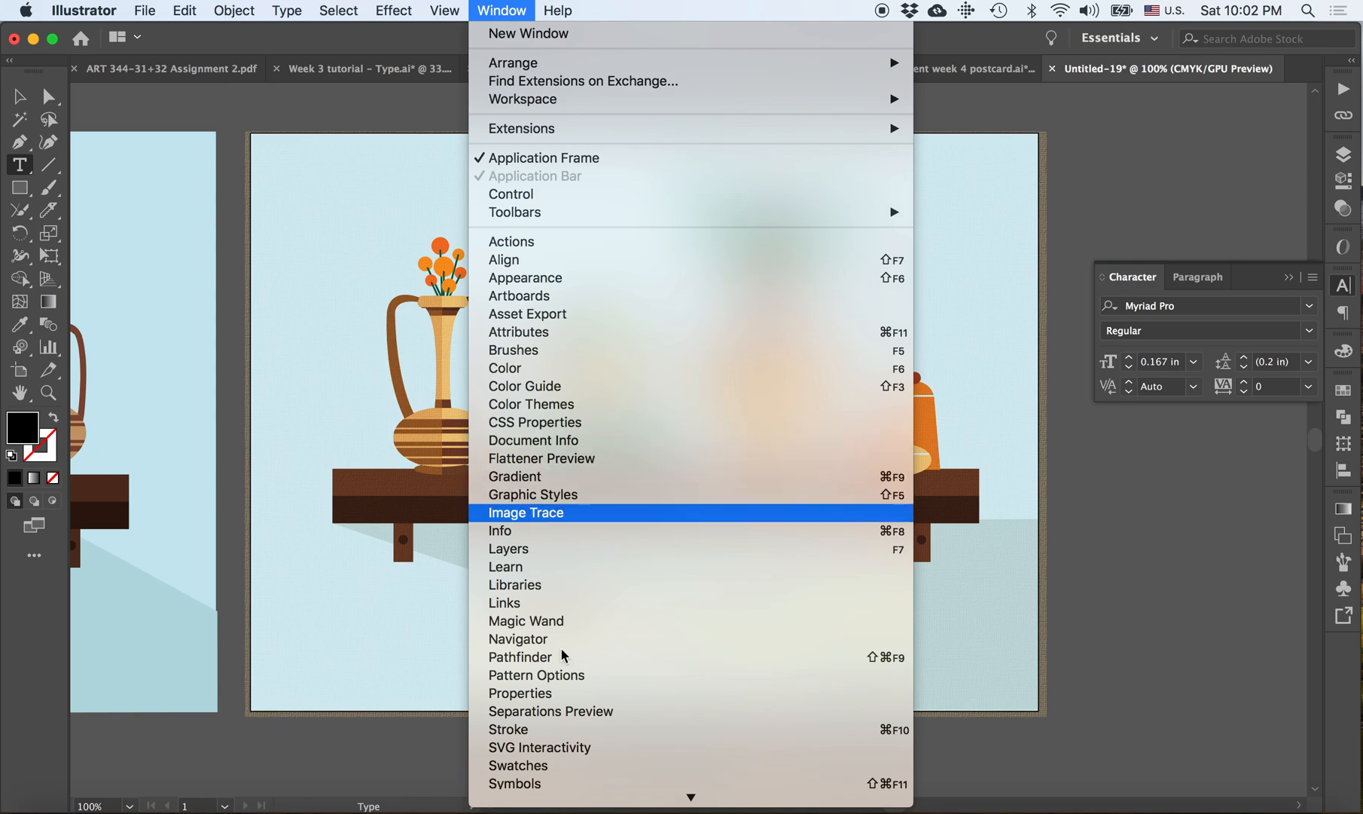
mouse_move(603, 681)
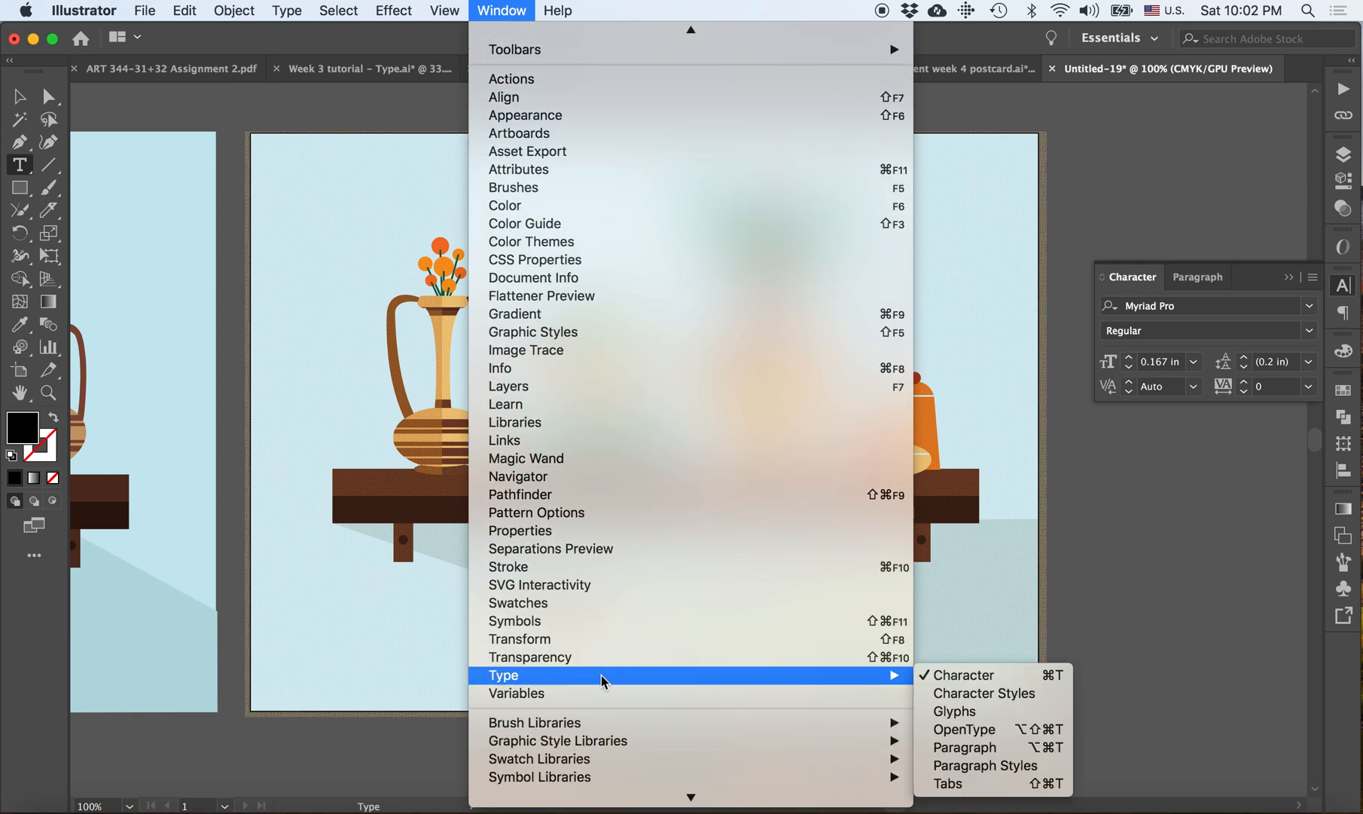
mouse_move(1116, 279)
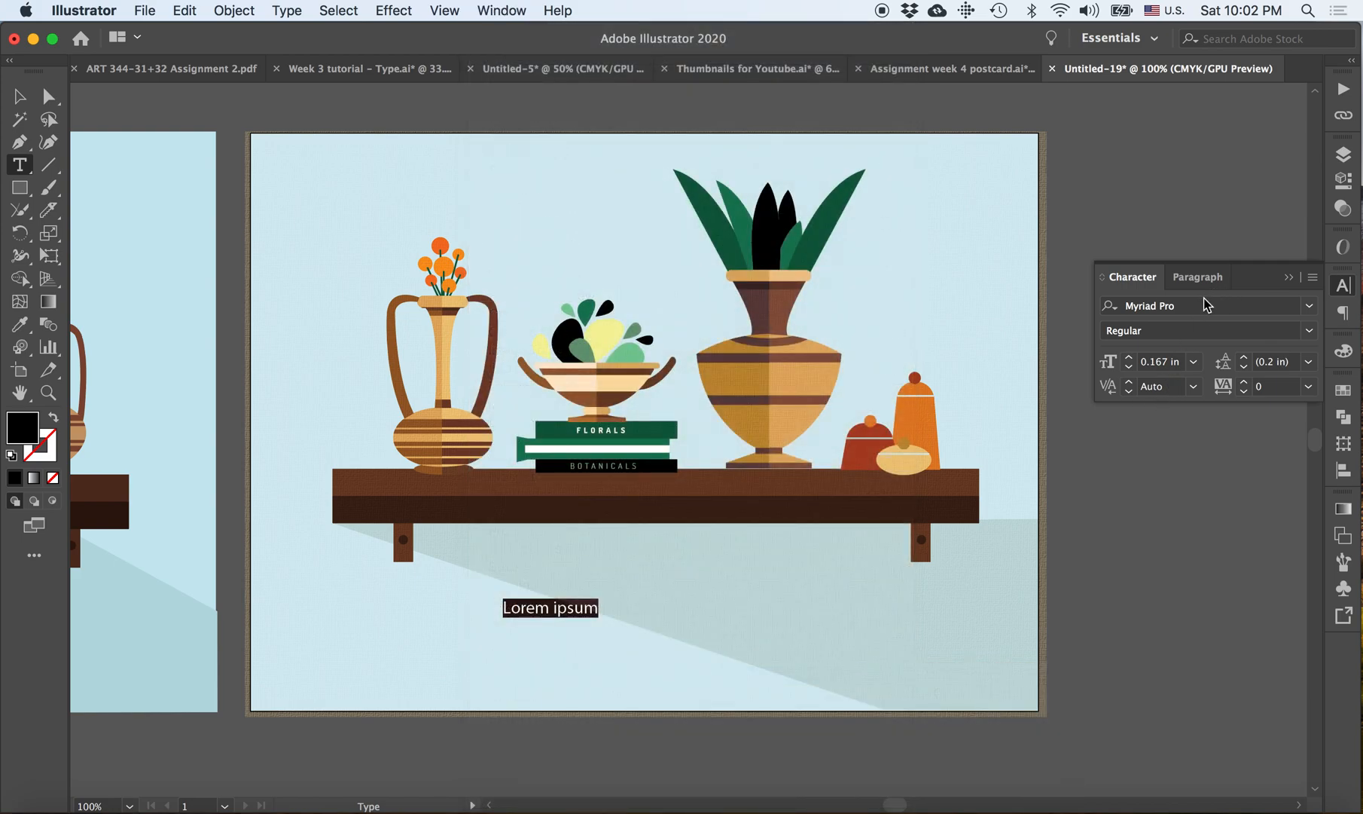
type("dod")
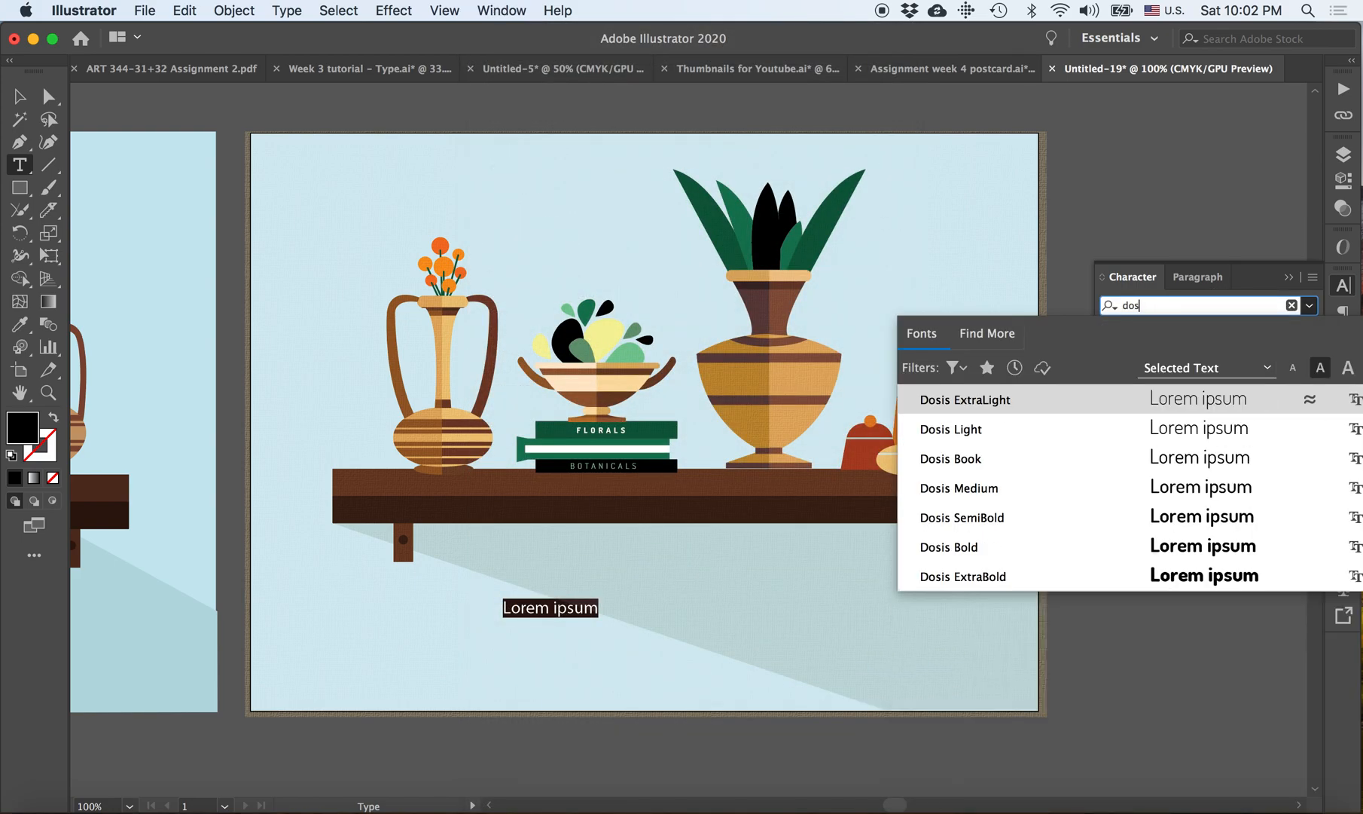
left_click(951, 458)
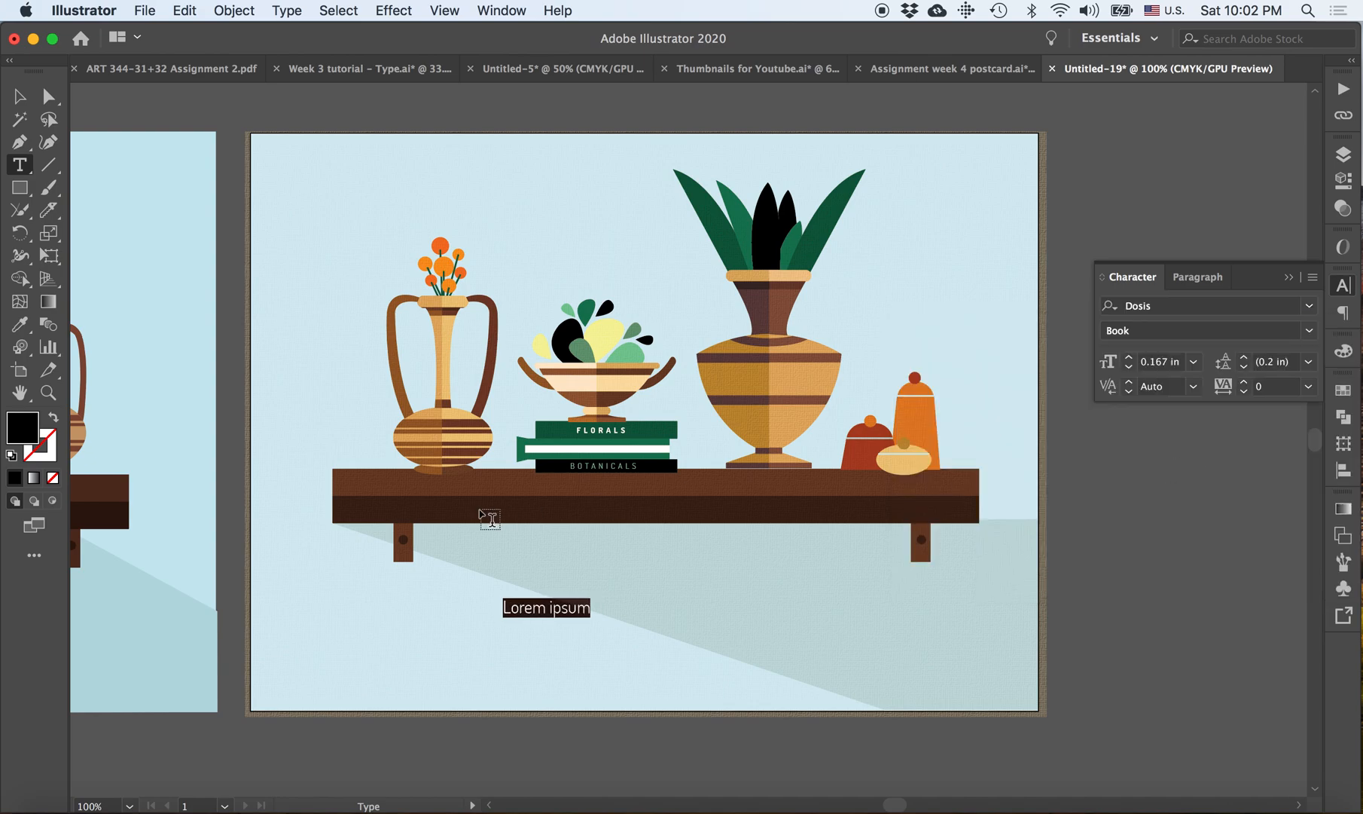
mouse_move(481, 509)
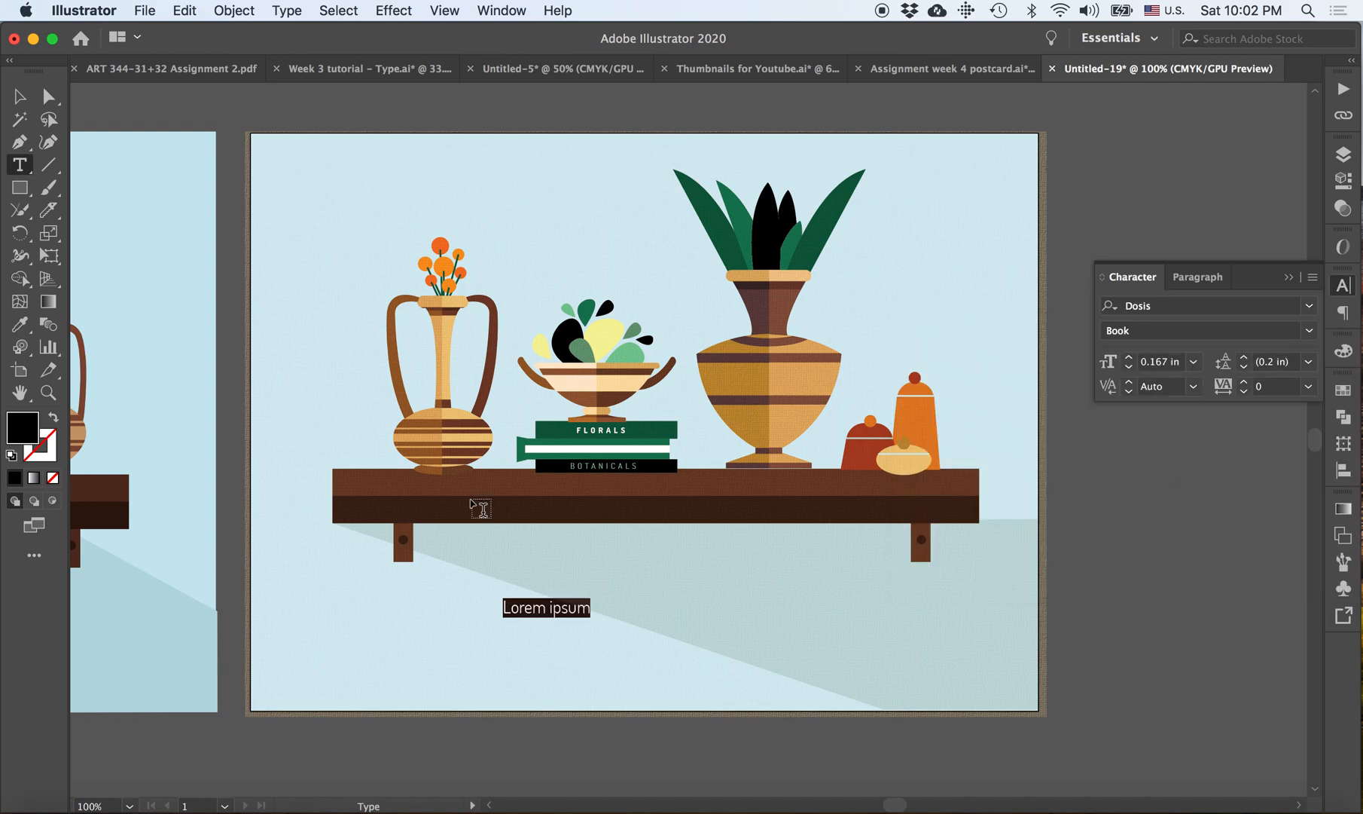
- Type the headline HAPPY HOME! and sample the tan colour from the artwork with the Eyedropper
type("Happy H")
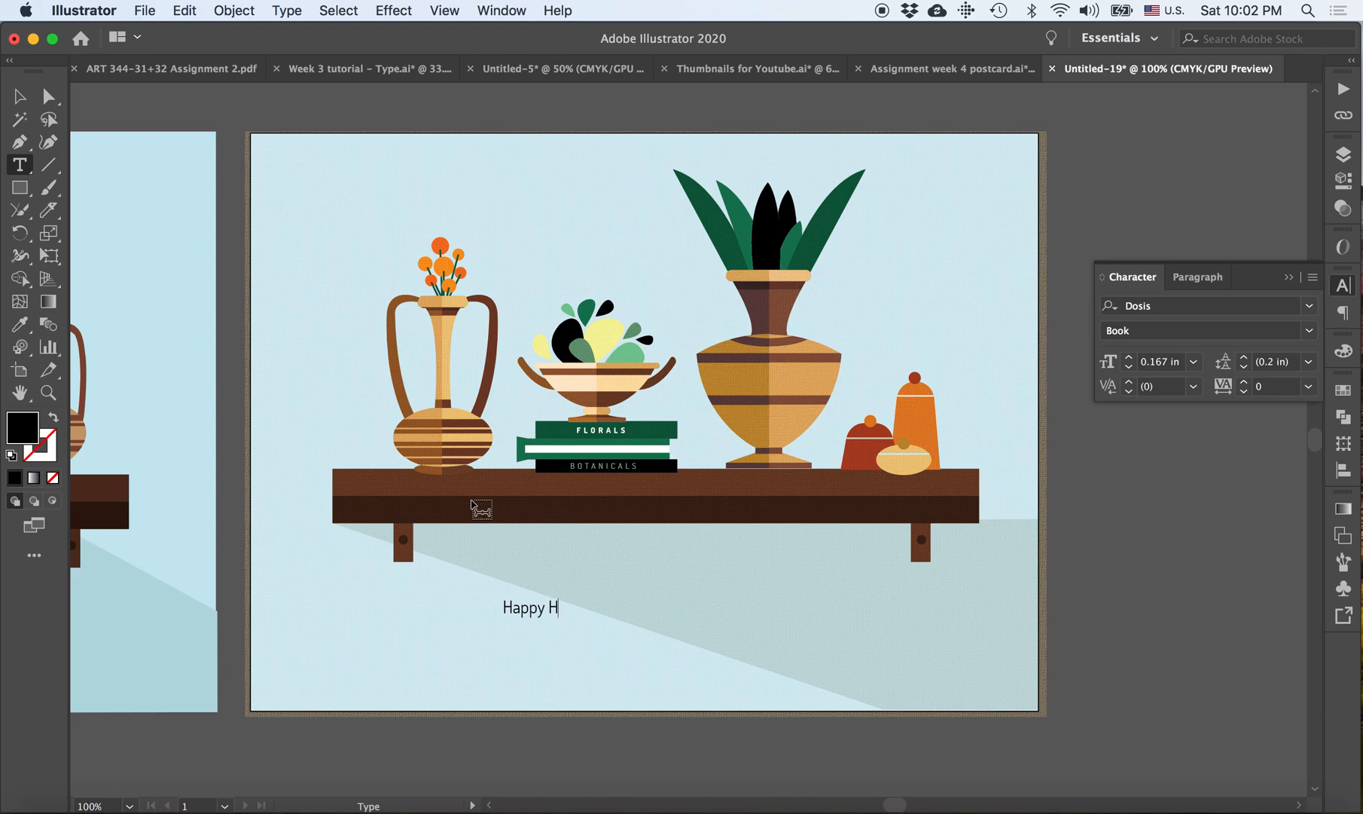
mouse_move(480, 509)
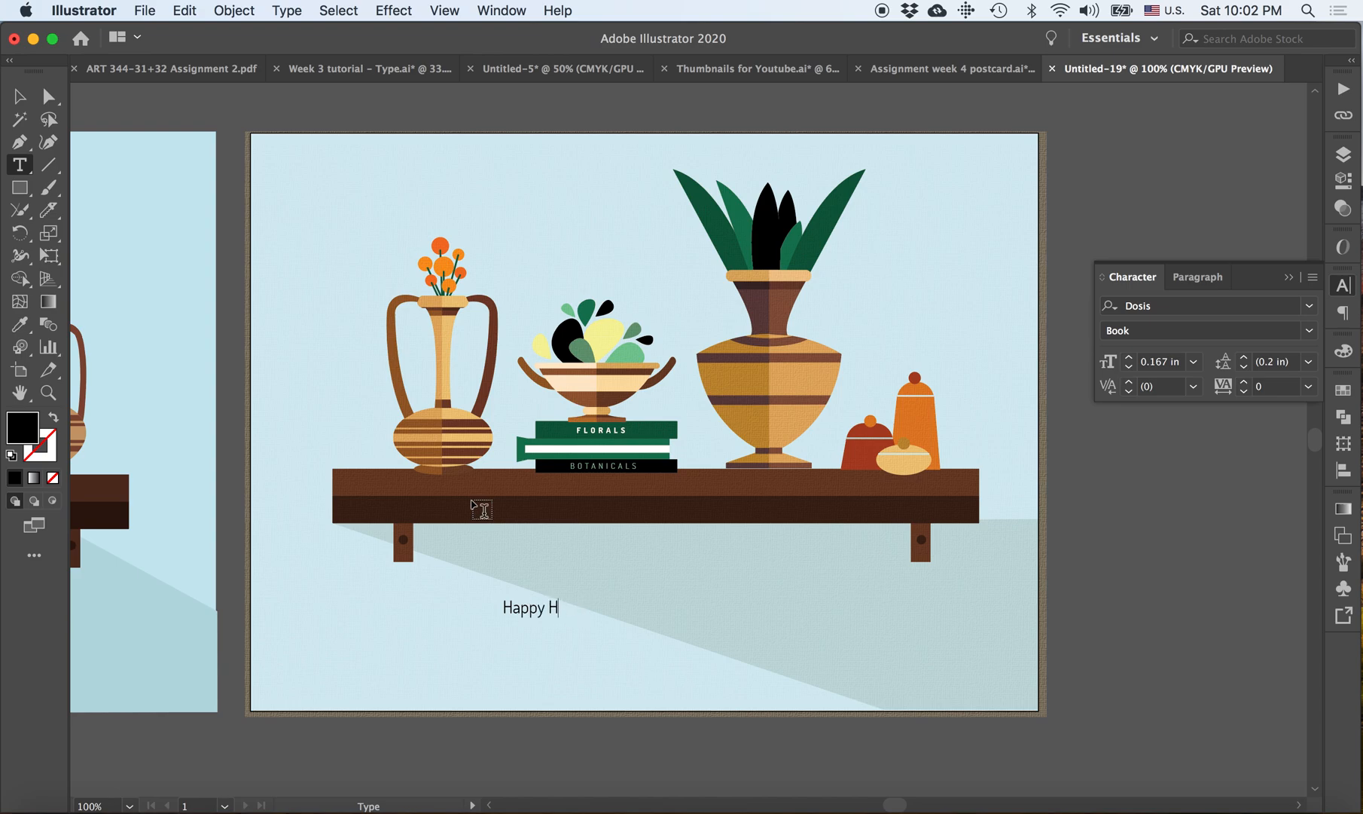
type("HAM")
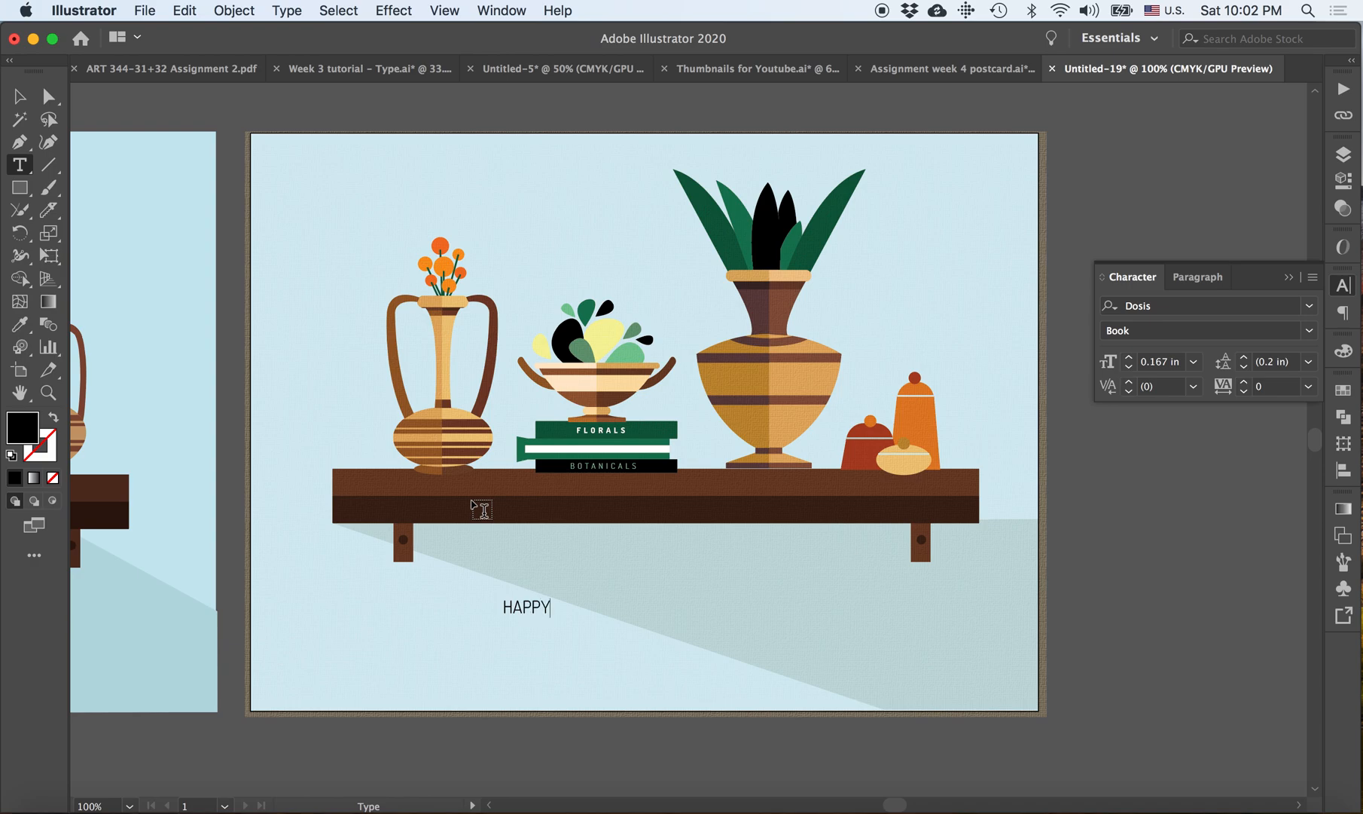
type("HOME!")
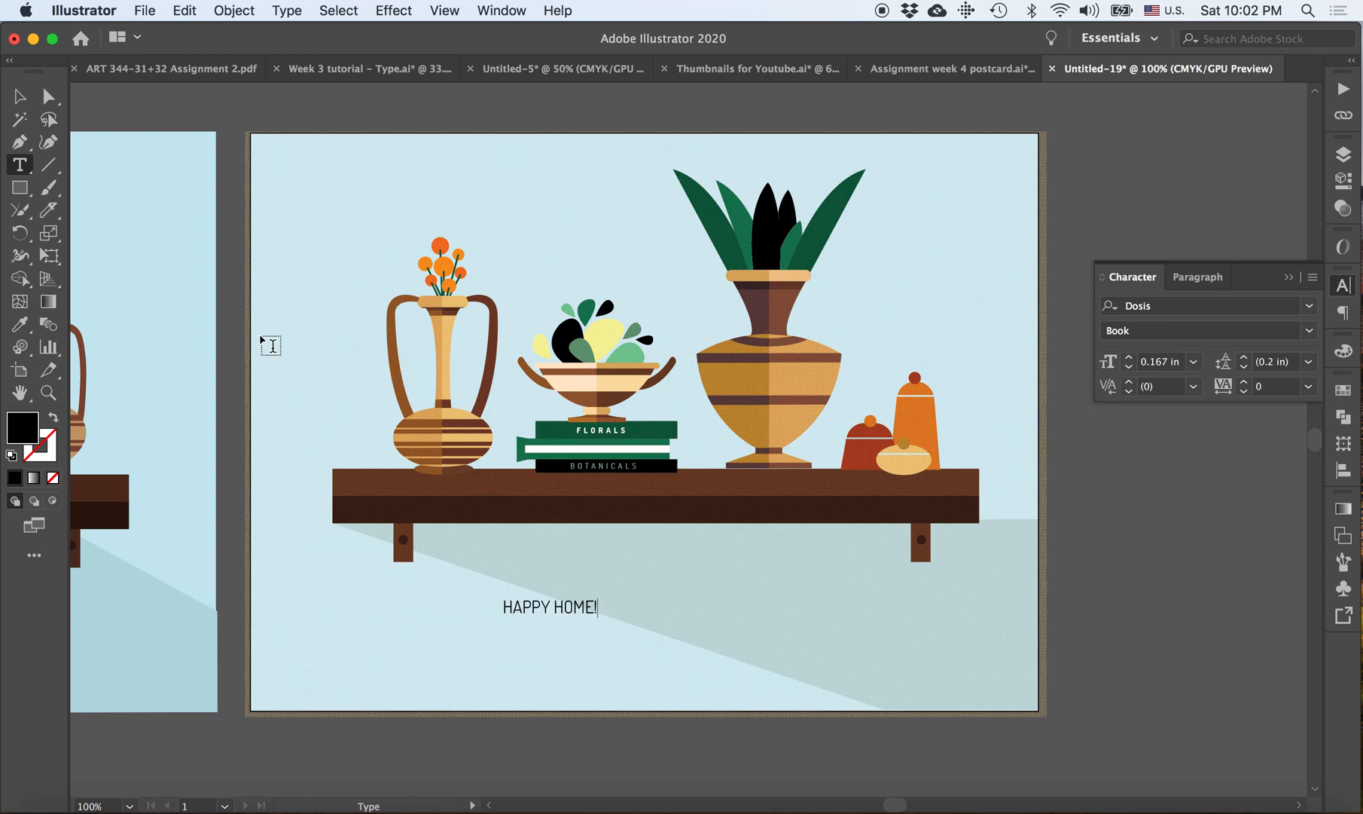
left_click(20, 324)
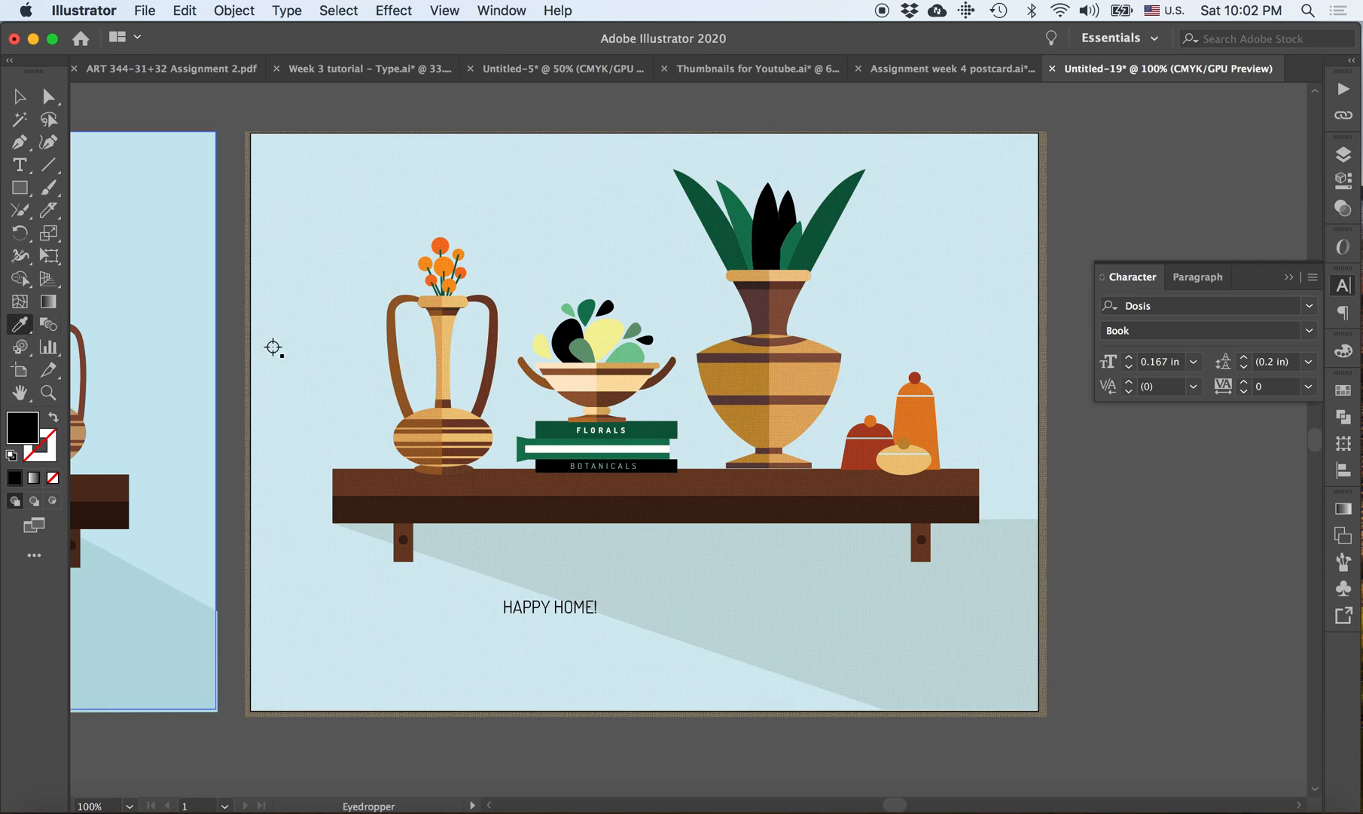
left_click(726, 233)
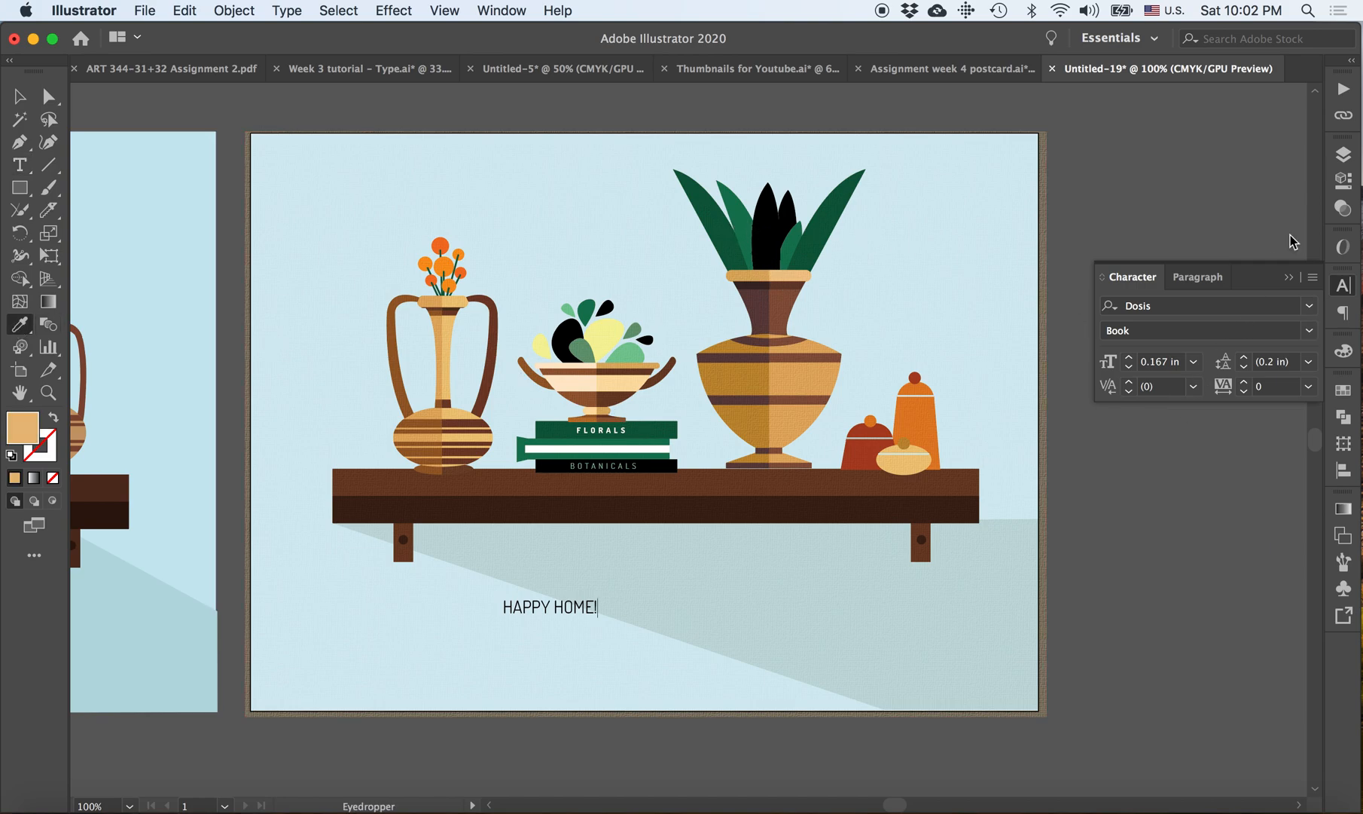
- Toggle the Texture layer's visibility off and on in Layers while working on the headline
left_click(1343, 155)
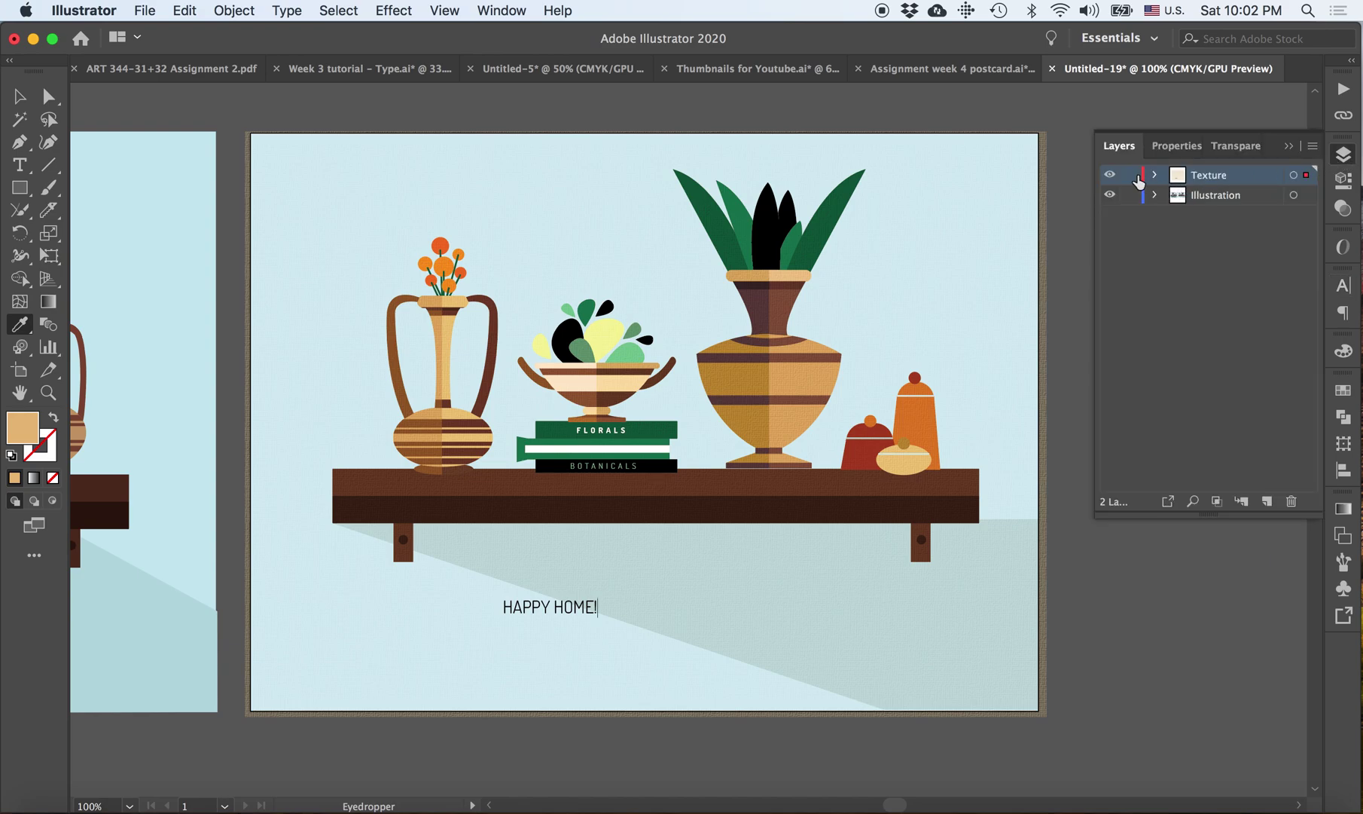
left_click(1109, 175)
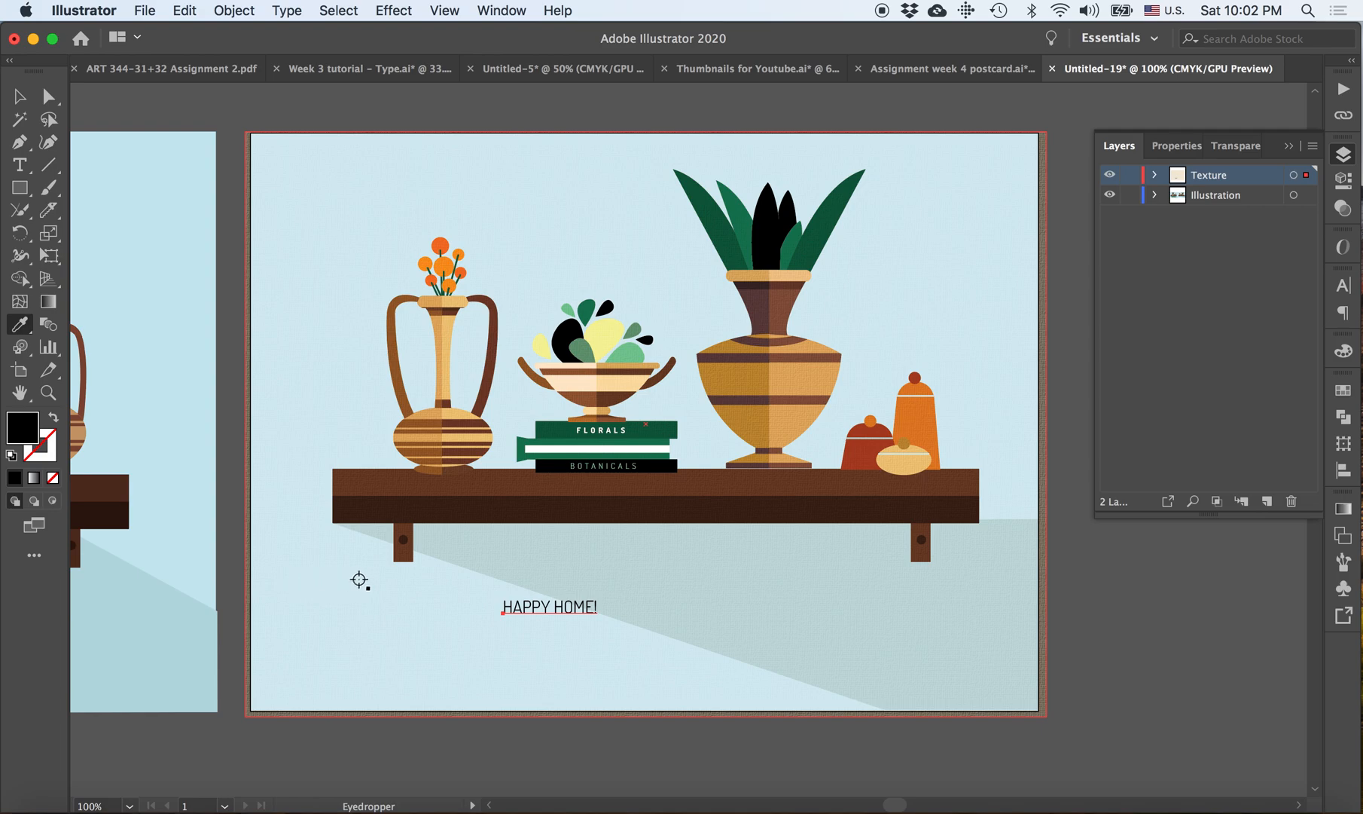
left_click(548, 607)
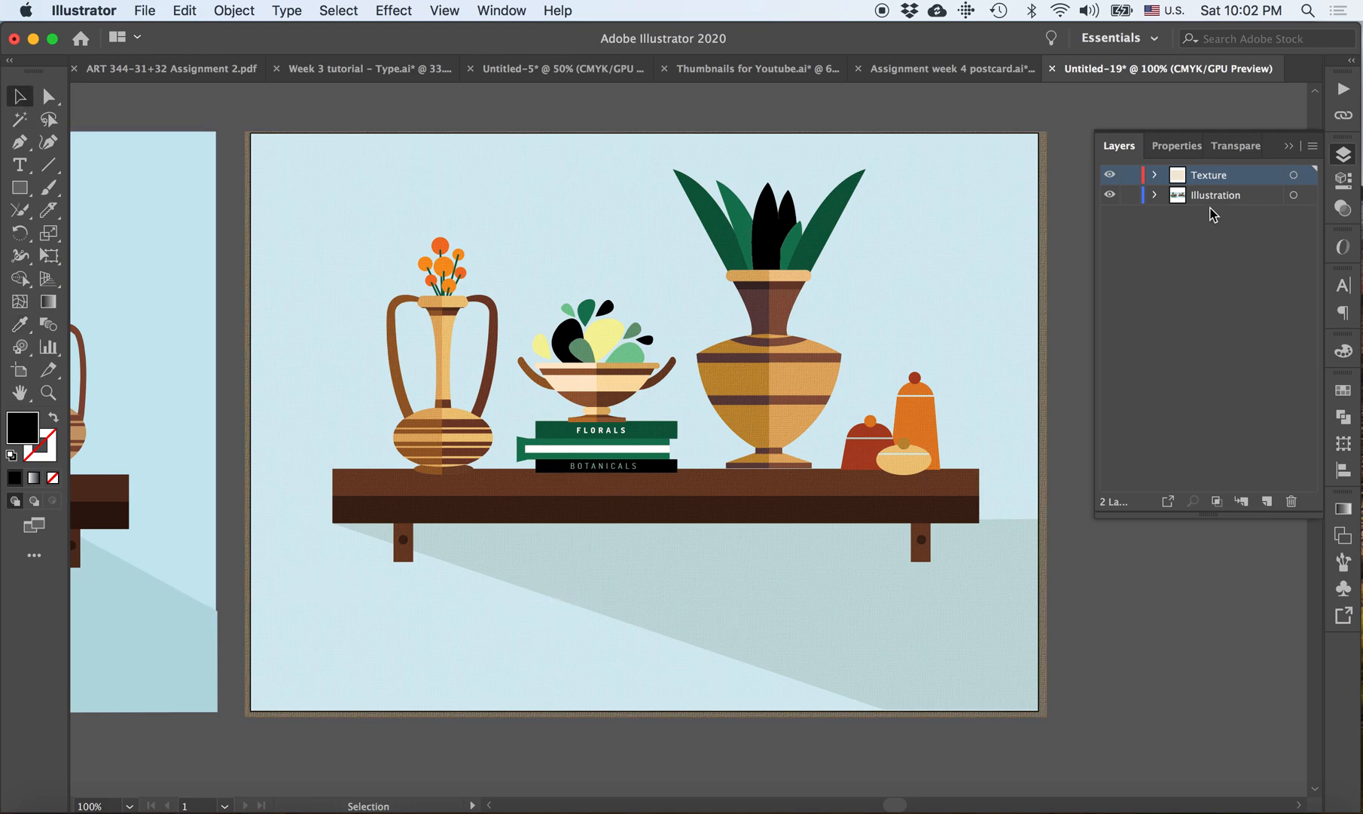
left_click(1110, 175)
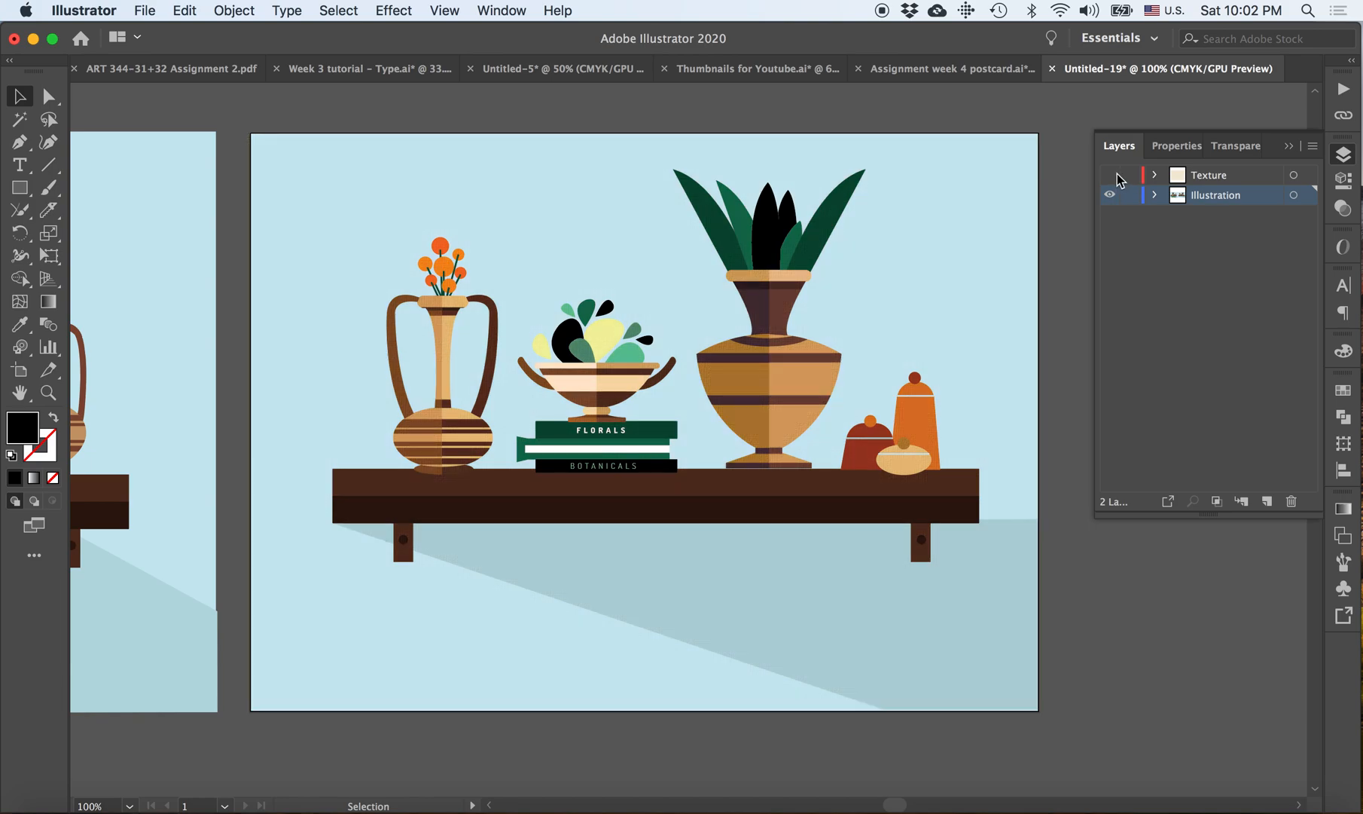
mouse_move(1110, 178)
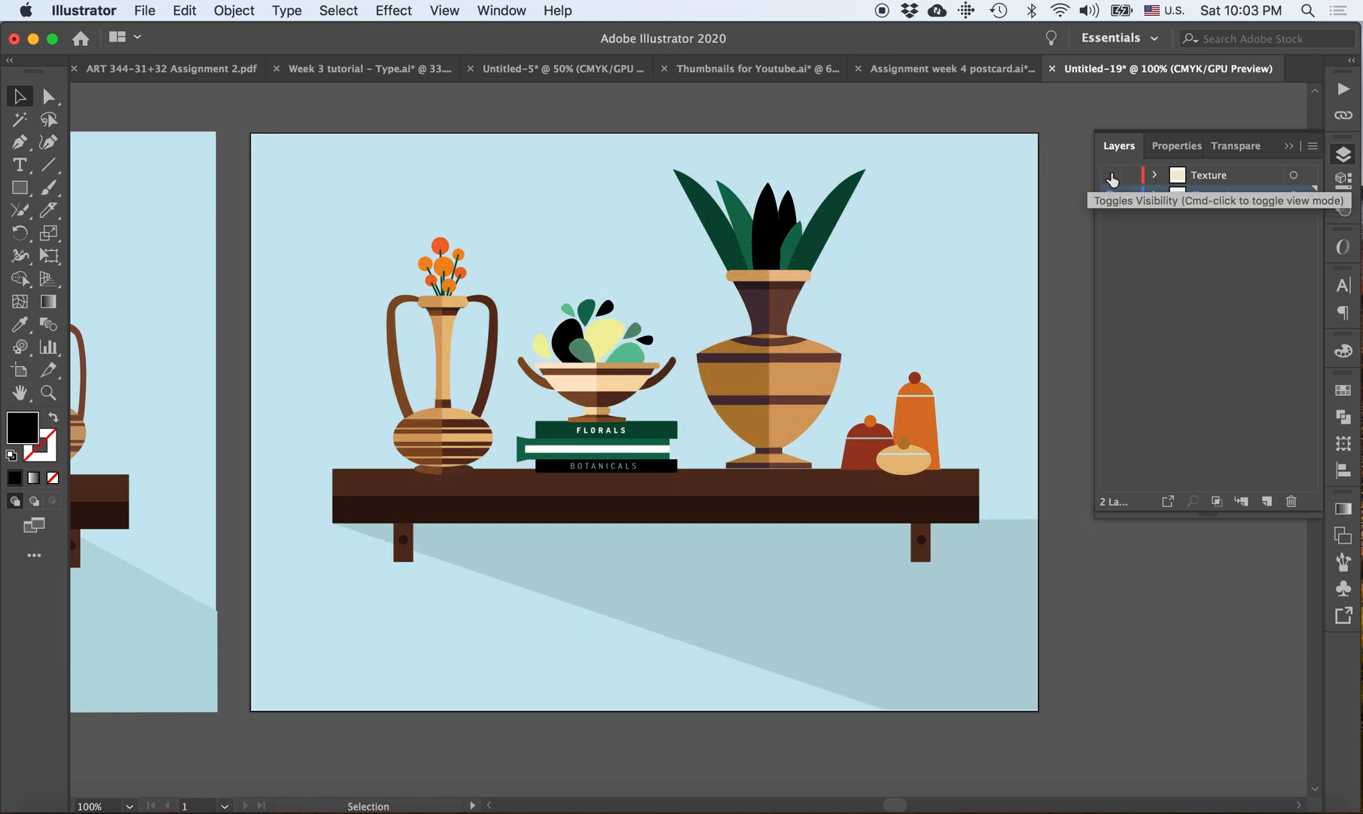
left_click(1113, 178)
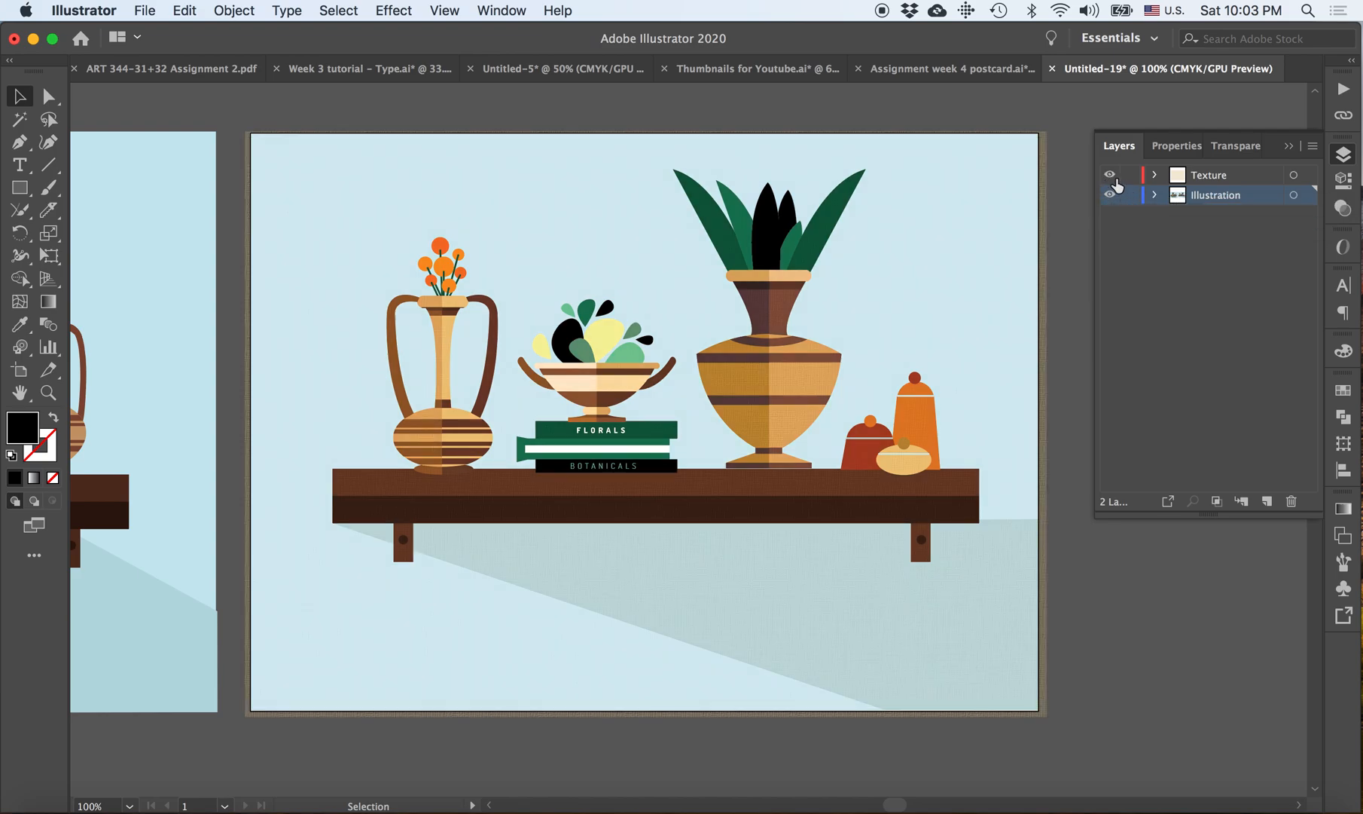
mouse_move(1112, 179)
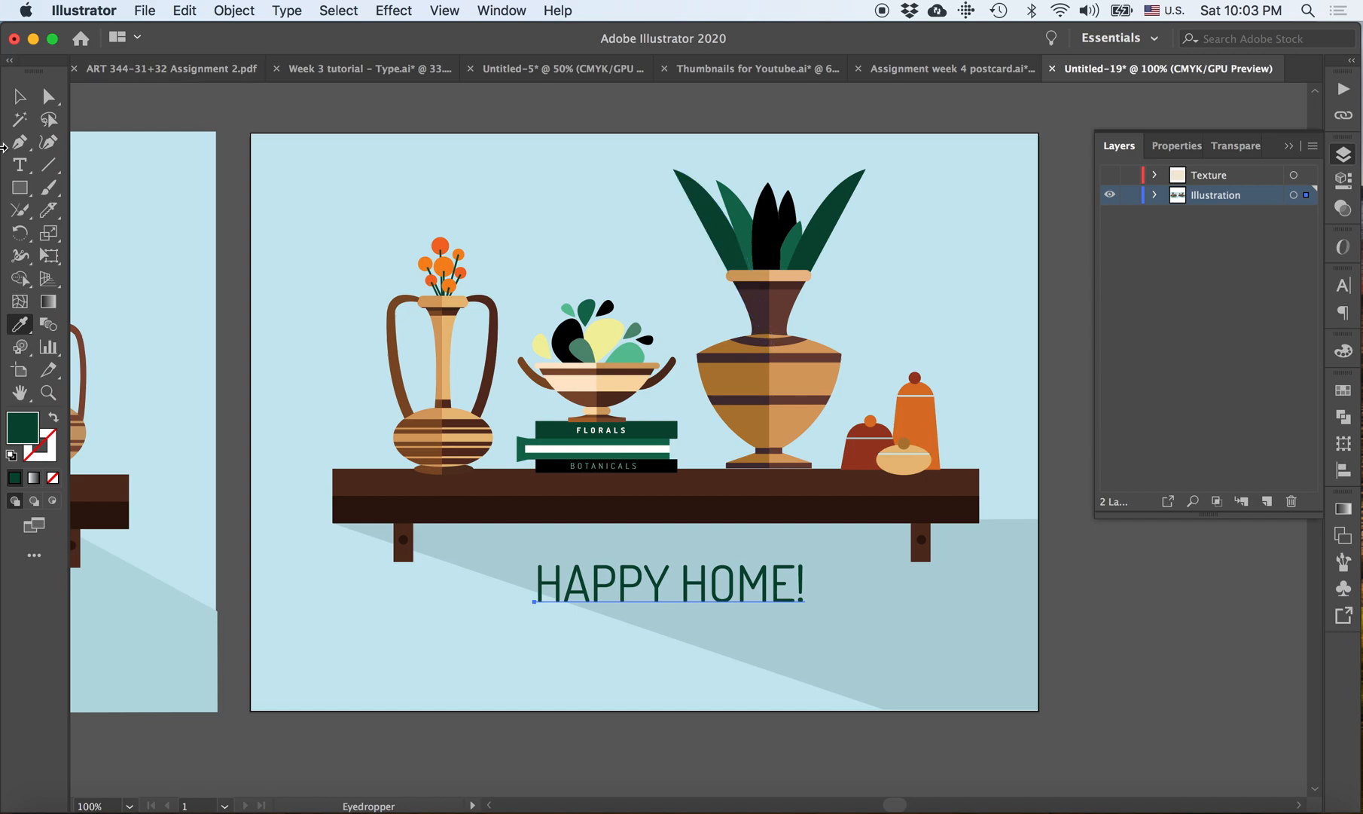
- Set the HAPPY HOME! headline's tracking to 100 for wider letter spacing
double_click(606, 585)
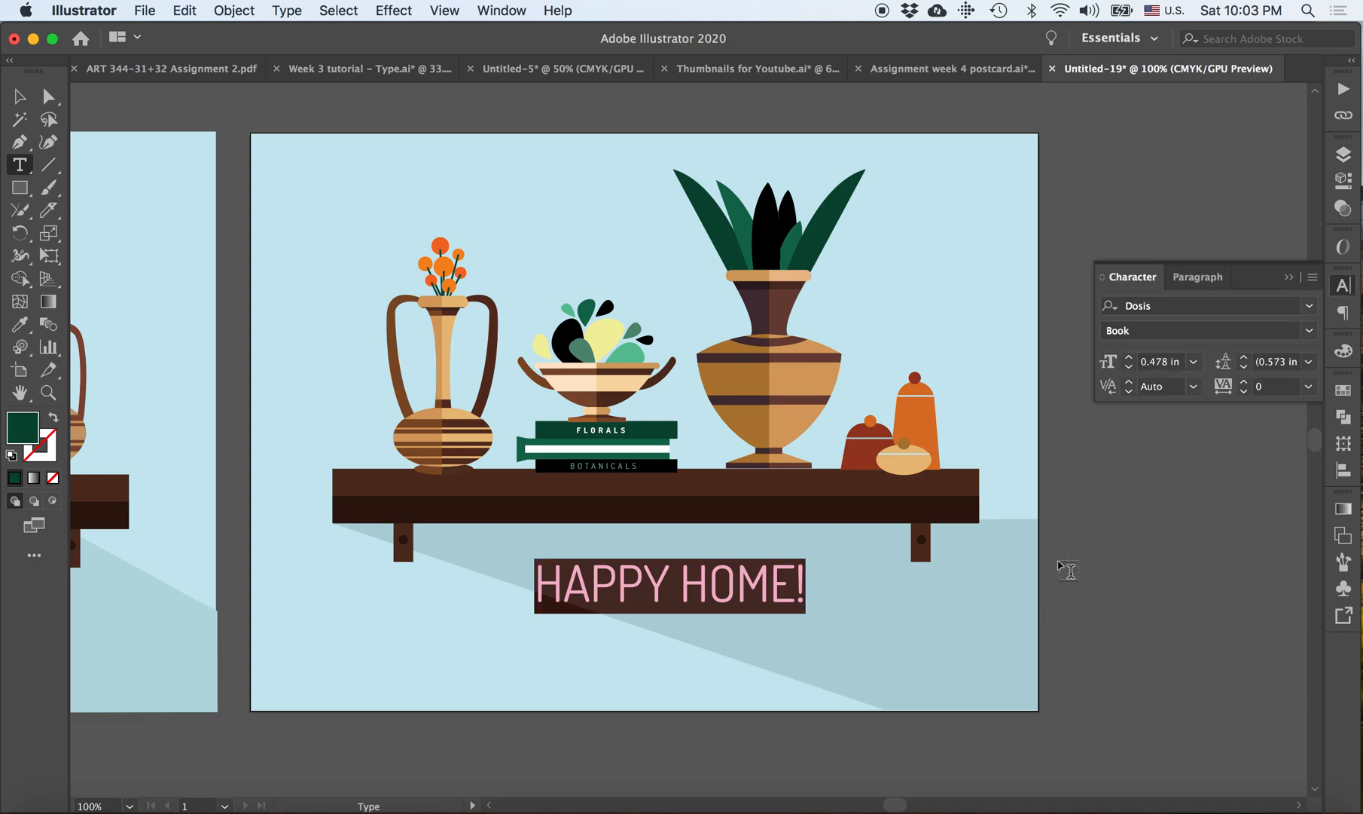
left_click(1309, 386)
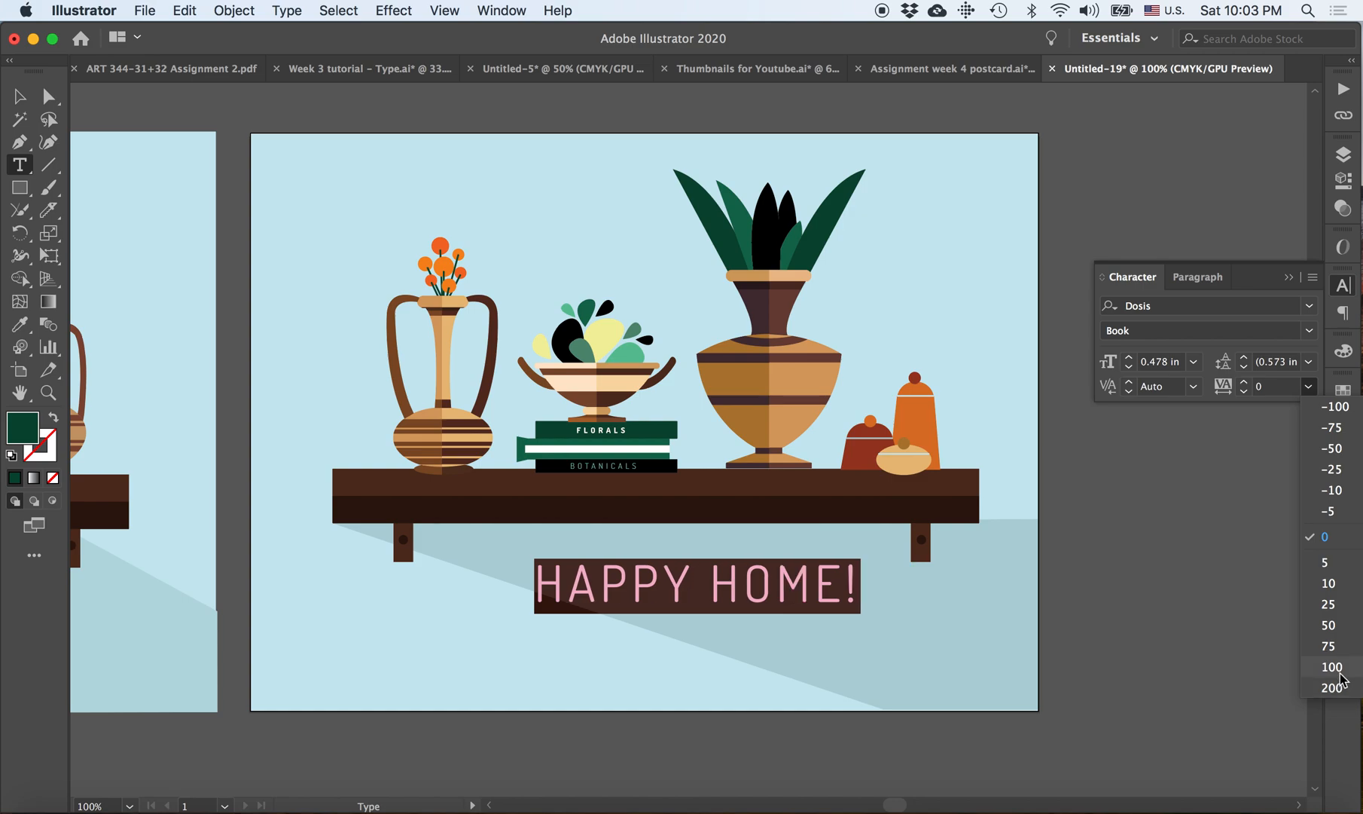
left_click(1332, 665)
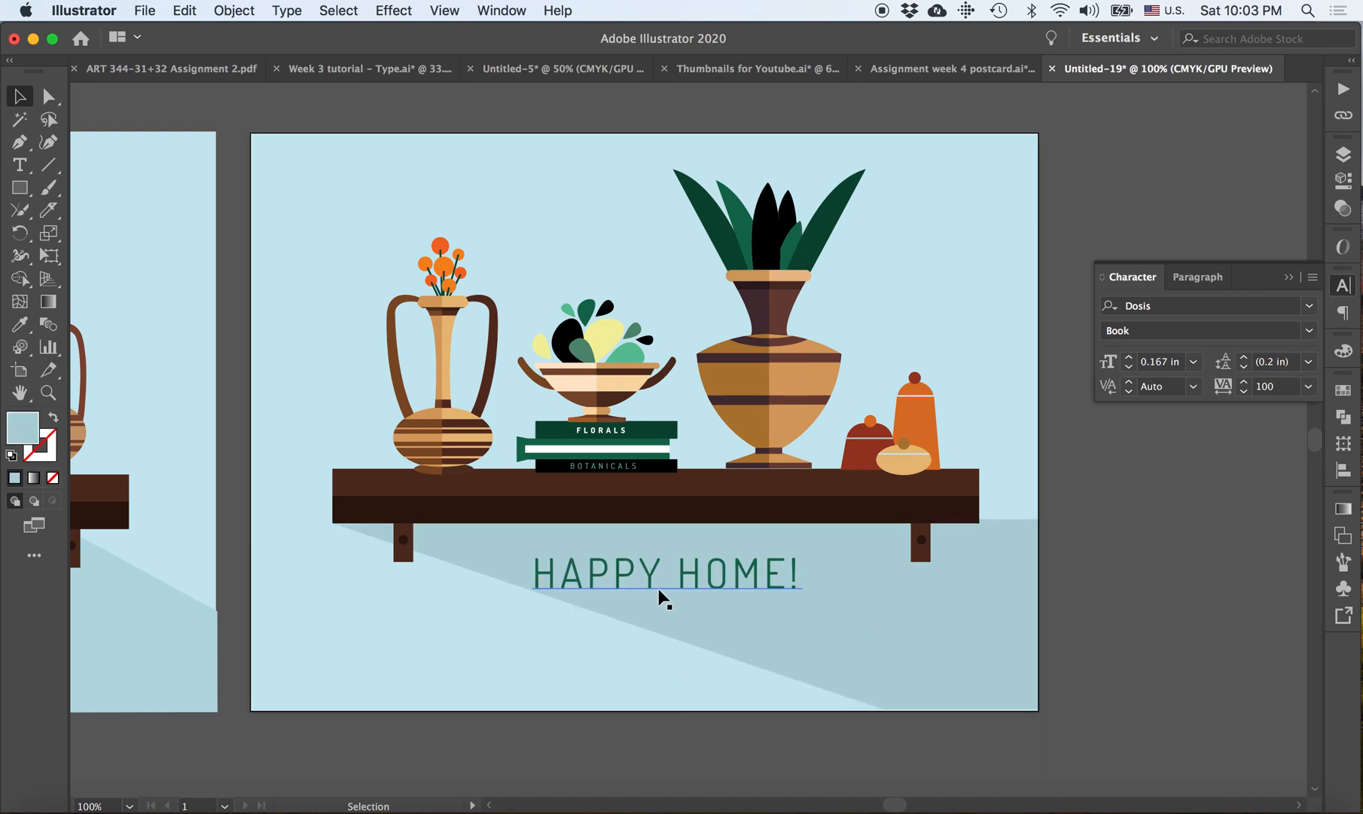
left_click(20, 164)
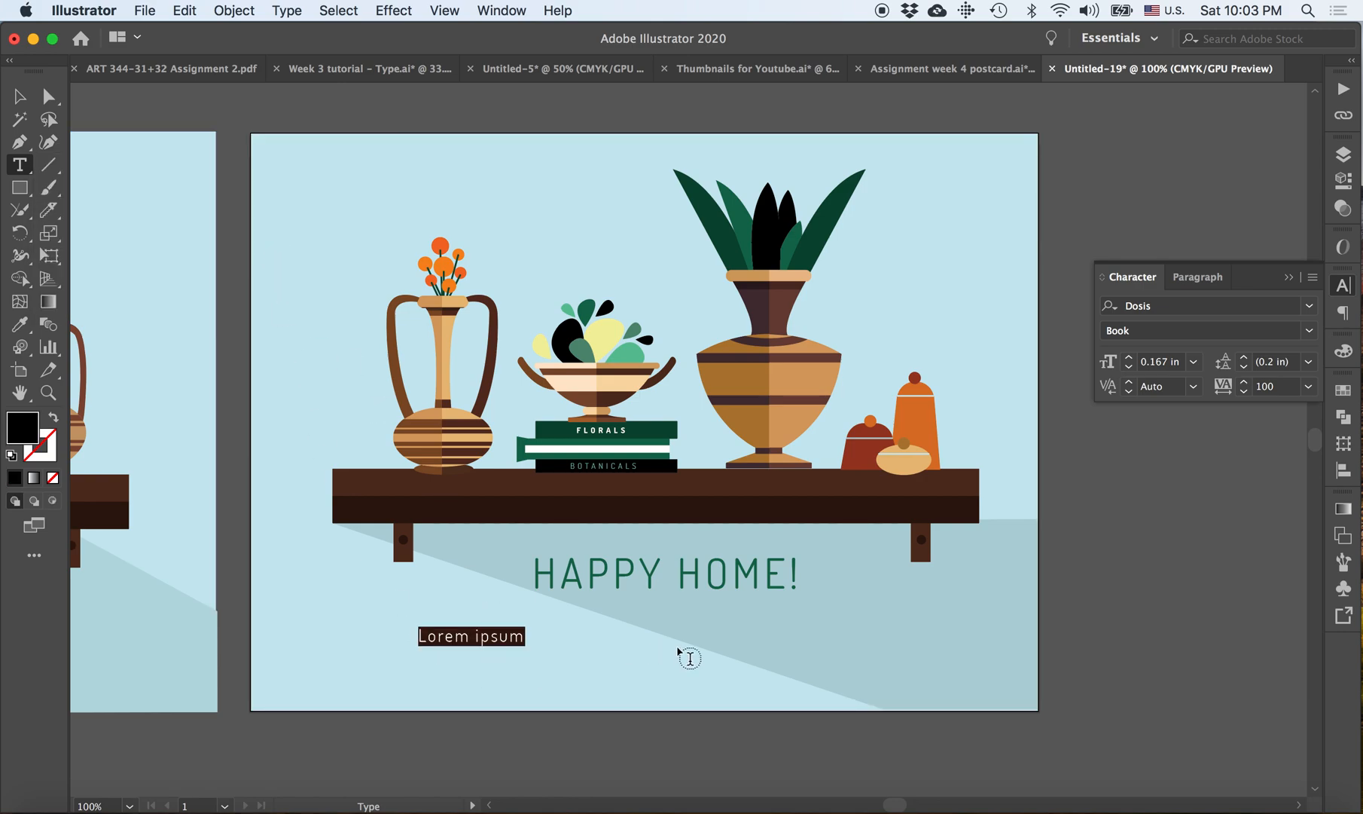
- Type the subtitle 'Hope you can keep these plants alive' and give it the headline's green
type("HO")
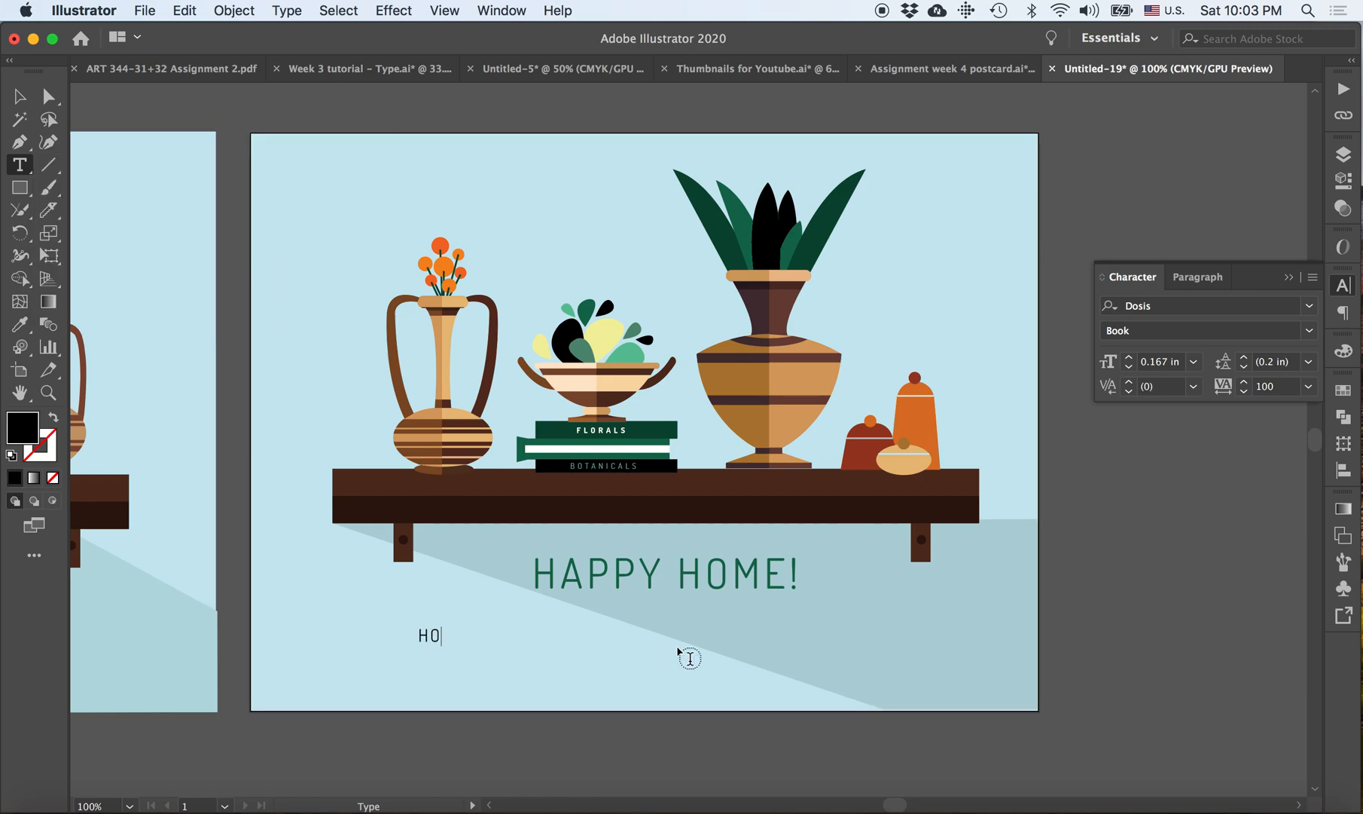
key("Backspace")
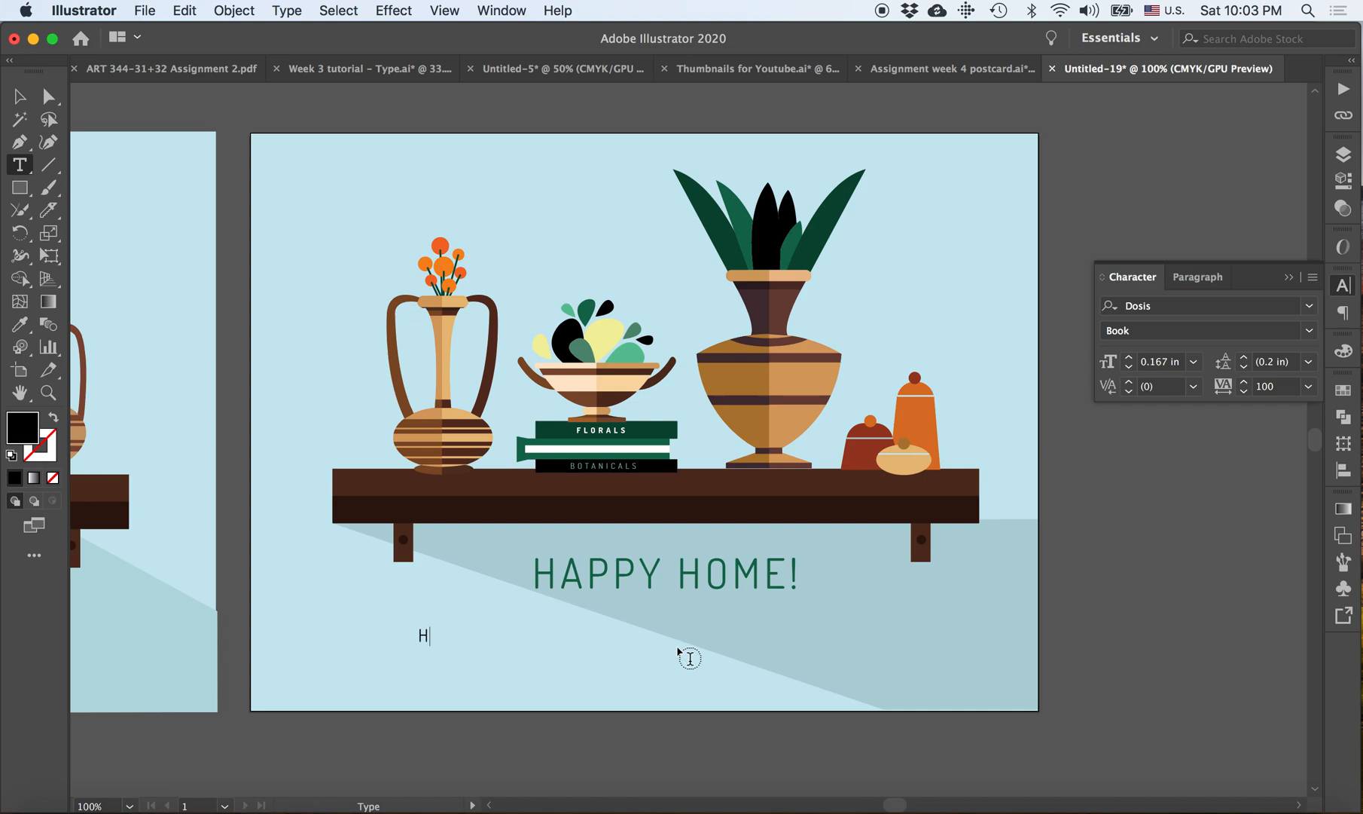
type("ope you can k")
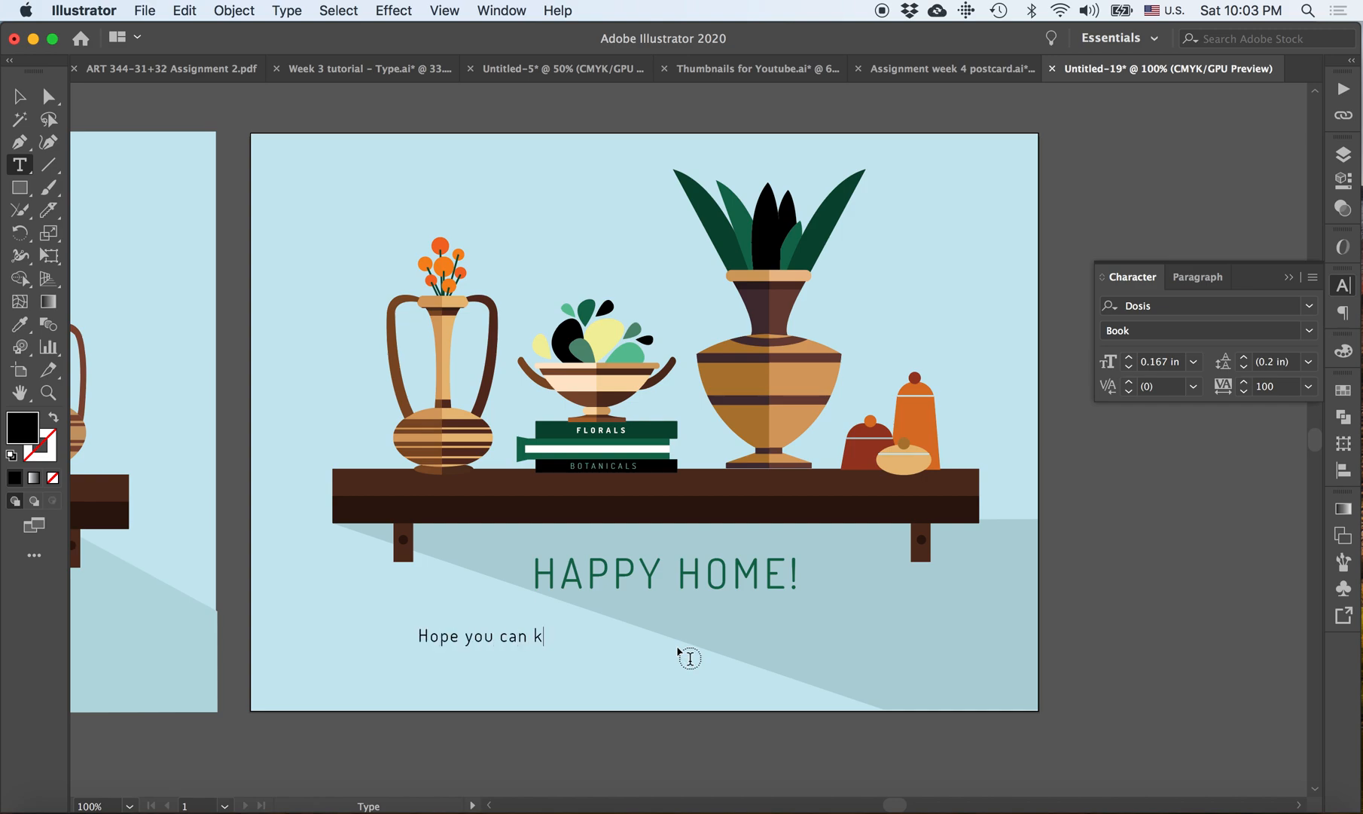
type("eep these")
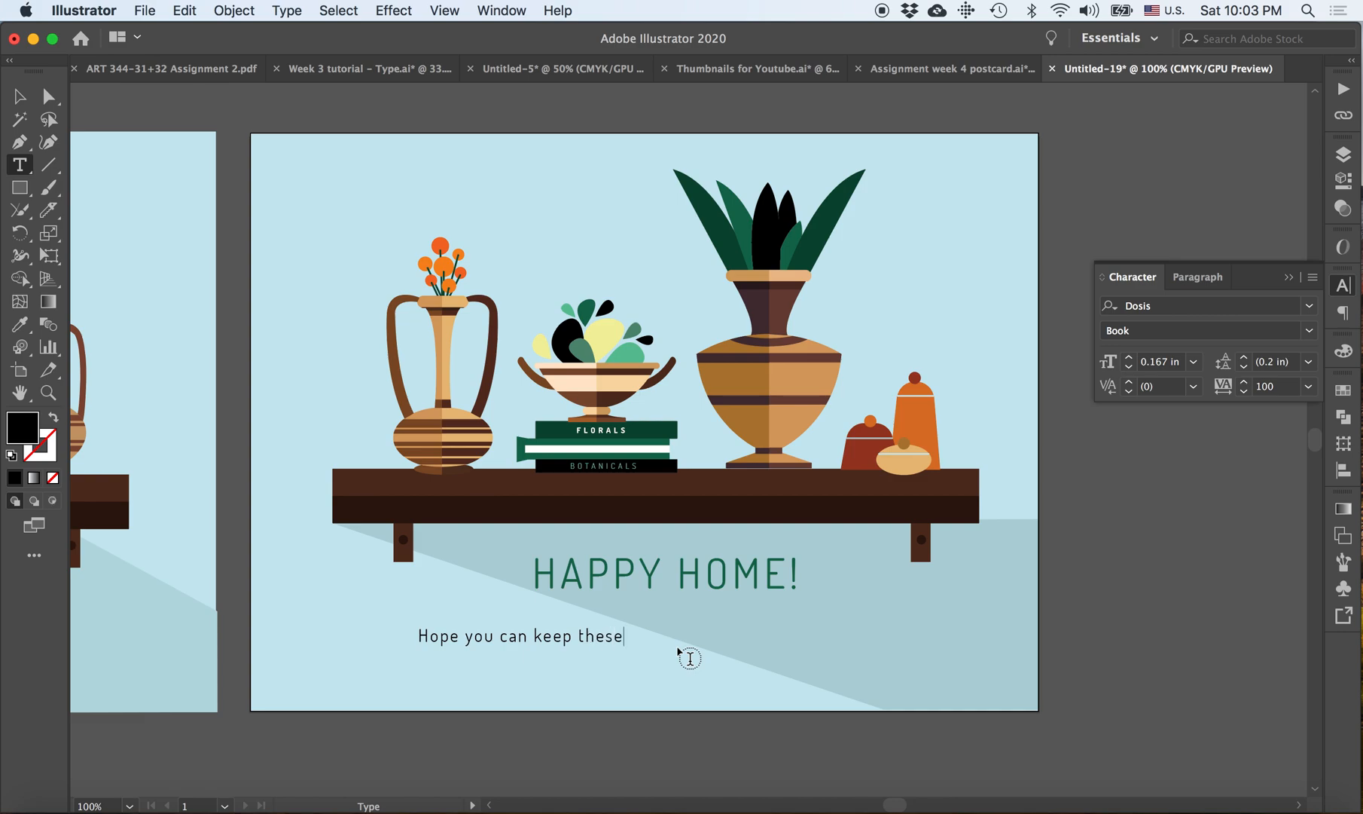
type("plants alive.")
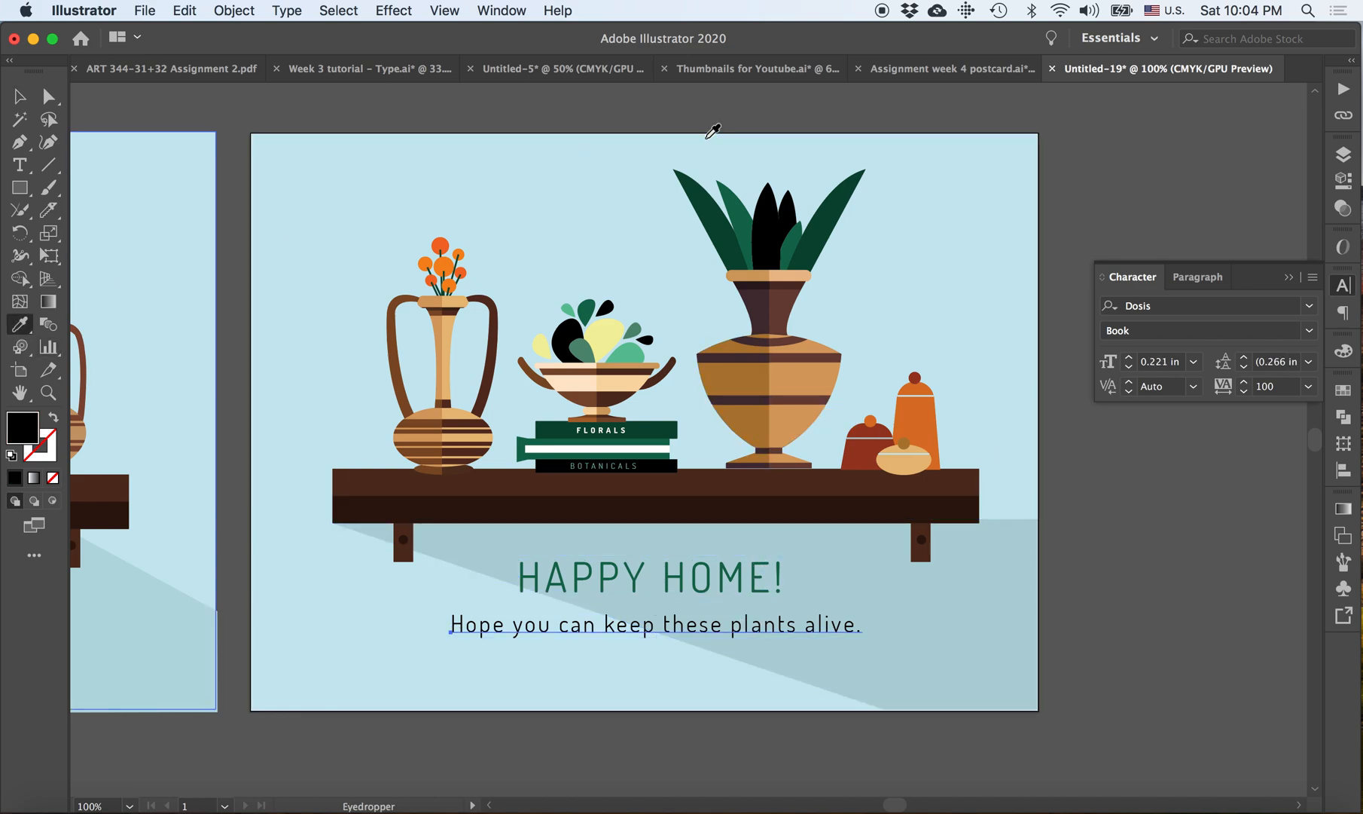
left_click(19, 97)
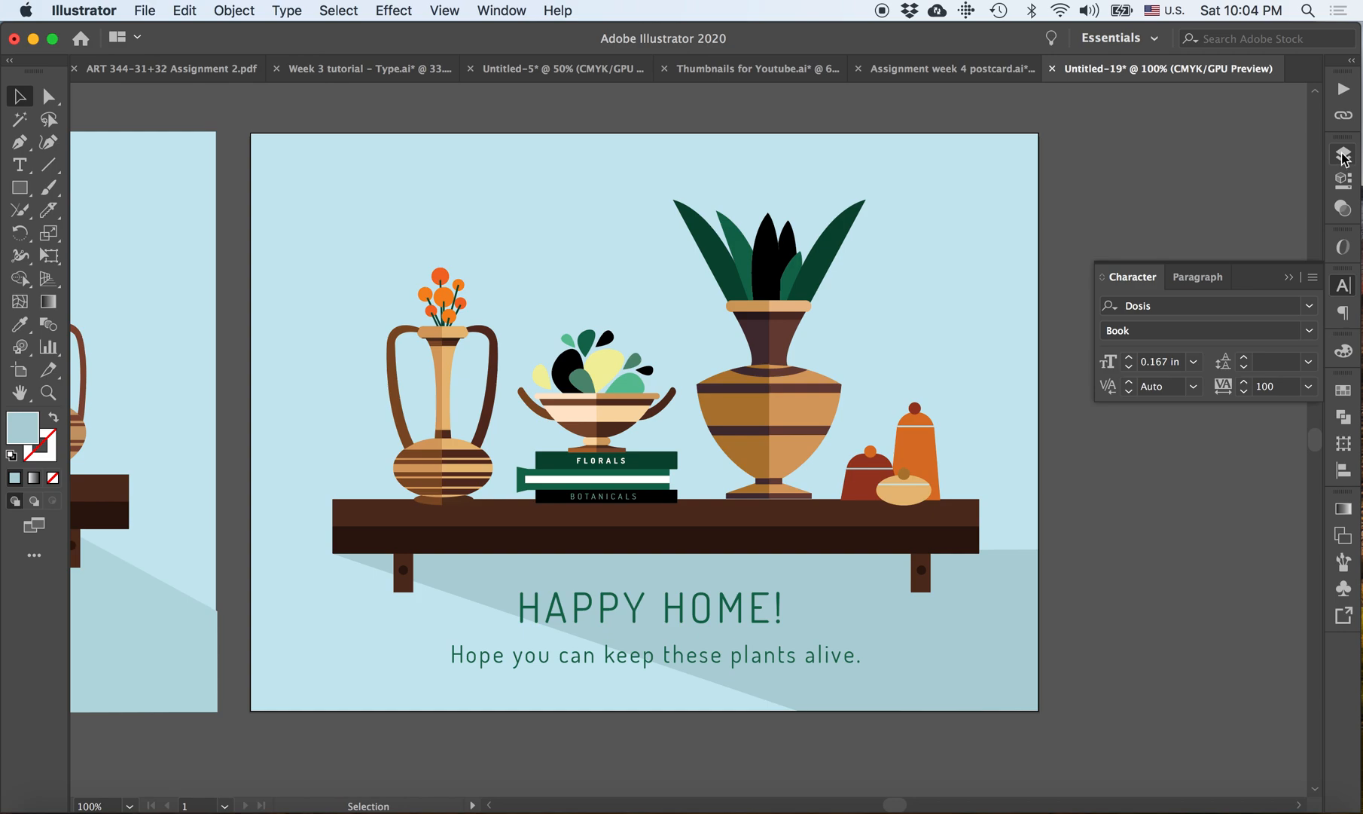
- Show the Texture layer, select its rectangle and lower its opacity toward 29% in Transparency
left_click(1344, 146)
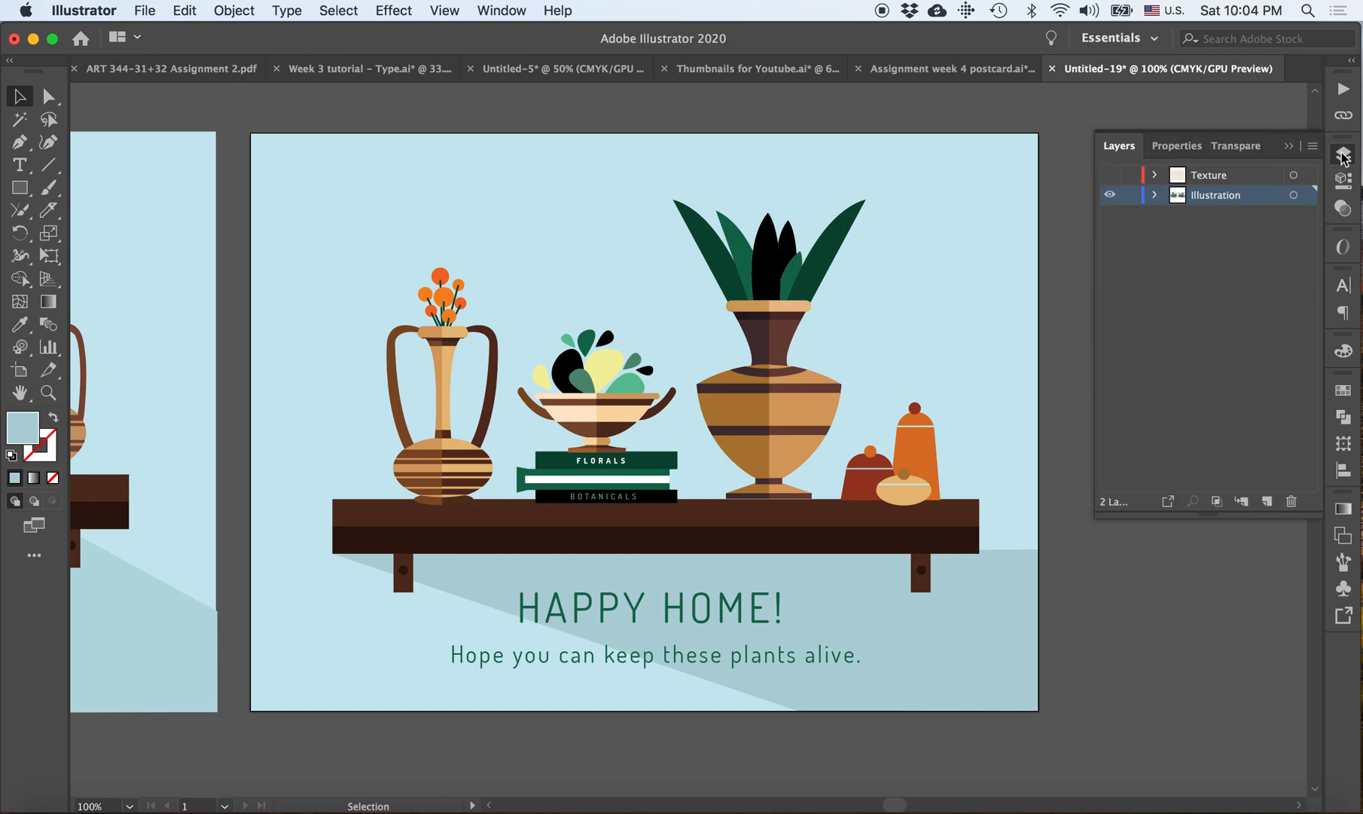
mouse_move(1212, 291)
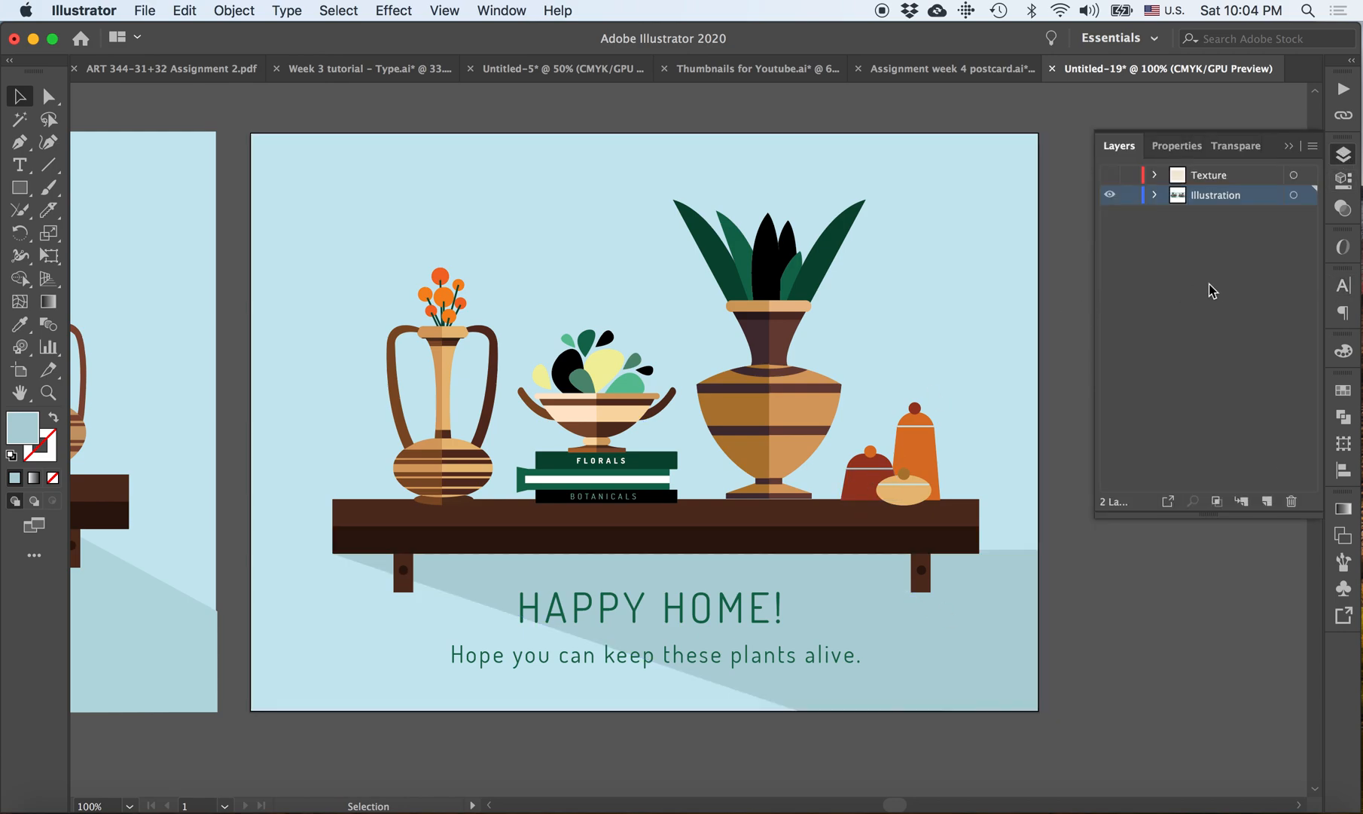
left_click(1109, 175)
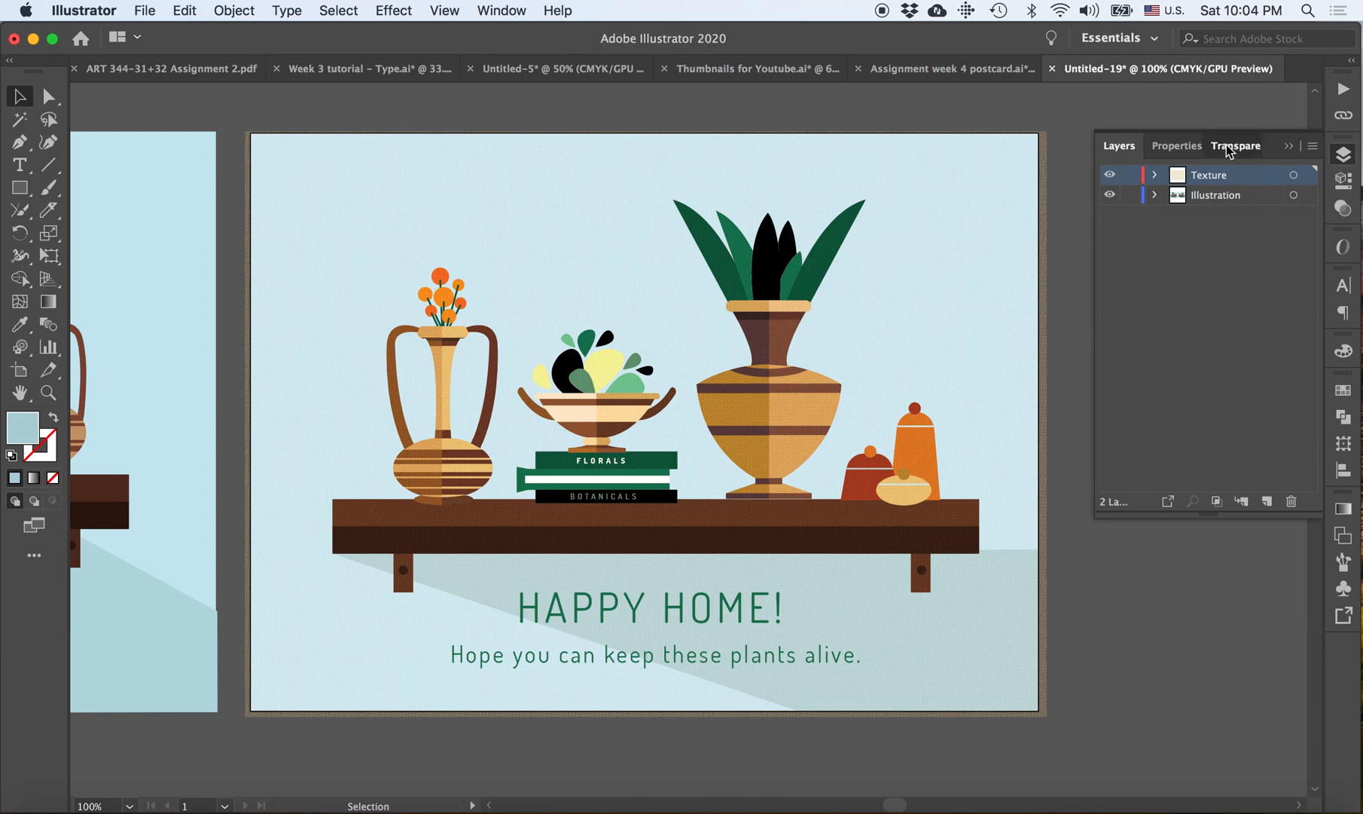
left_click(1169, 144)
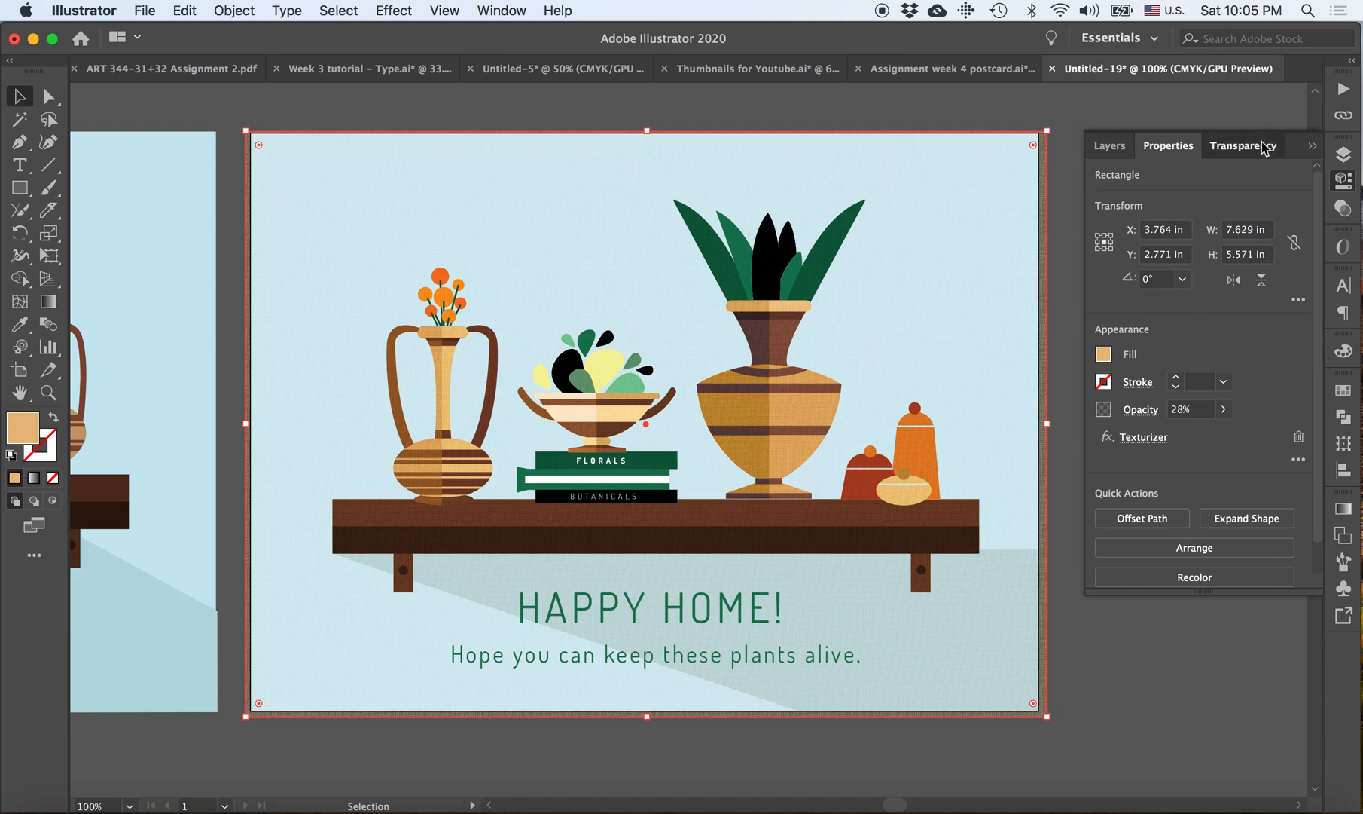
left_click(1243, 145)
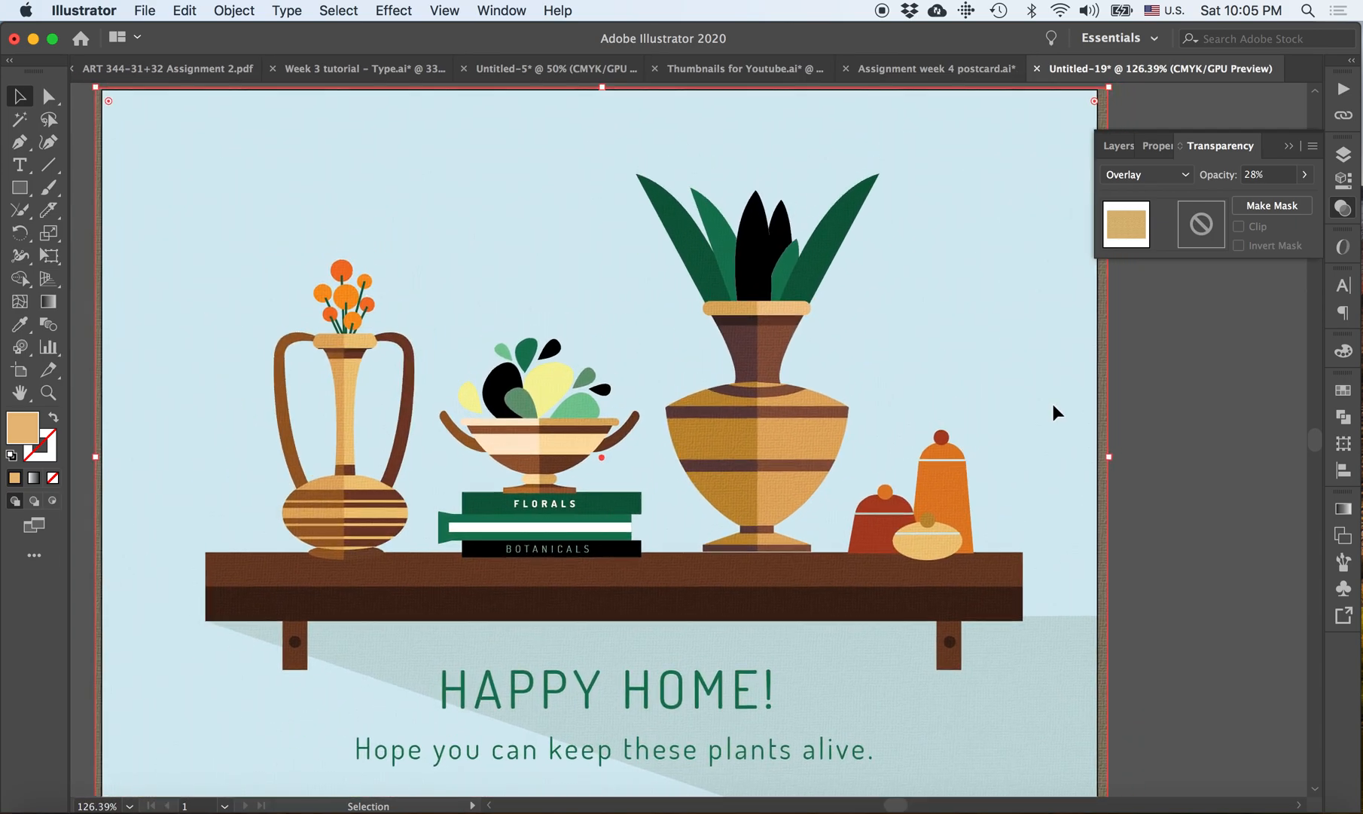
scroll("down", 3)
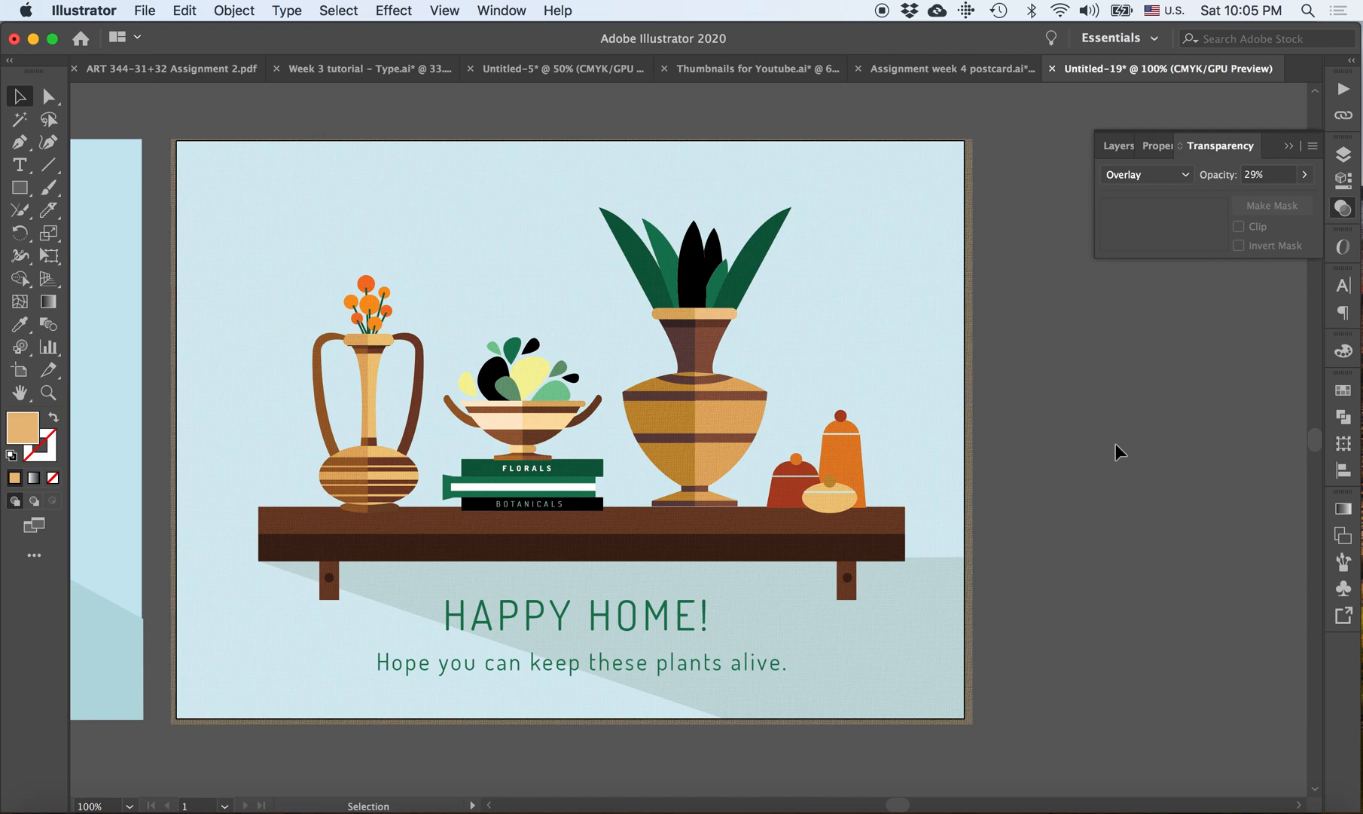
mouse_move(1309, 126)
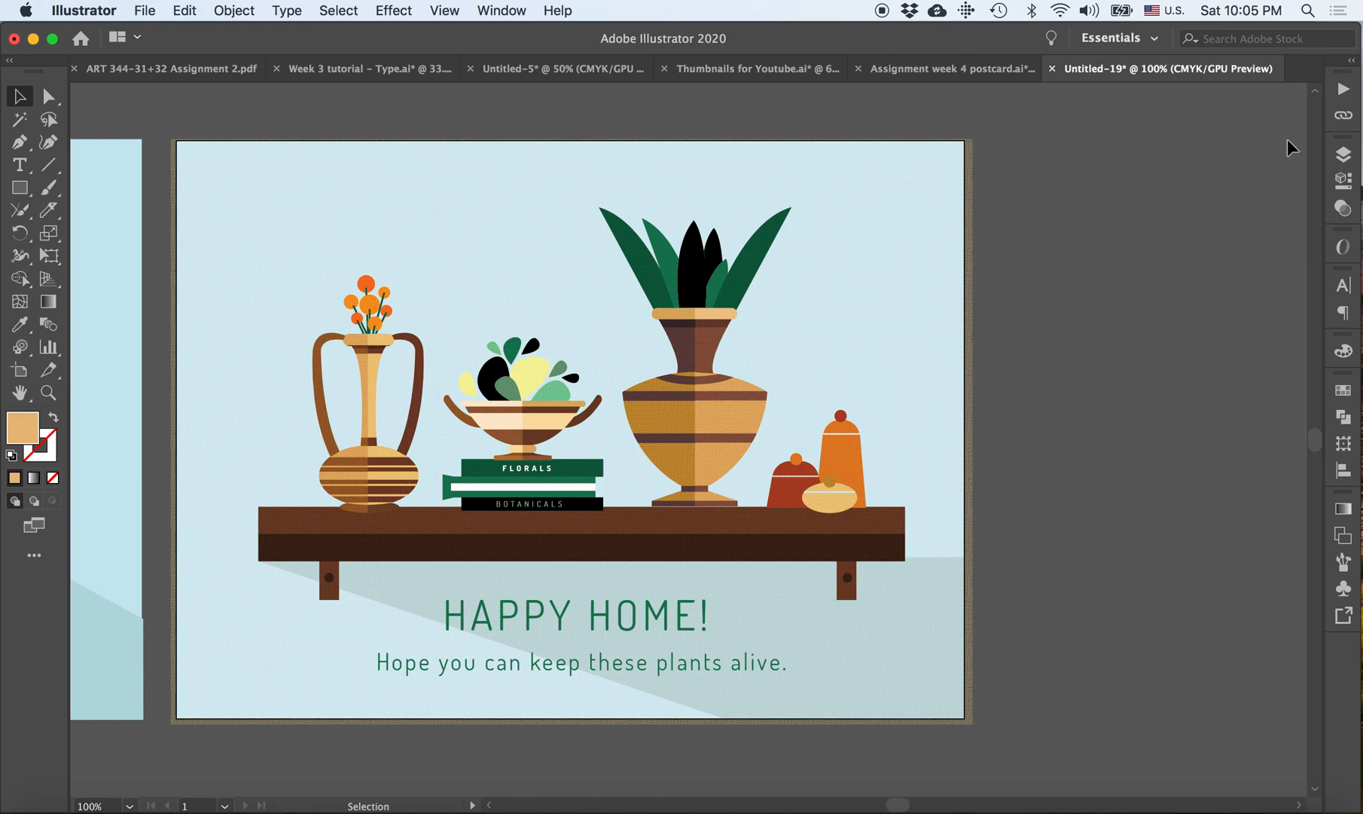
mouse_move(290, 9)
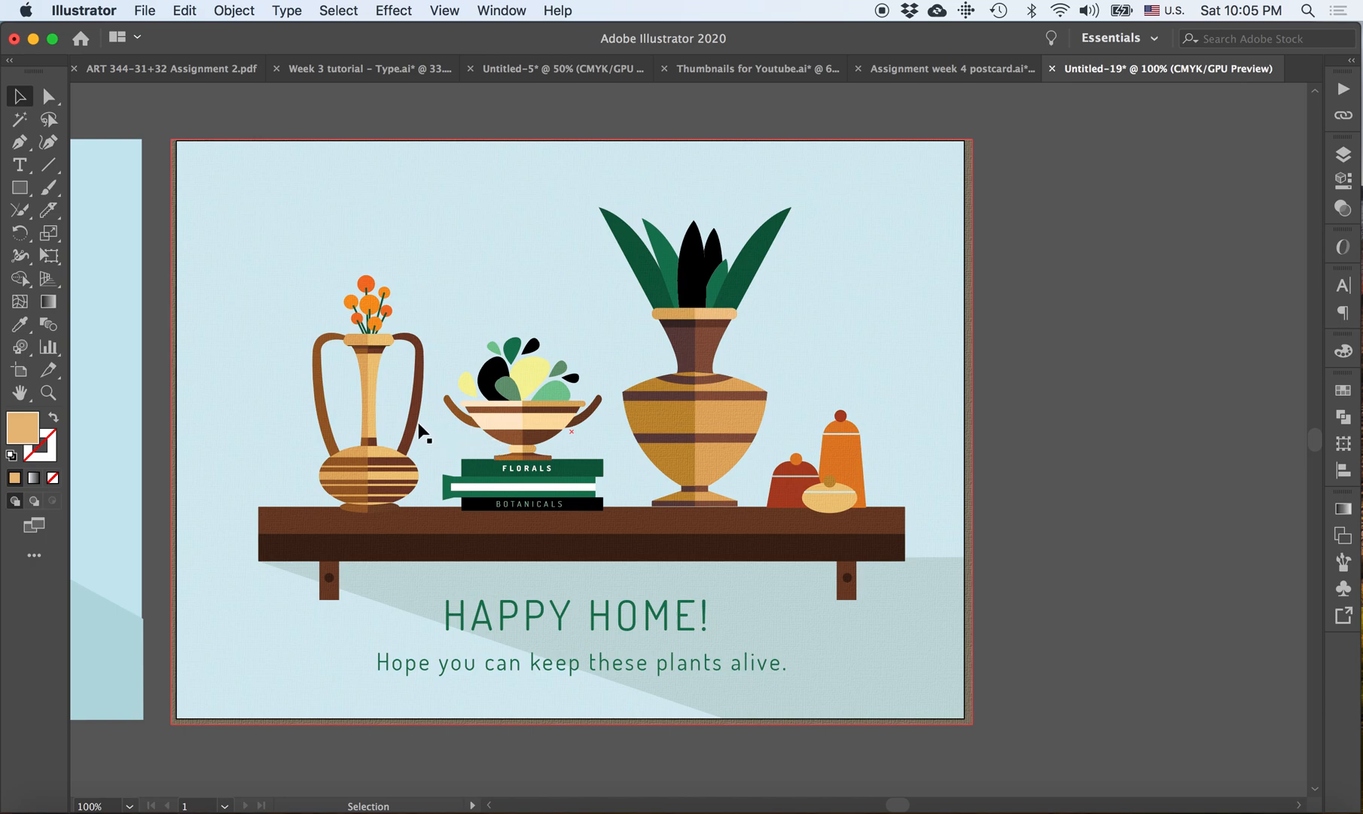
mouse_move(421, 433)
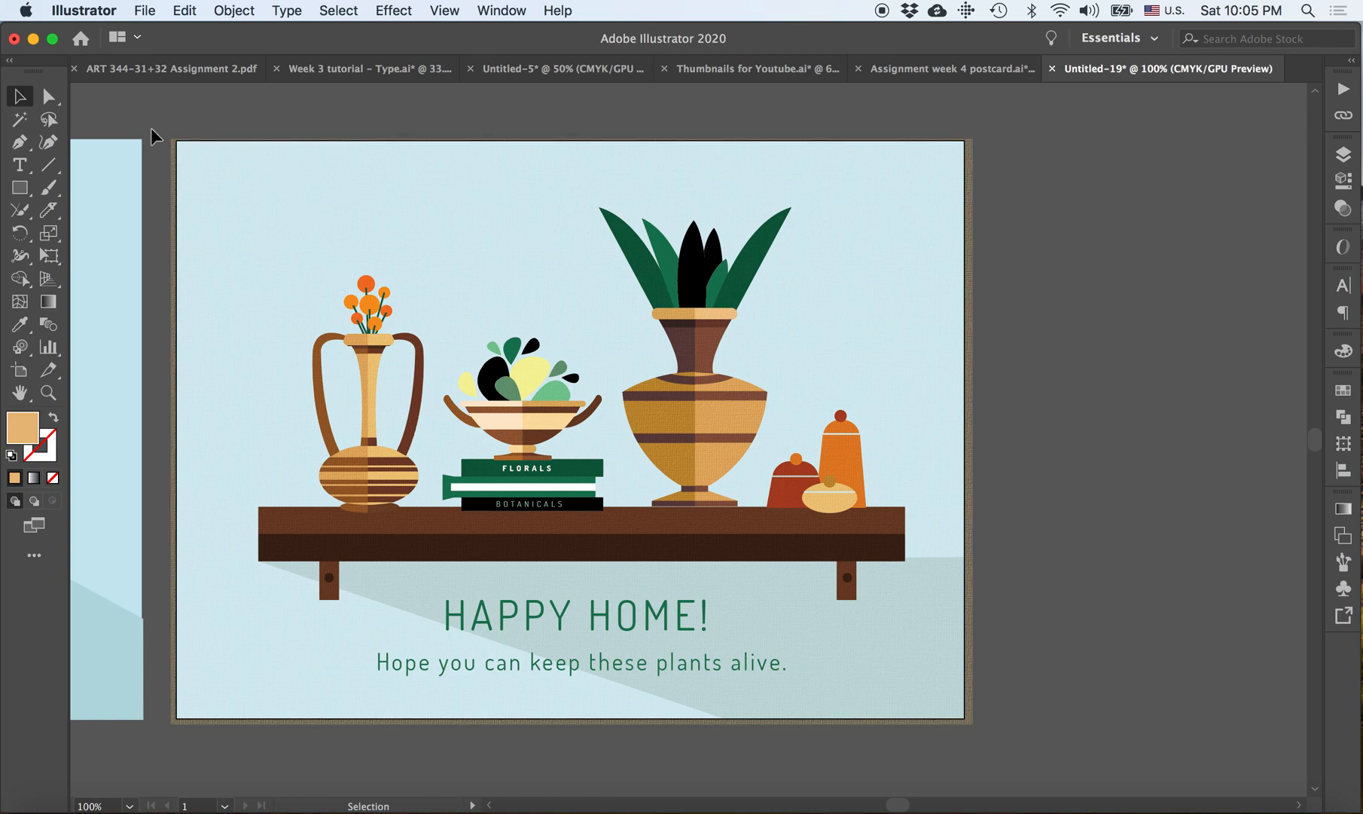
mouse_move(20, 142)
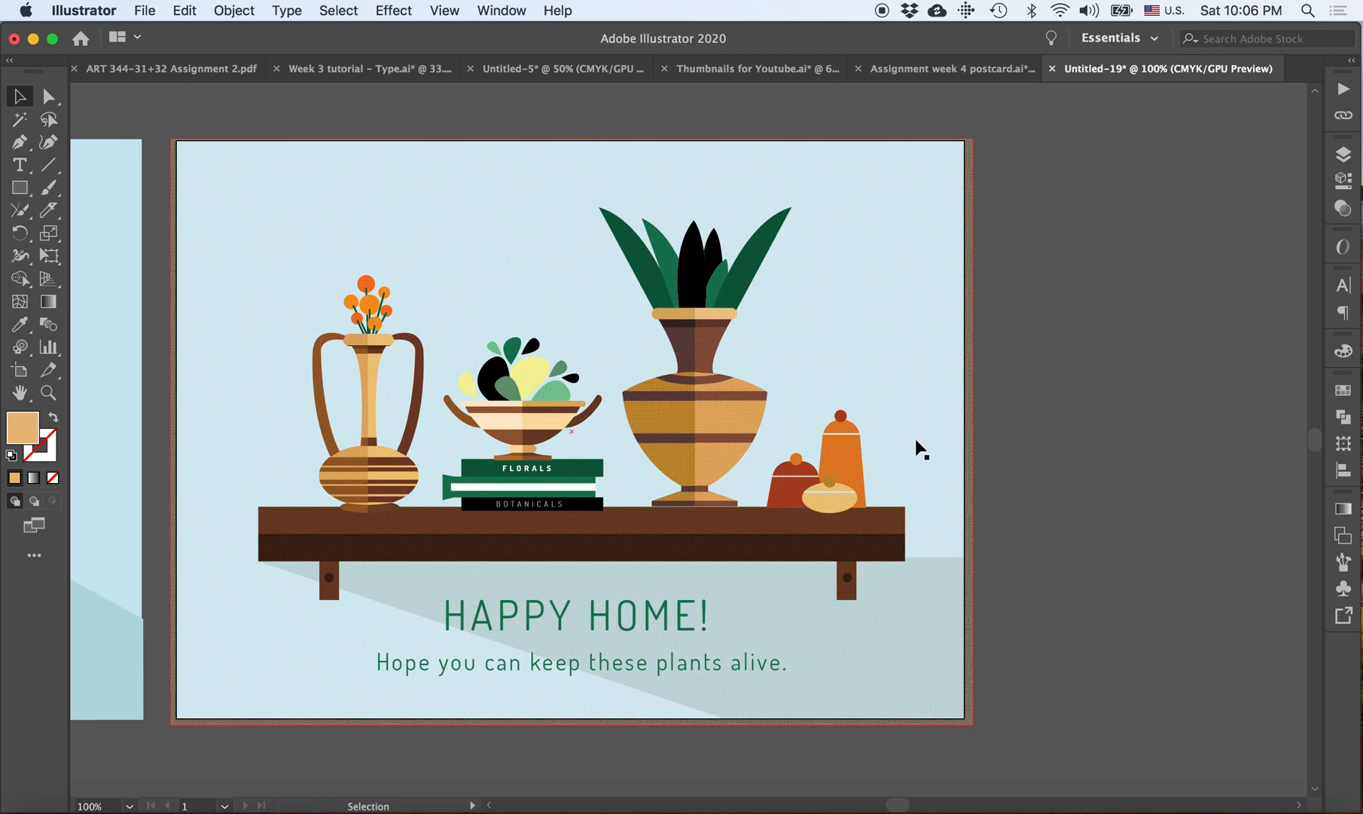
mouse_move(1061, 449)
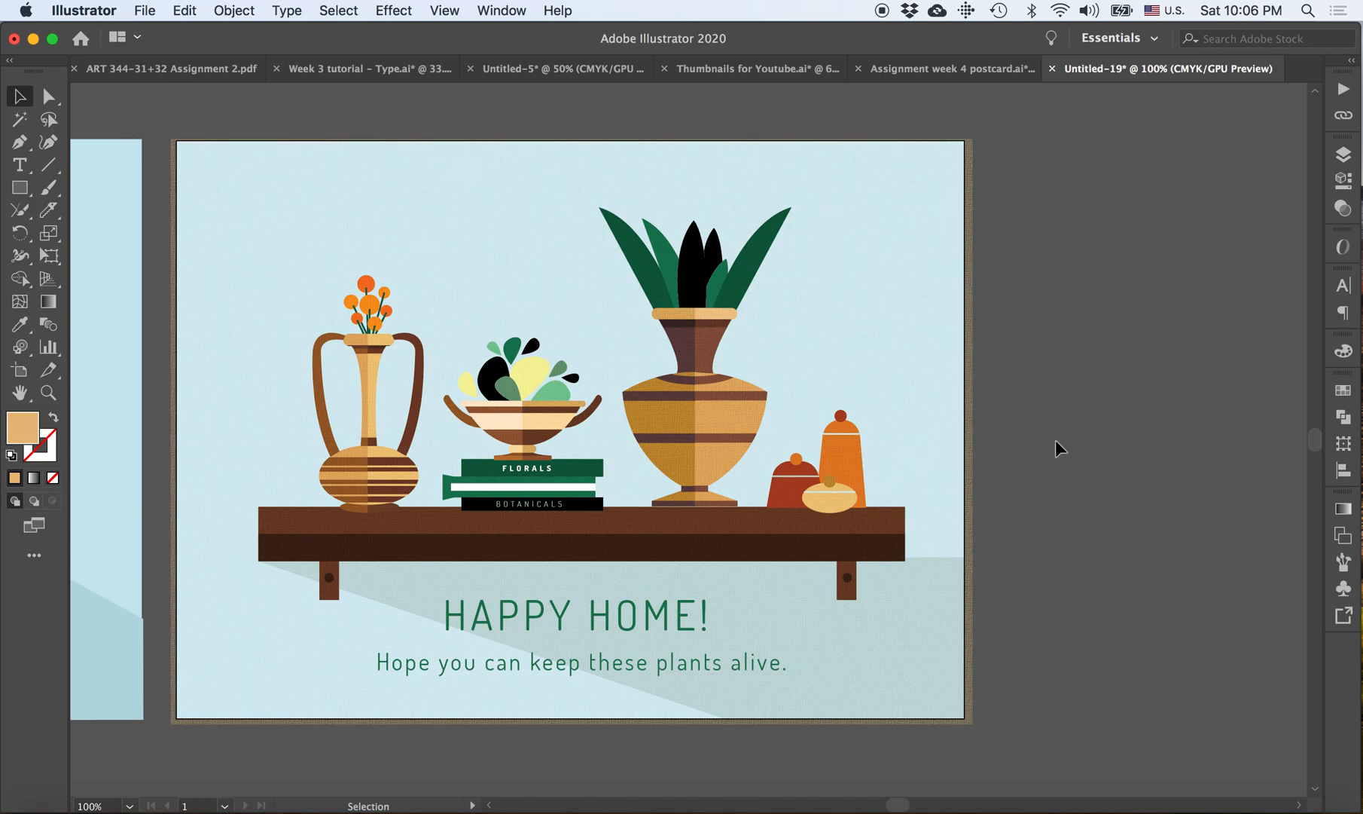